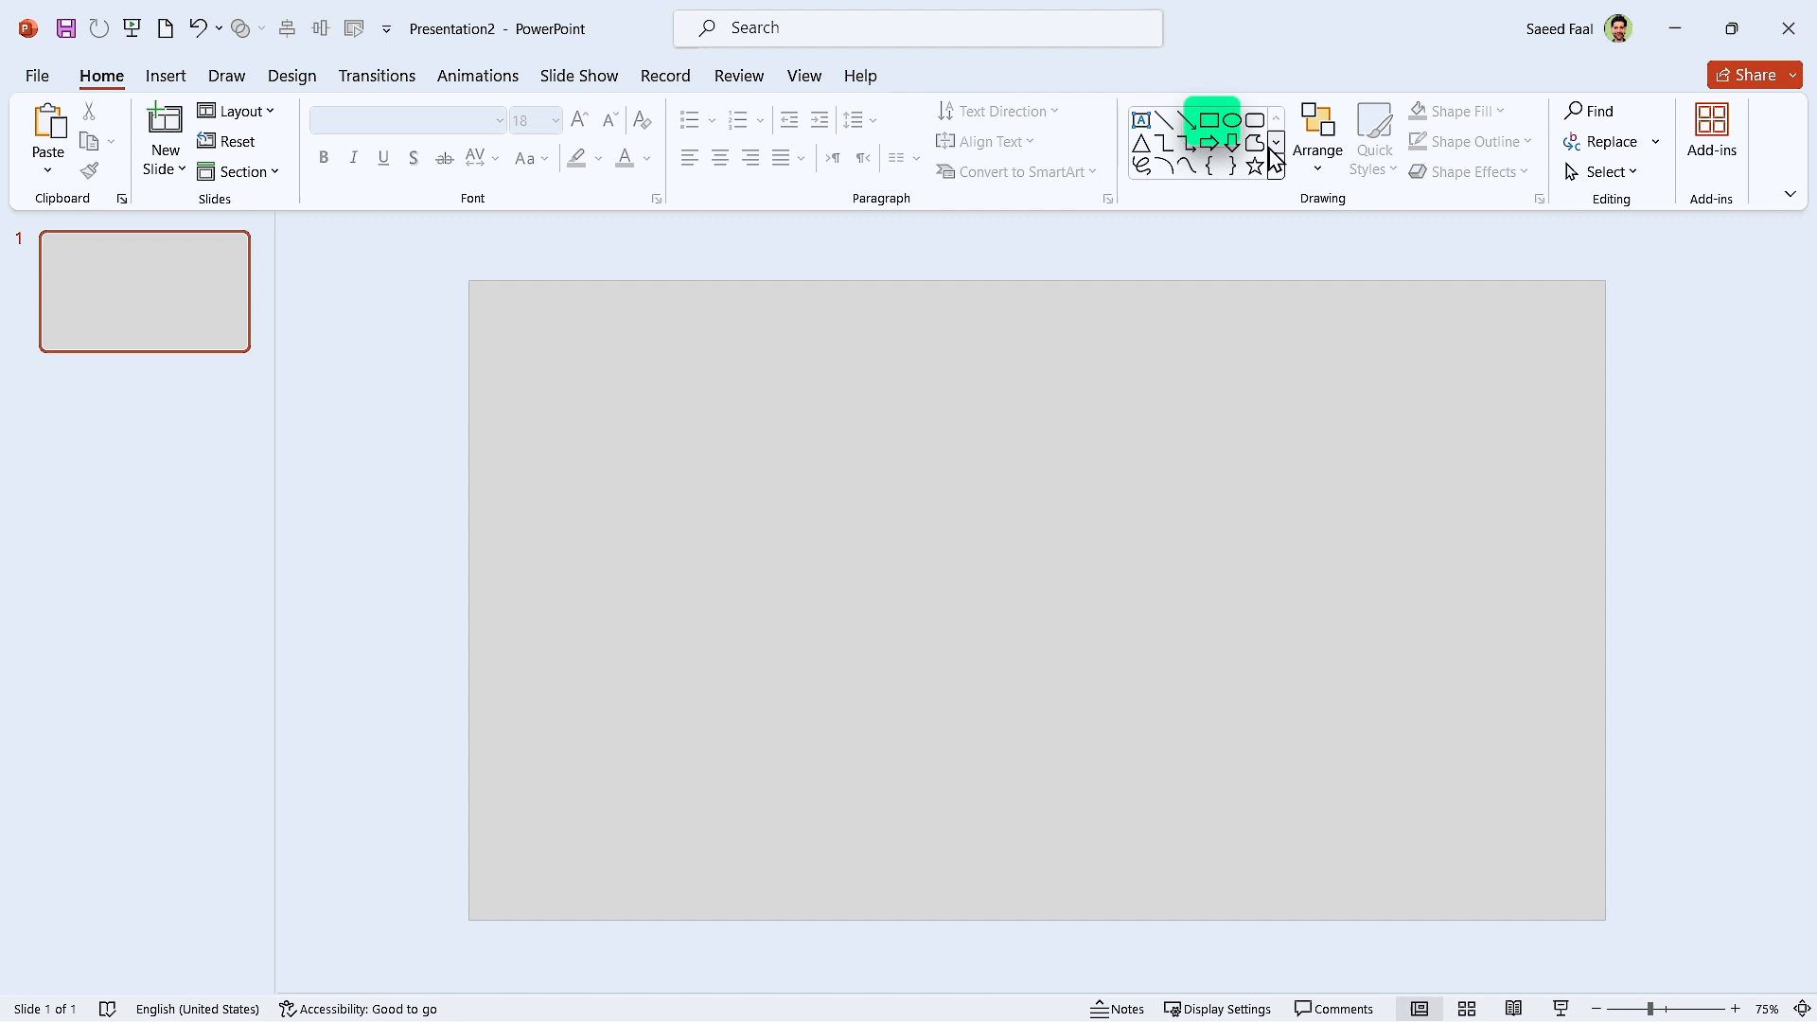
Step: Create four side-by-side blue rectangles stretched as vertical panels across the whole slide
left_click_drag(918, 360, 1079, 560)
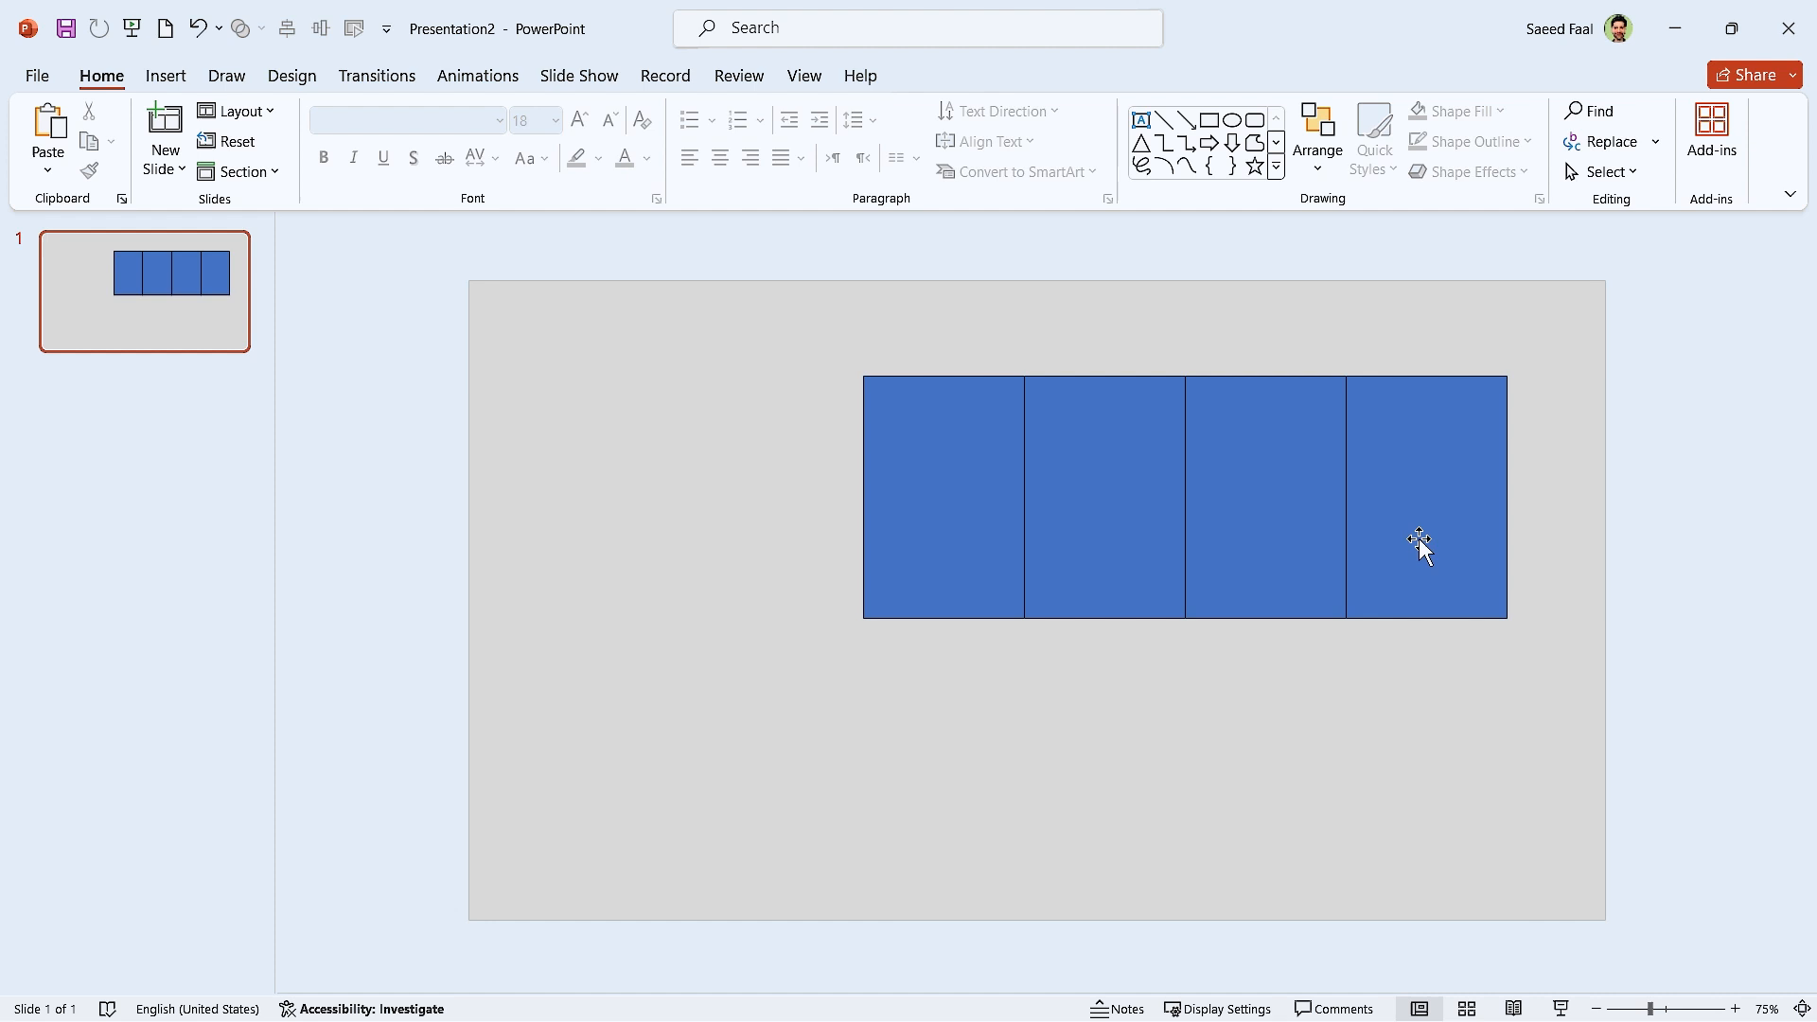
left_click(1419, 545)
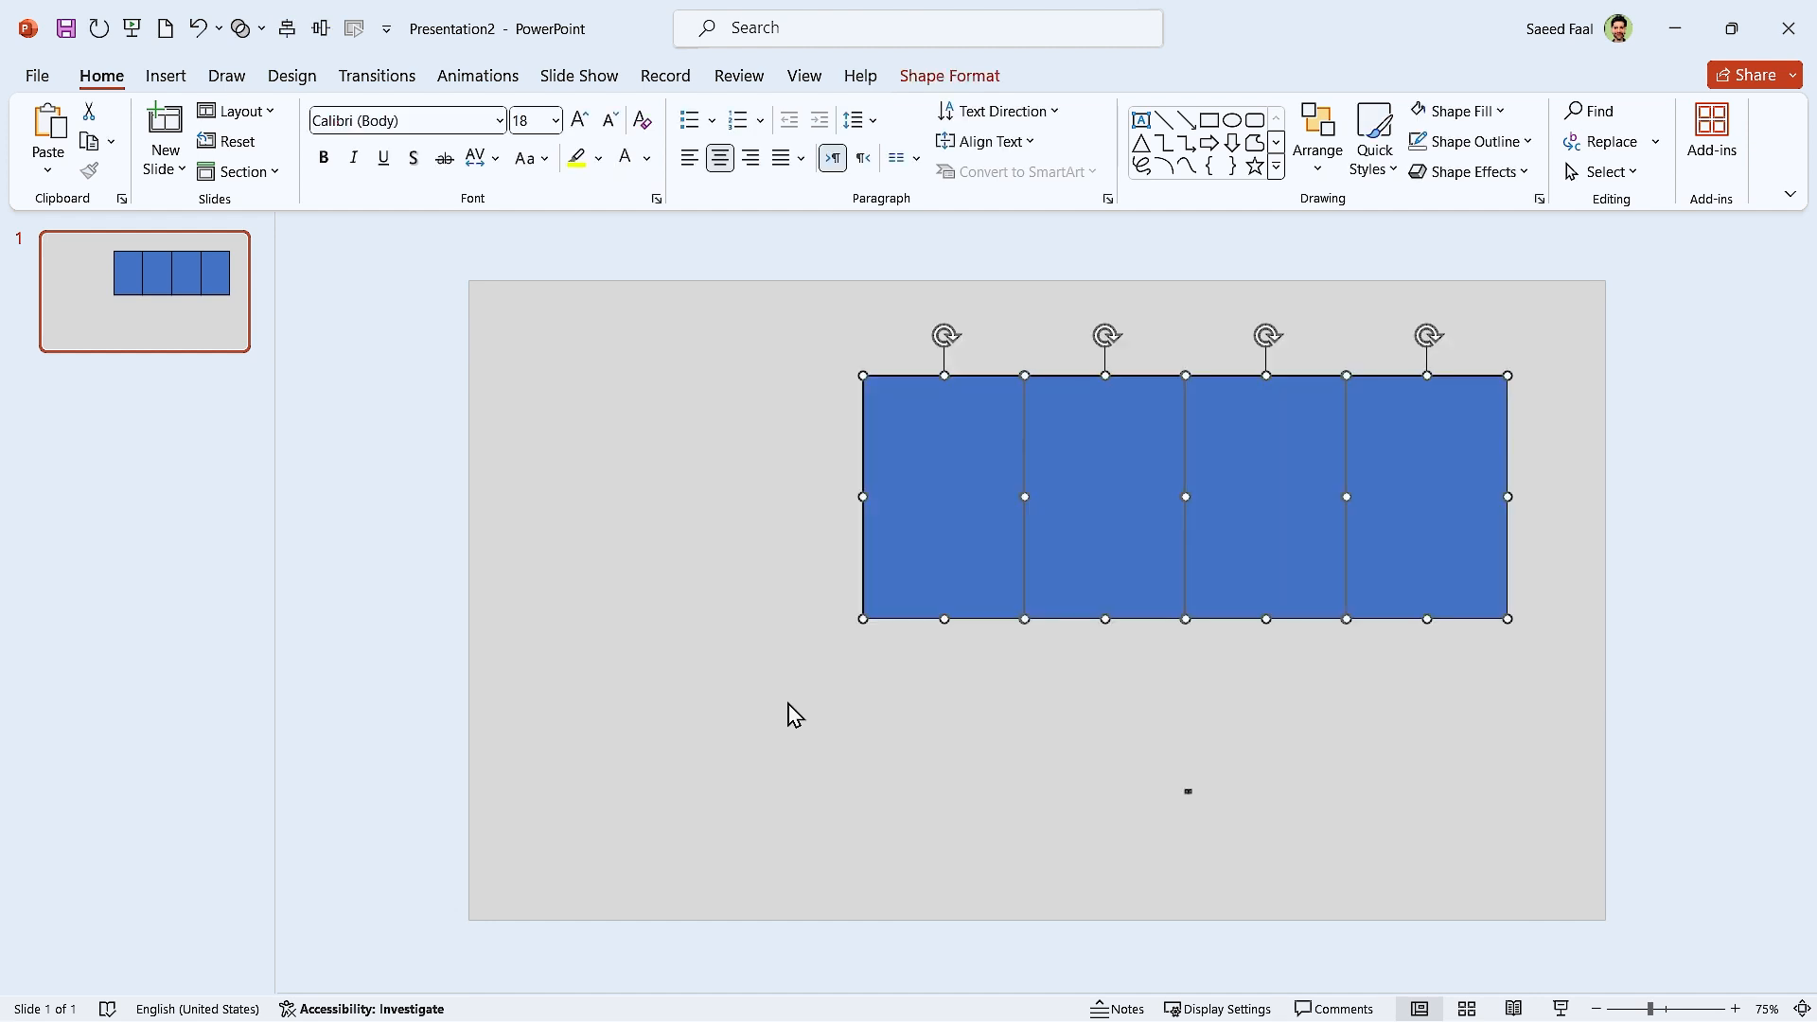
key("ctrl+g")
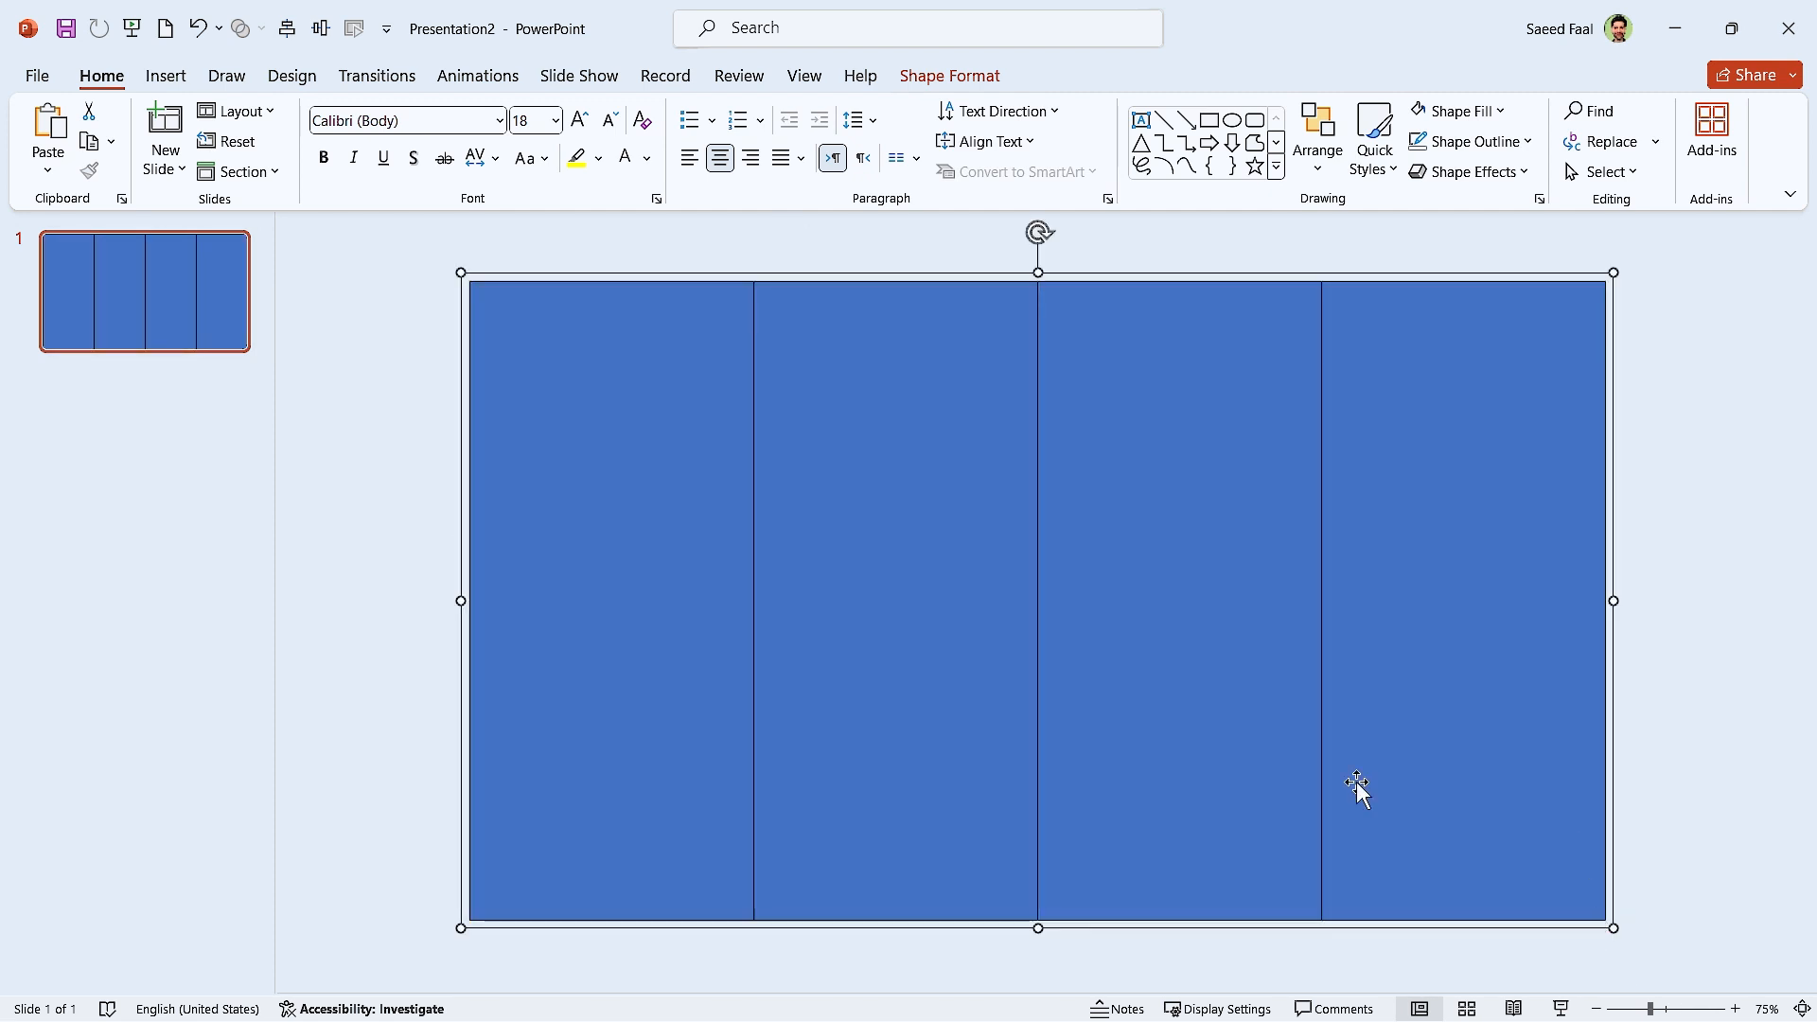
right_click(1357, 785)
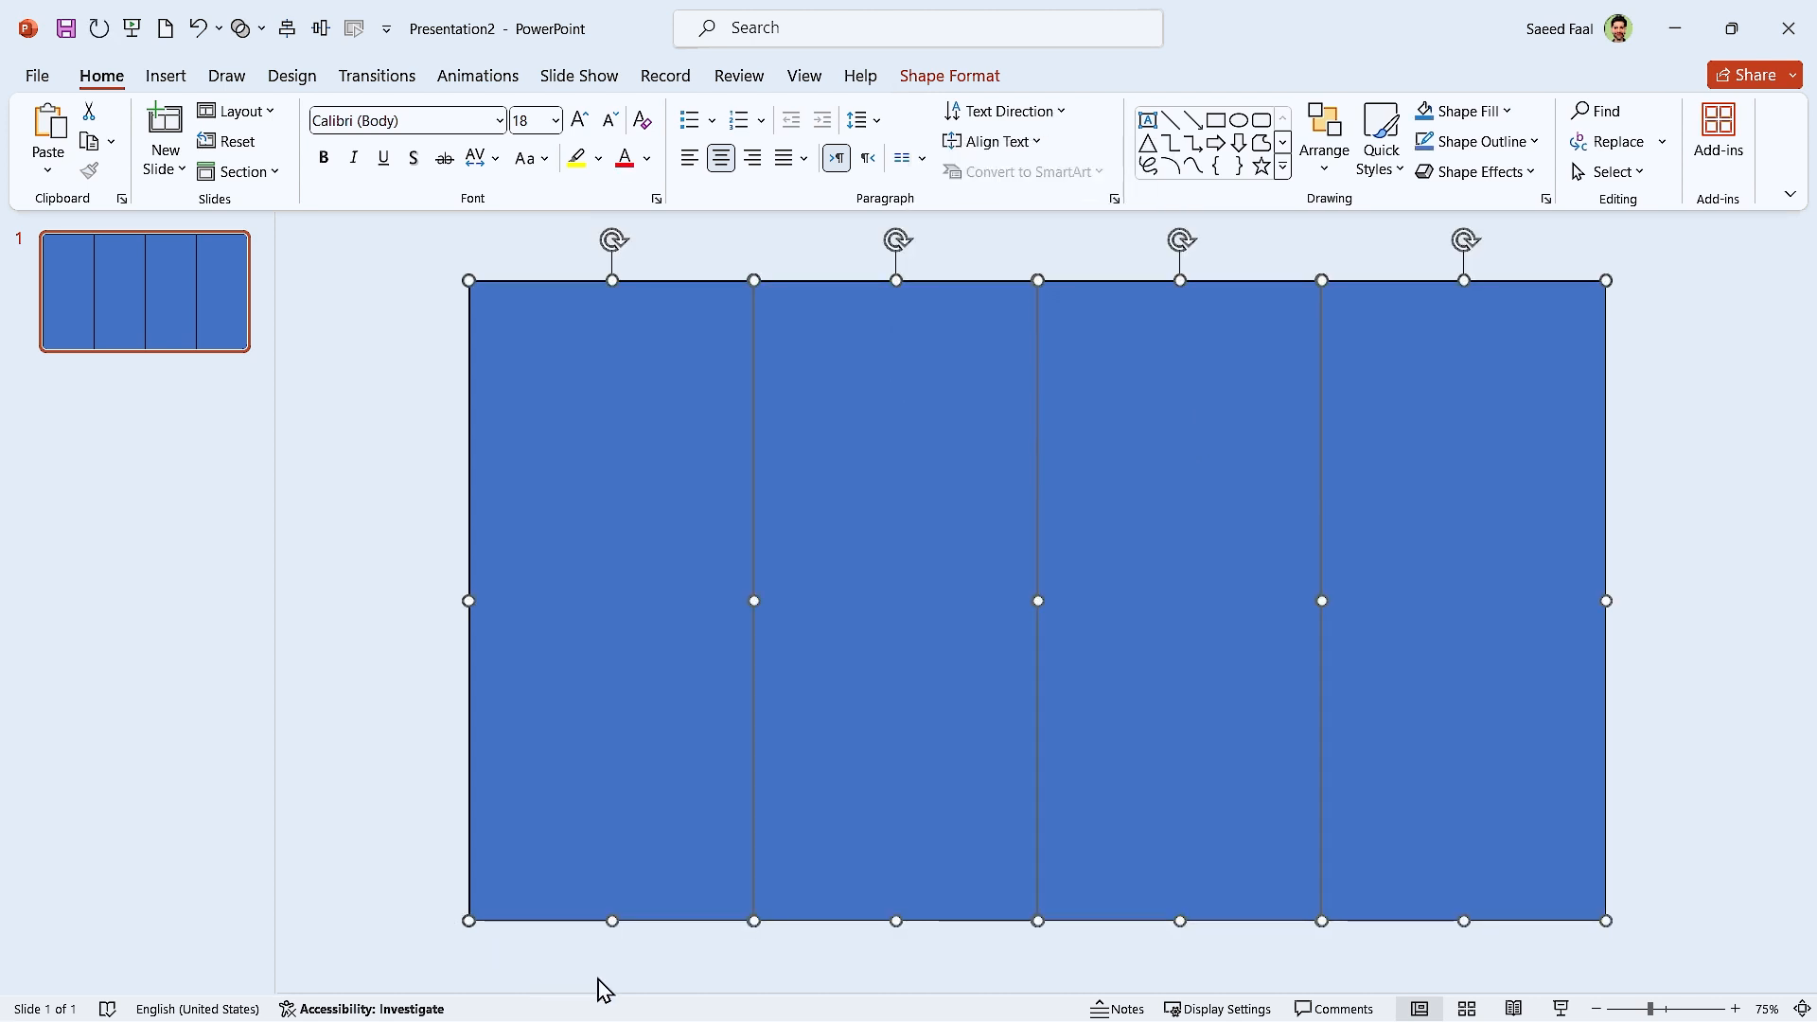
mouse_move(956, 820)
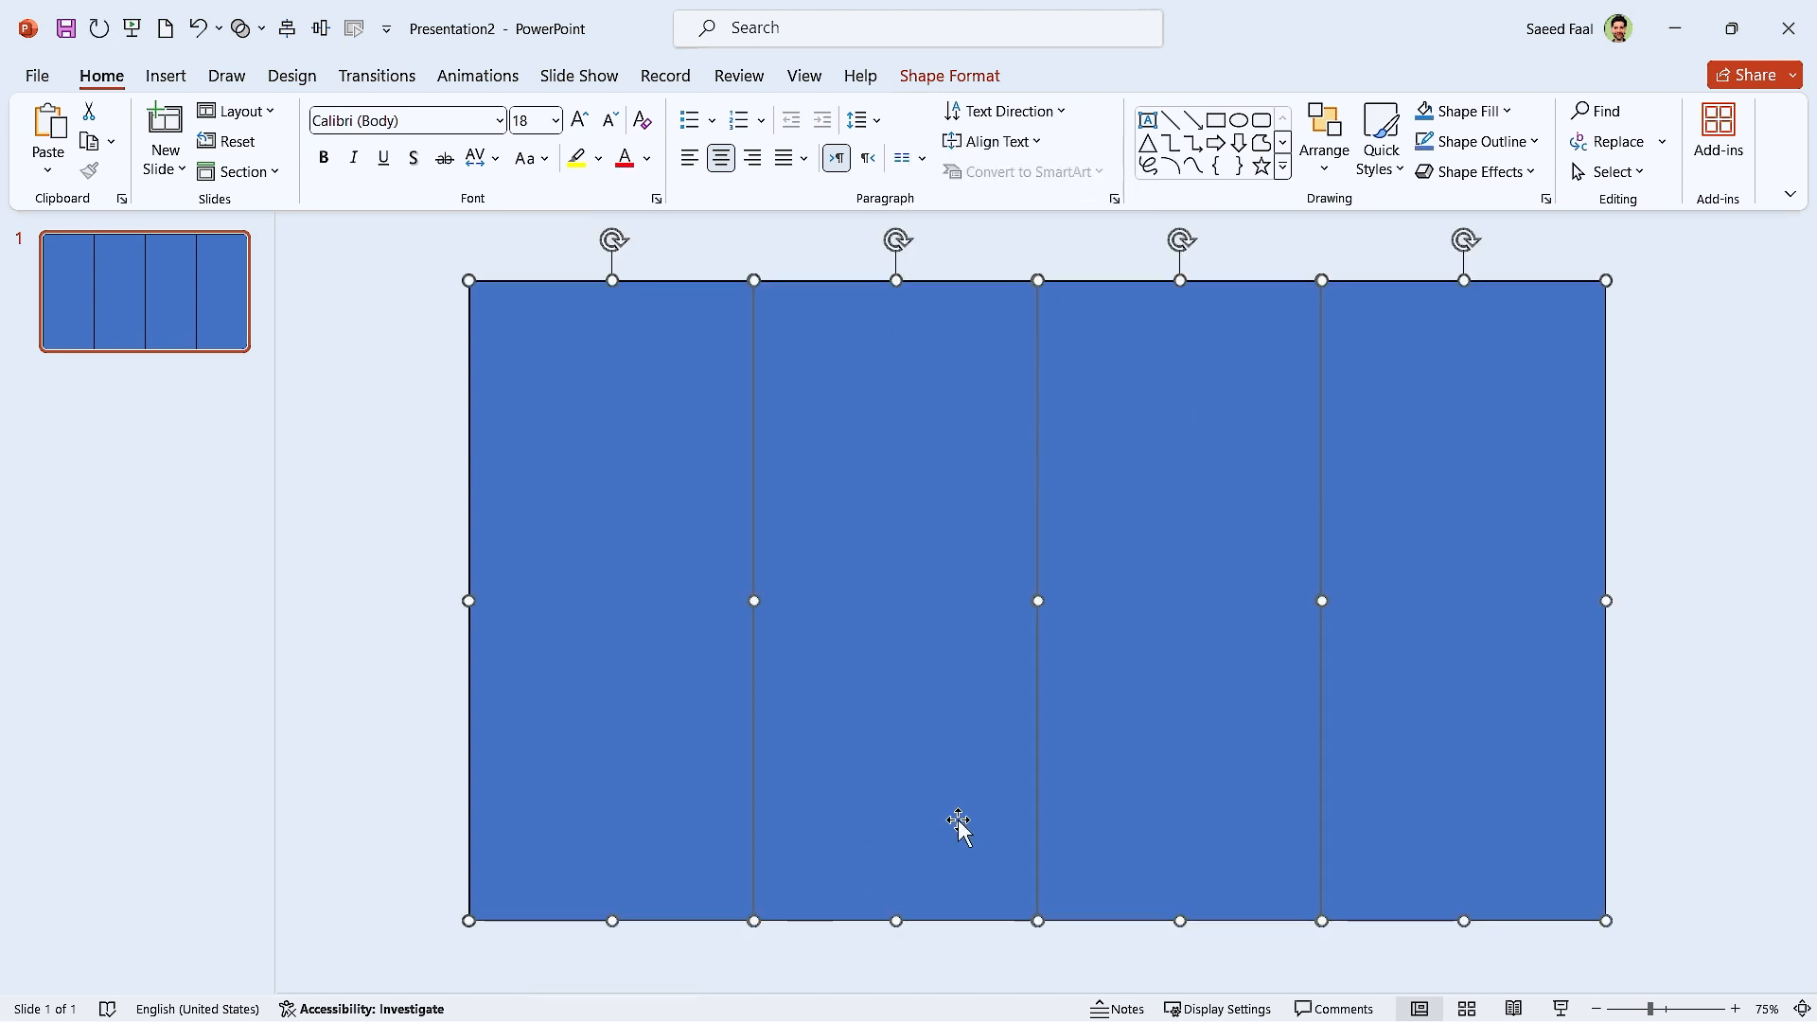
Step: Give the four rectangles an outer shadow with 25 pt blur and 12 pt distance
right_click(957, 822)
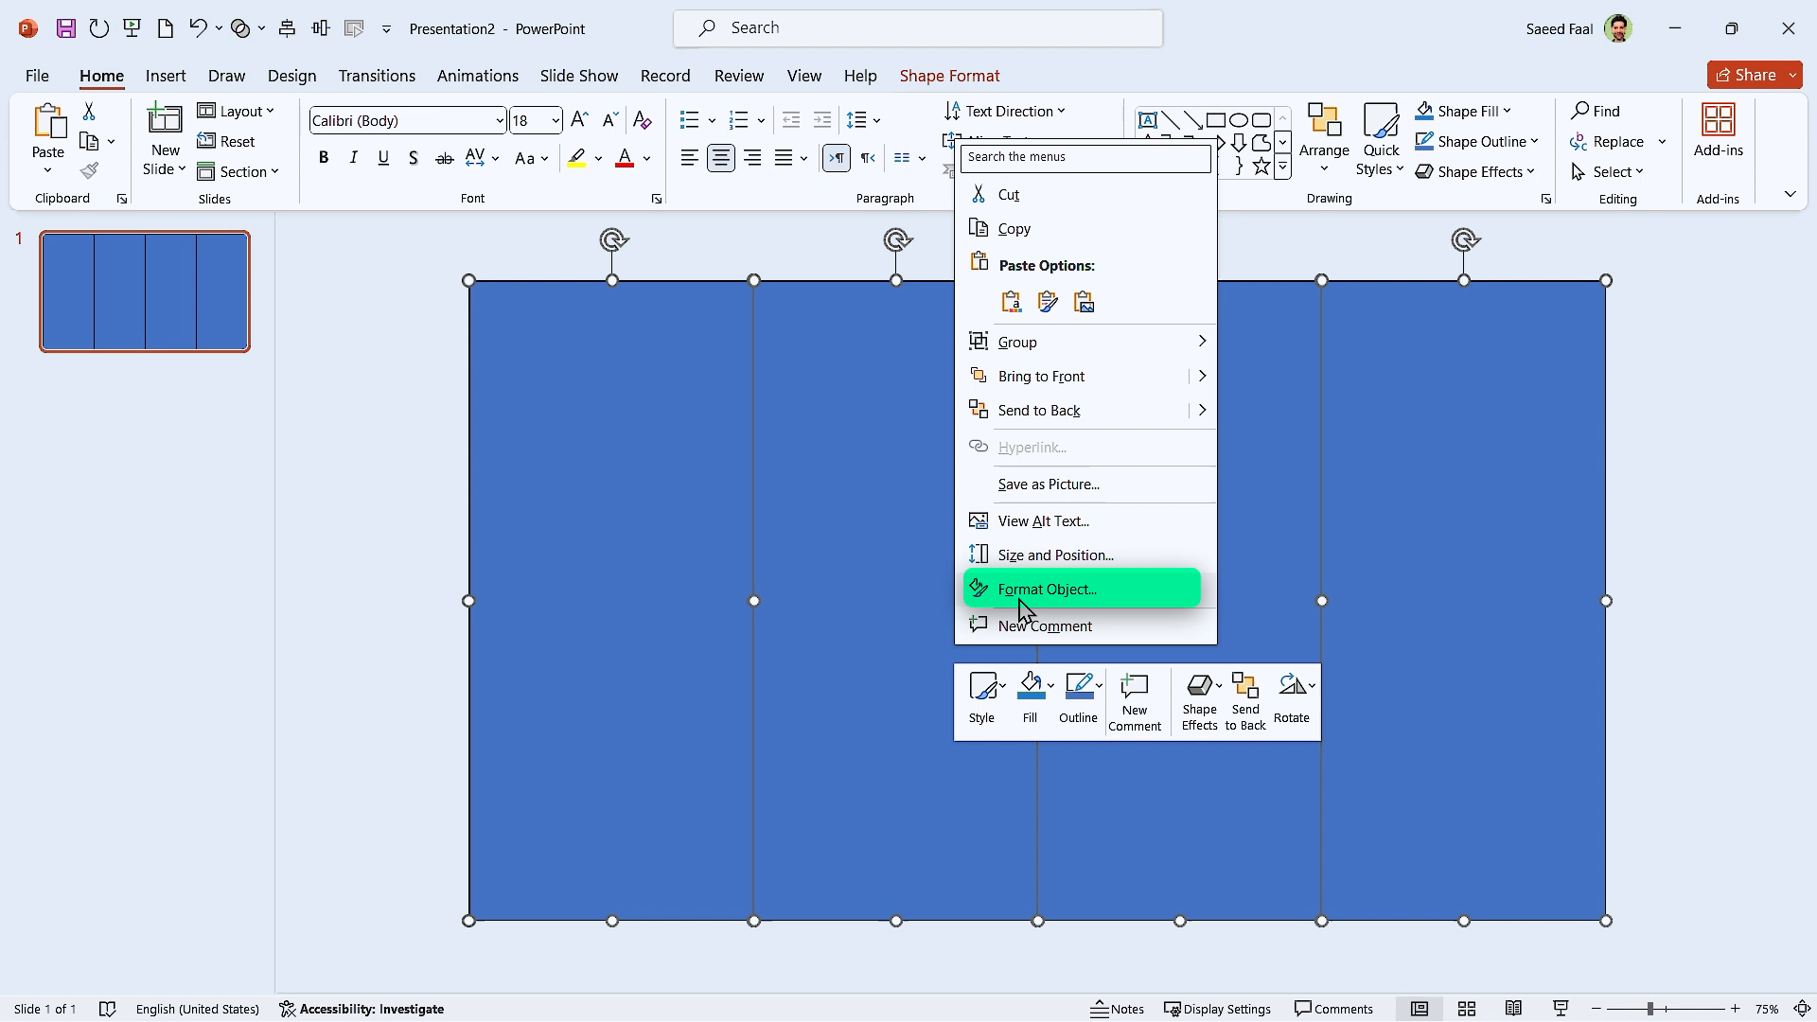
left_click(1042, 589)
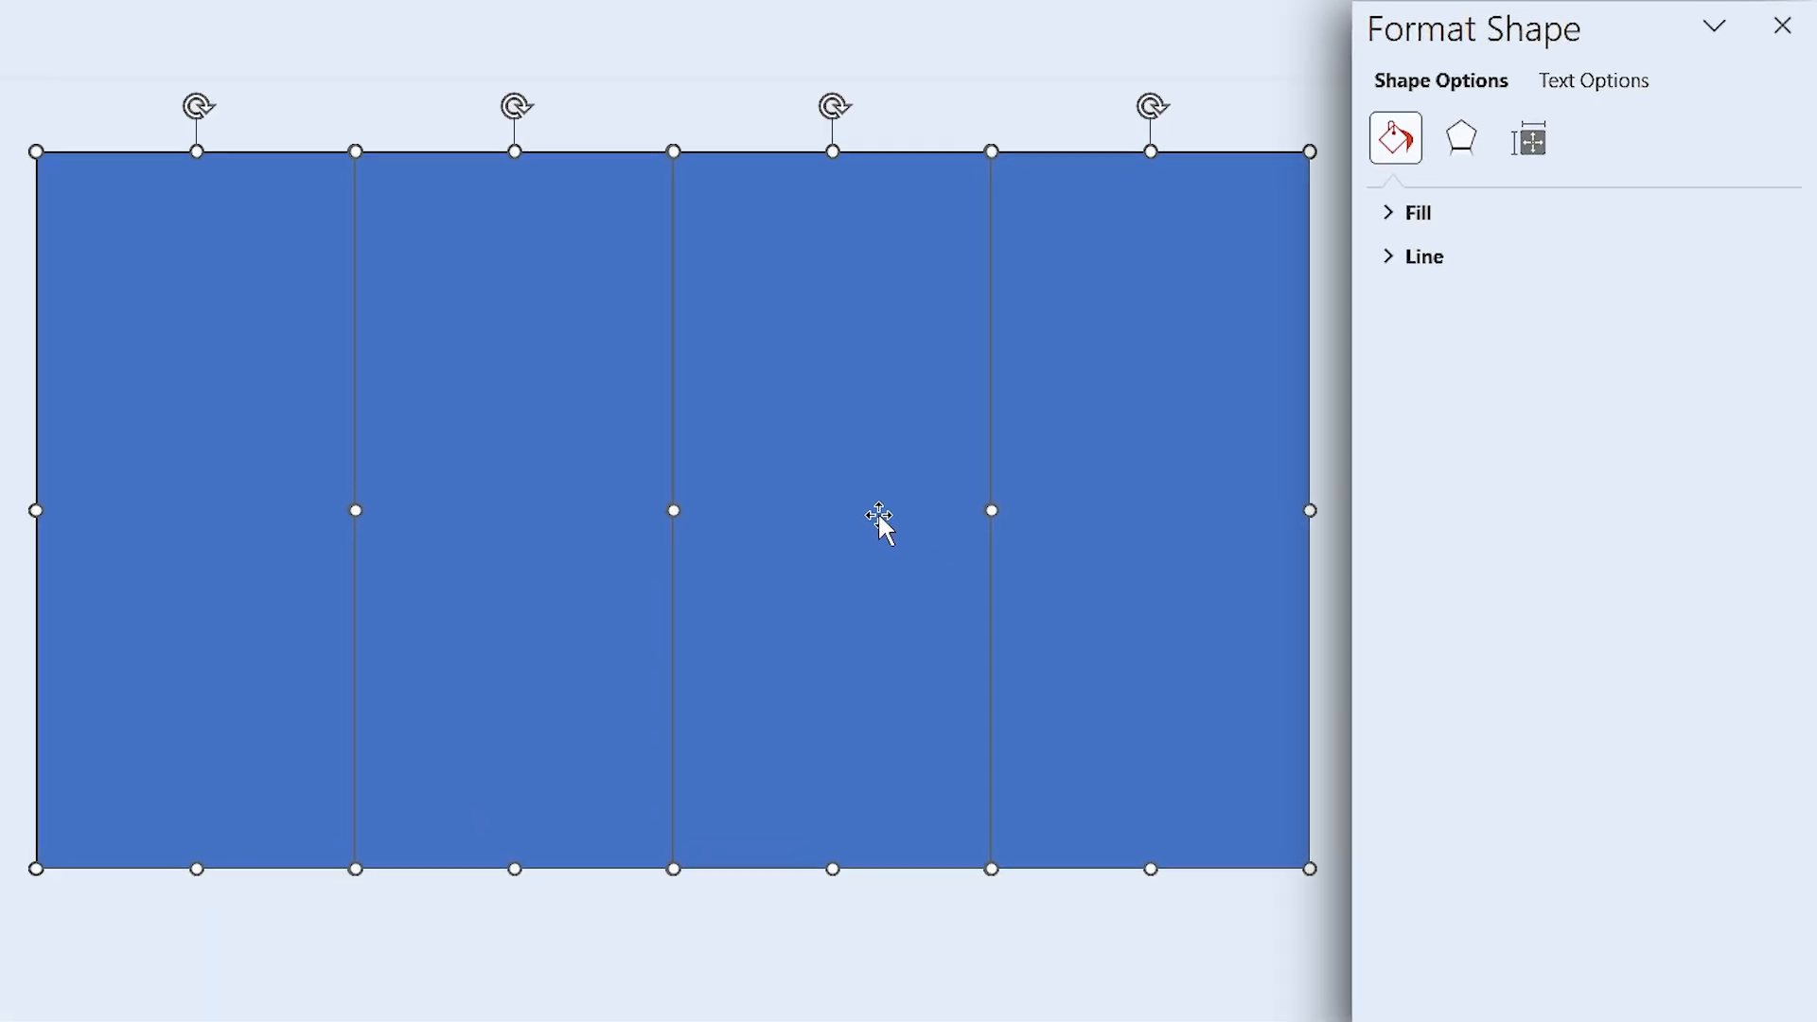
left_click(1460, 139)
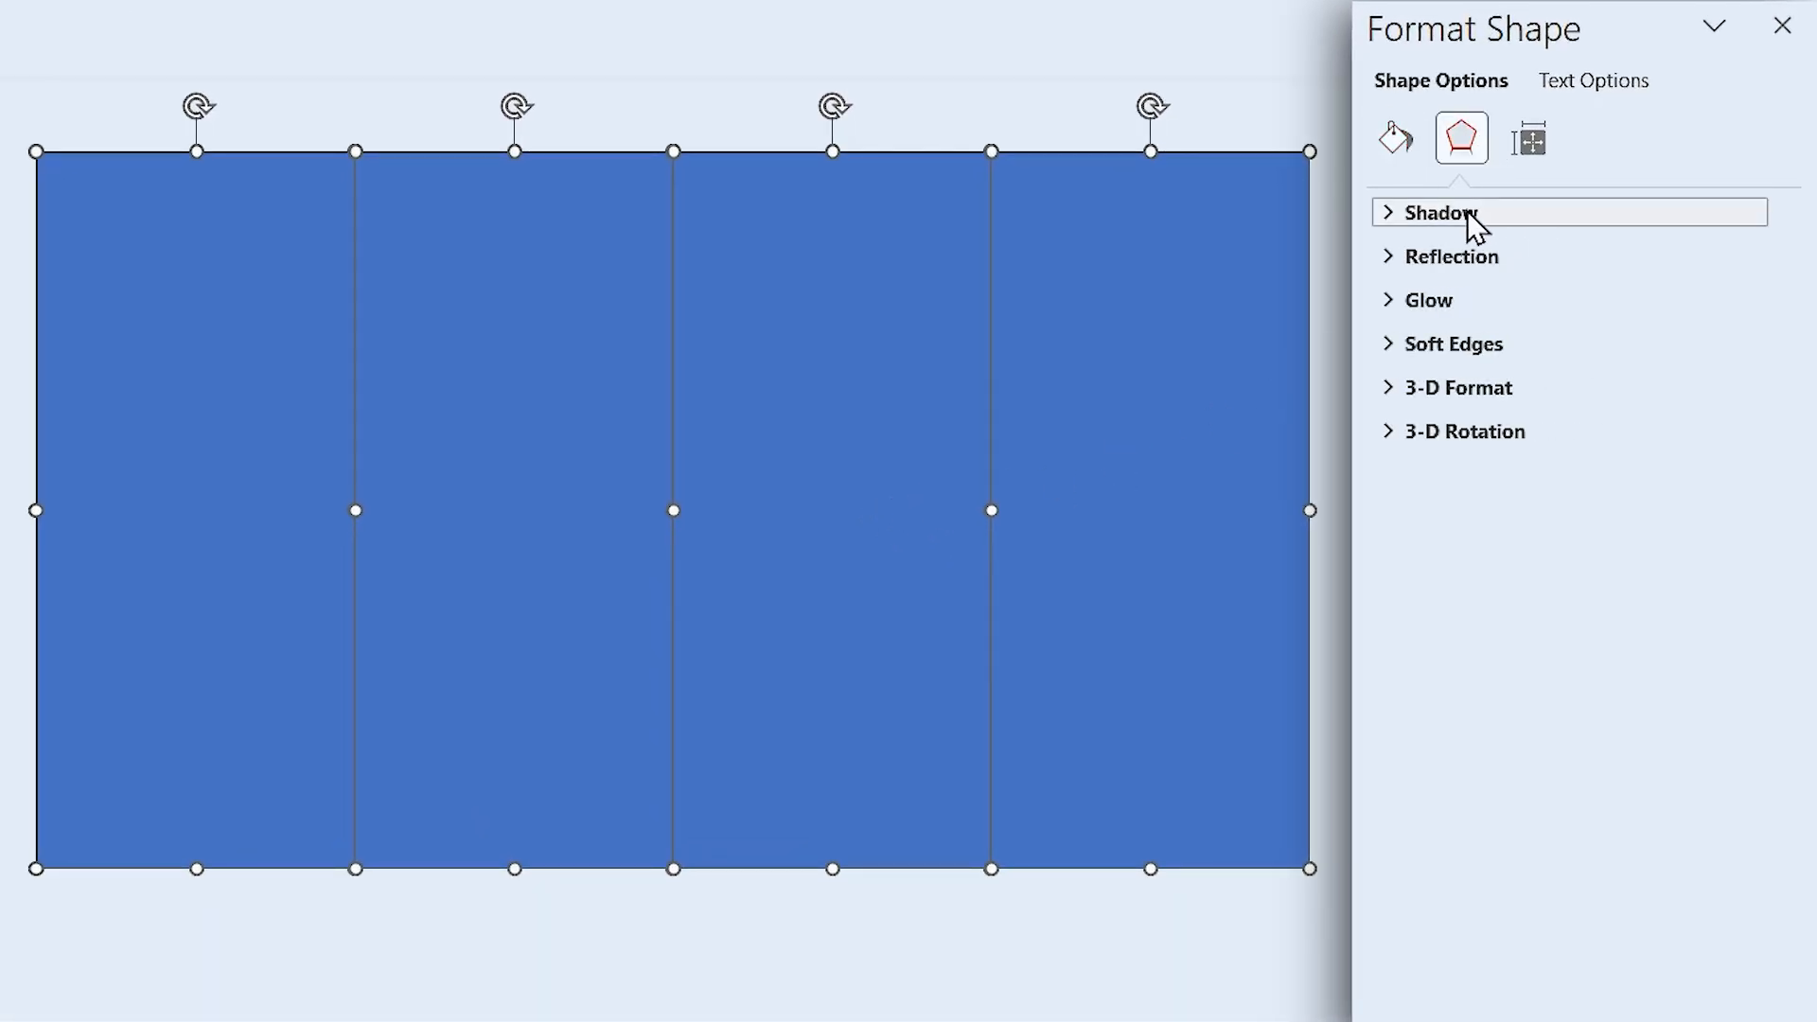
left_click(1436, 212)
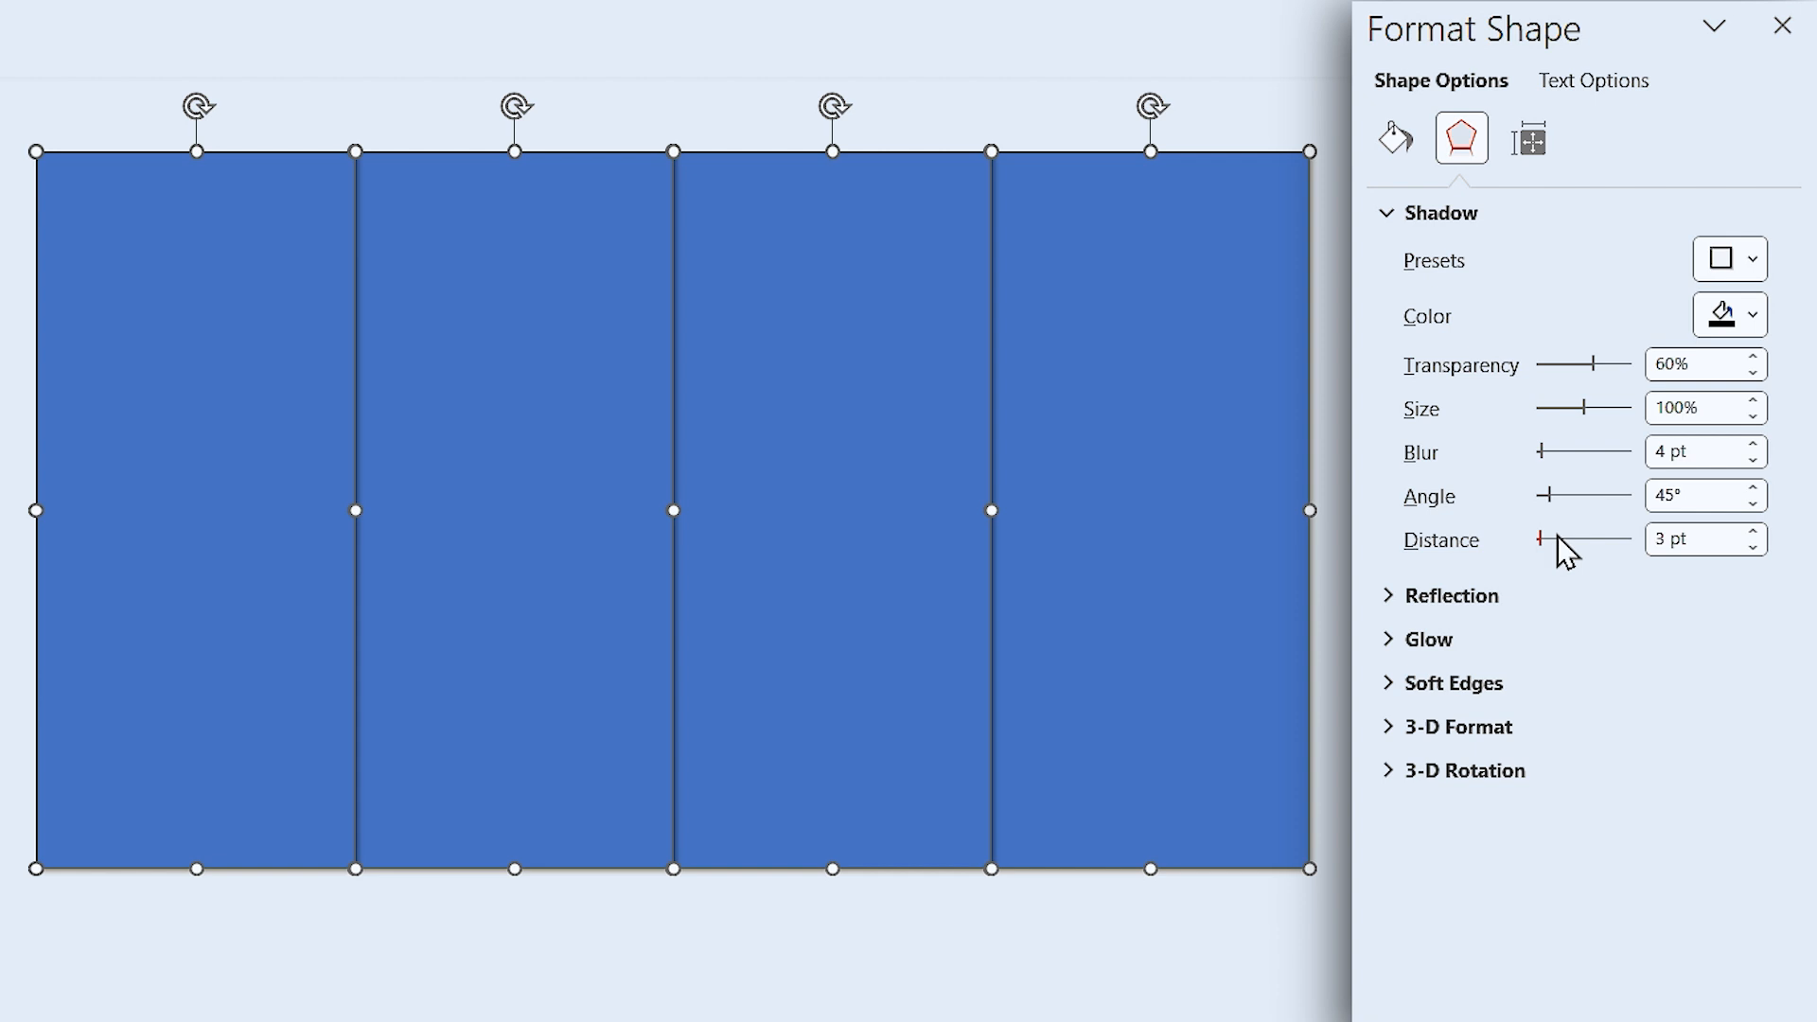
left_click(1695, 451)
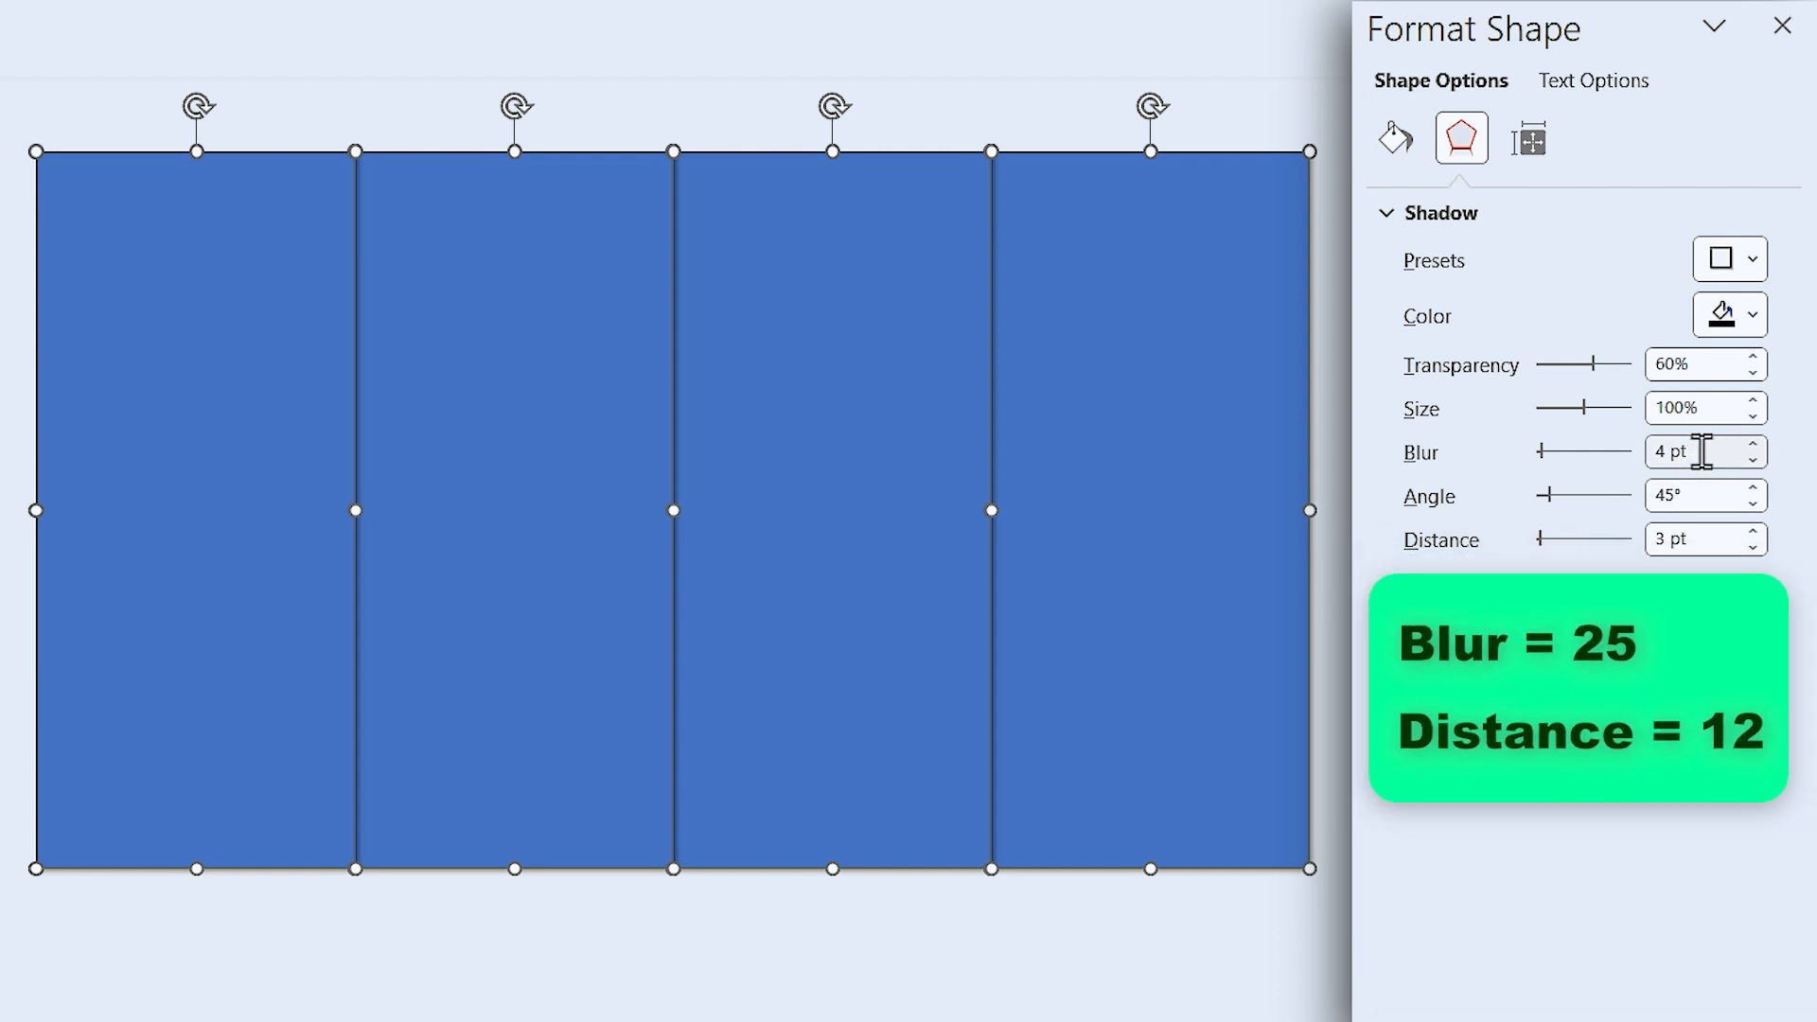
type("25")
type("12")
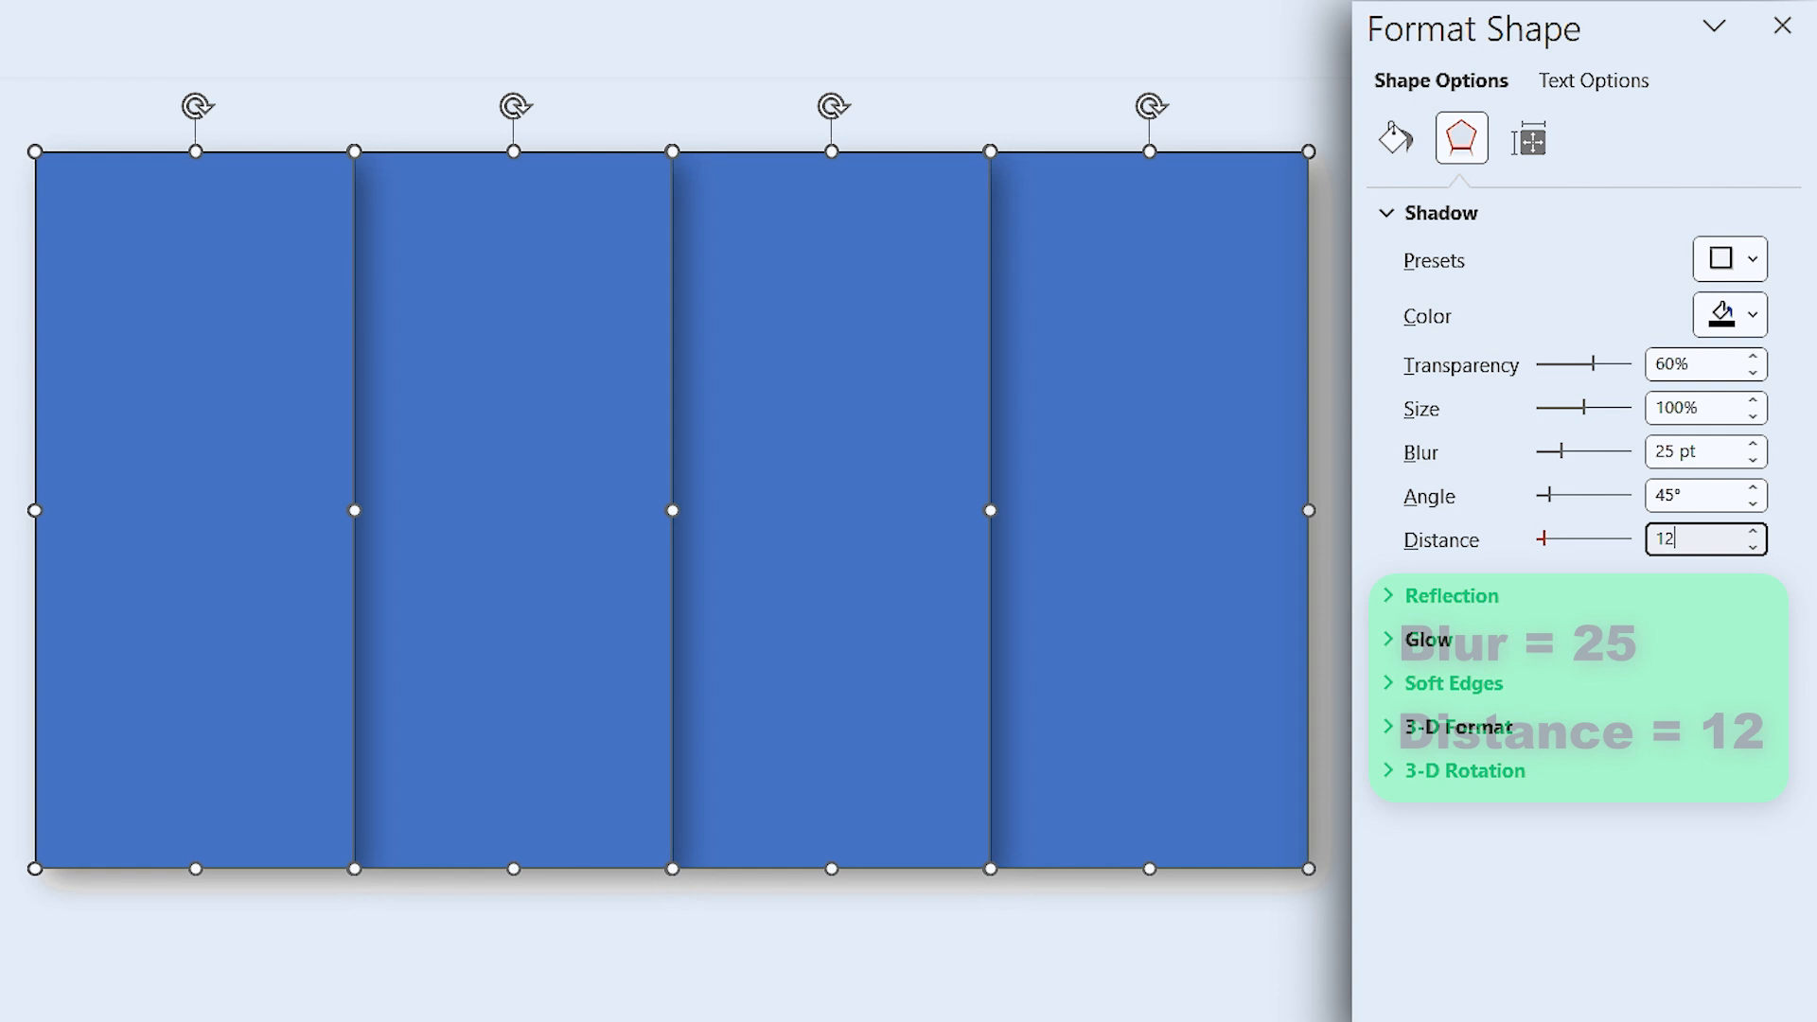
left_click(1395, 139)
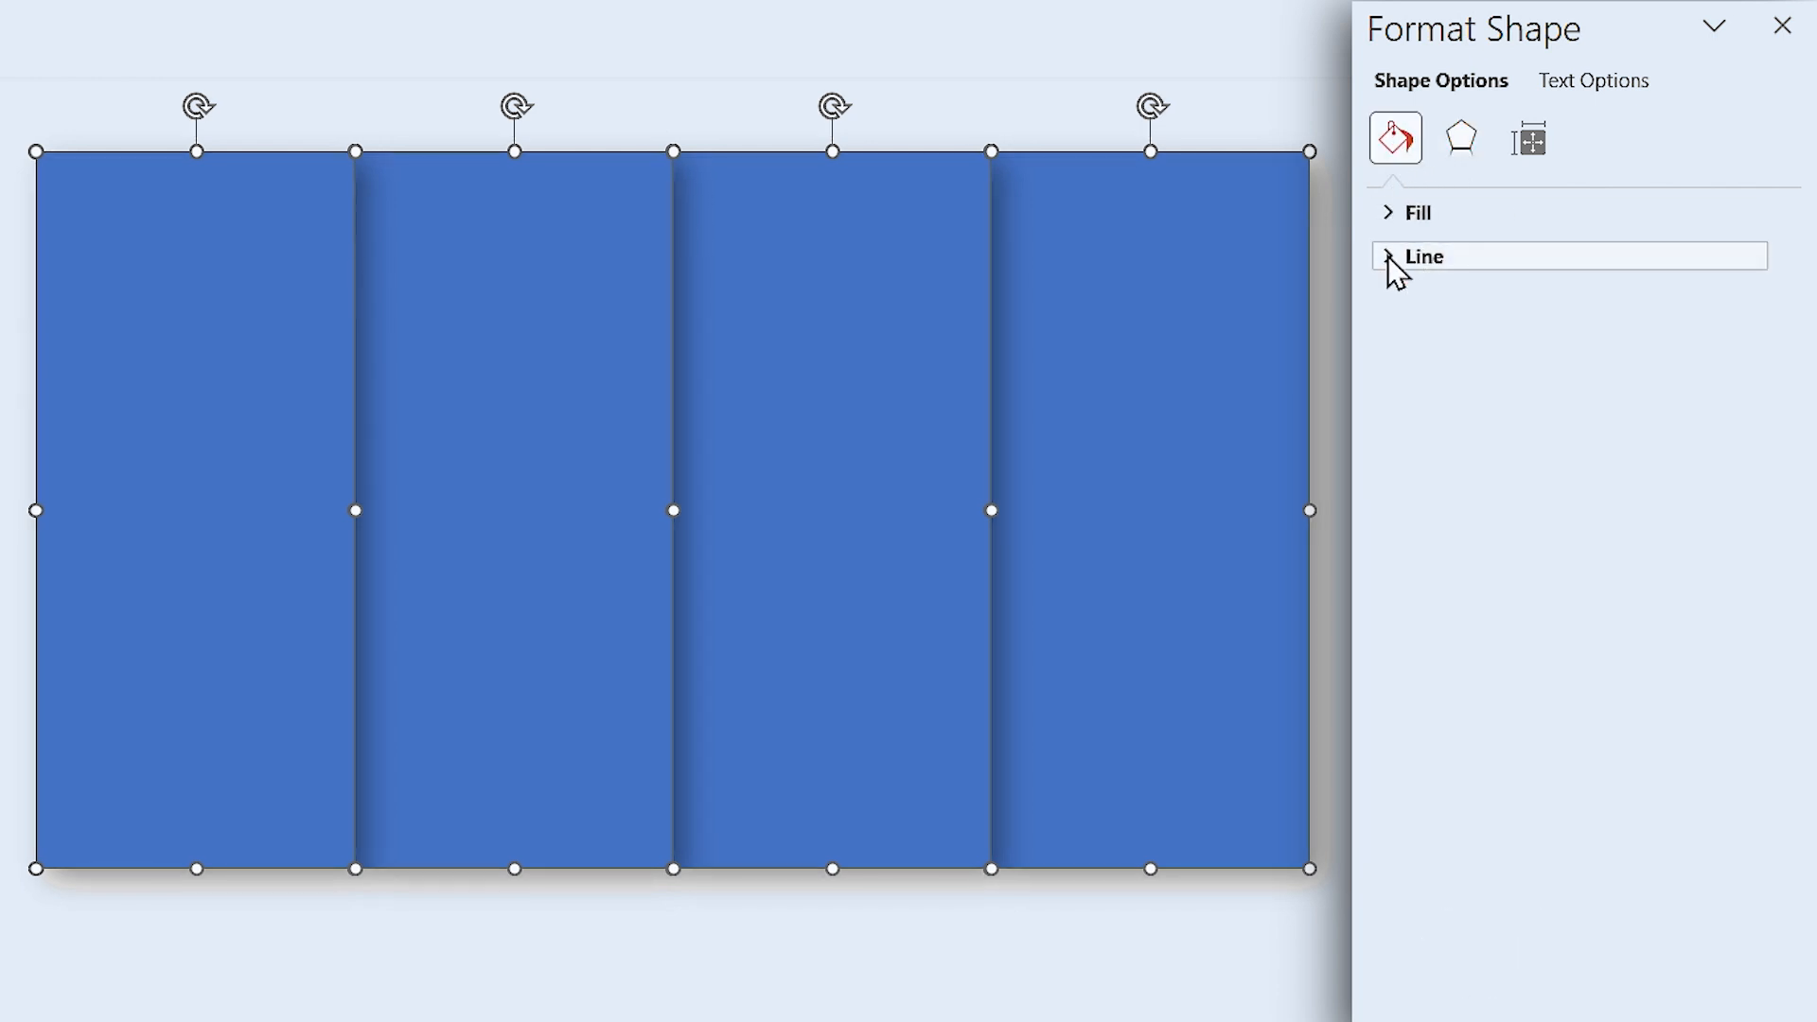
Step: Fill the leftmost rectangle with the custom blue #7CC0F8
left_click(1415, 212)
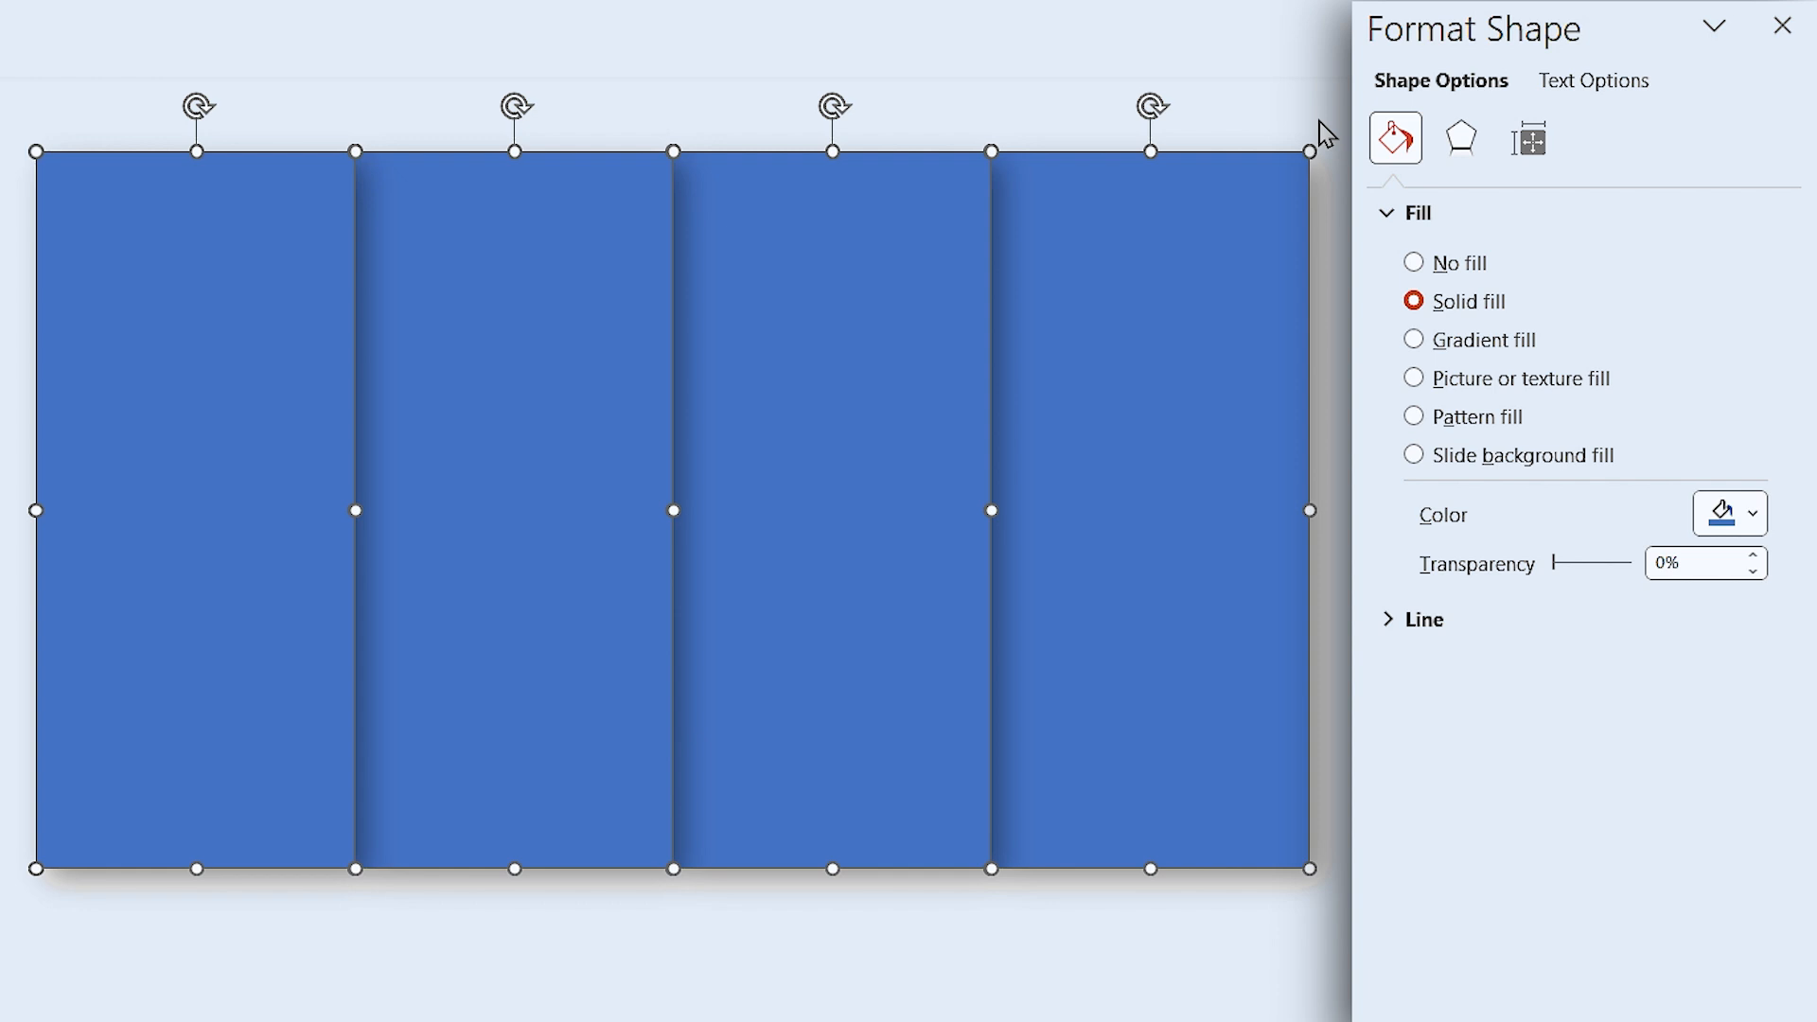
left_click(1150, 510)
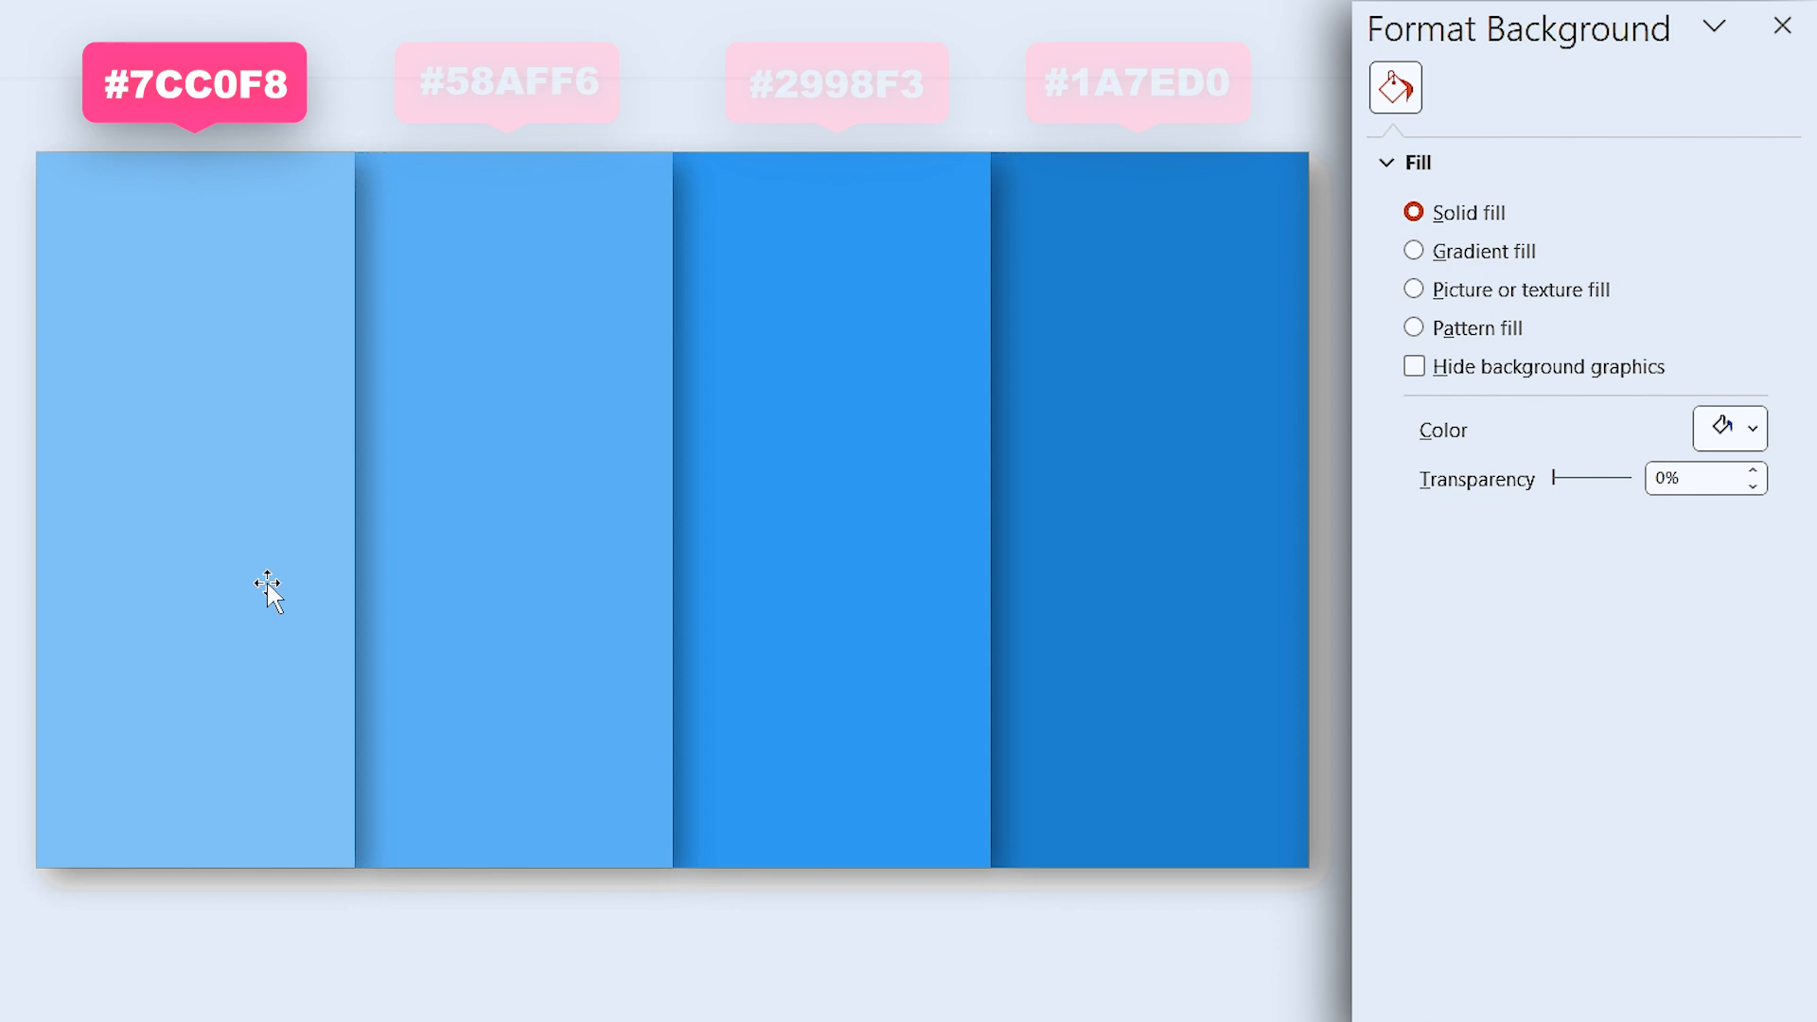
left_click(195, 510)
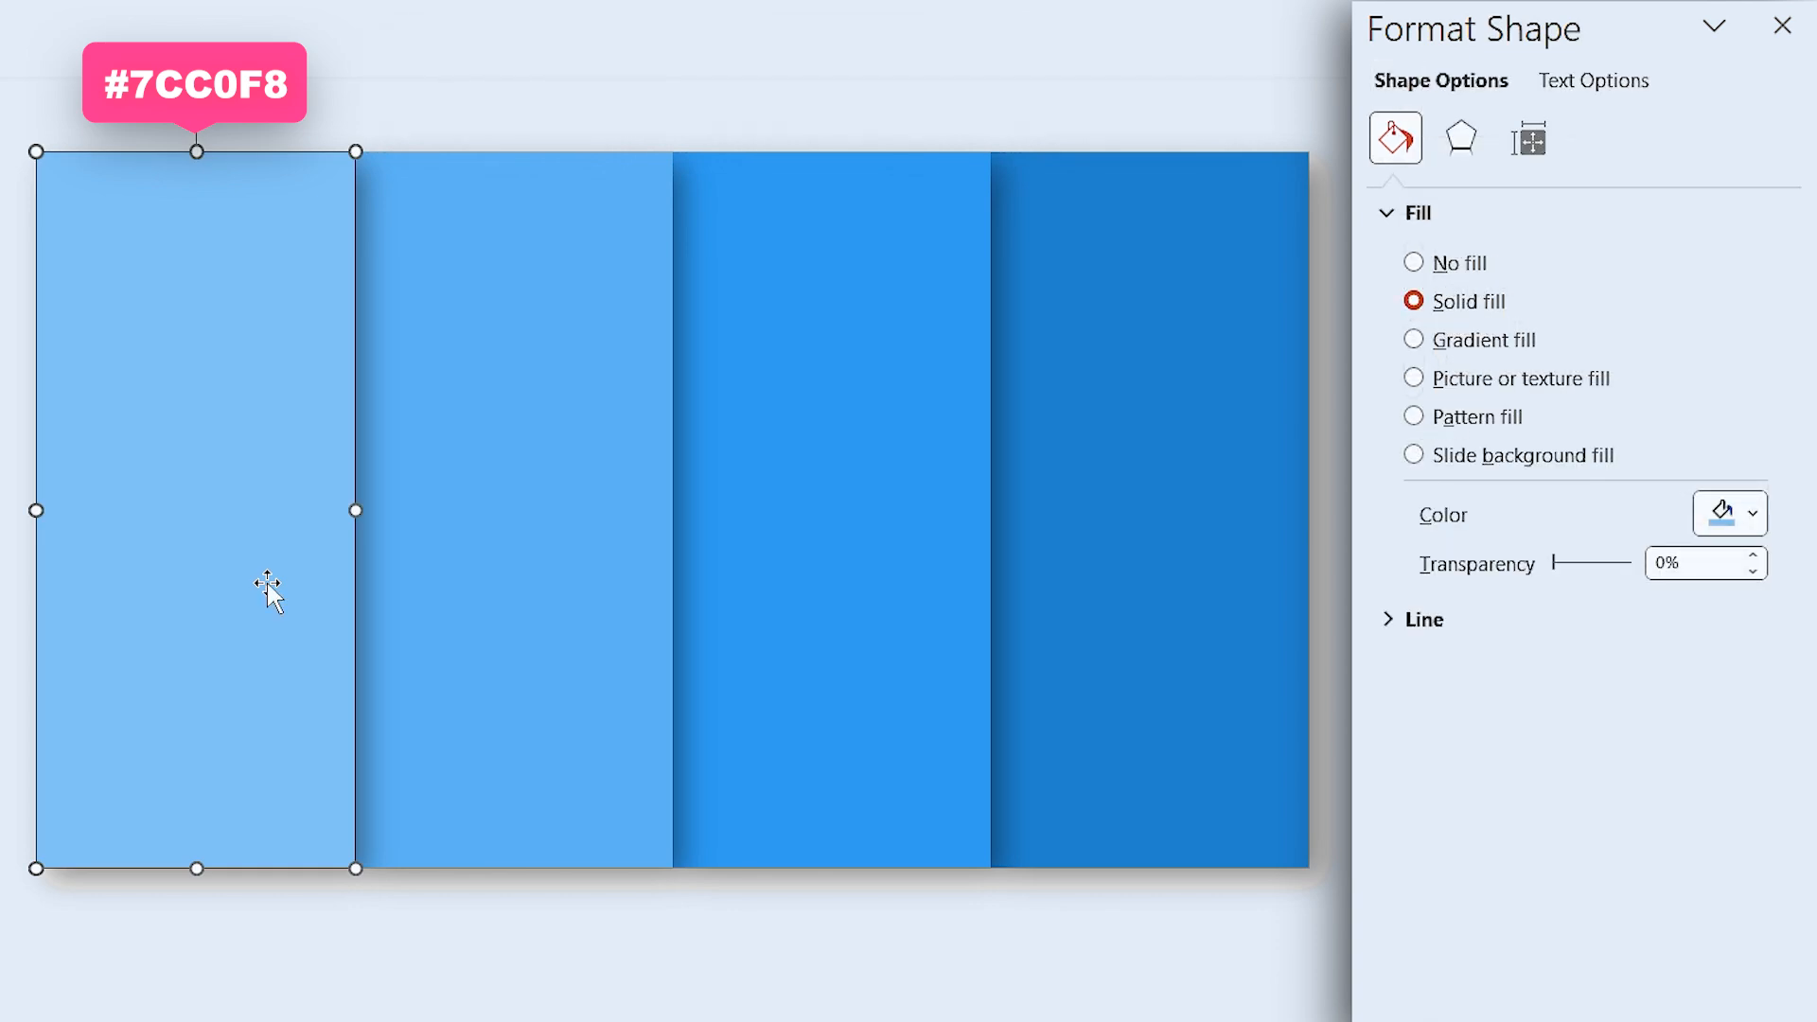
left_click(1751, 513)
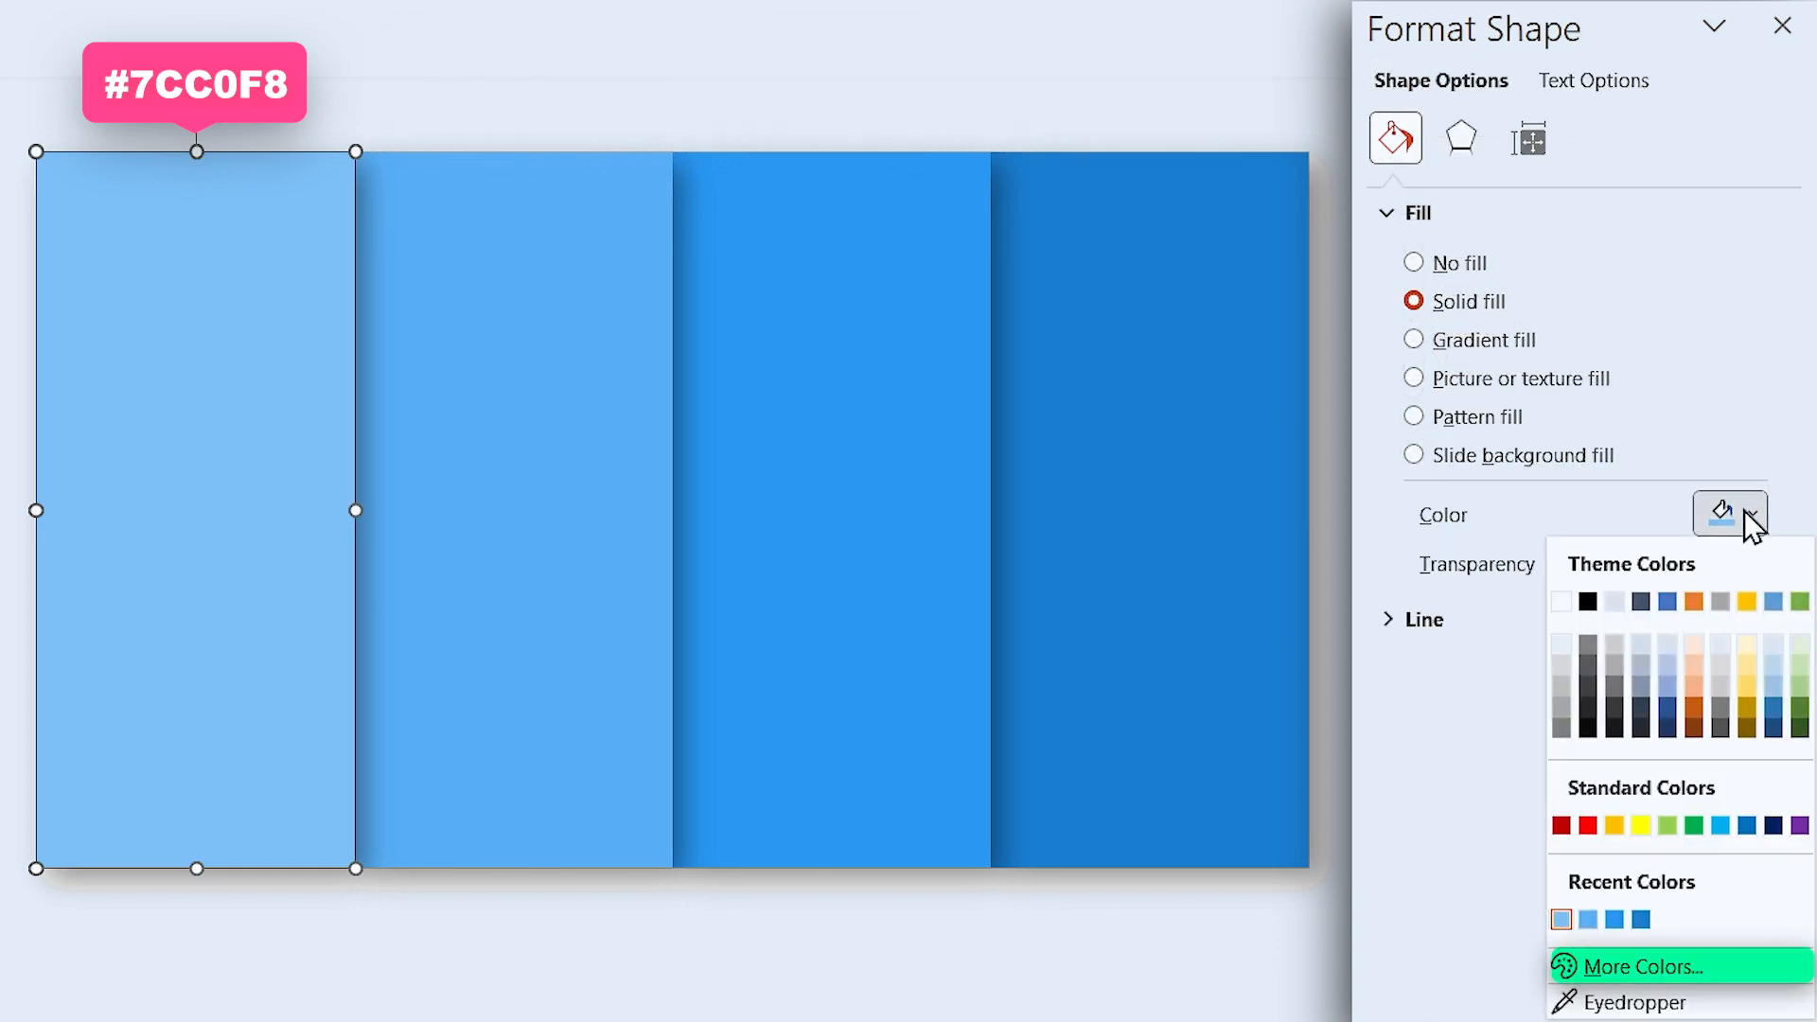
left_click(1634, 966)
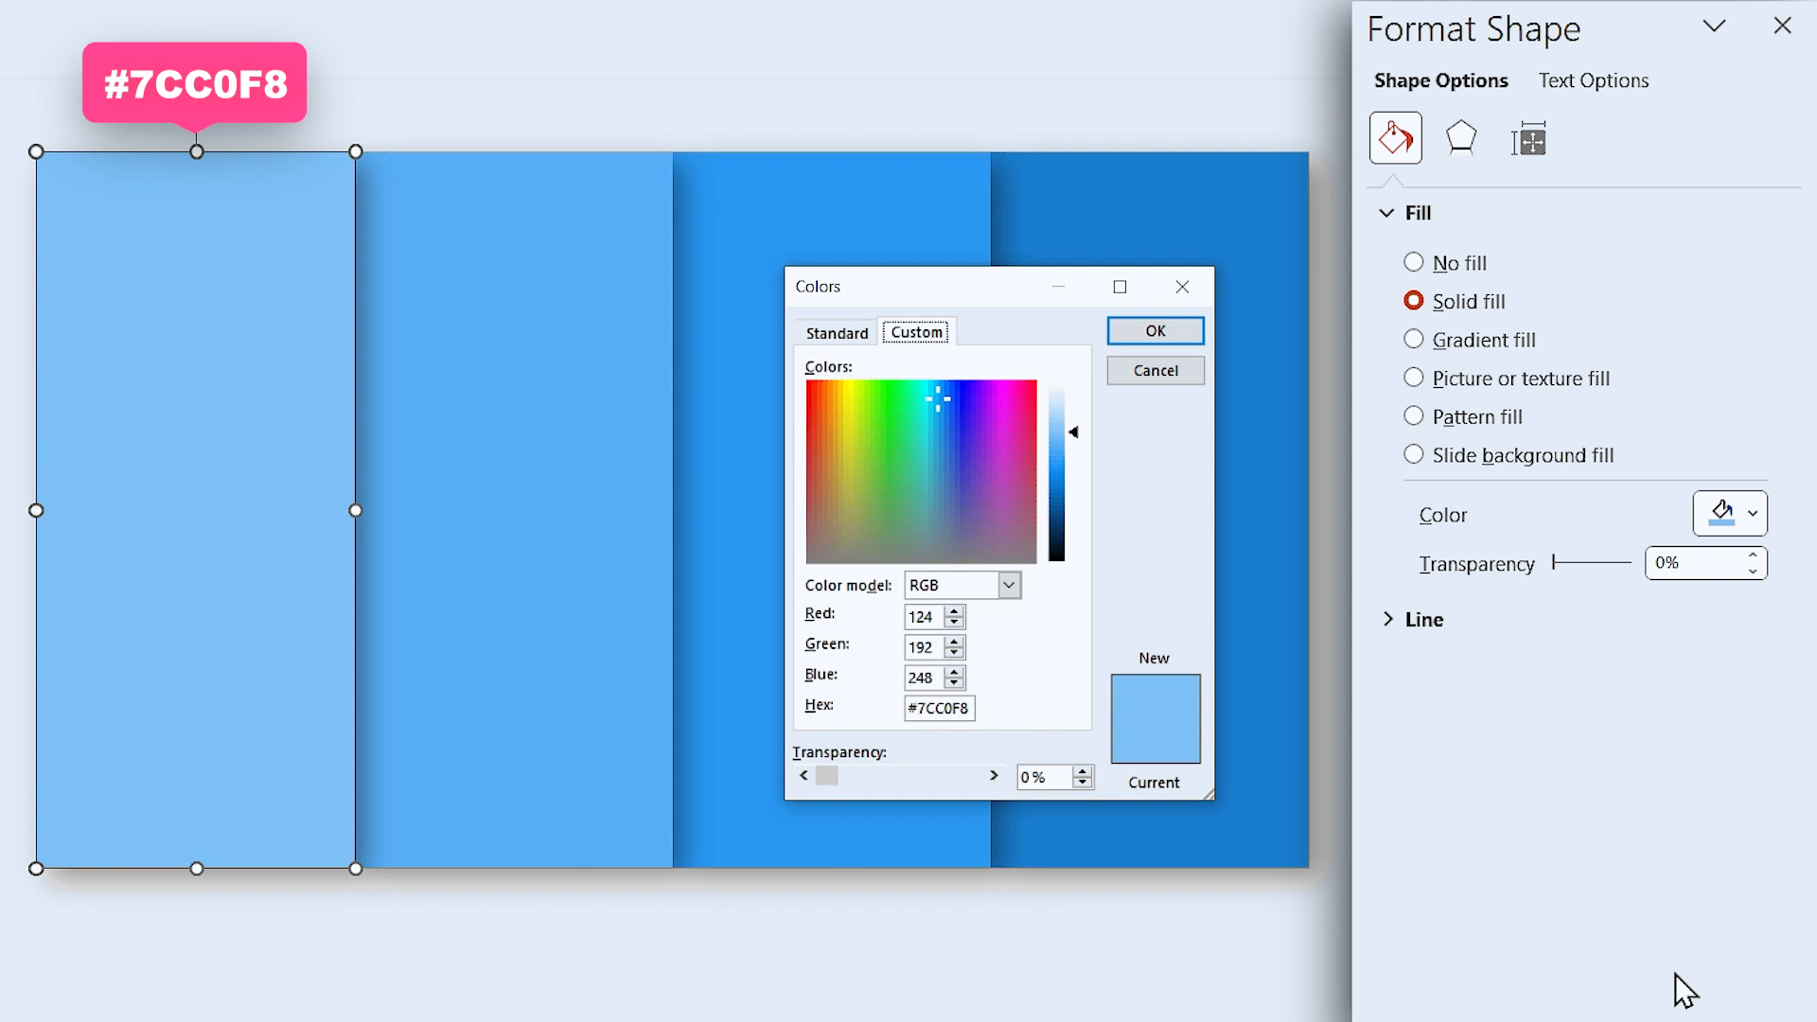
left_click_drag(997, 285, 644, 244)
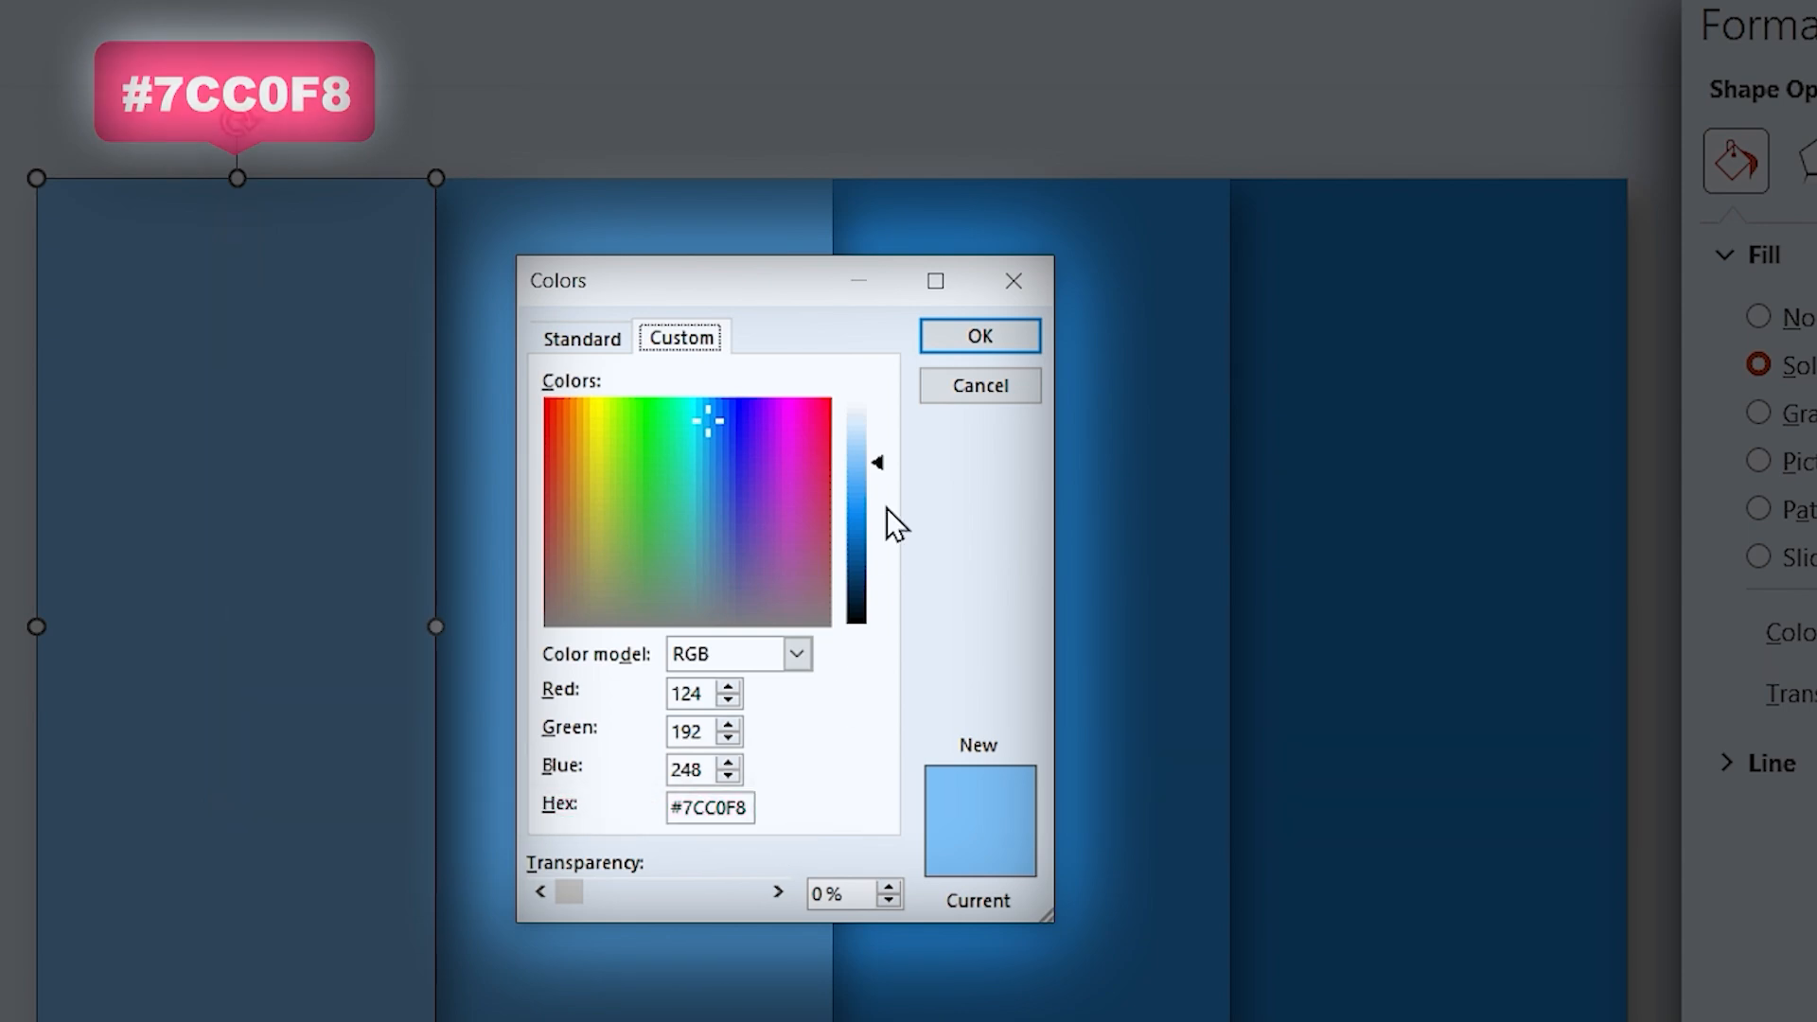
left_click(978, 335)
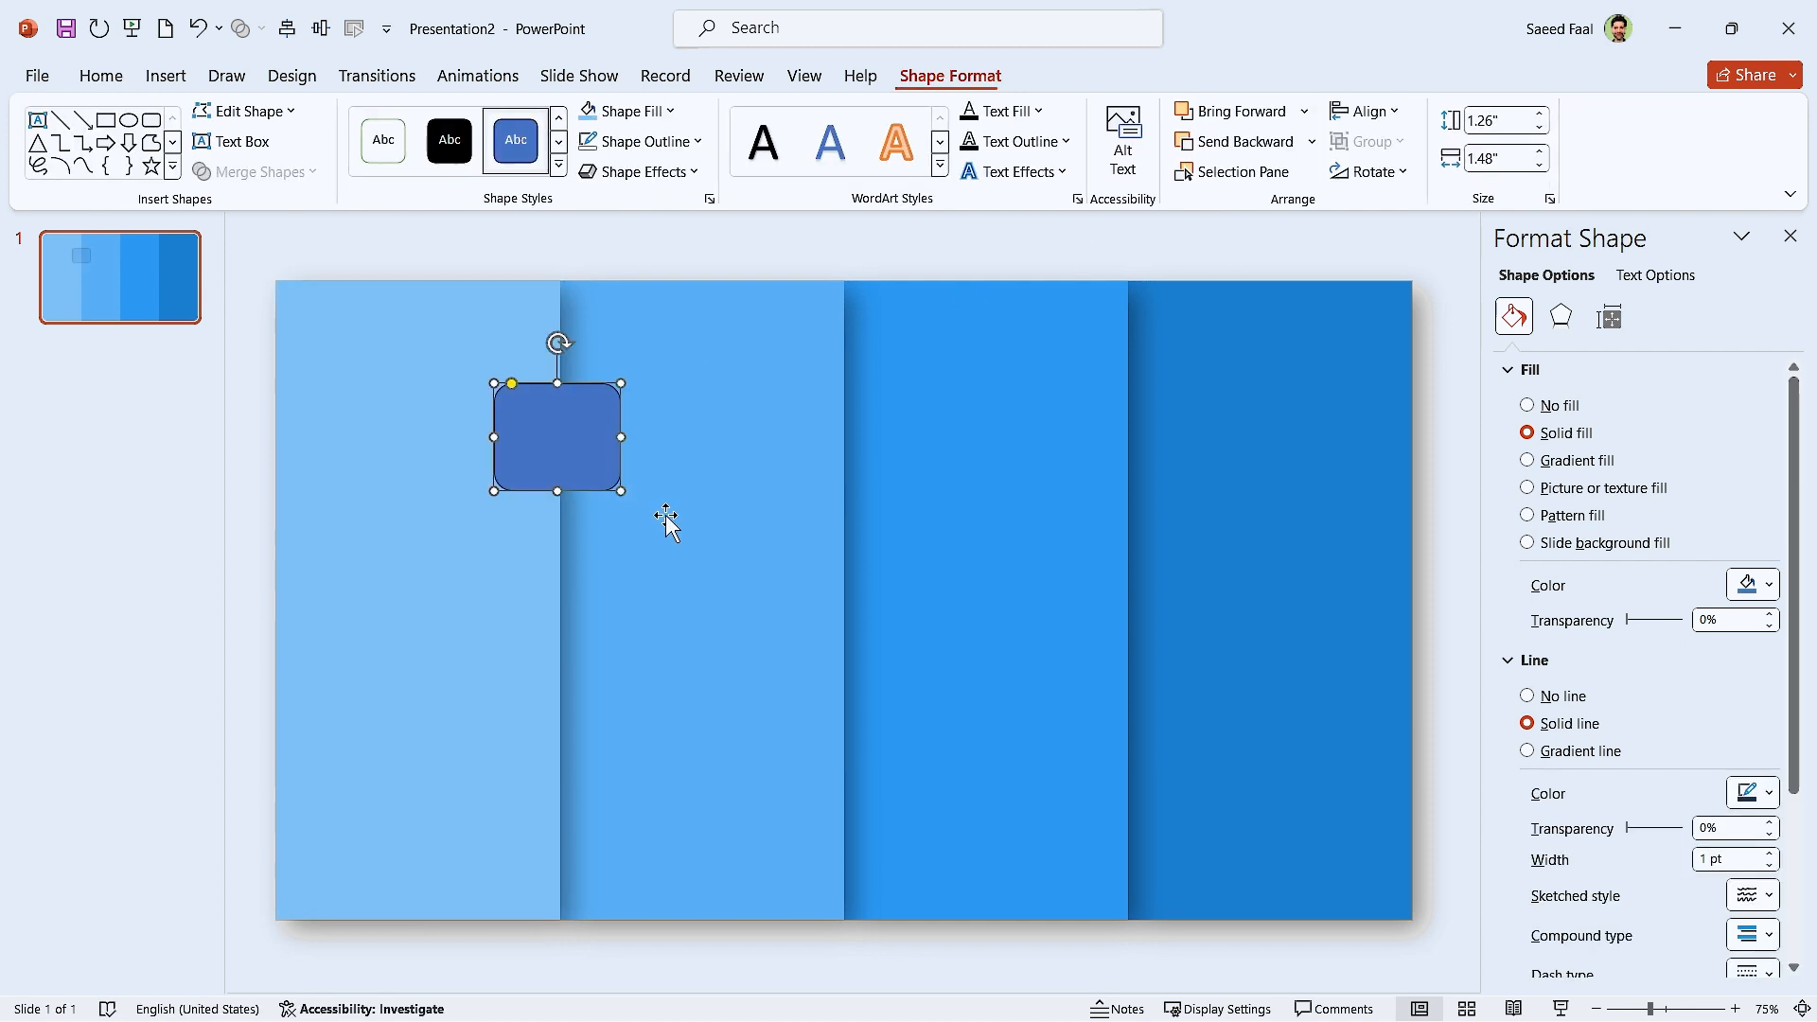
Step: Size the rounded square to 1" x 1" and copy it onto three strips, stepping lower
left_click(1495, 120)
type("1")
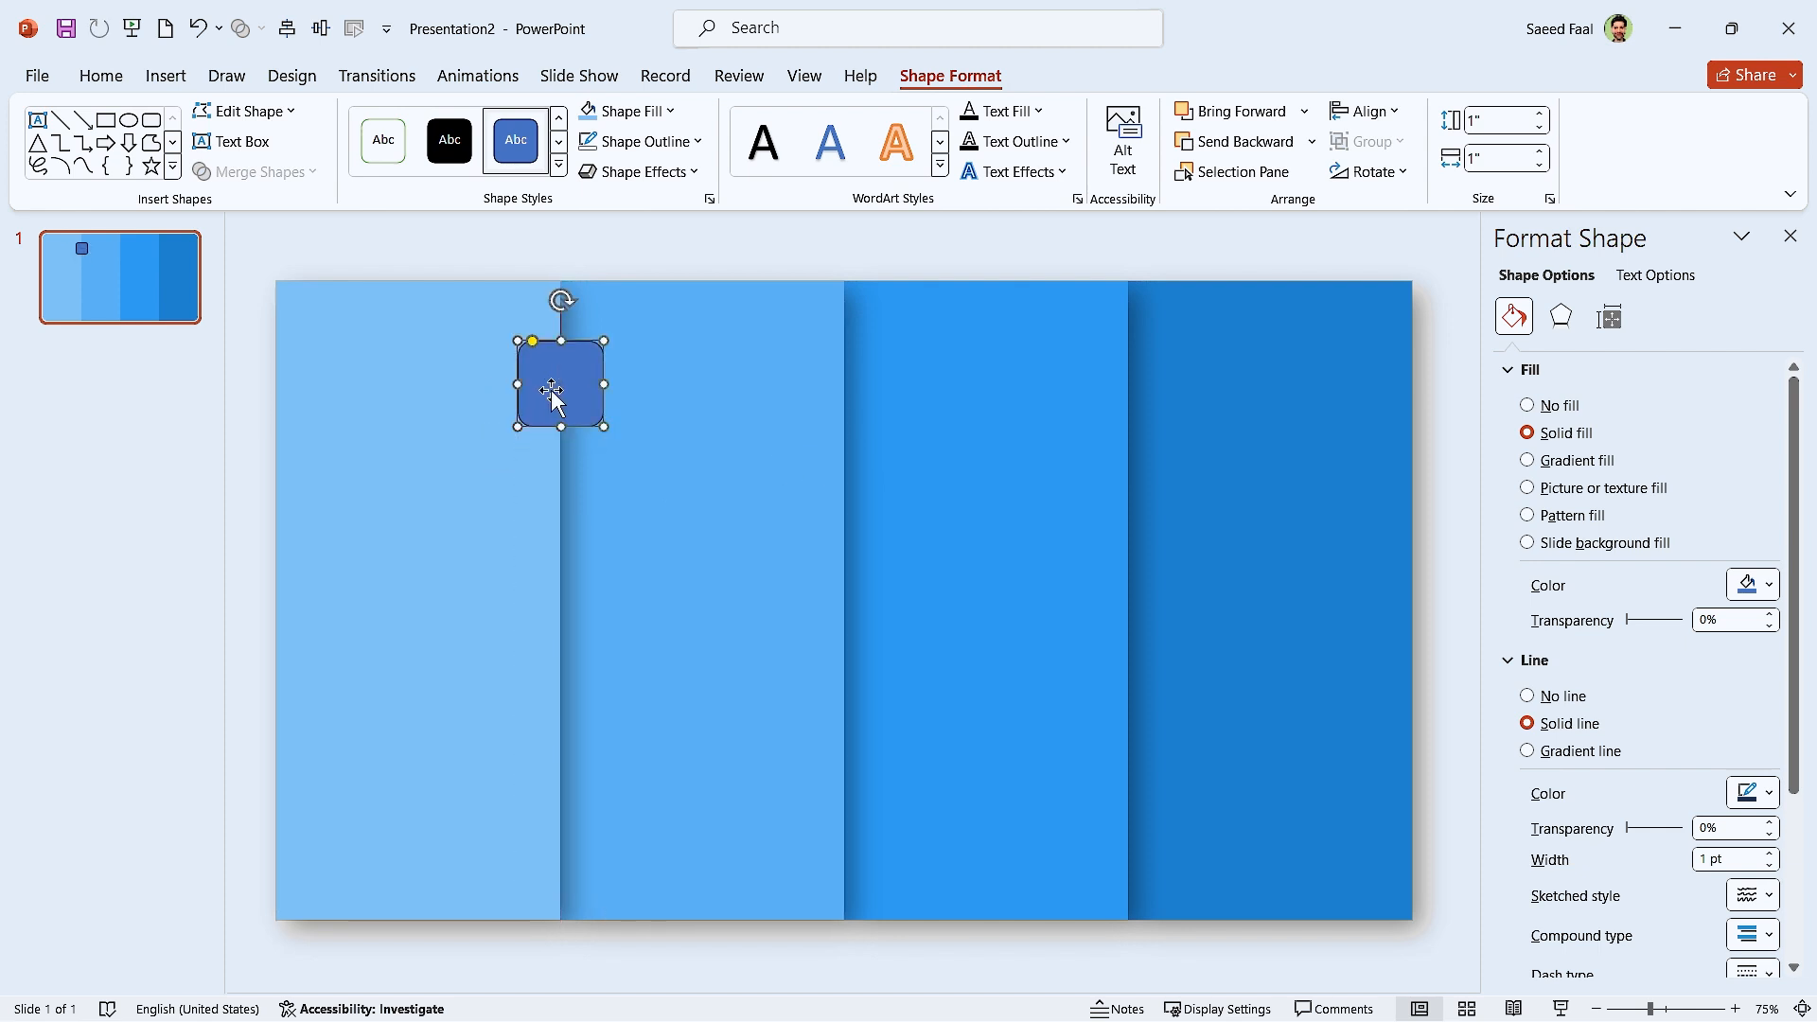
left_click_drag(559, 383, 843, 423)
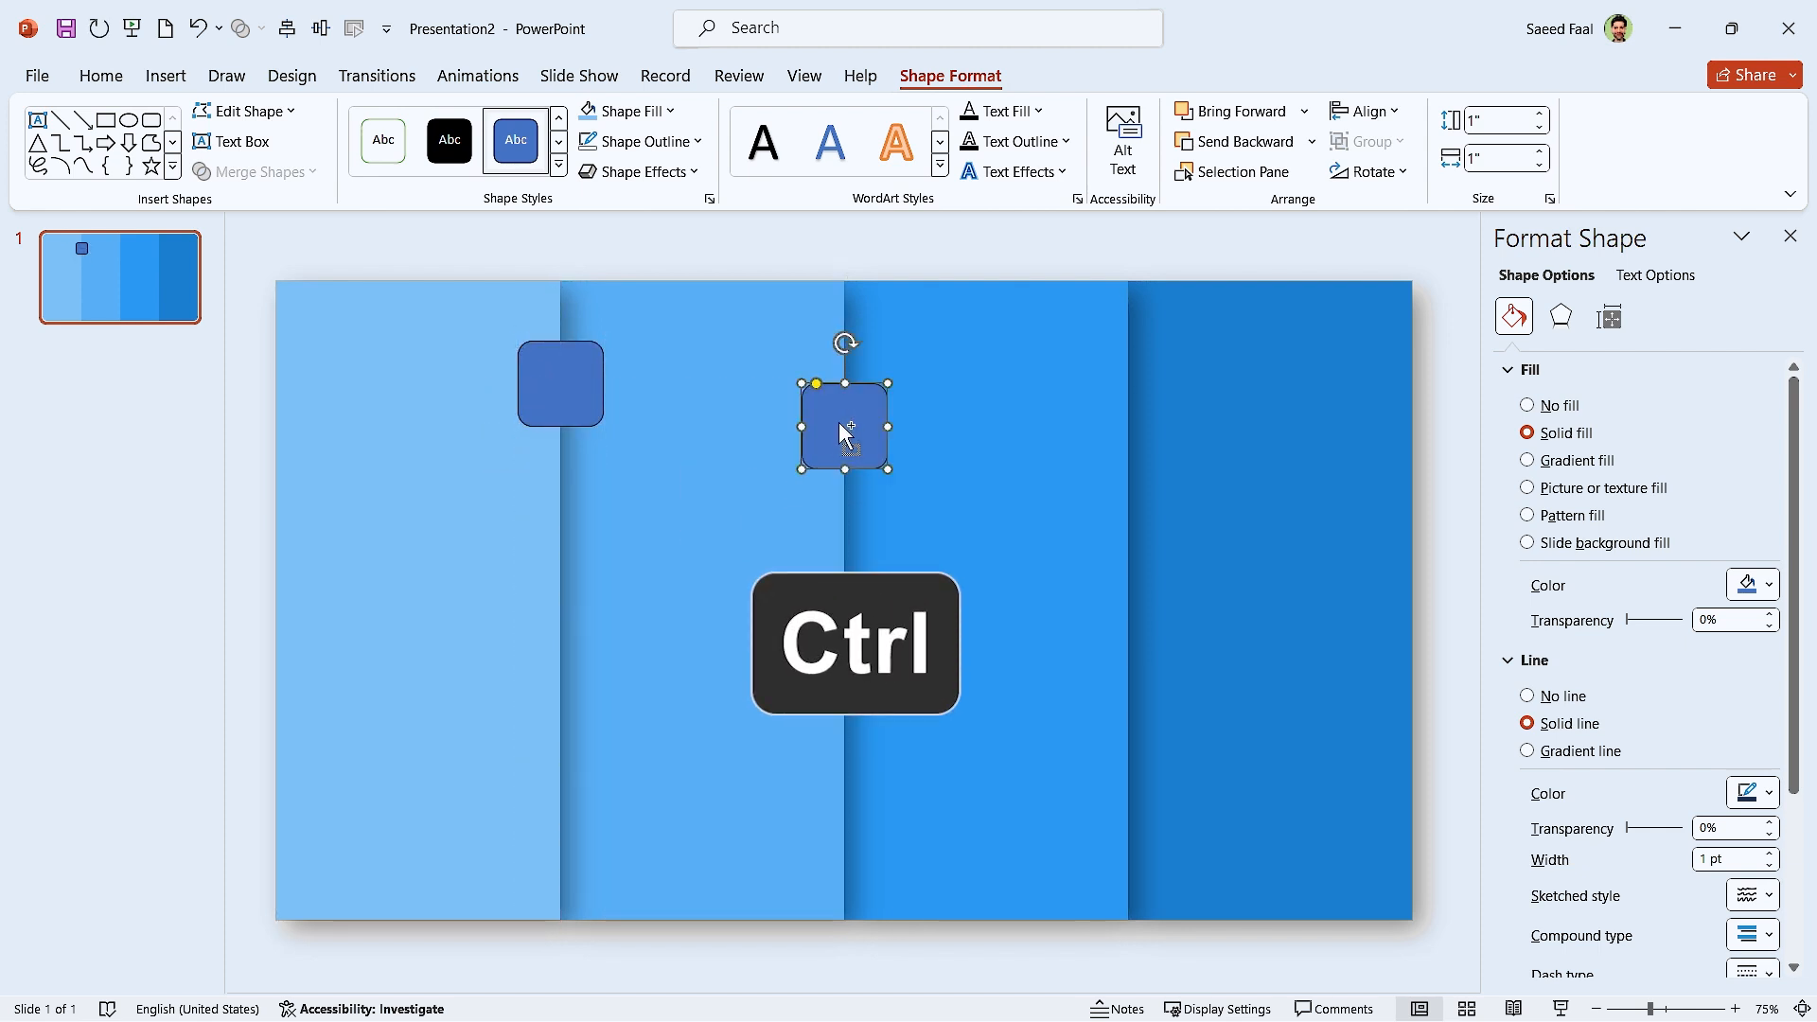
left_click_drag(843, 424, 1126, 501)
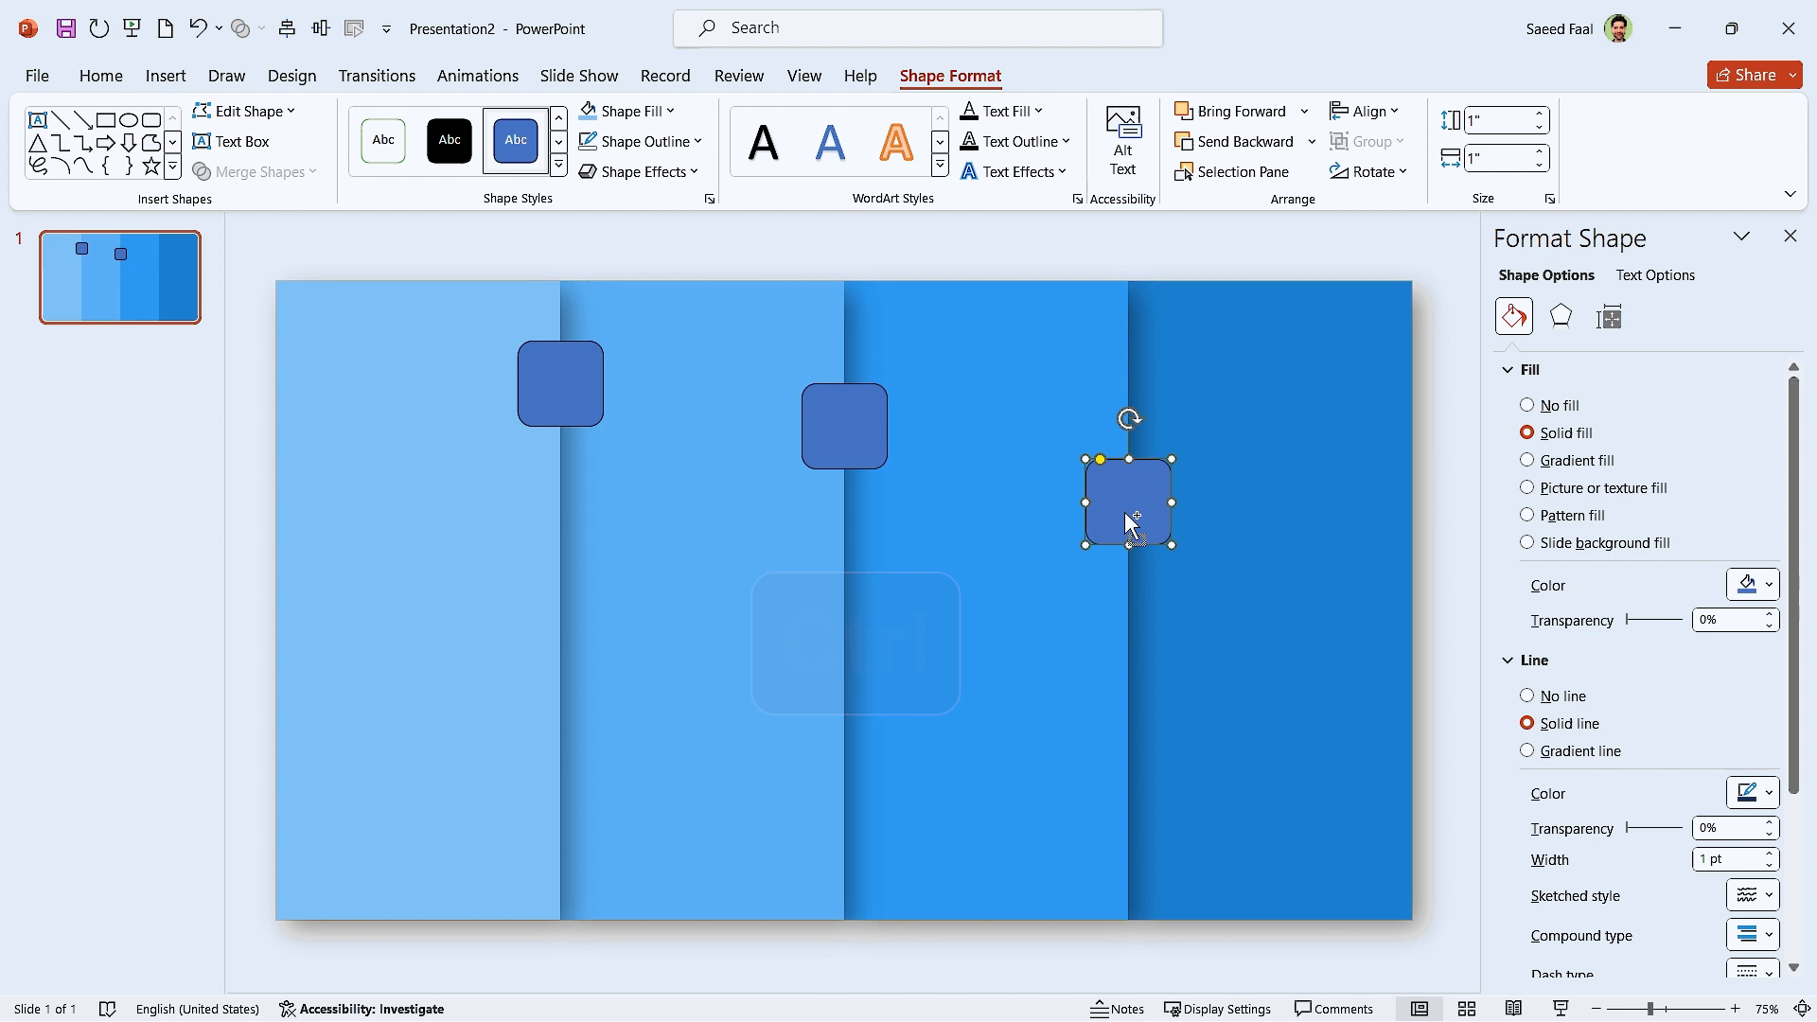
left_click_drag(1126, 501, 1411, 559)
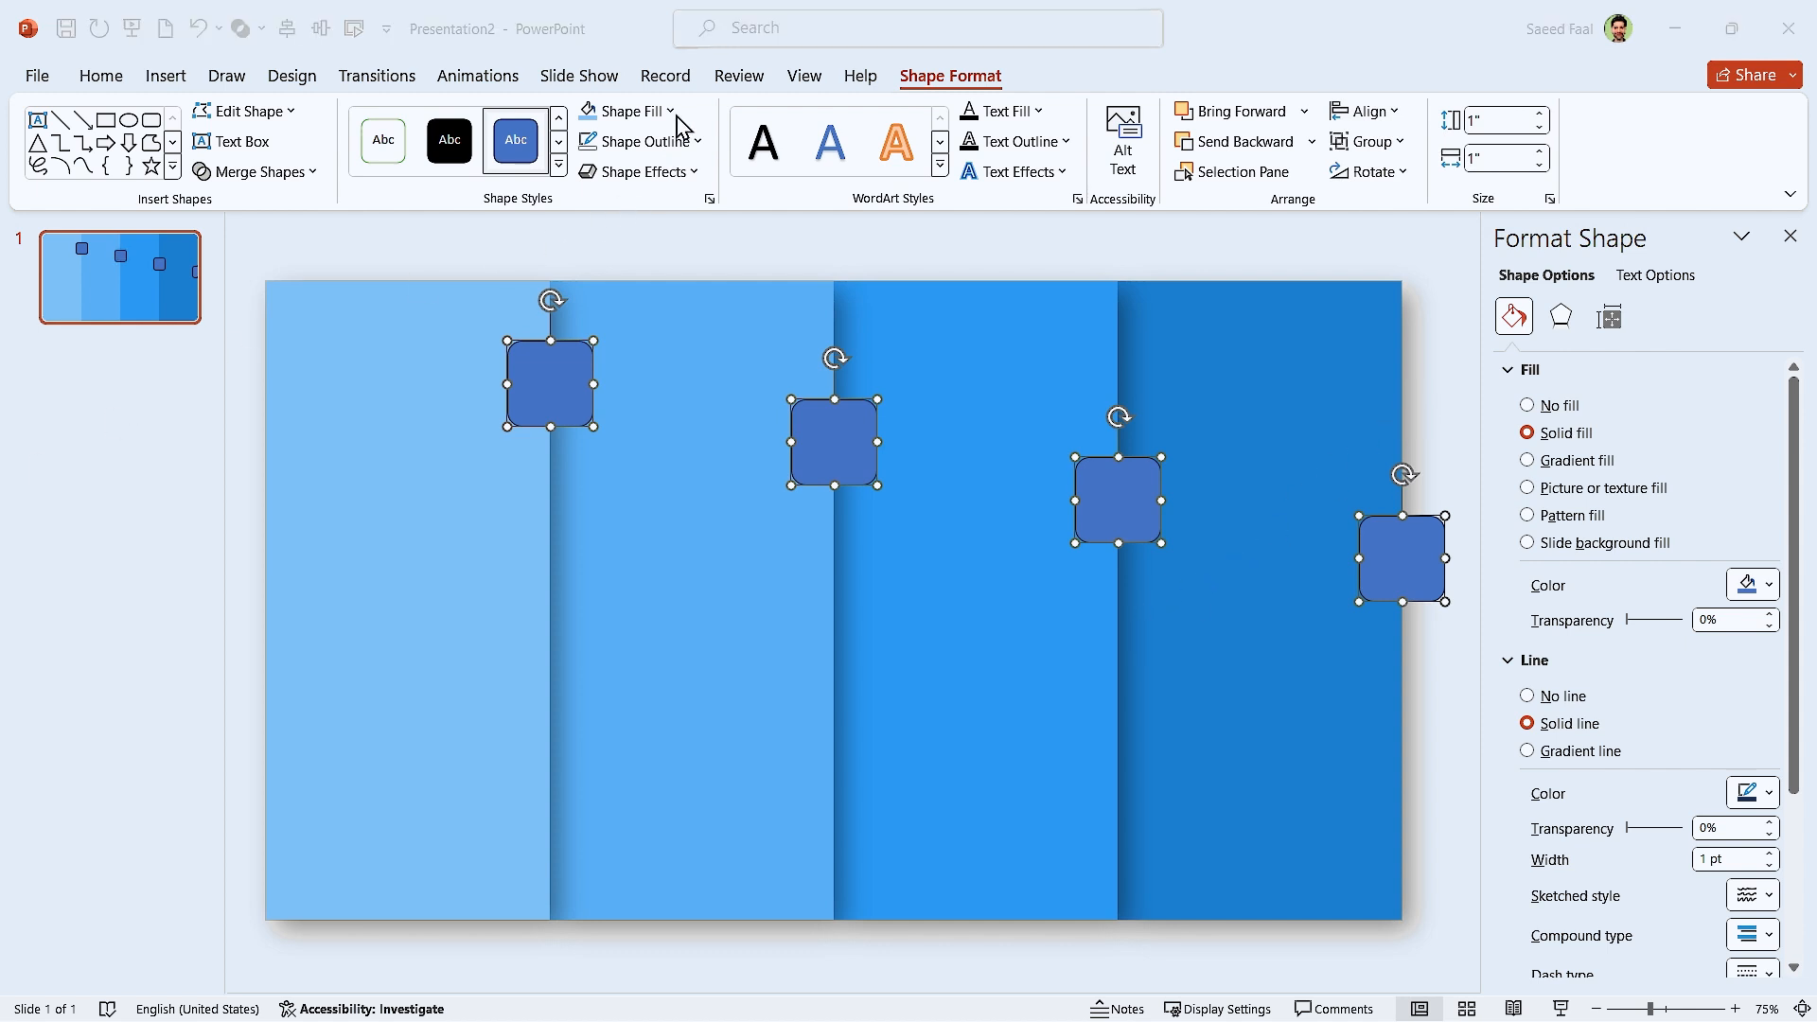
Step: Fill the four rounded squares with the standard gold colour
left_click(625, 110)
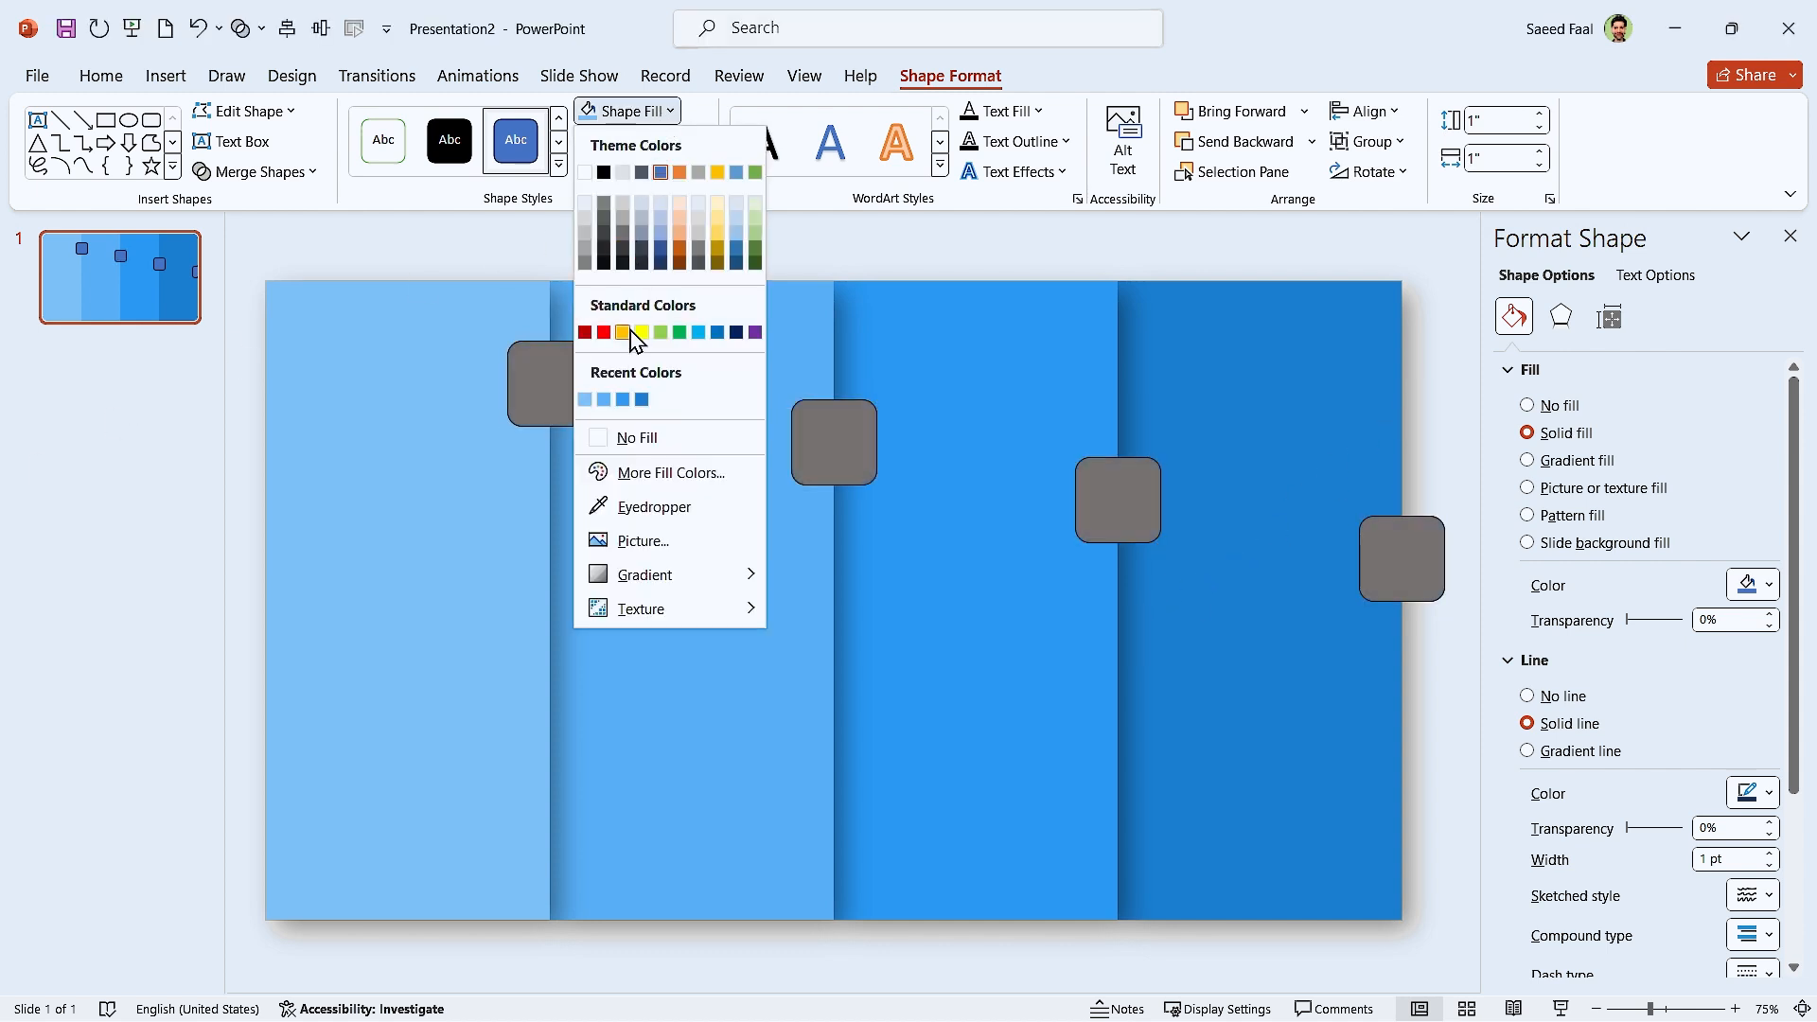
left_click(623, 332)
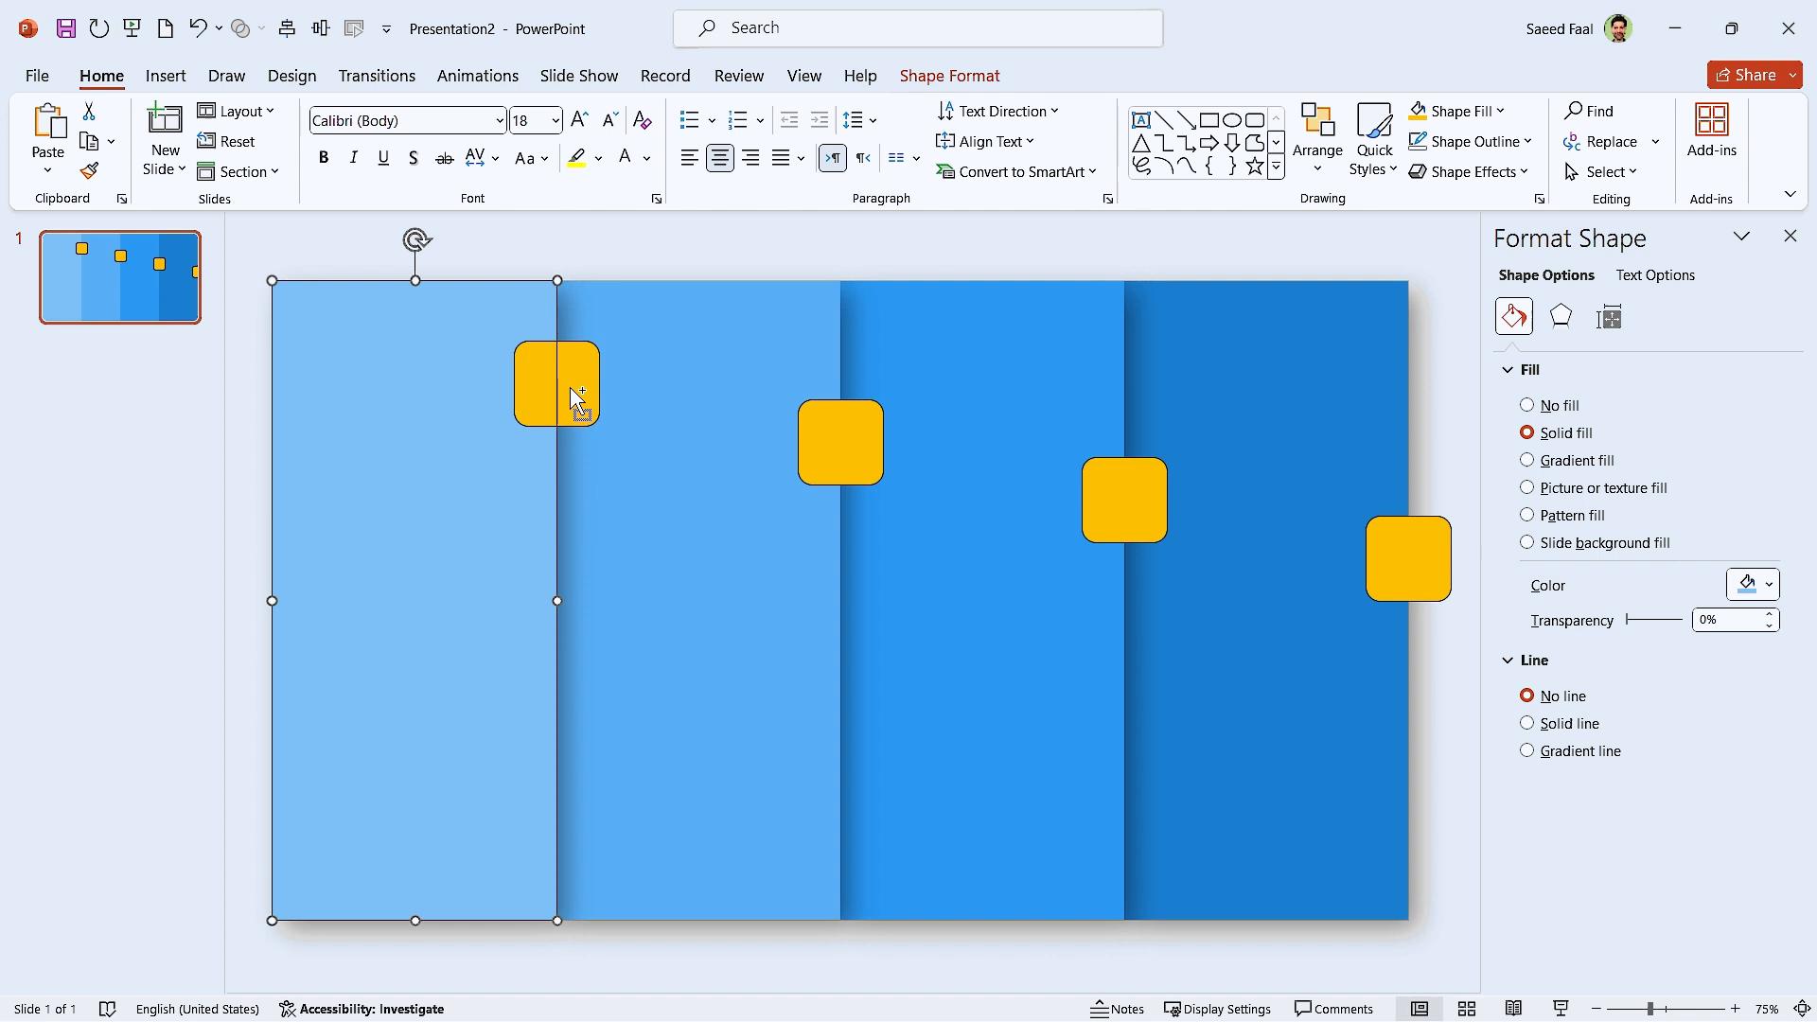
Step: Fuse each gold square into its panel using Merge Shapes > Union
left_click(950, 75)
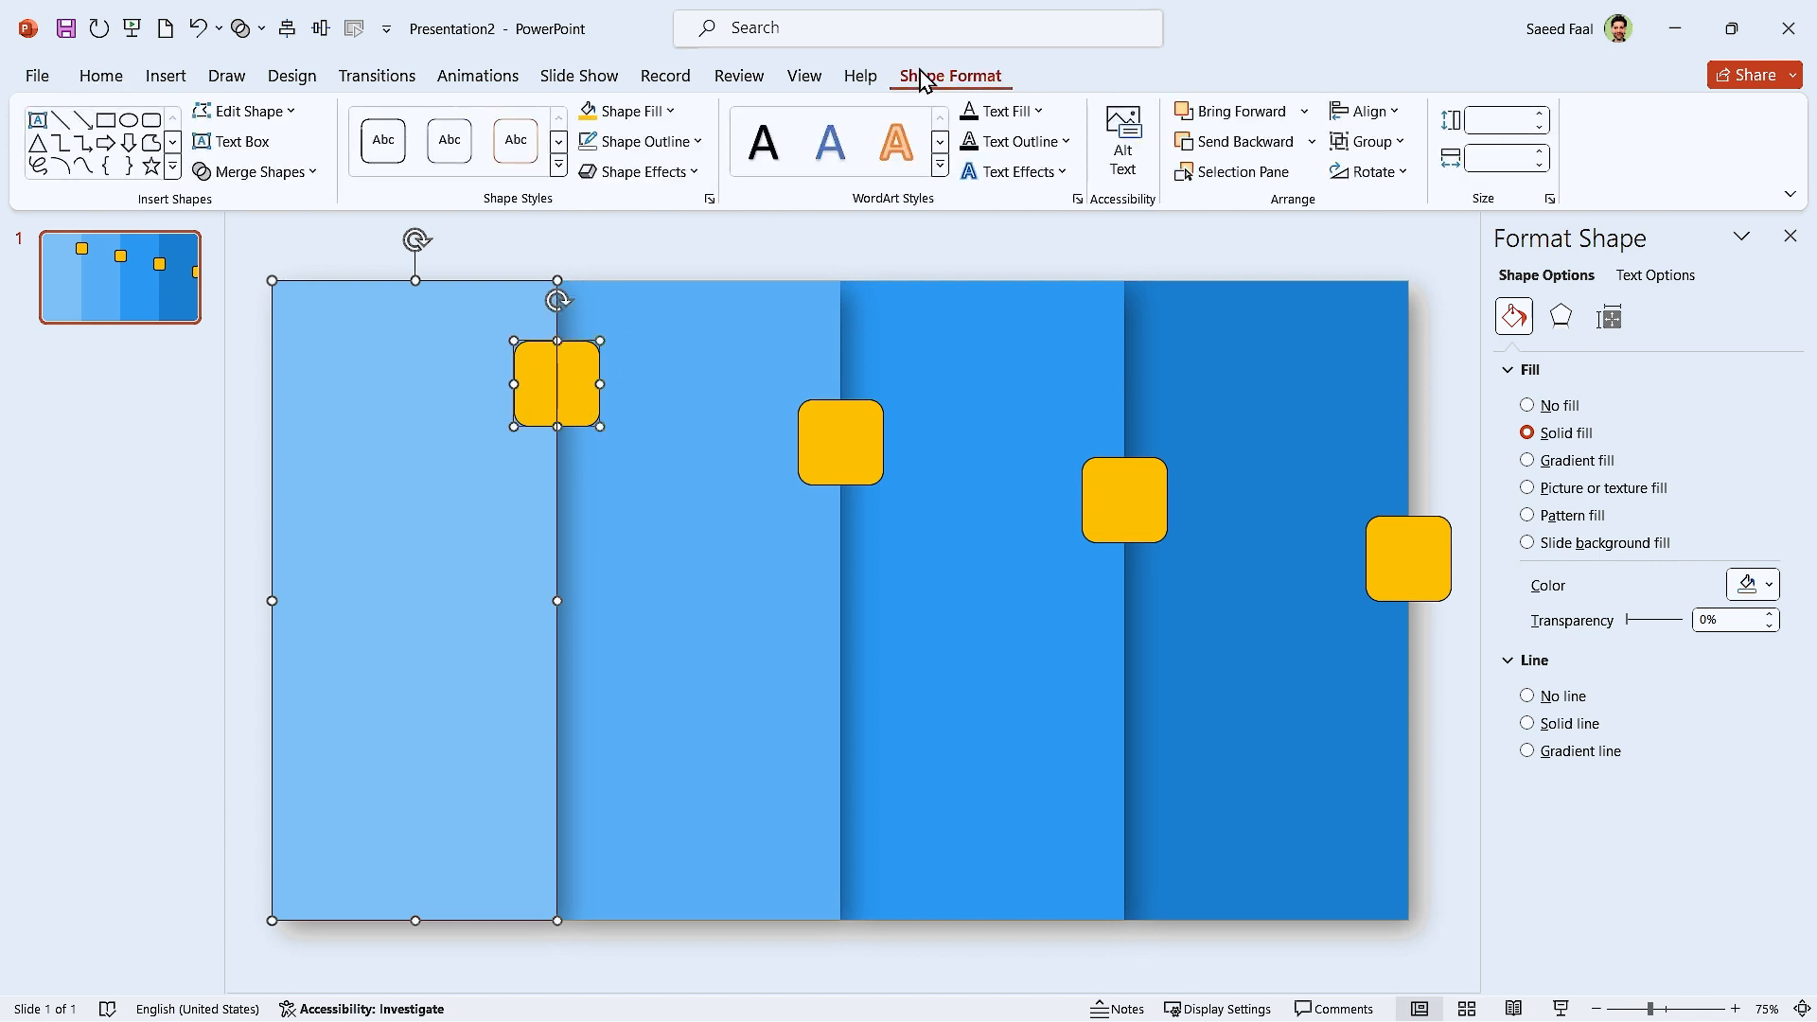
left_click(257, 171)
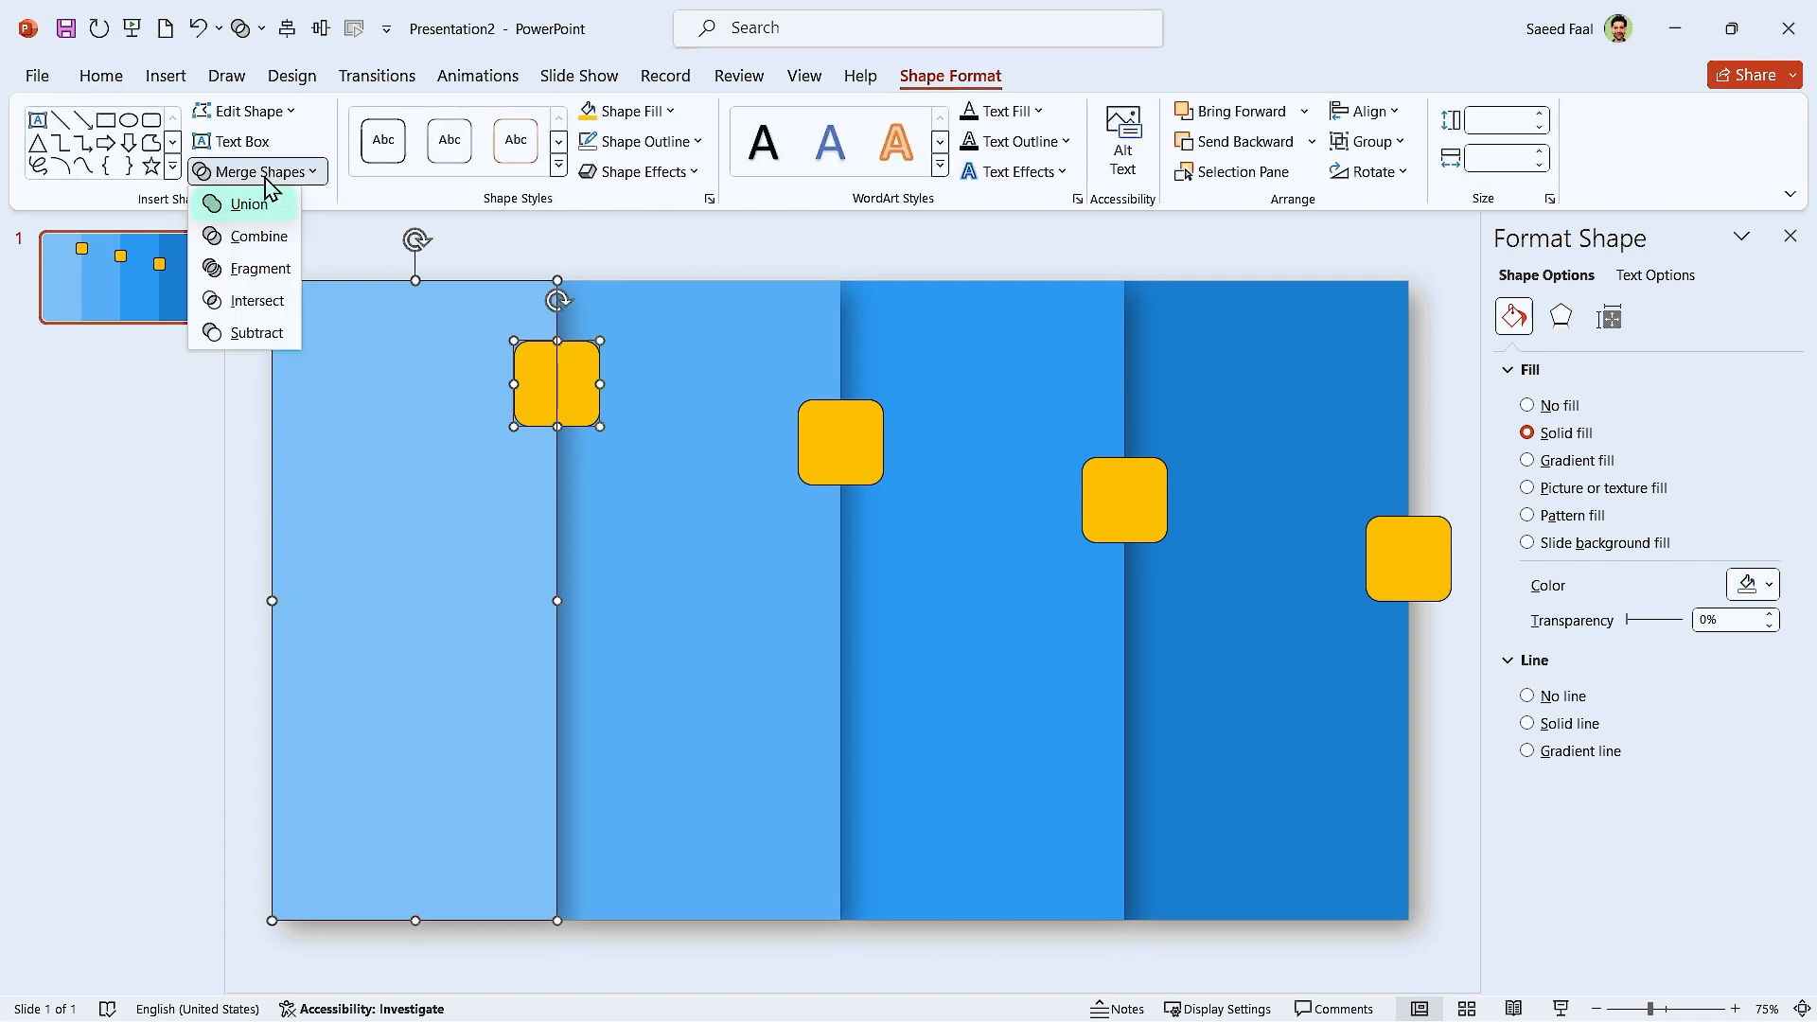
left_click(248, 204)
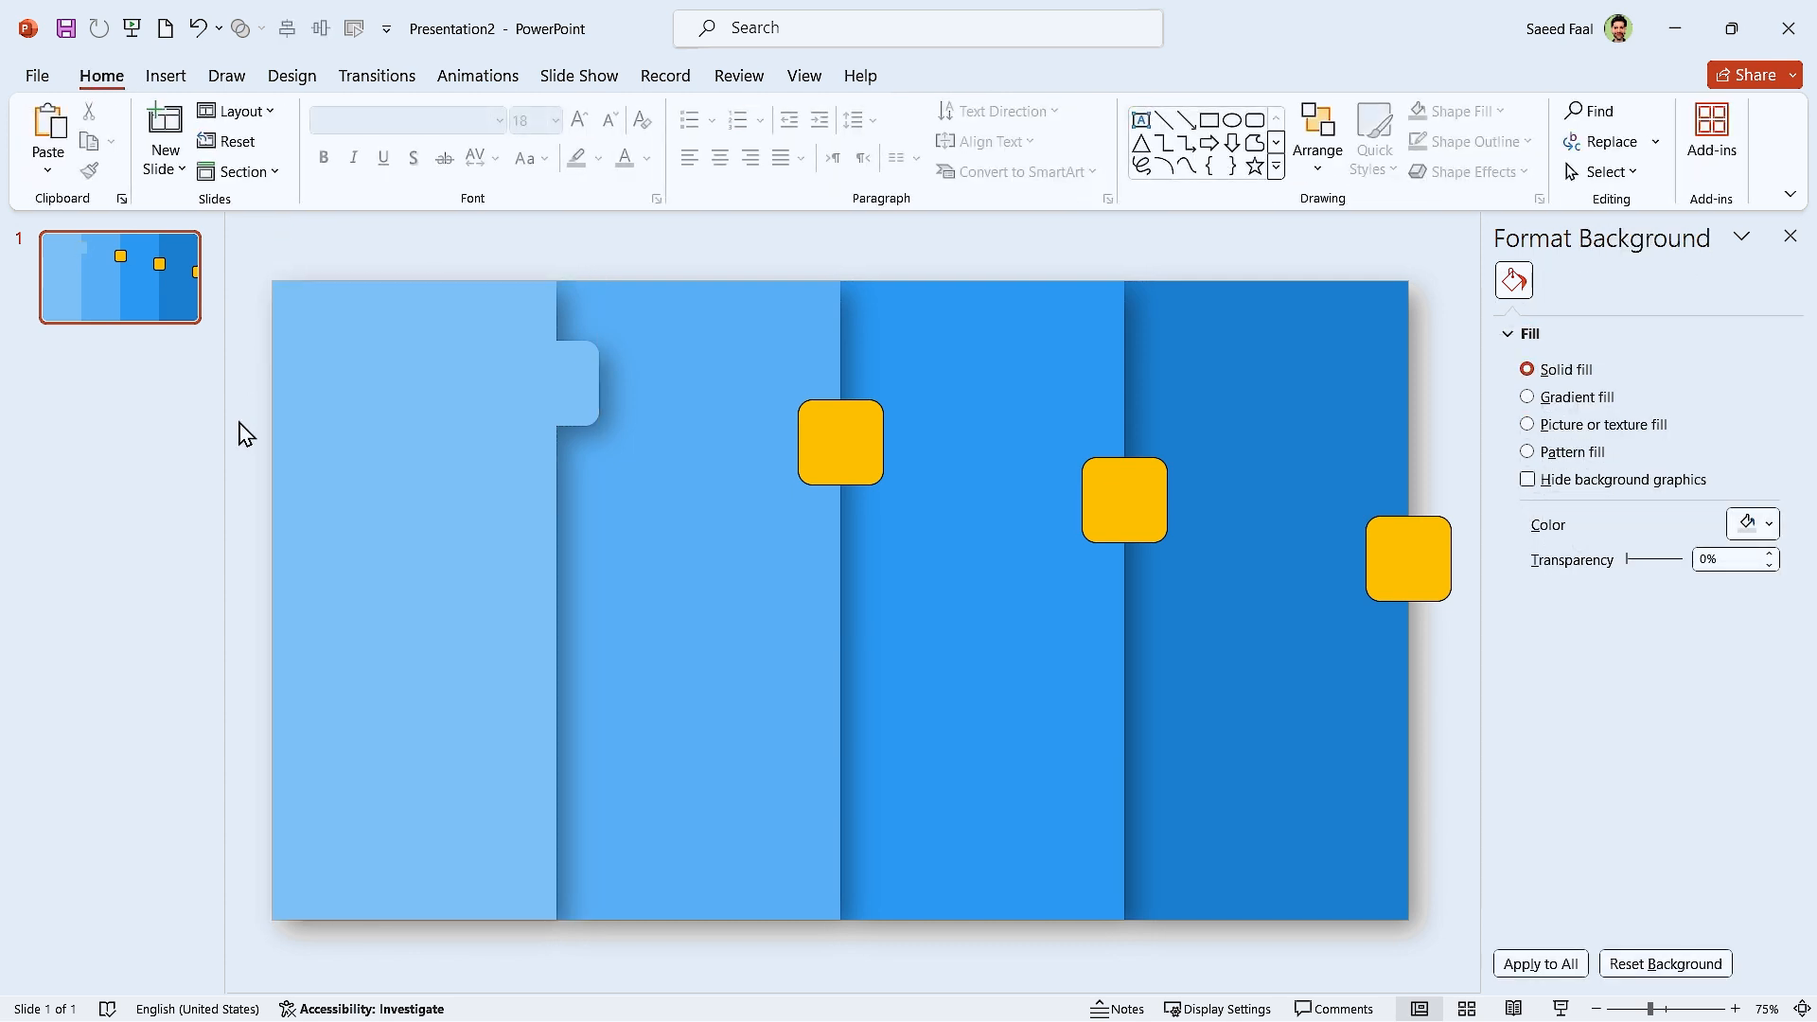
left_click(840, 442)
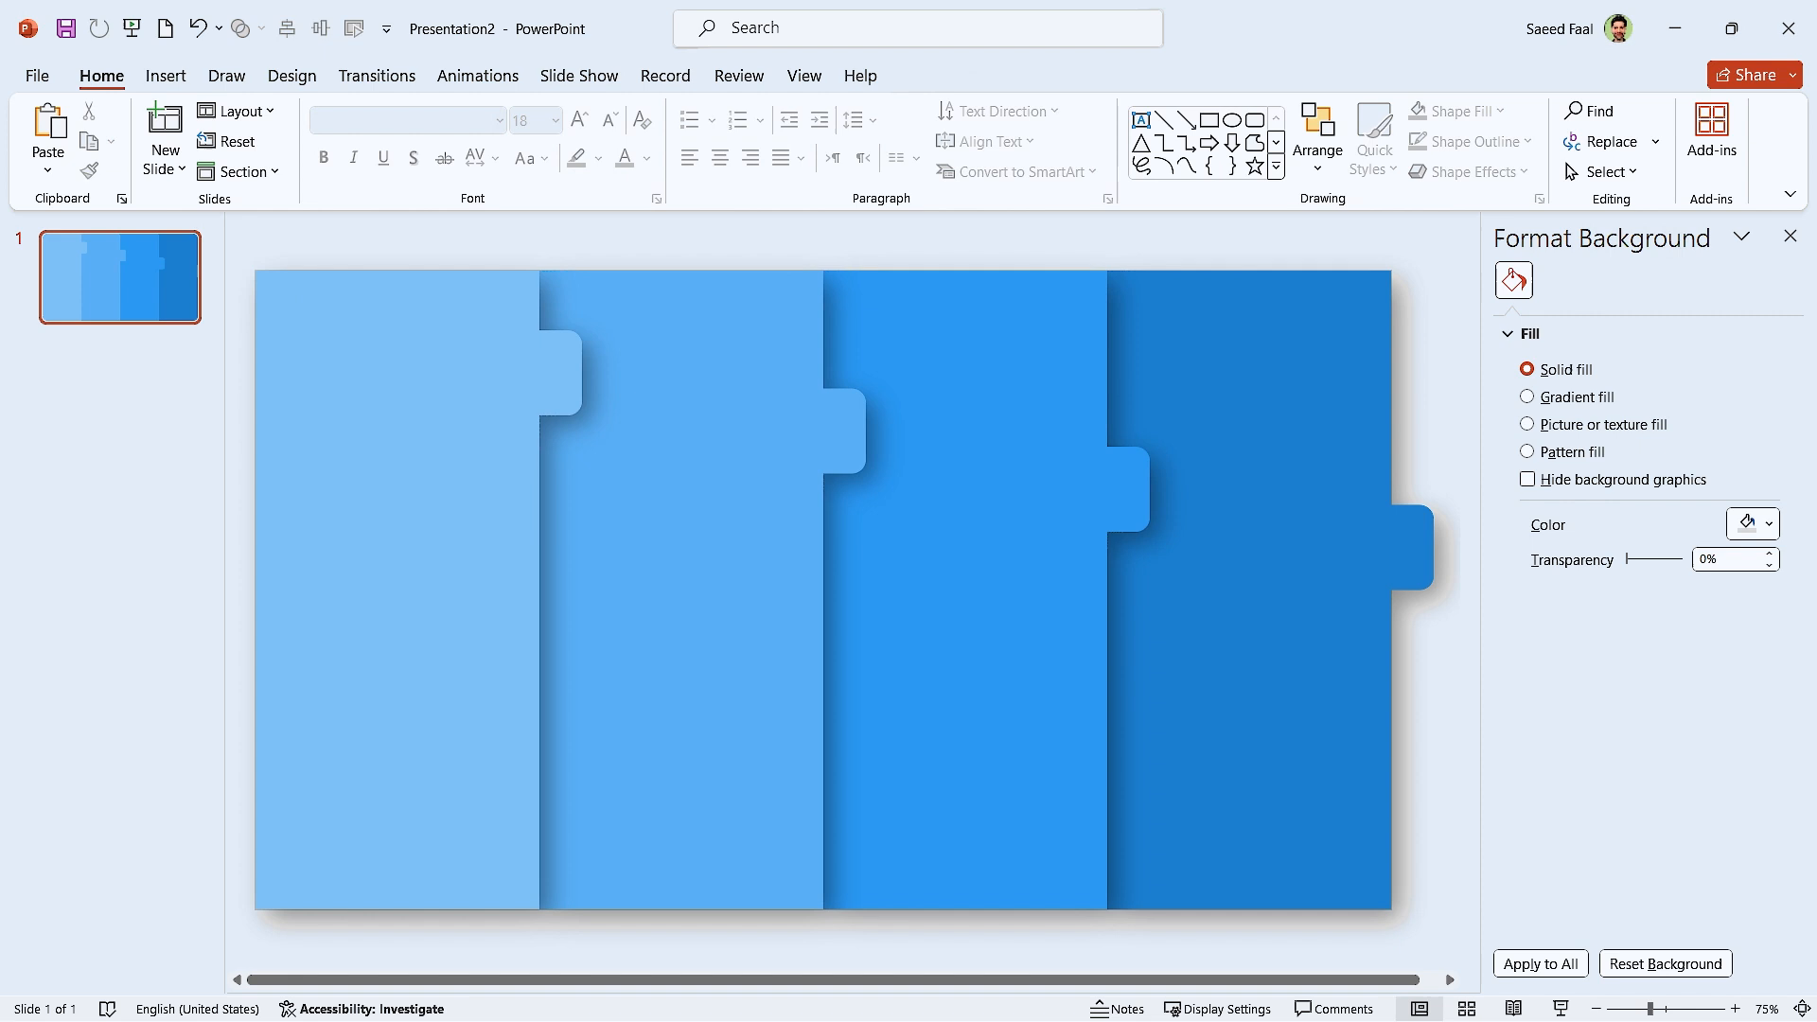
mouse_move(1239, 921)
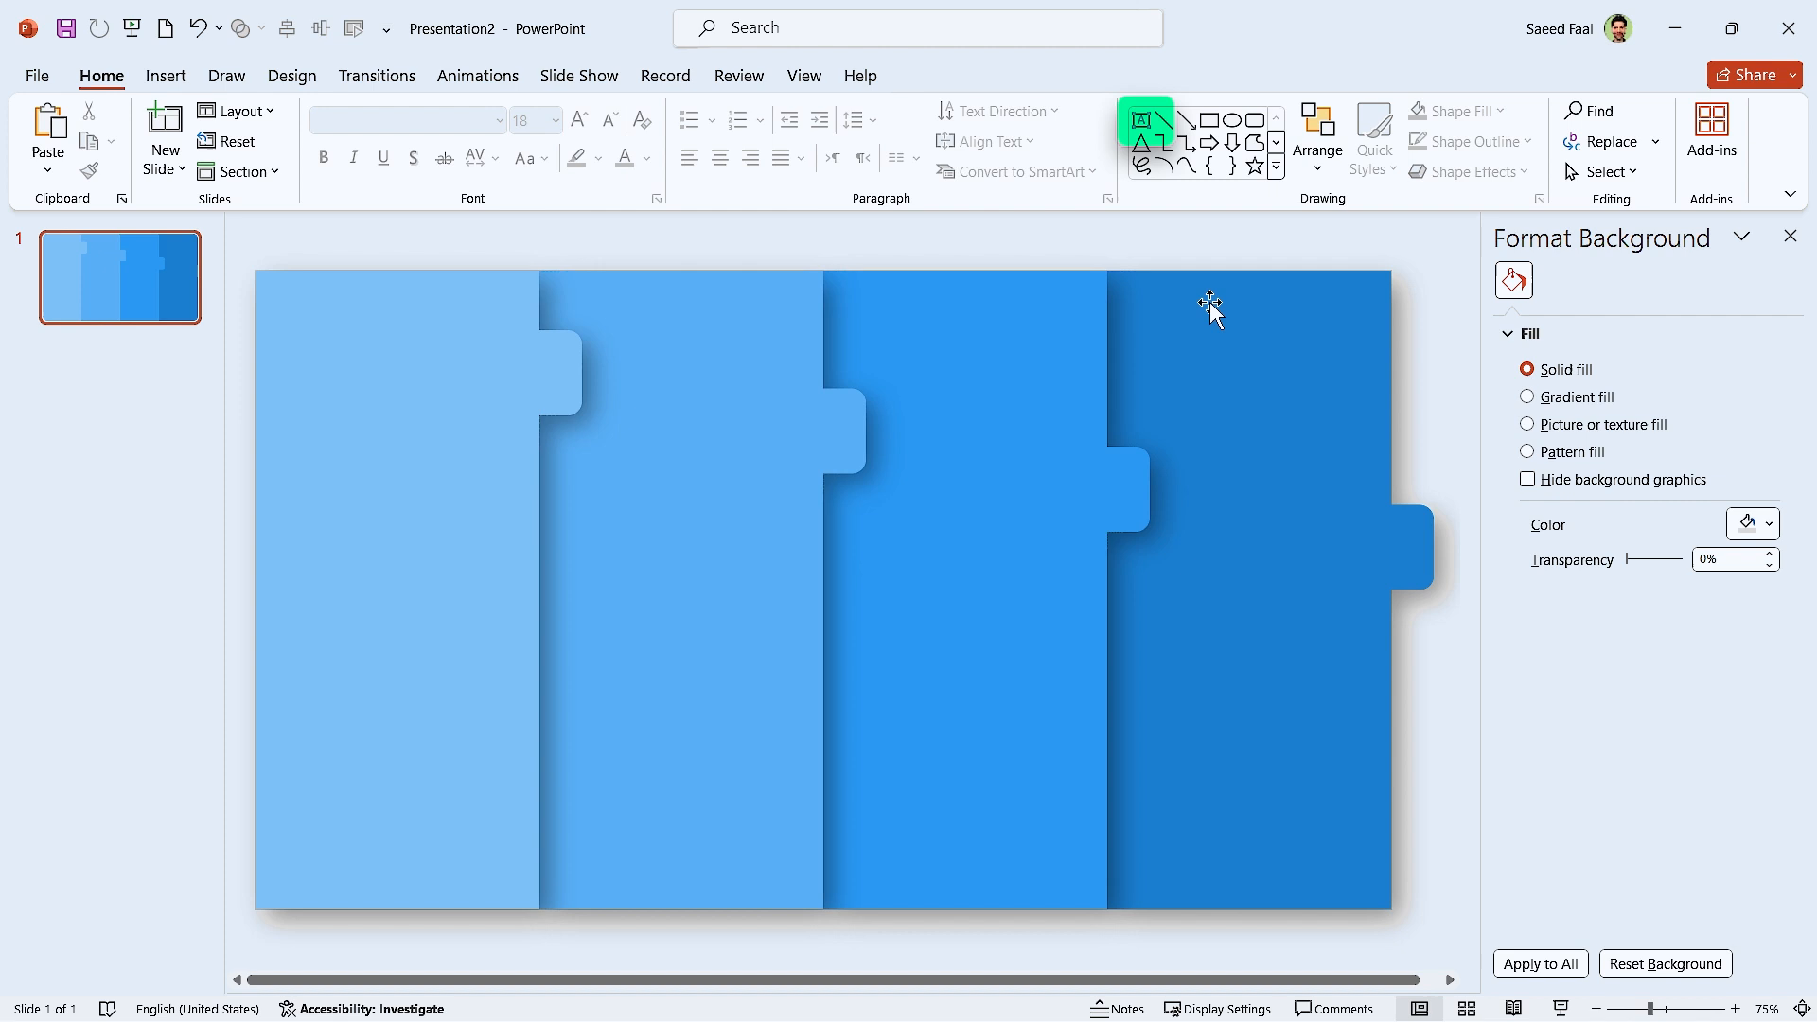
Step: Add a white 96 pt 'D' in Objective Black near the top of the darkest panel
left_click_drag(1174, 309, 1271, 413)
type("D")
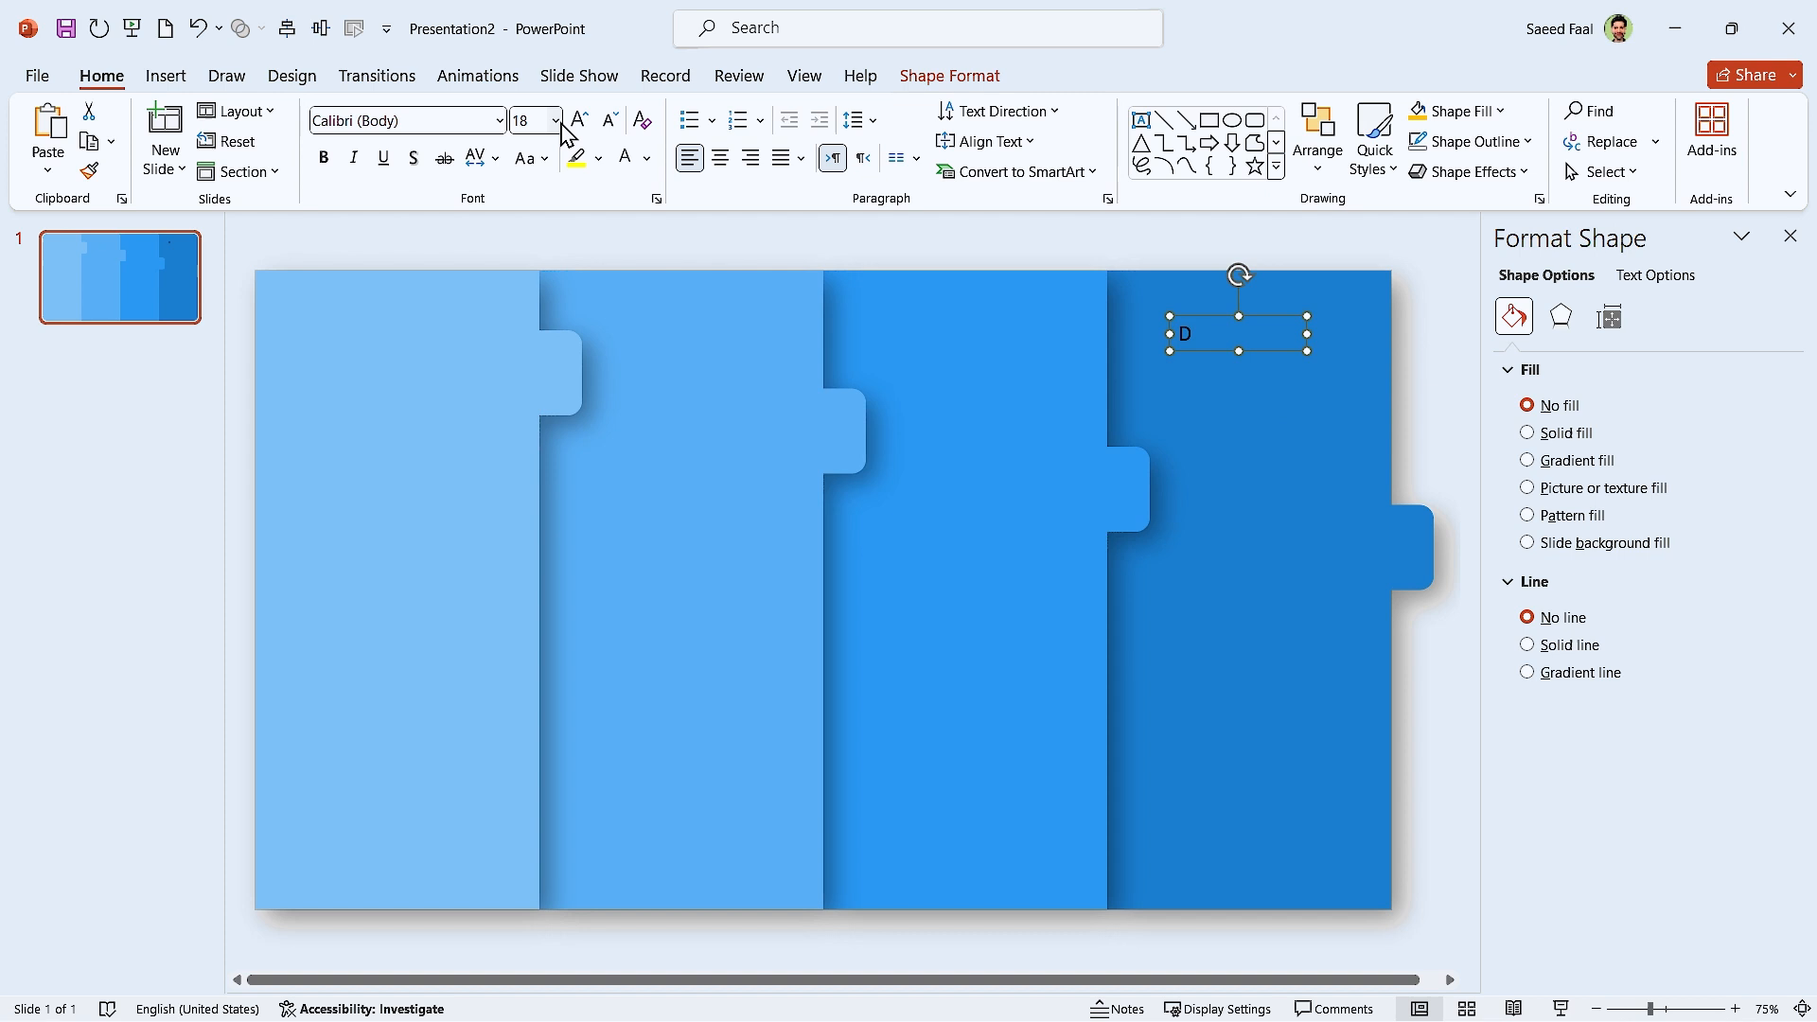
left_click(554, 121)
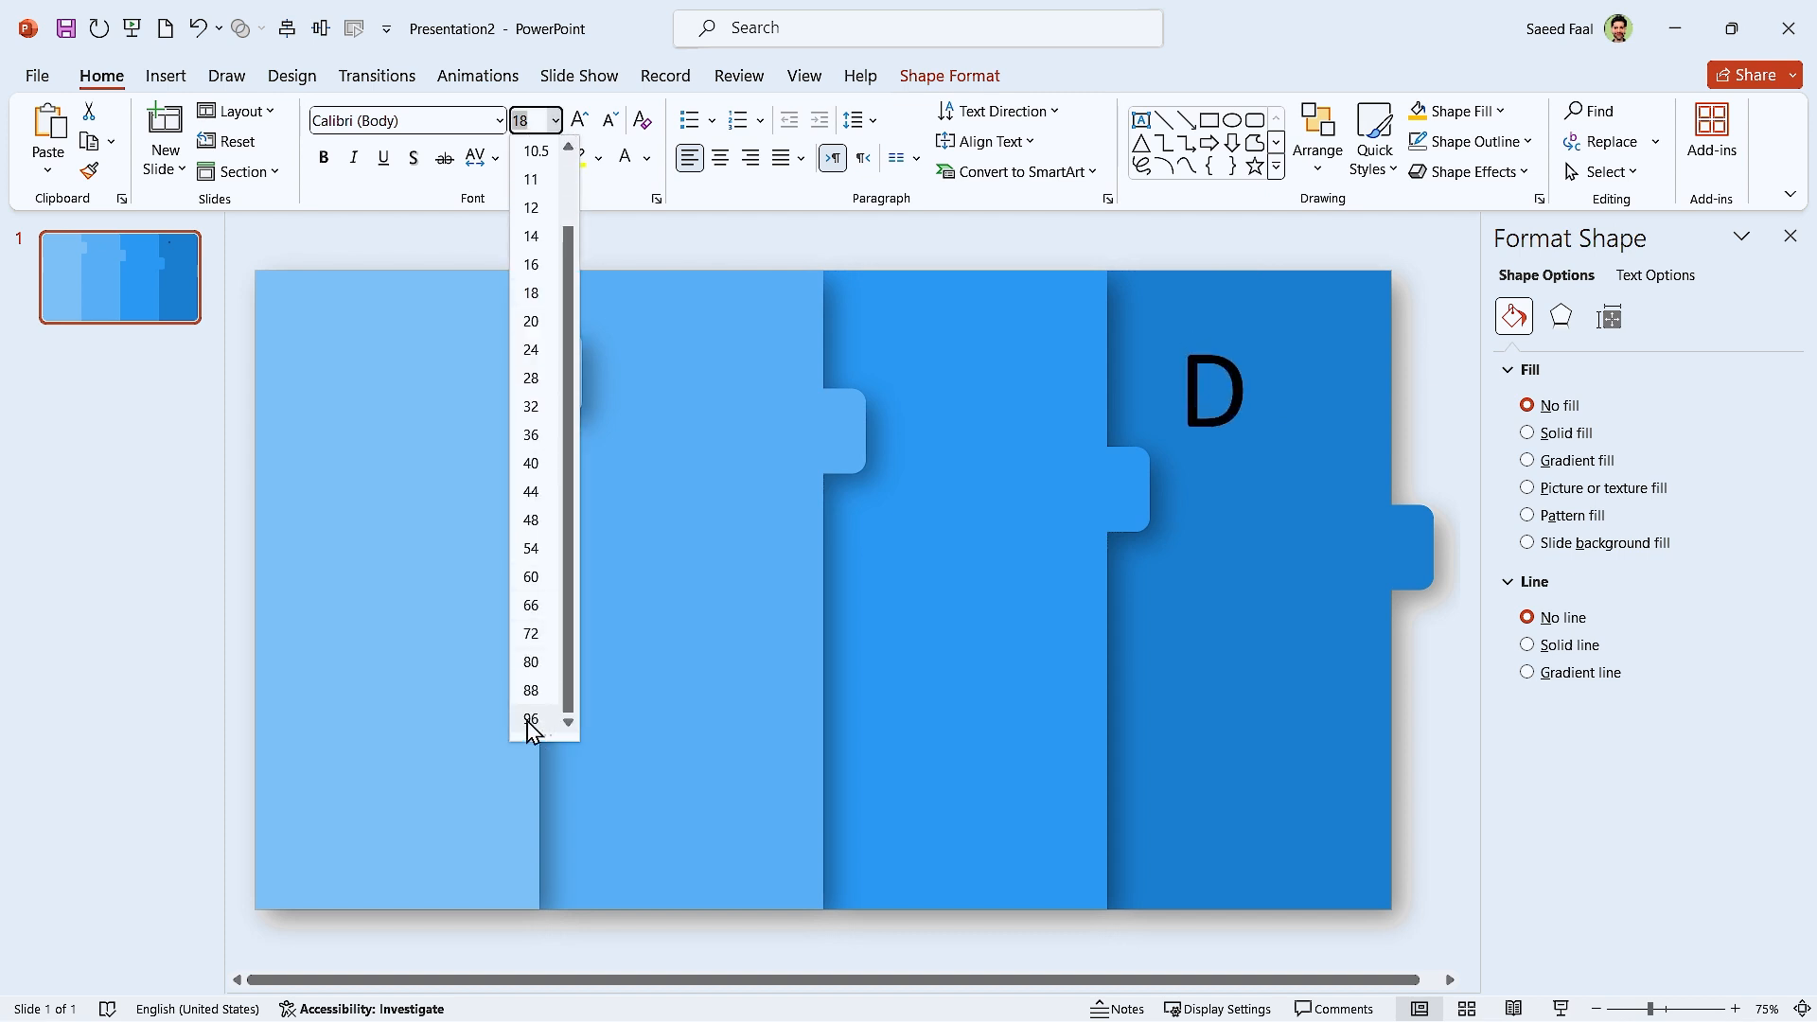
left_click(530, 718)
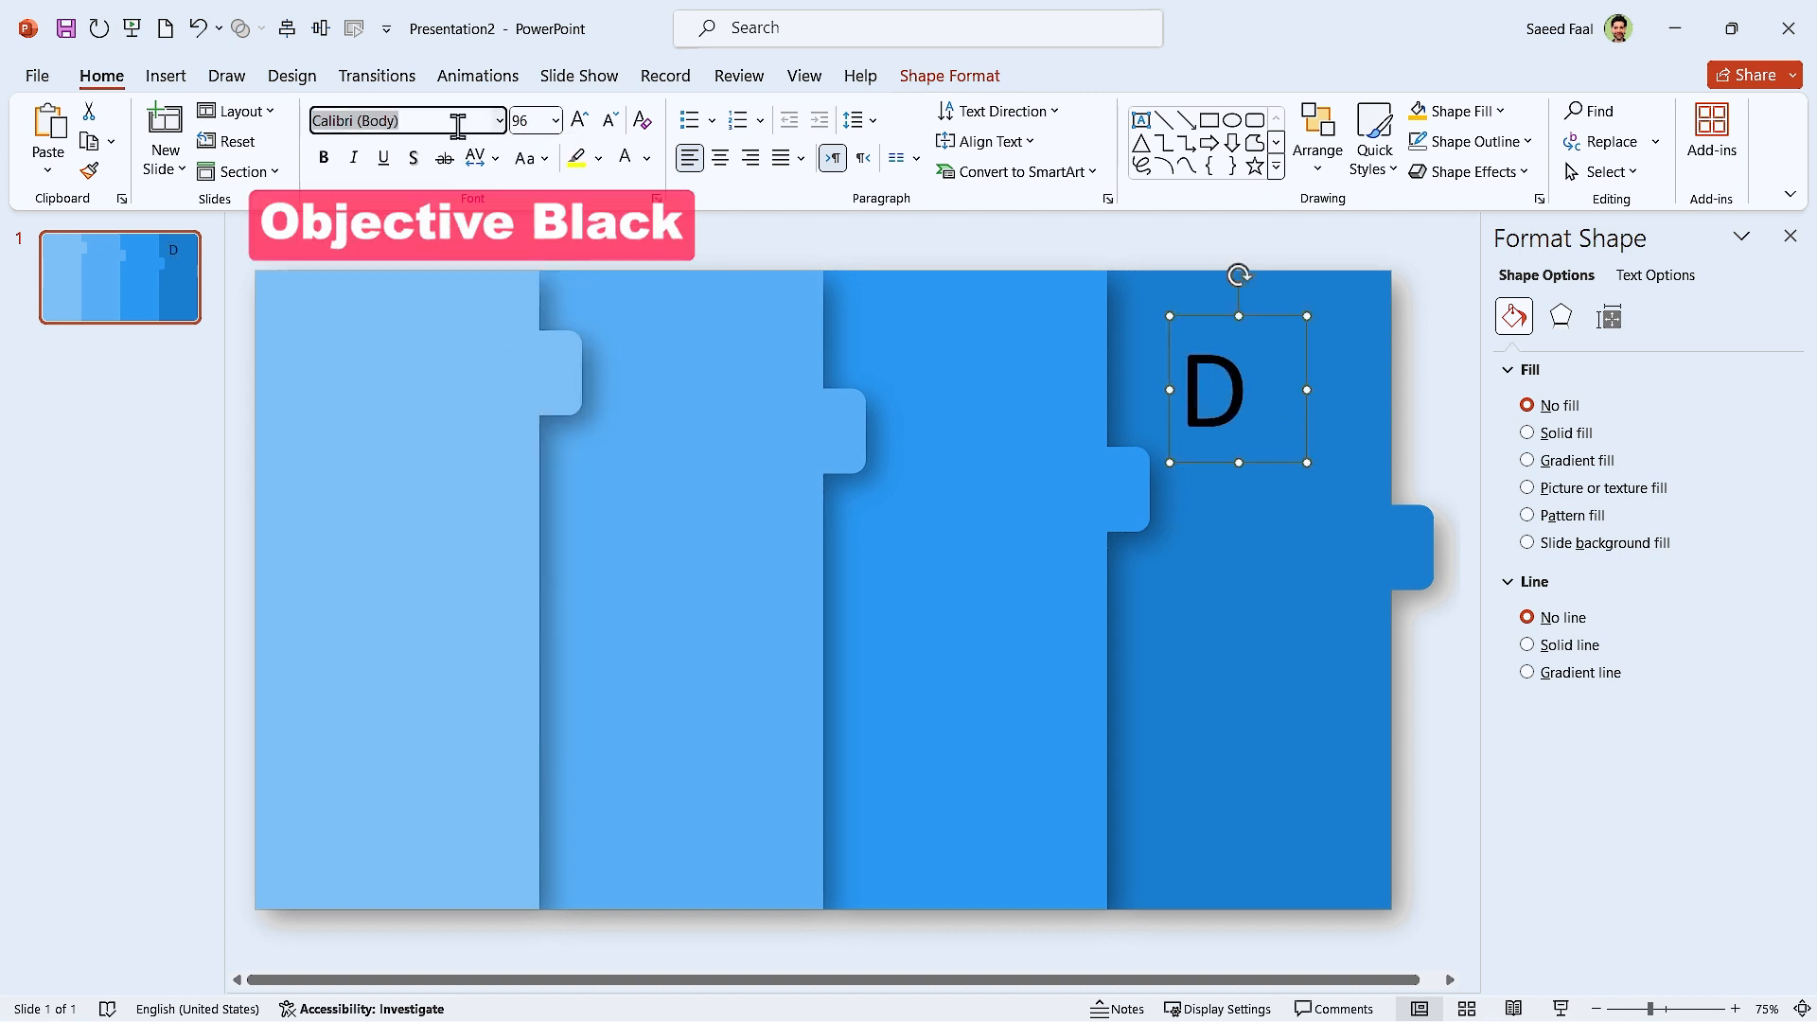
type("Objective Black")
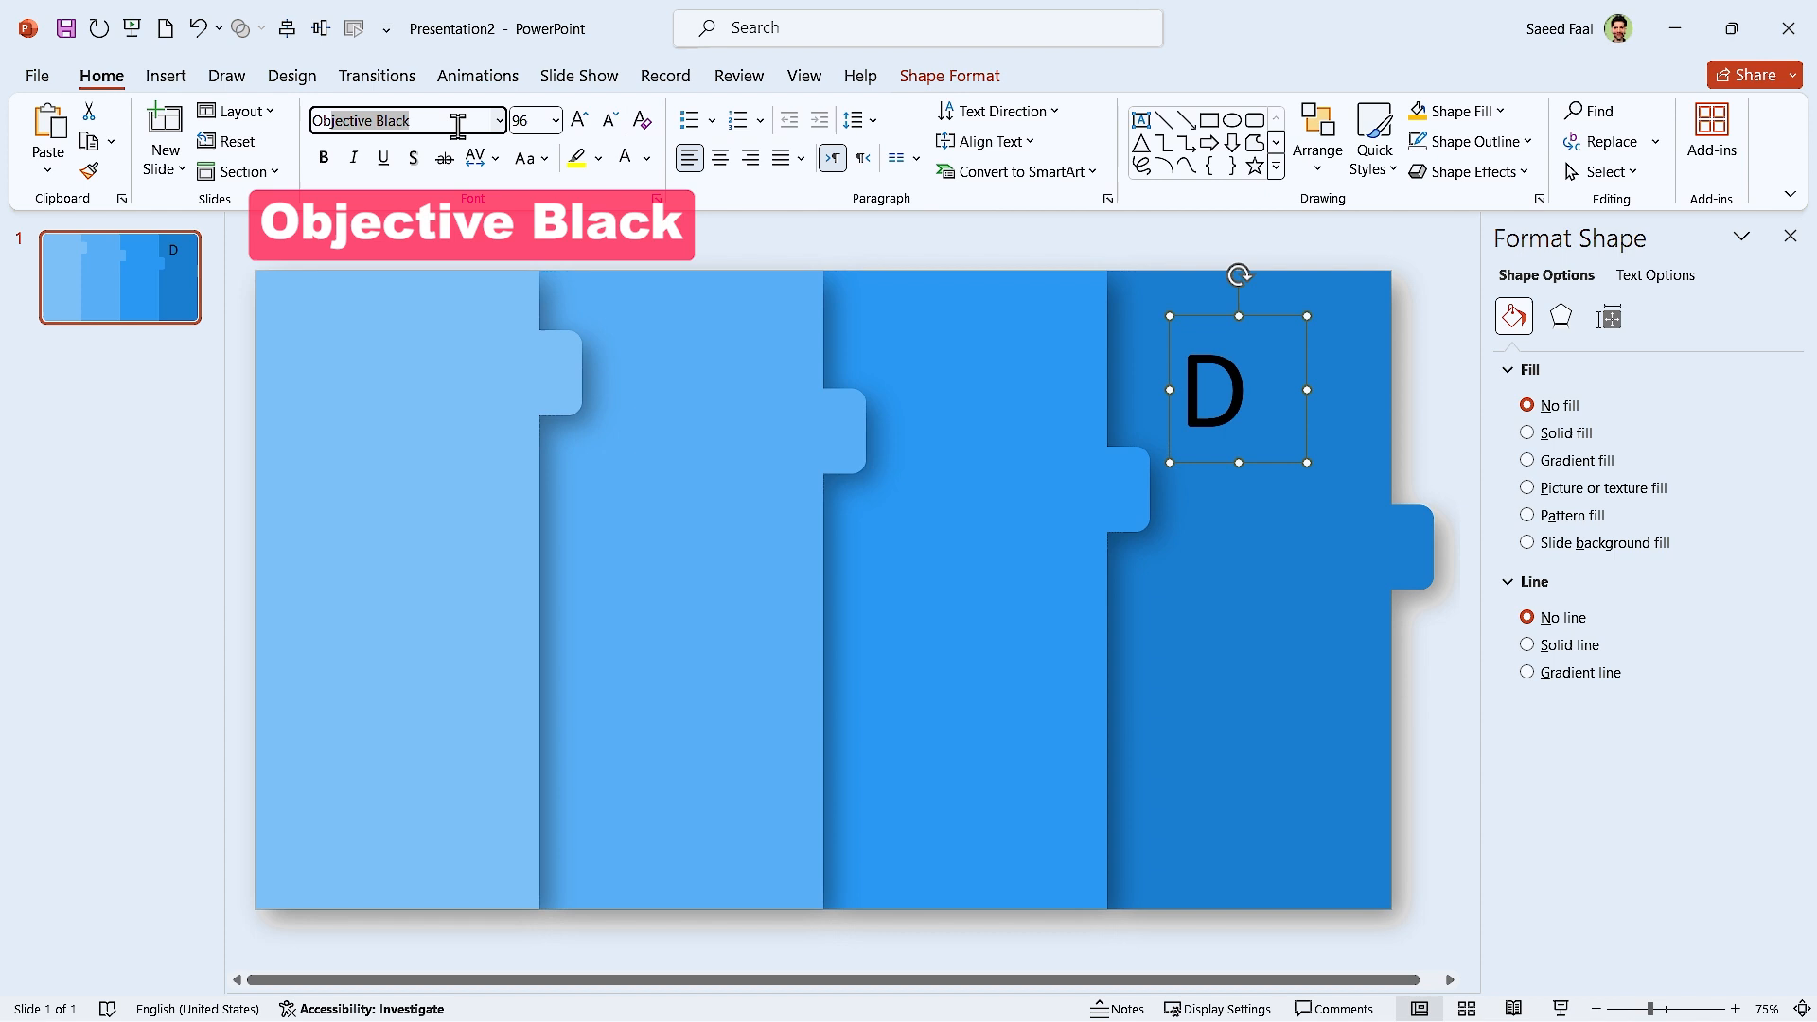
left_click(650, 170)
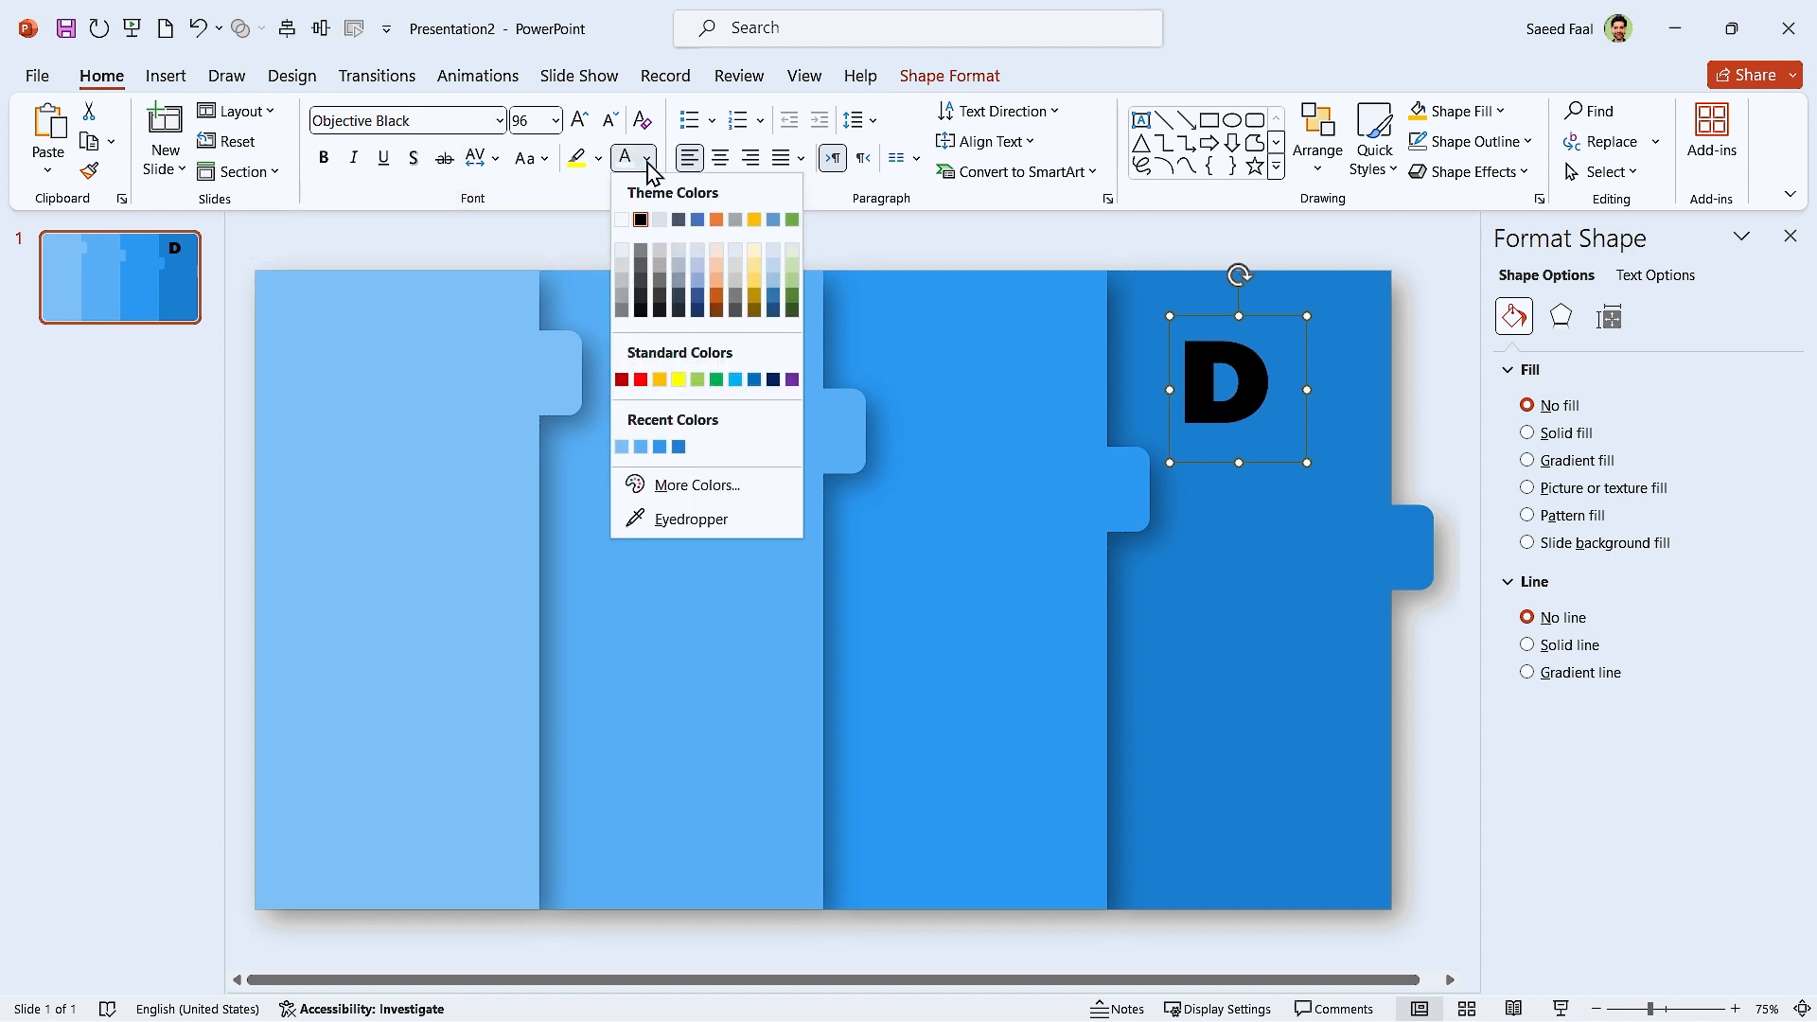
left_click(640, 237)
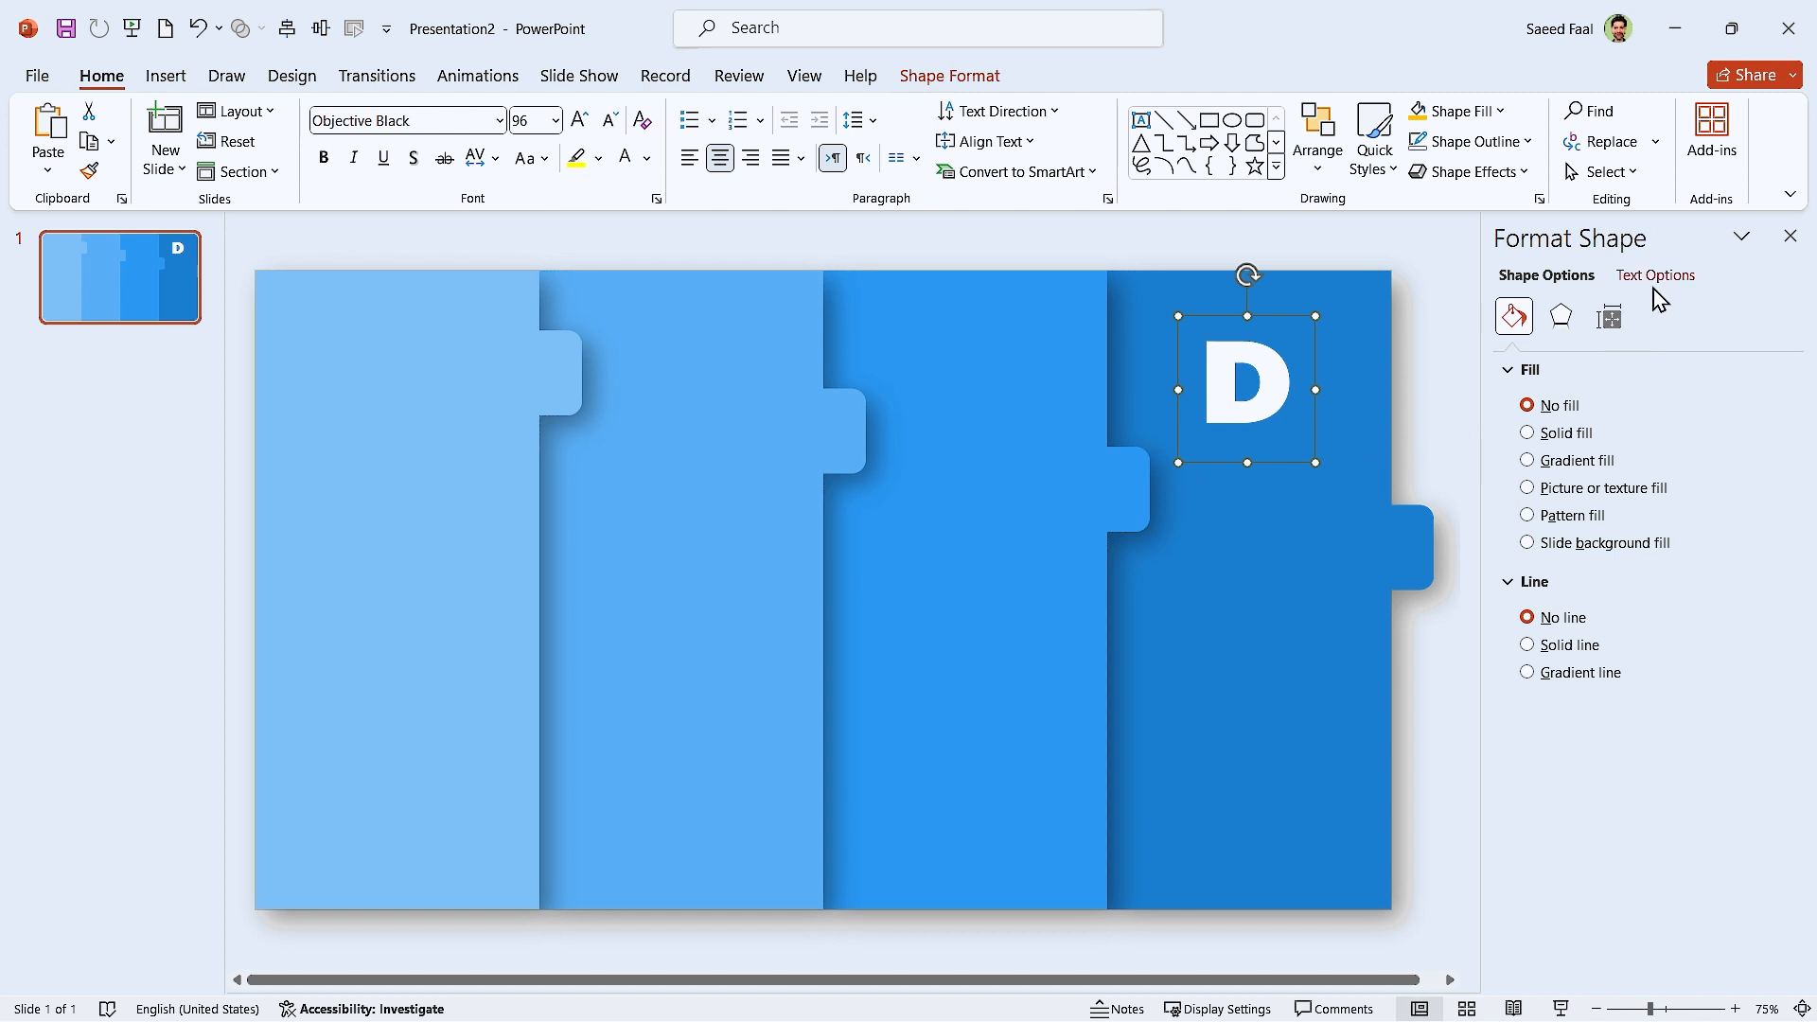
Step: Give the letter D an outer shadow with blur 25 and distance 12
left_click(1653, 276)
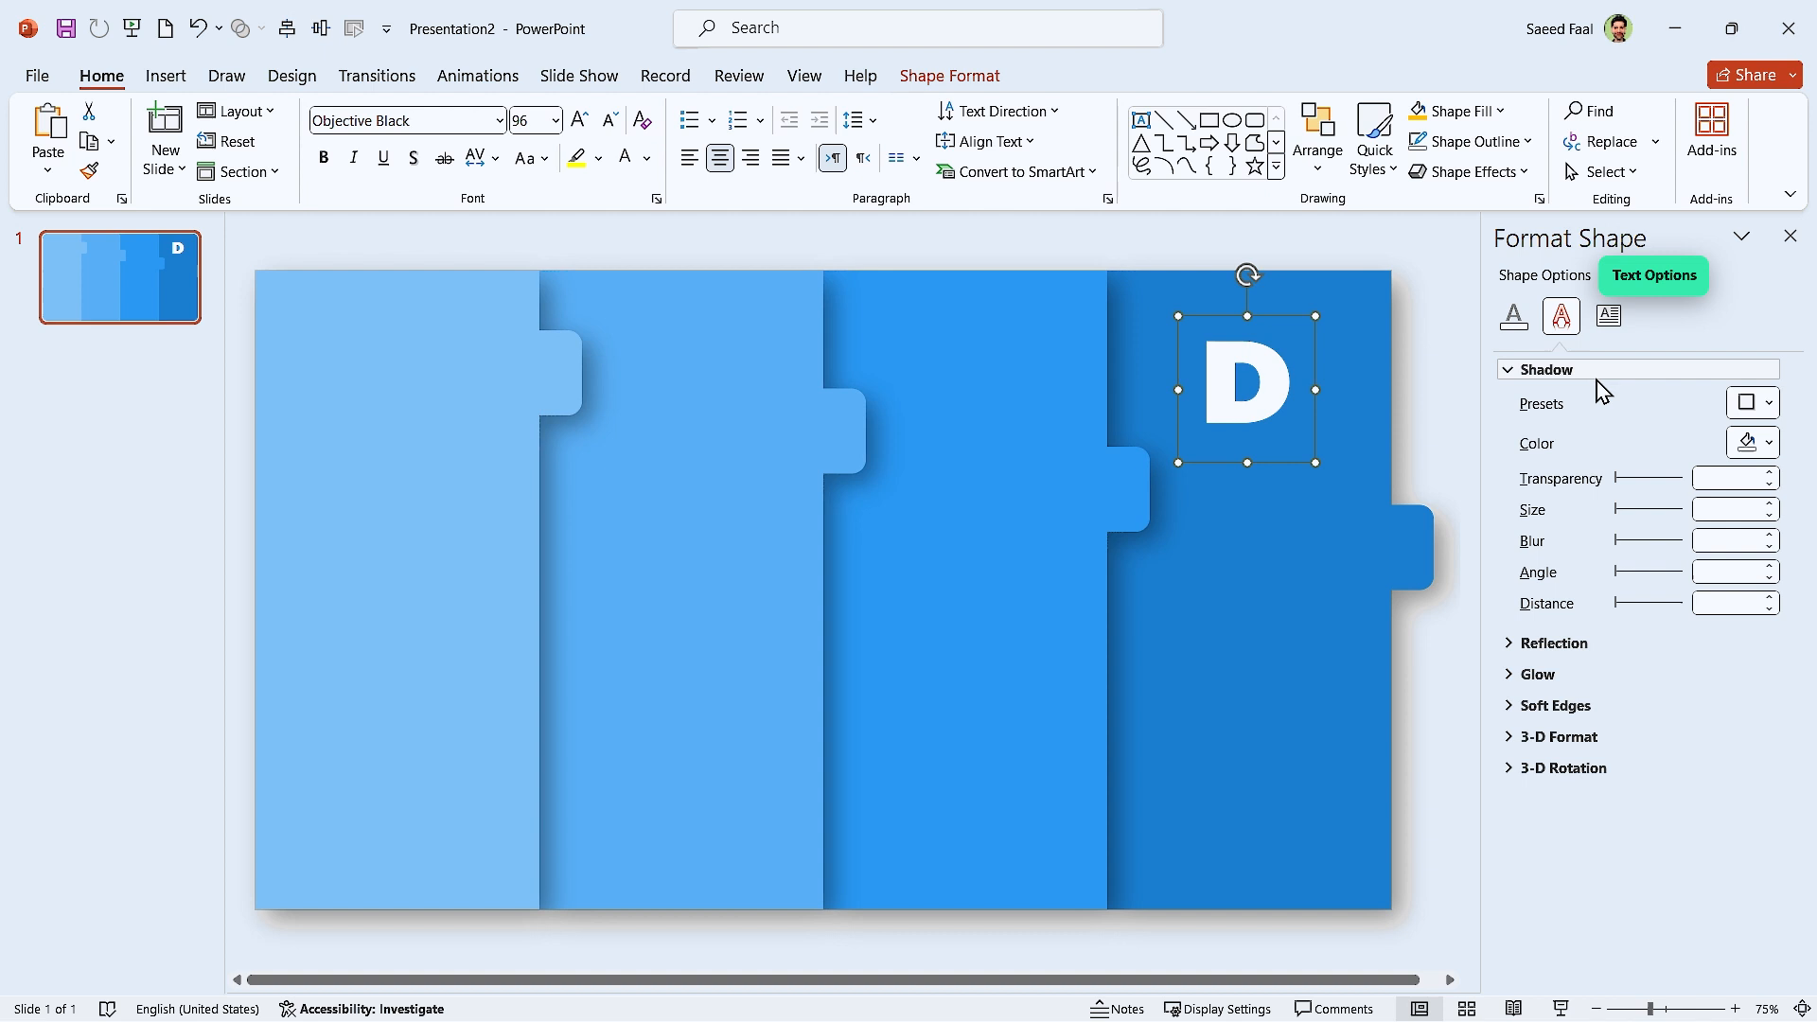
left_click(1750, 402)
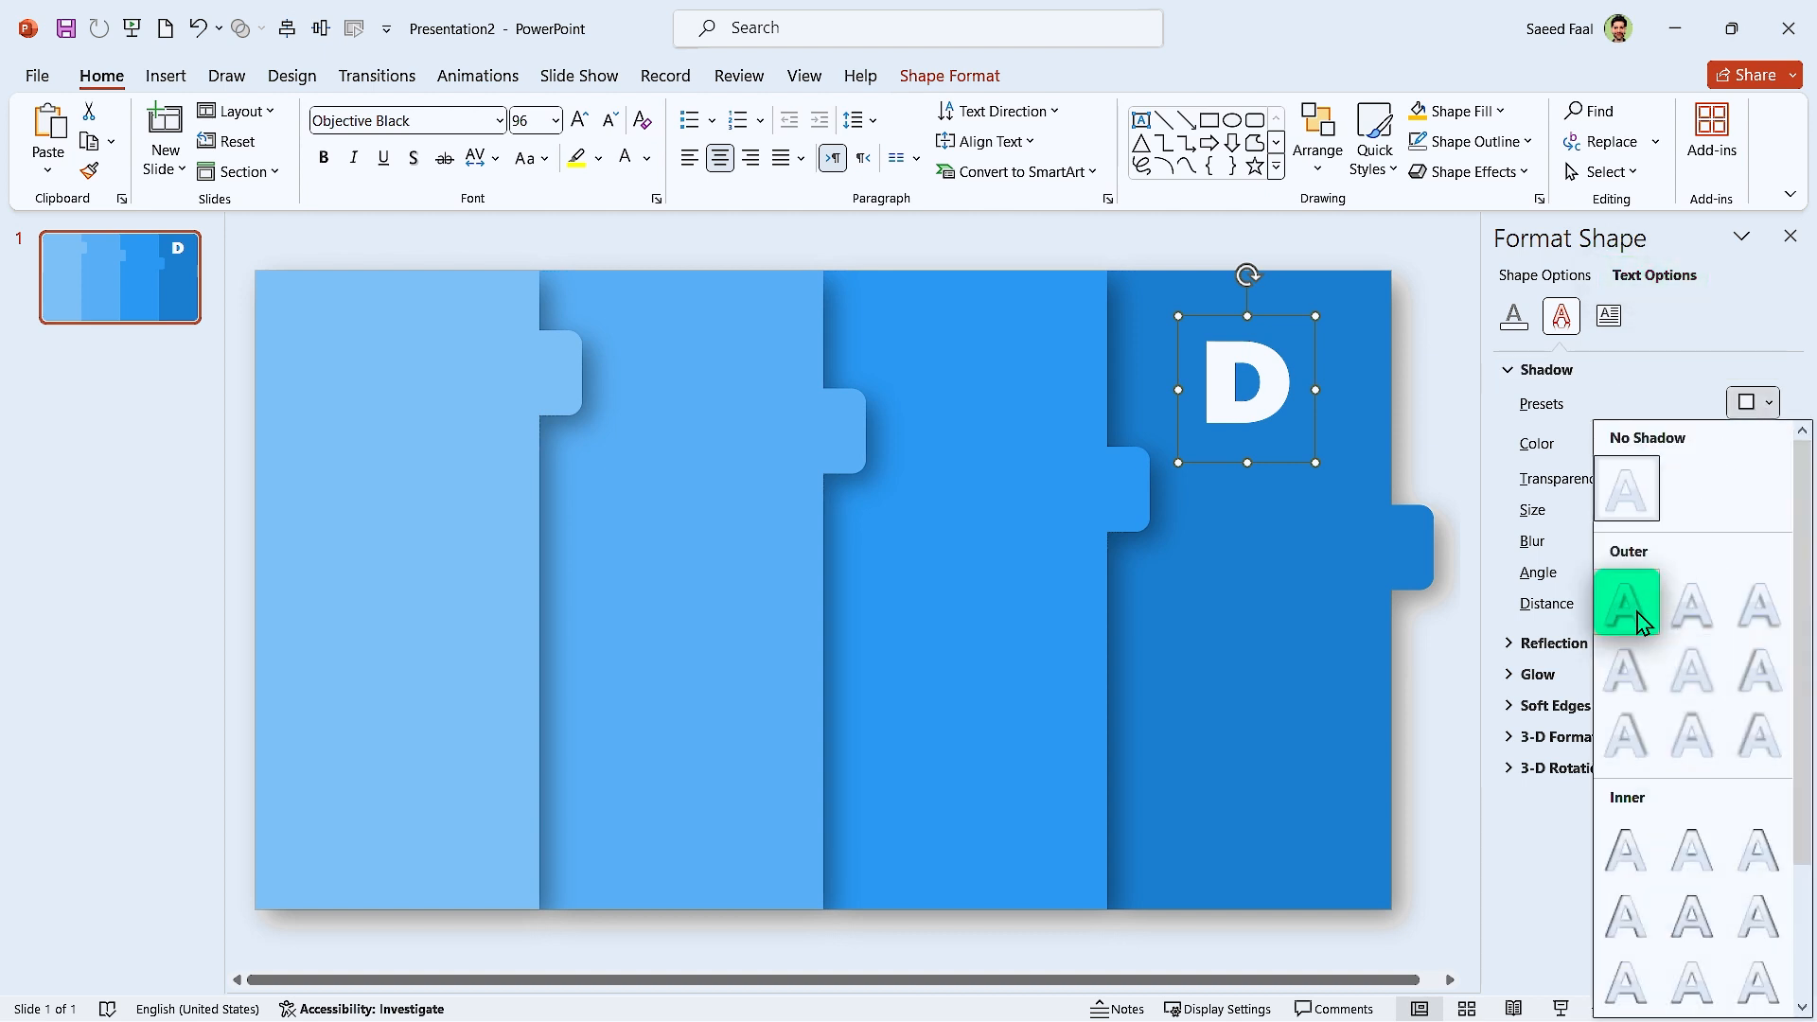
left_click(1626, 604)
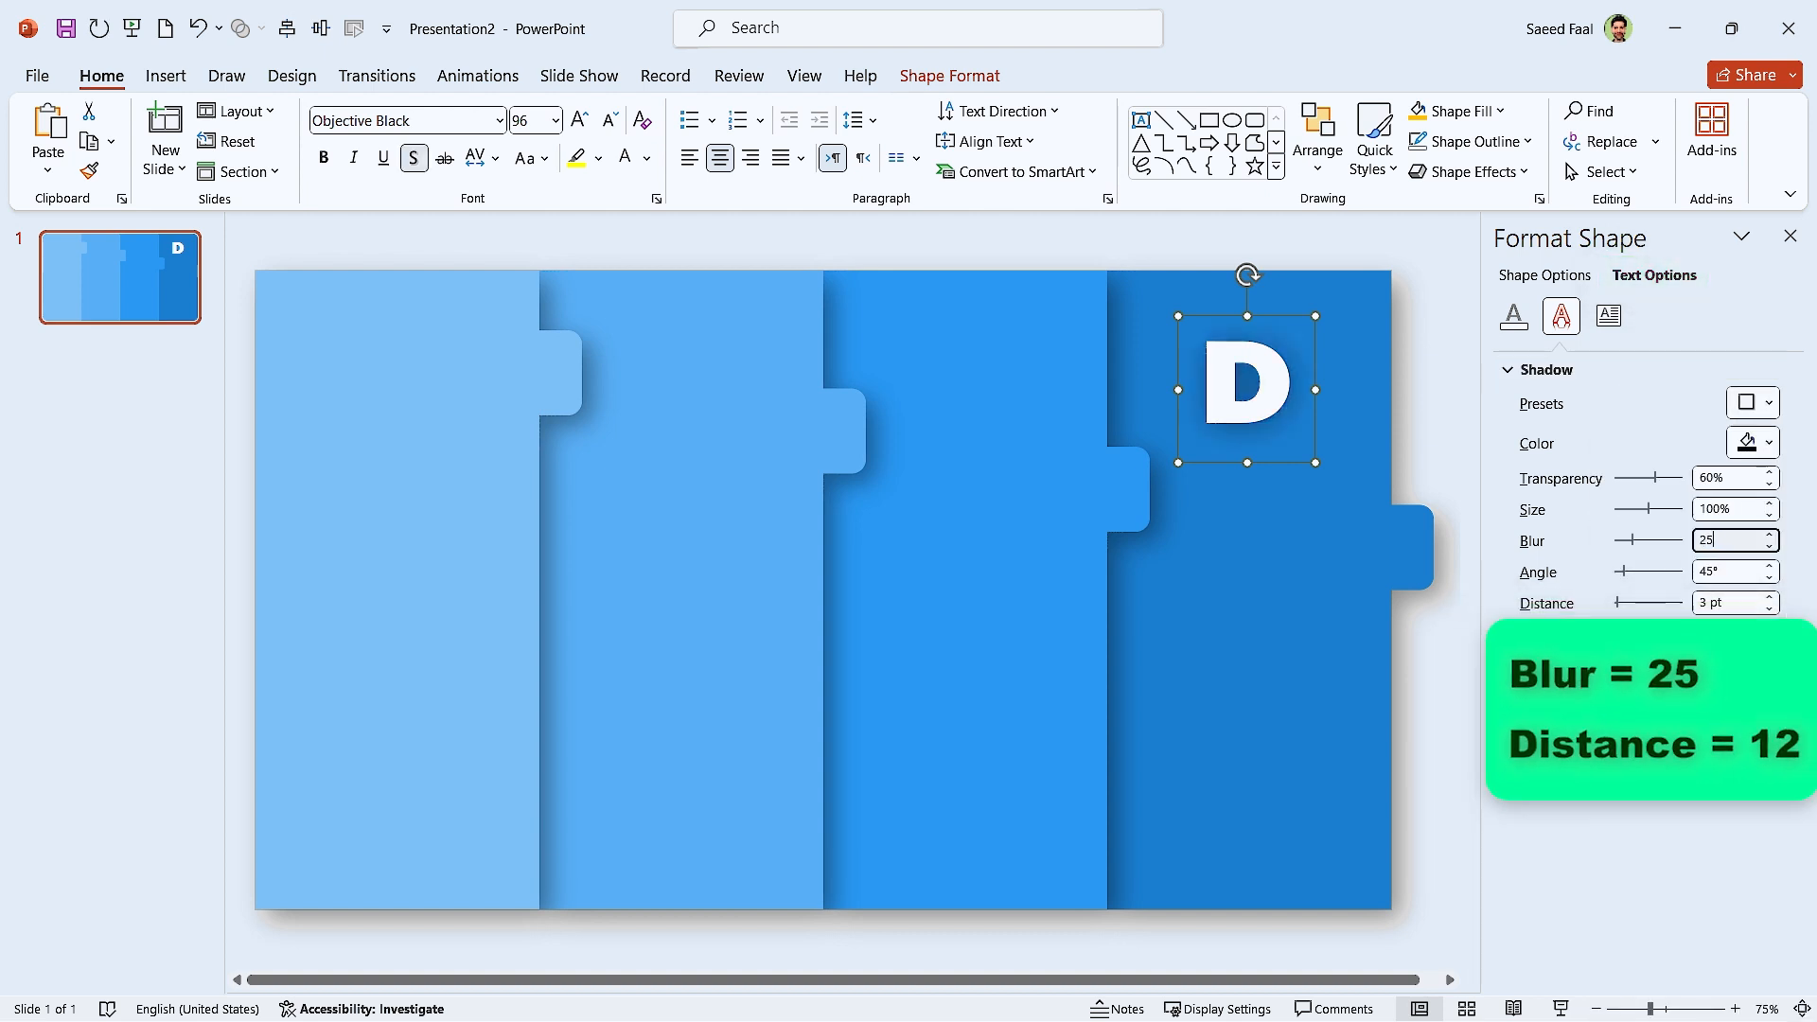
type("12")
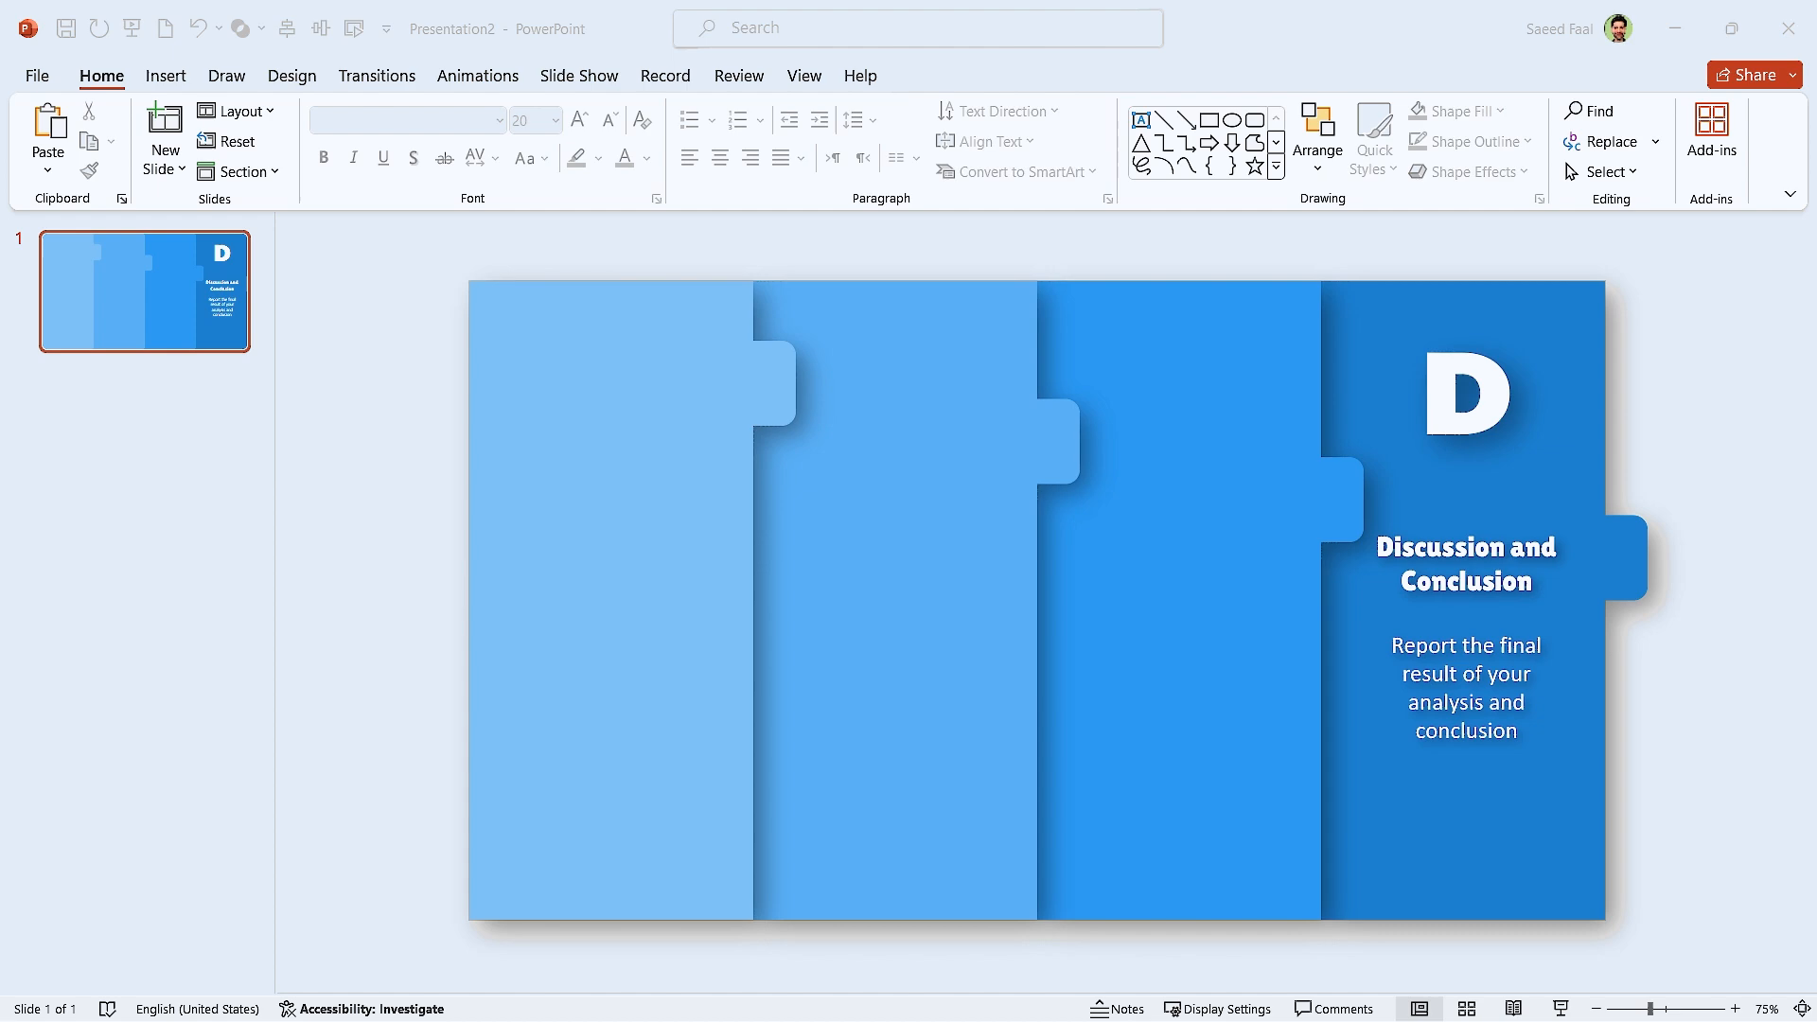
Step: Insert a white presentation-chart icon below the description
left_click(164, 76)
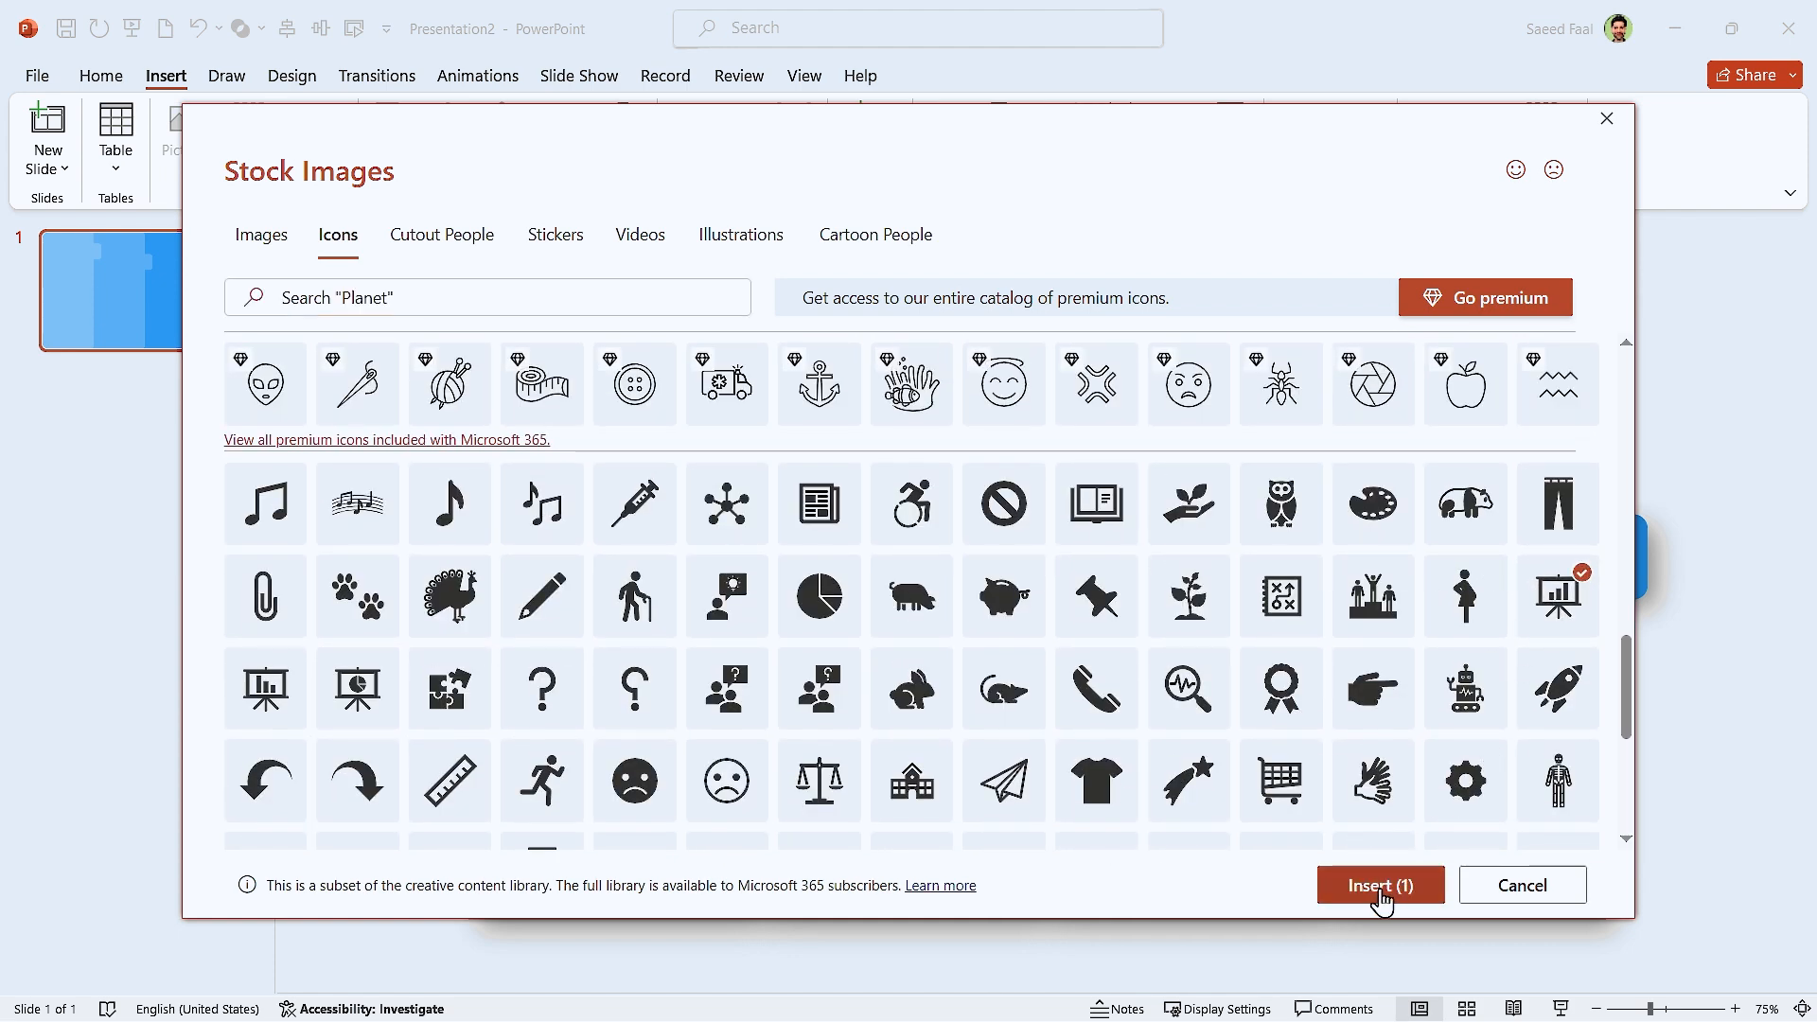
left_click(1379, 884)
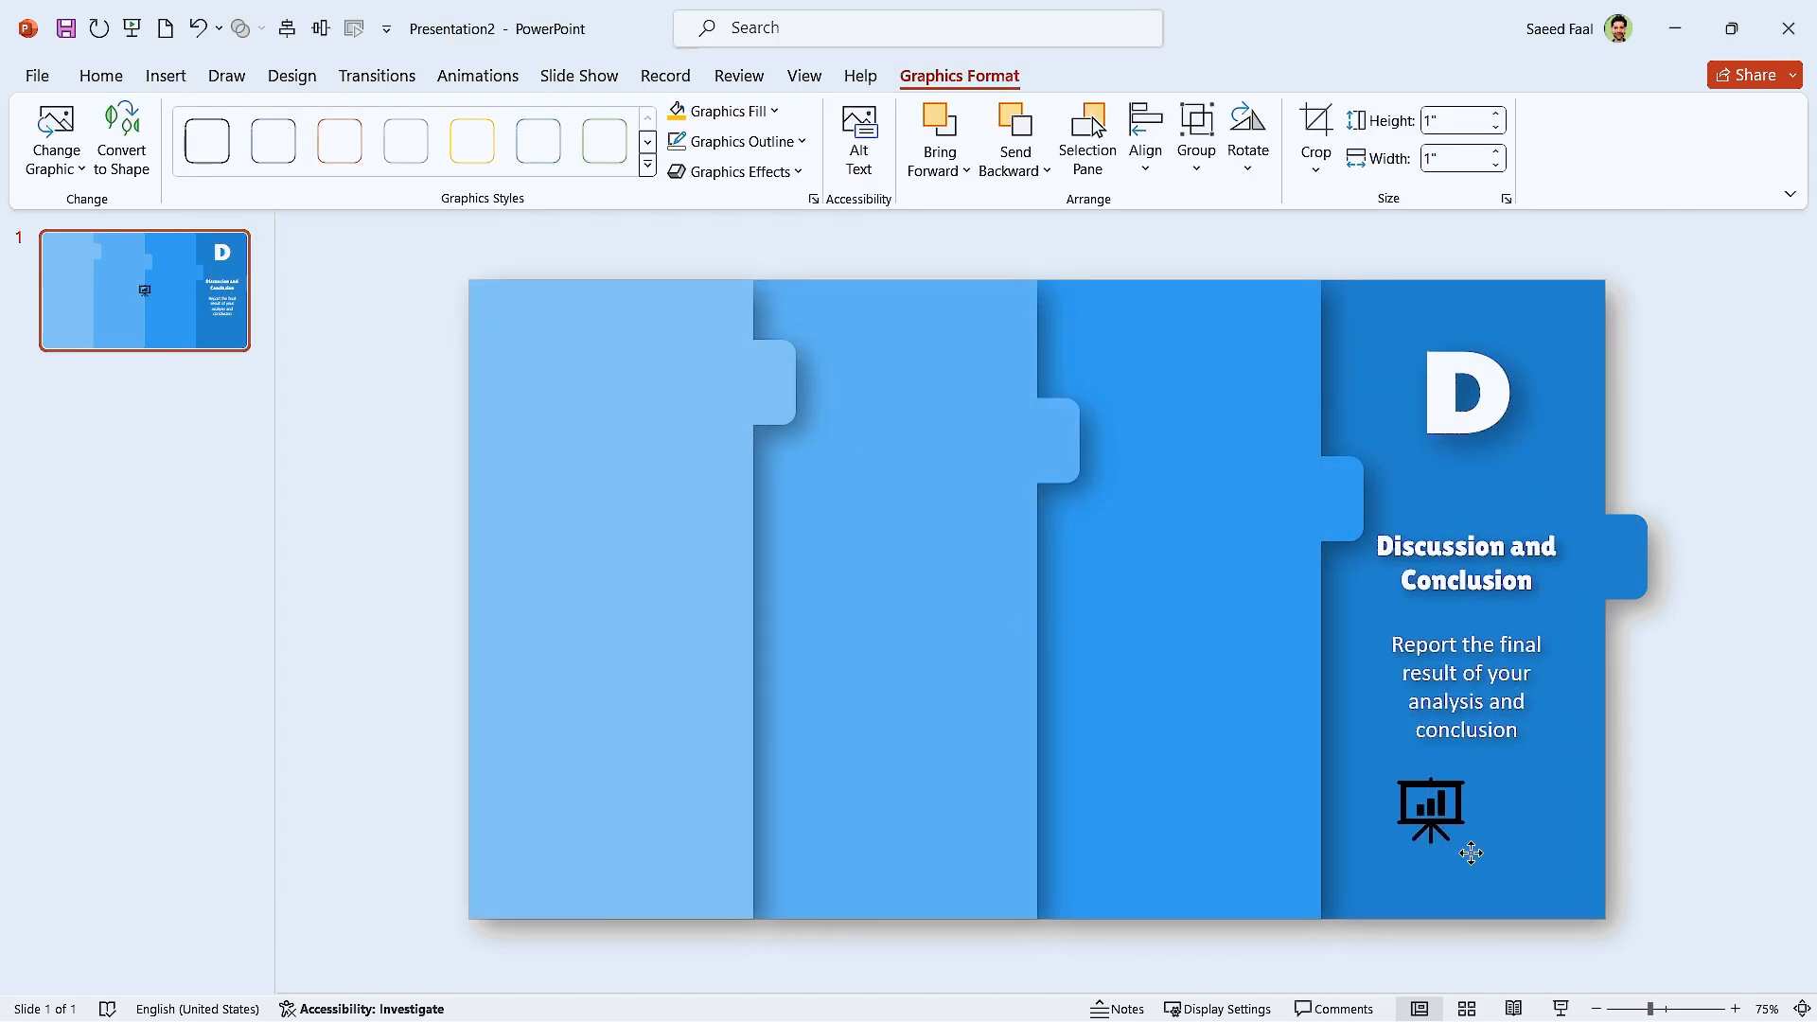
left_click(719, 112)
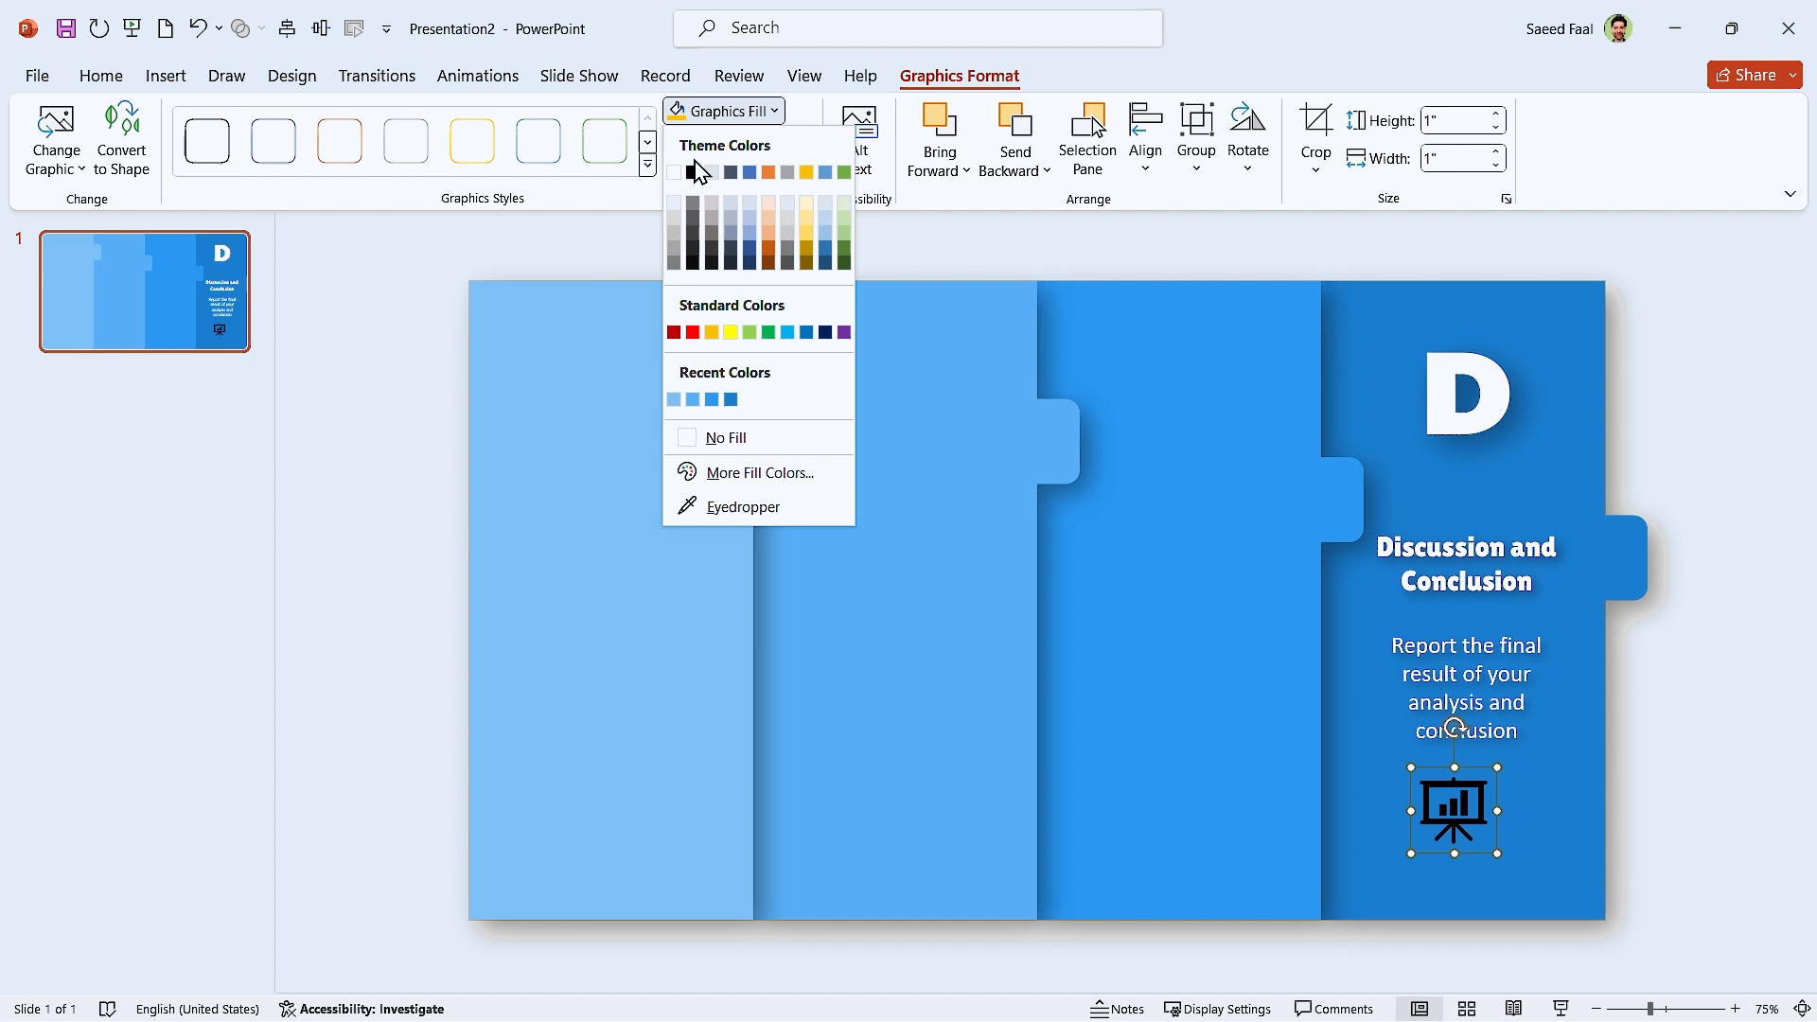
left_click(671, 170)
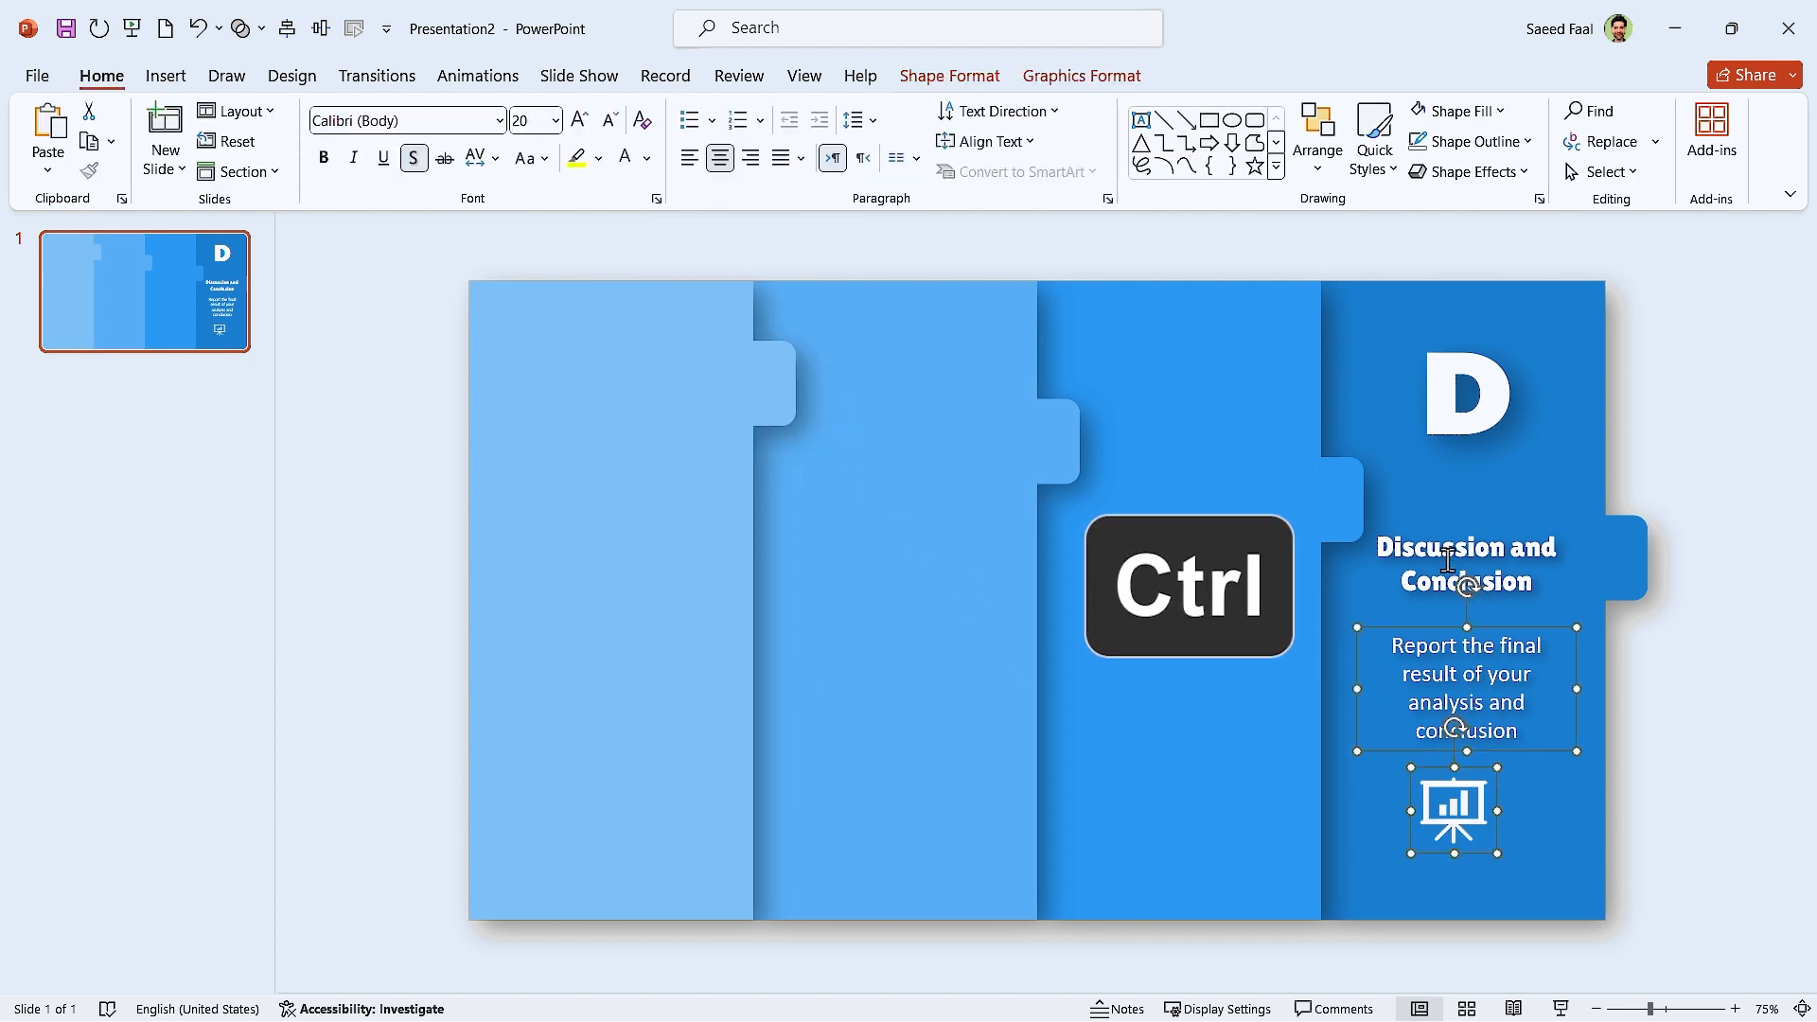
Step: Group the darkest panel with its letter D, text and icon
left_click(1467, 394)
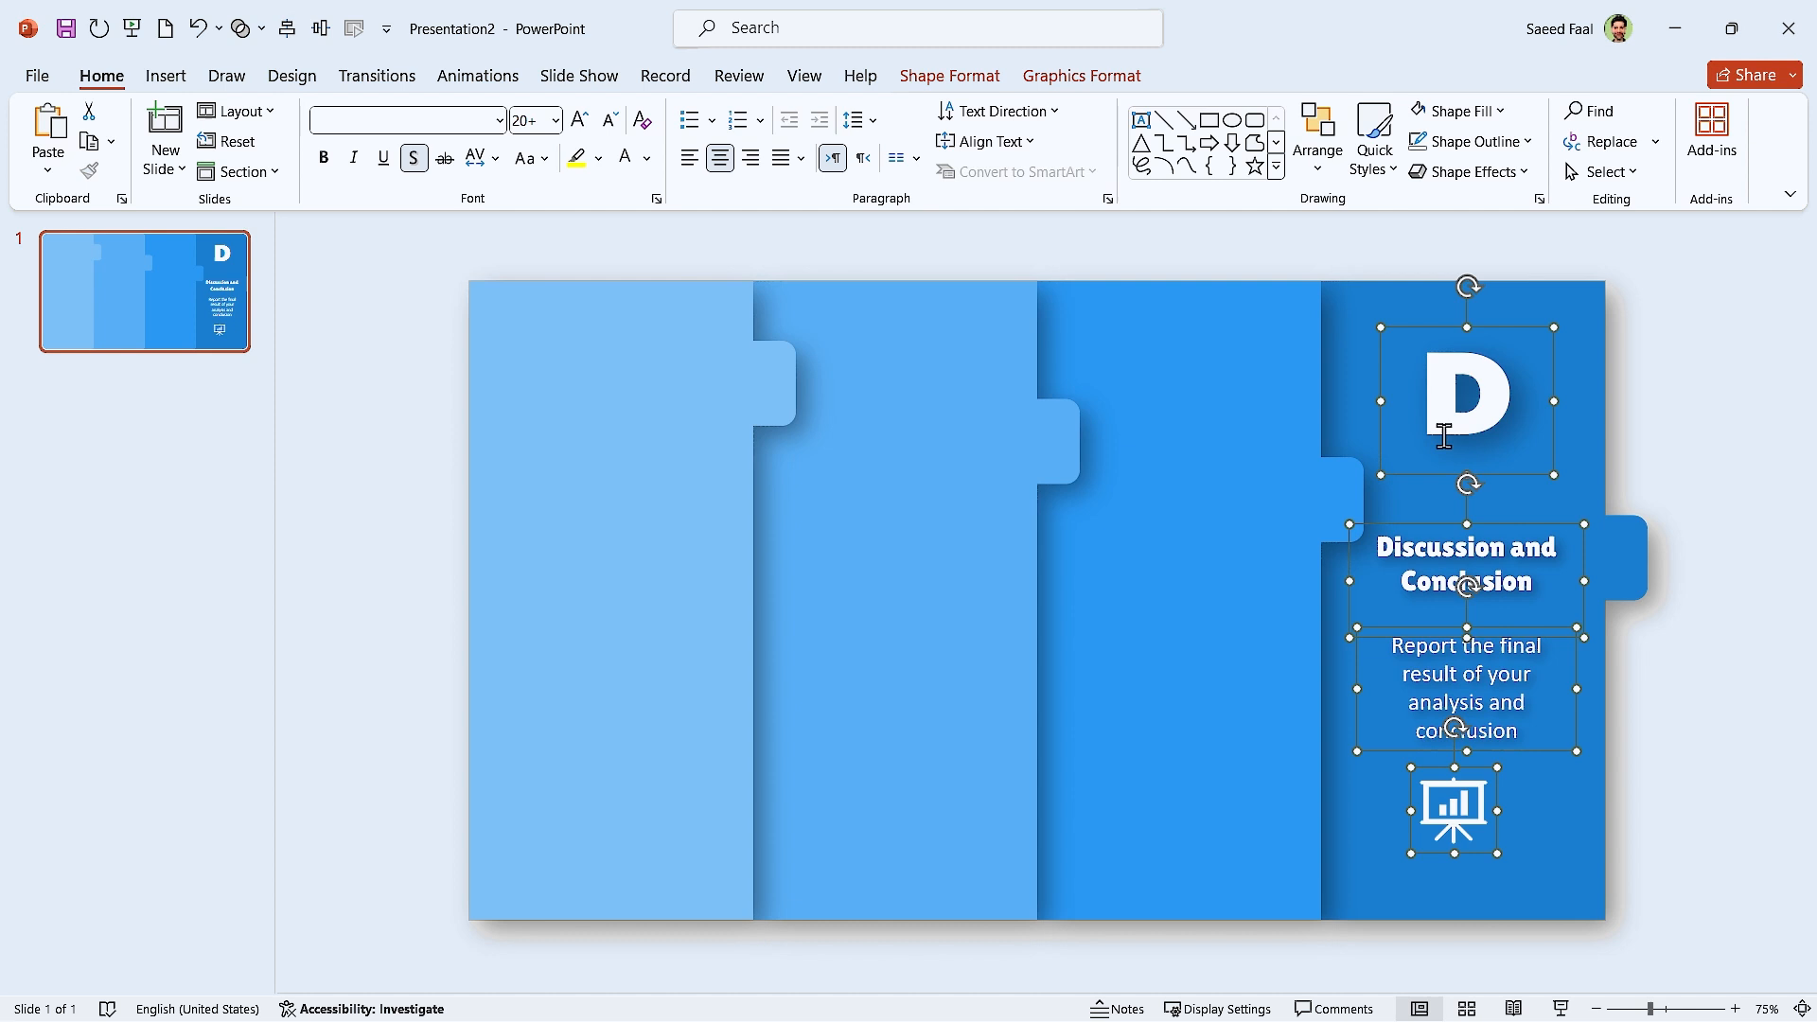
left_click(948, 76)
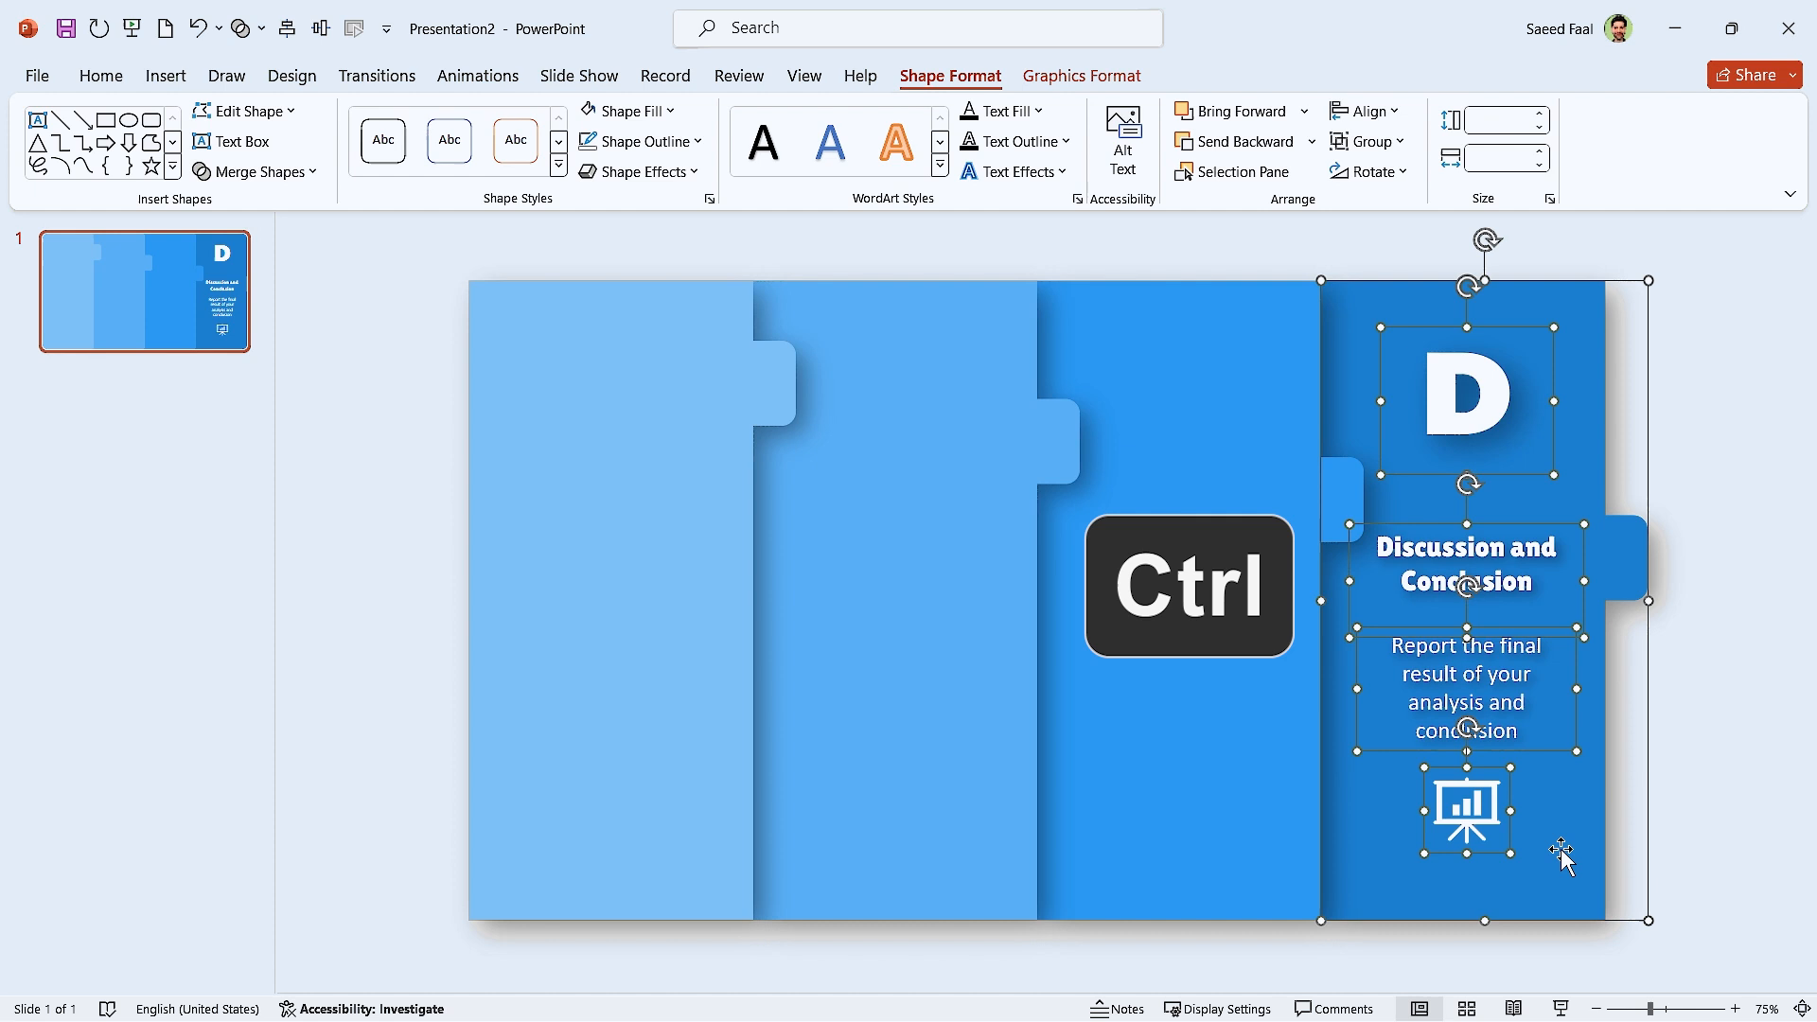
key("ctrl+g")
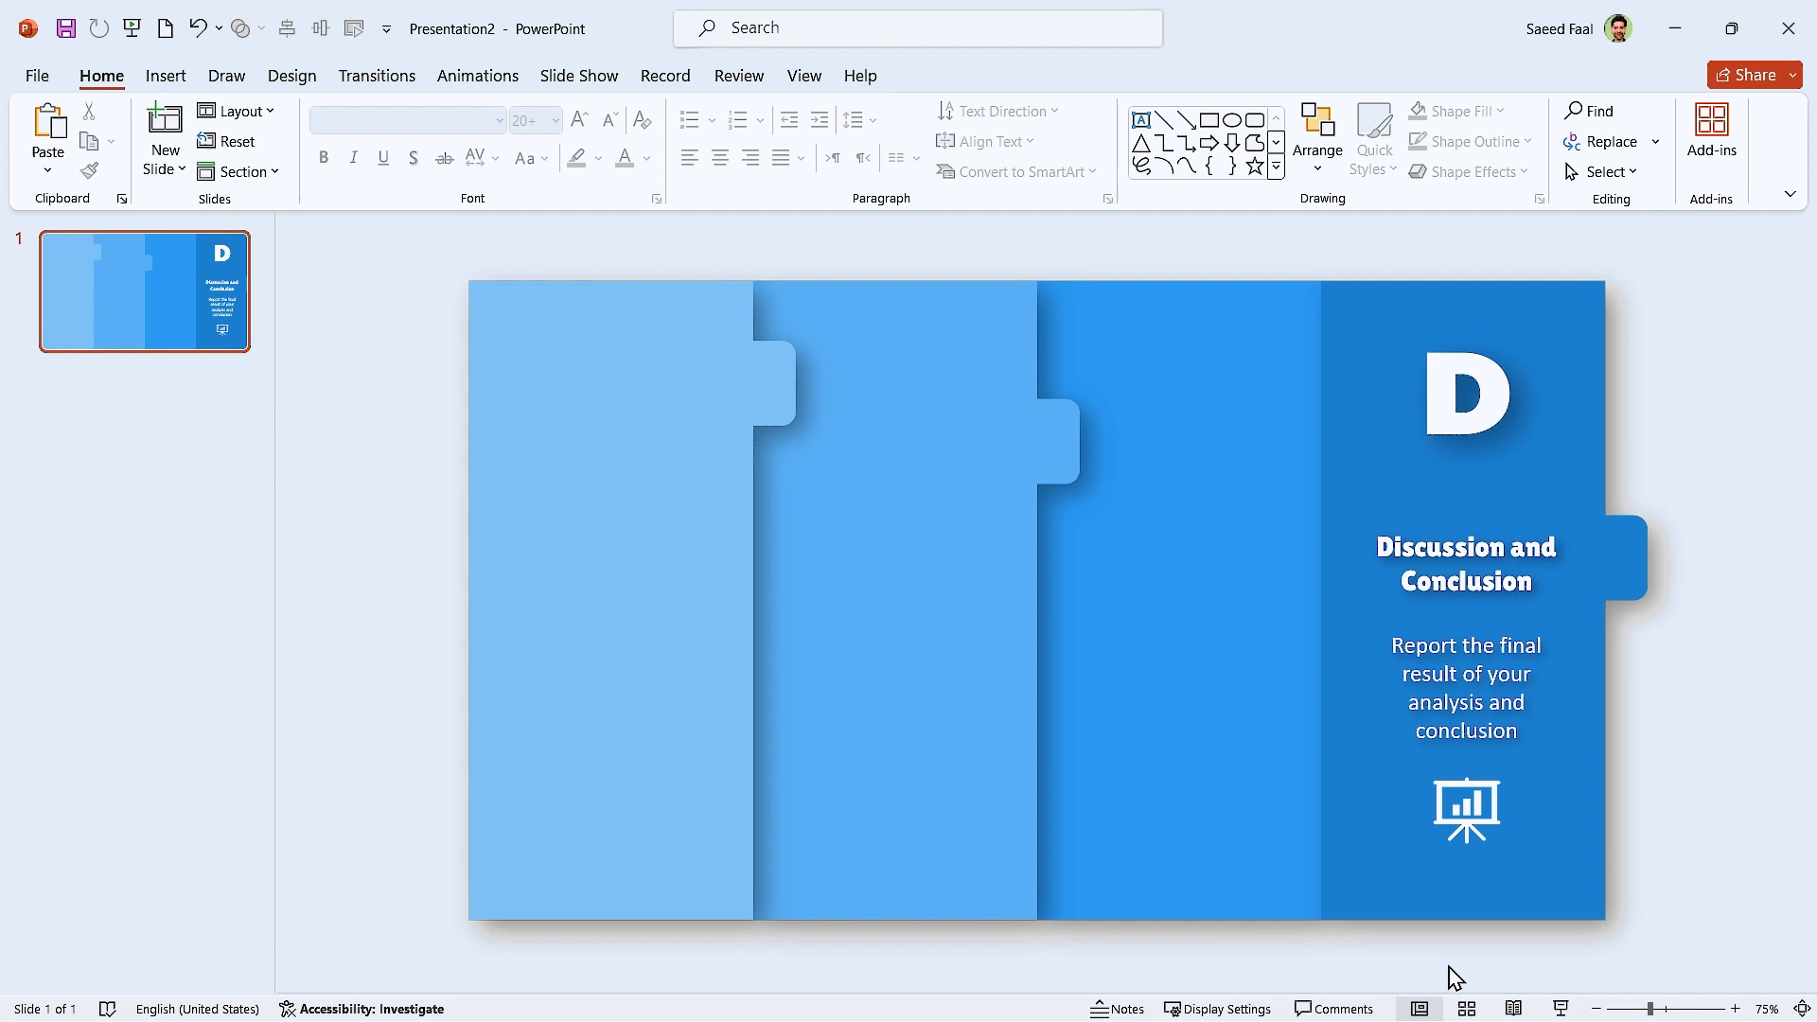
mouse_move(1437, 965)
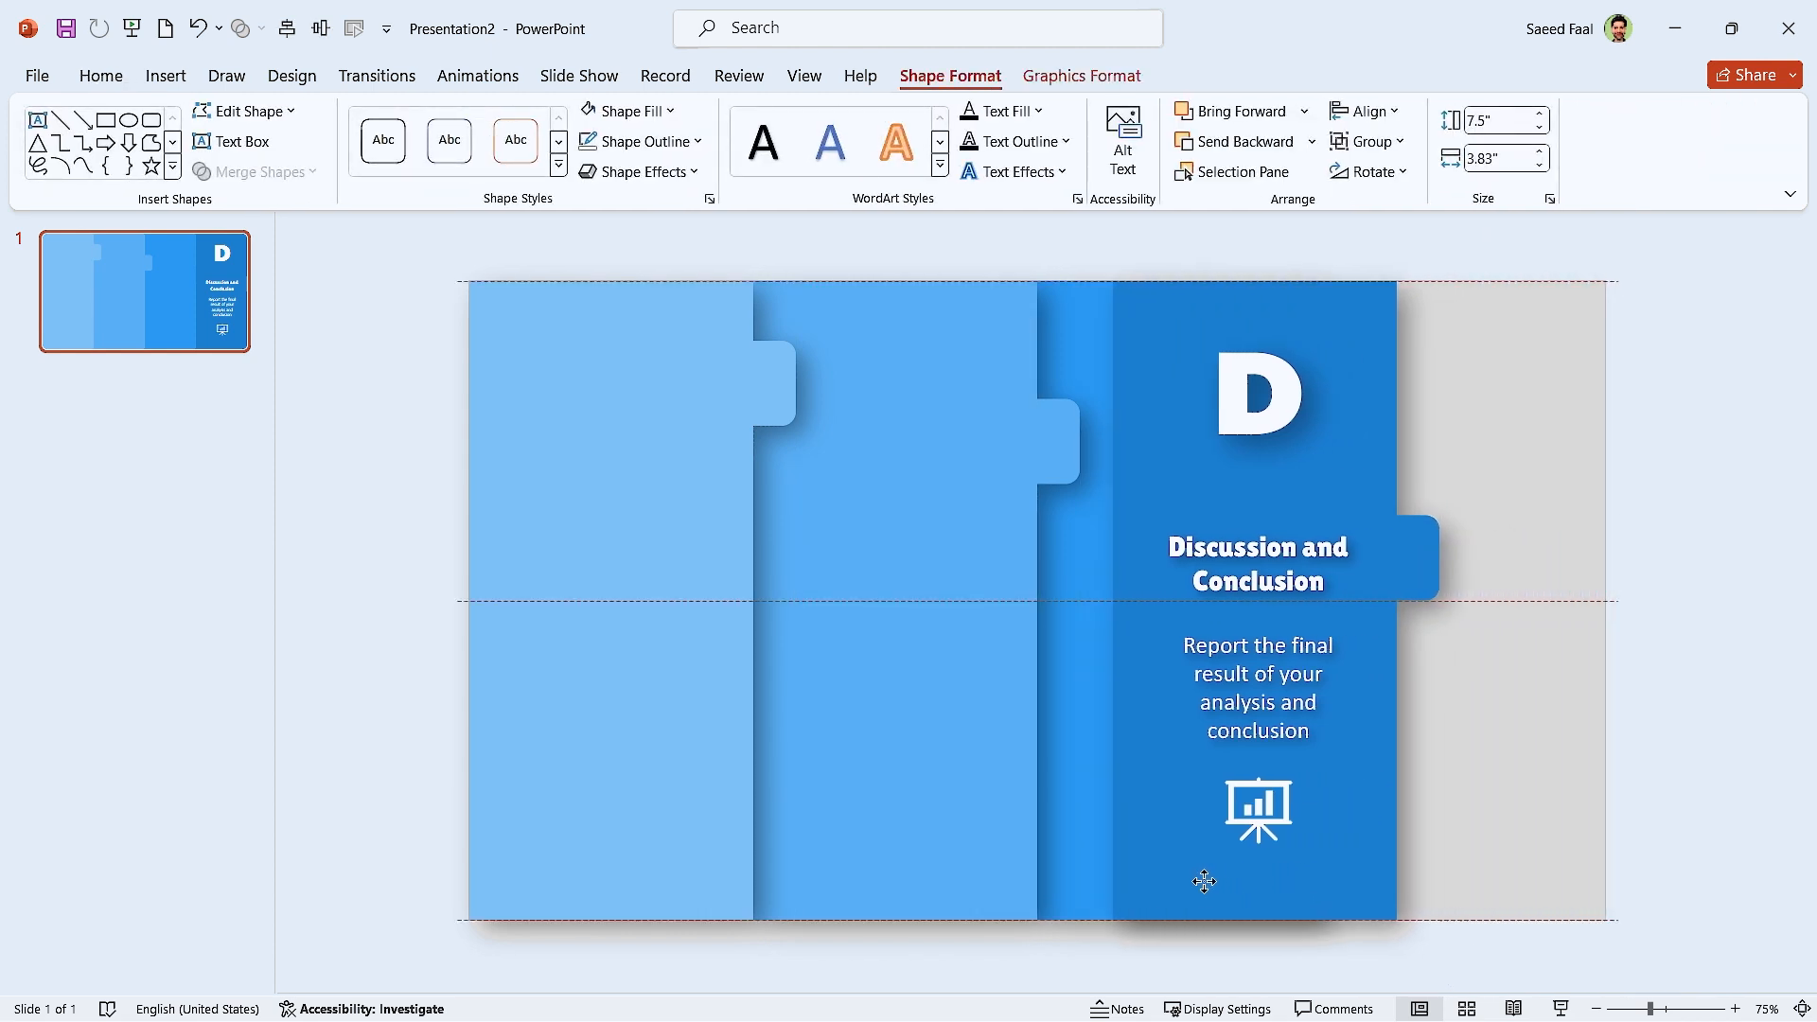
Step: Duplicate the D group onto the earlier panels and edit them into A, B and C
left_click_drag(1203, 882, 760, 883)
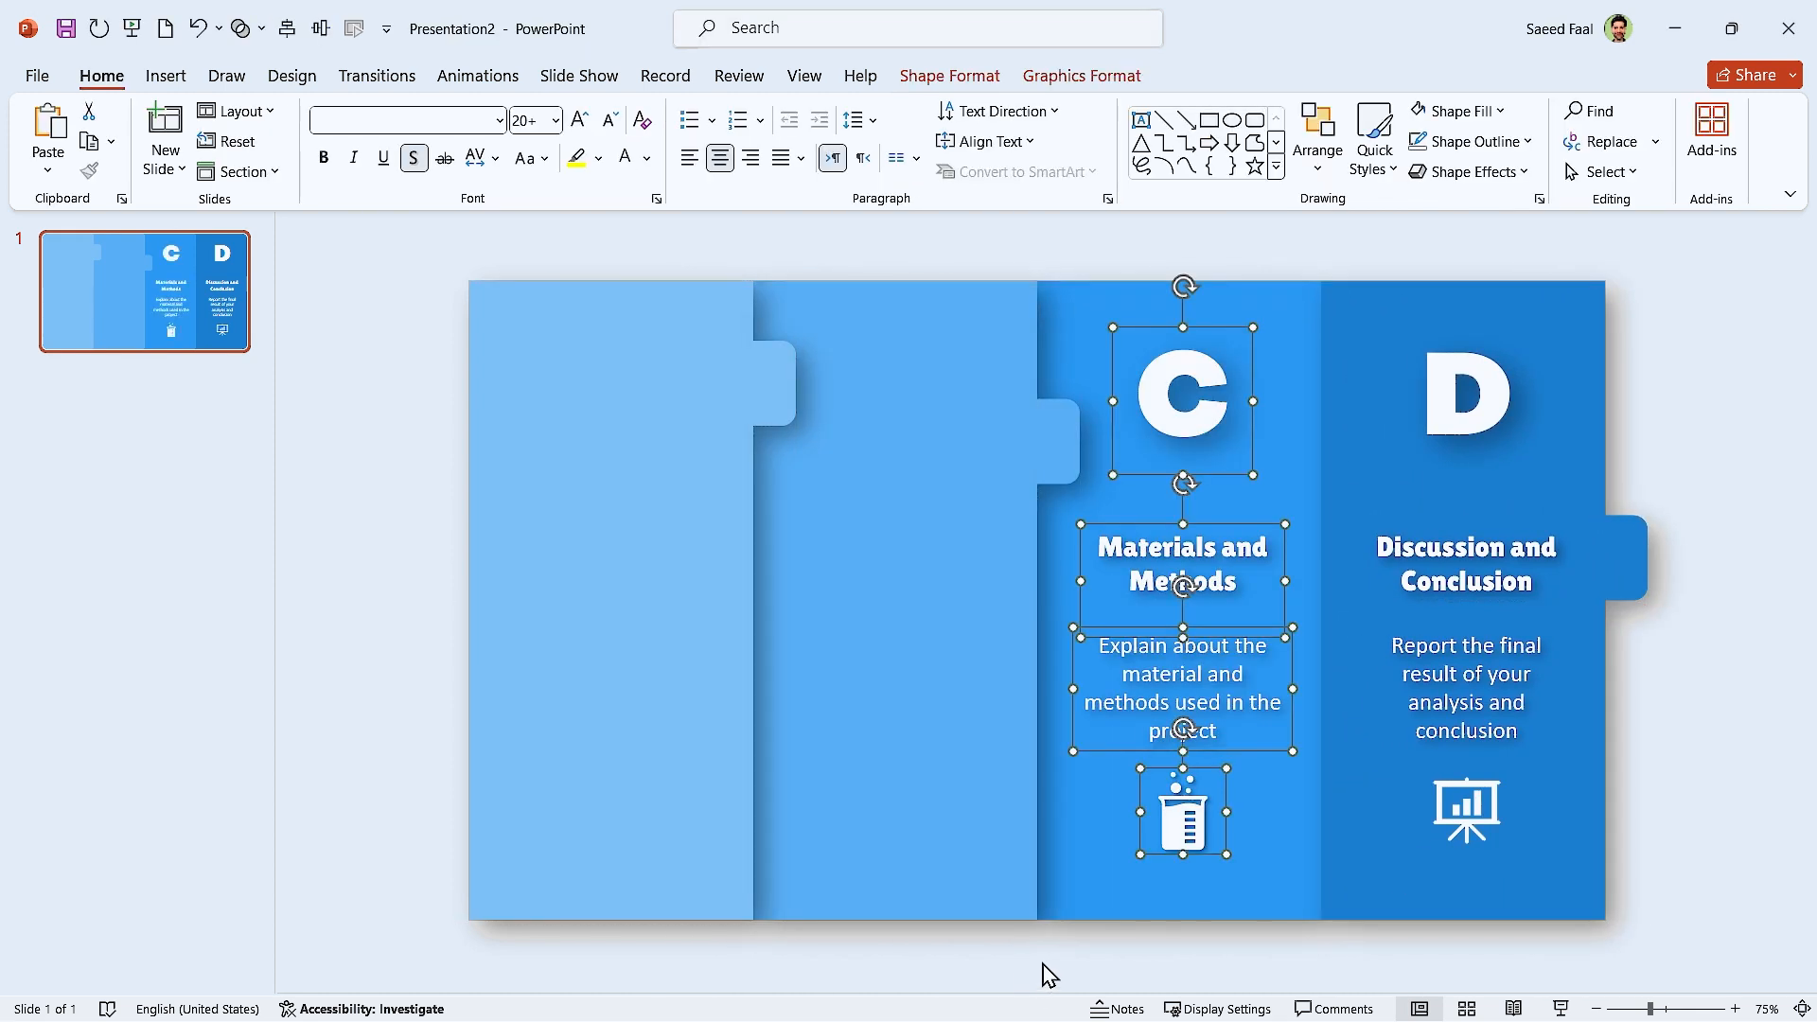
mouse_move(1089, 897)
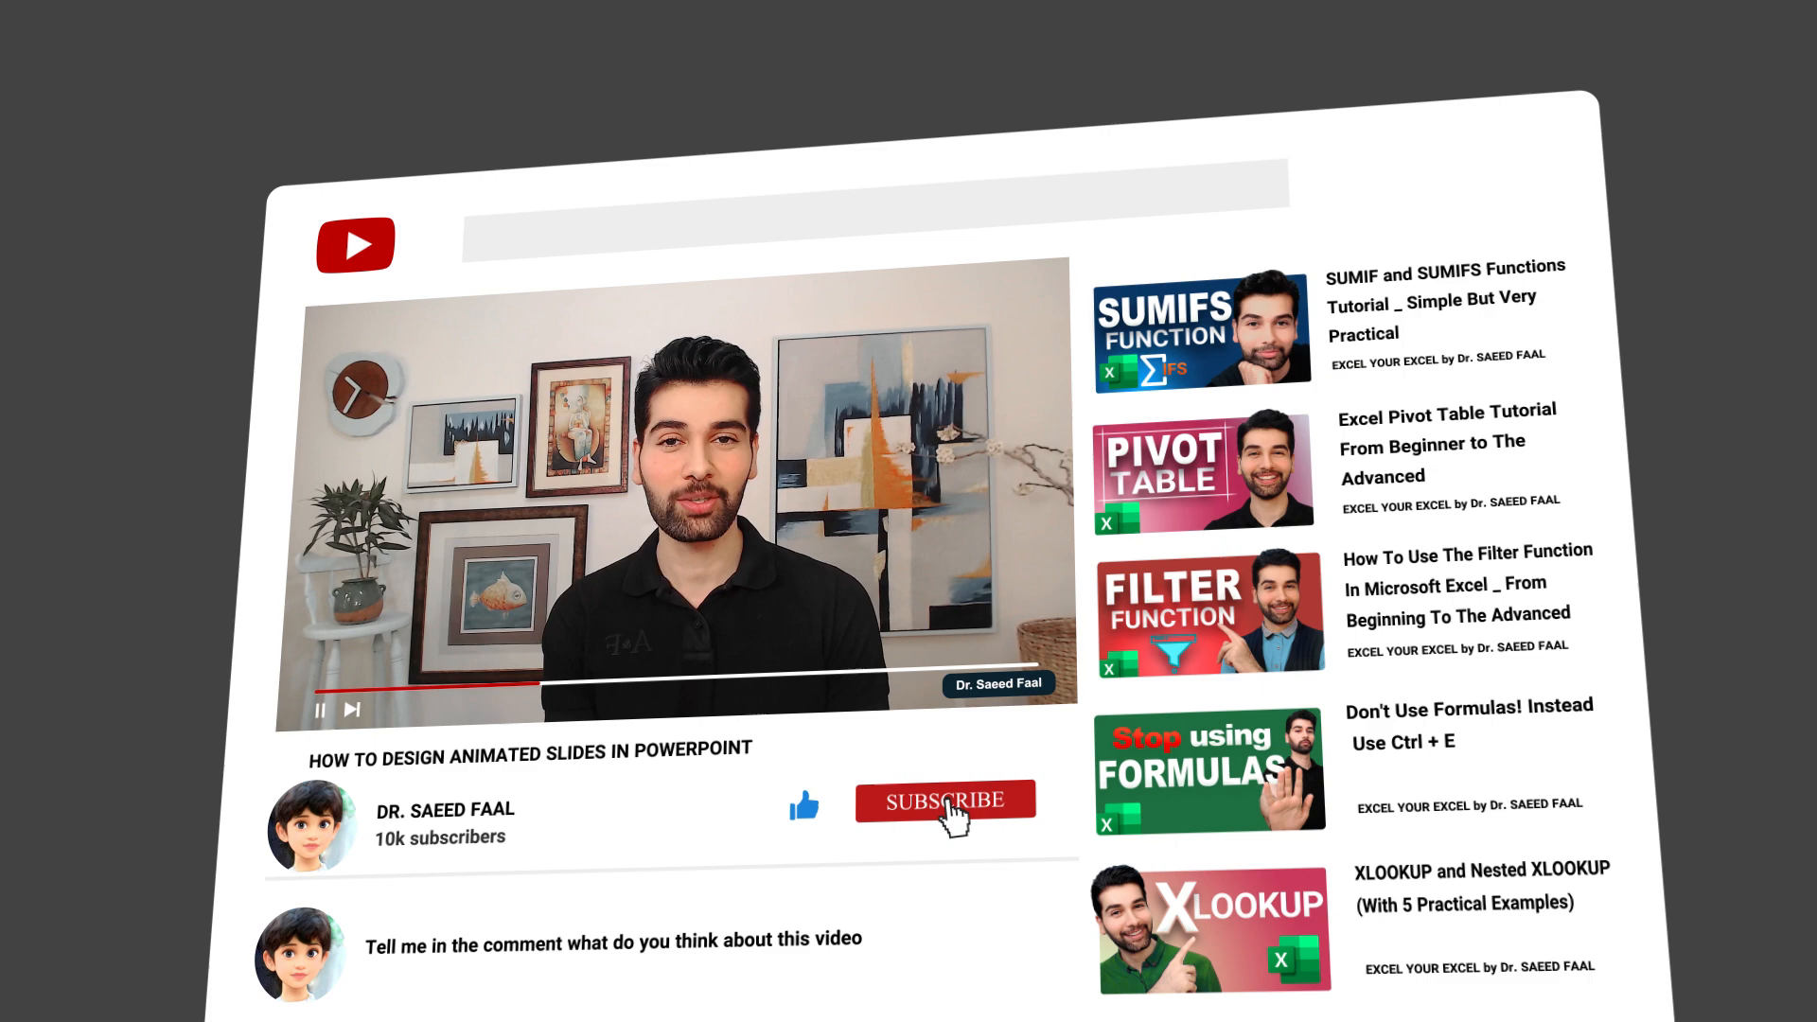
left_click(945, 801)
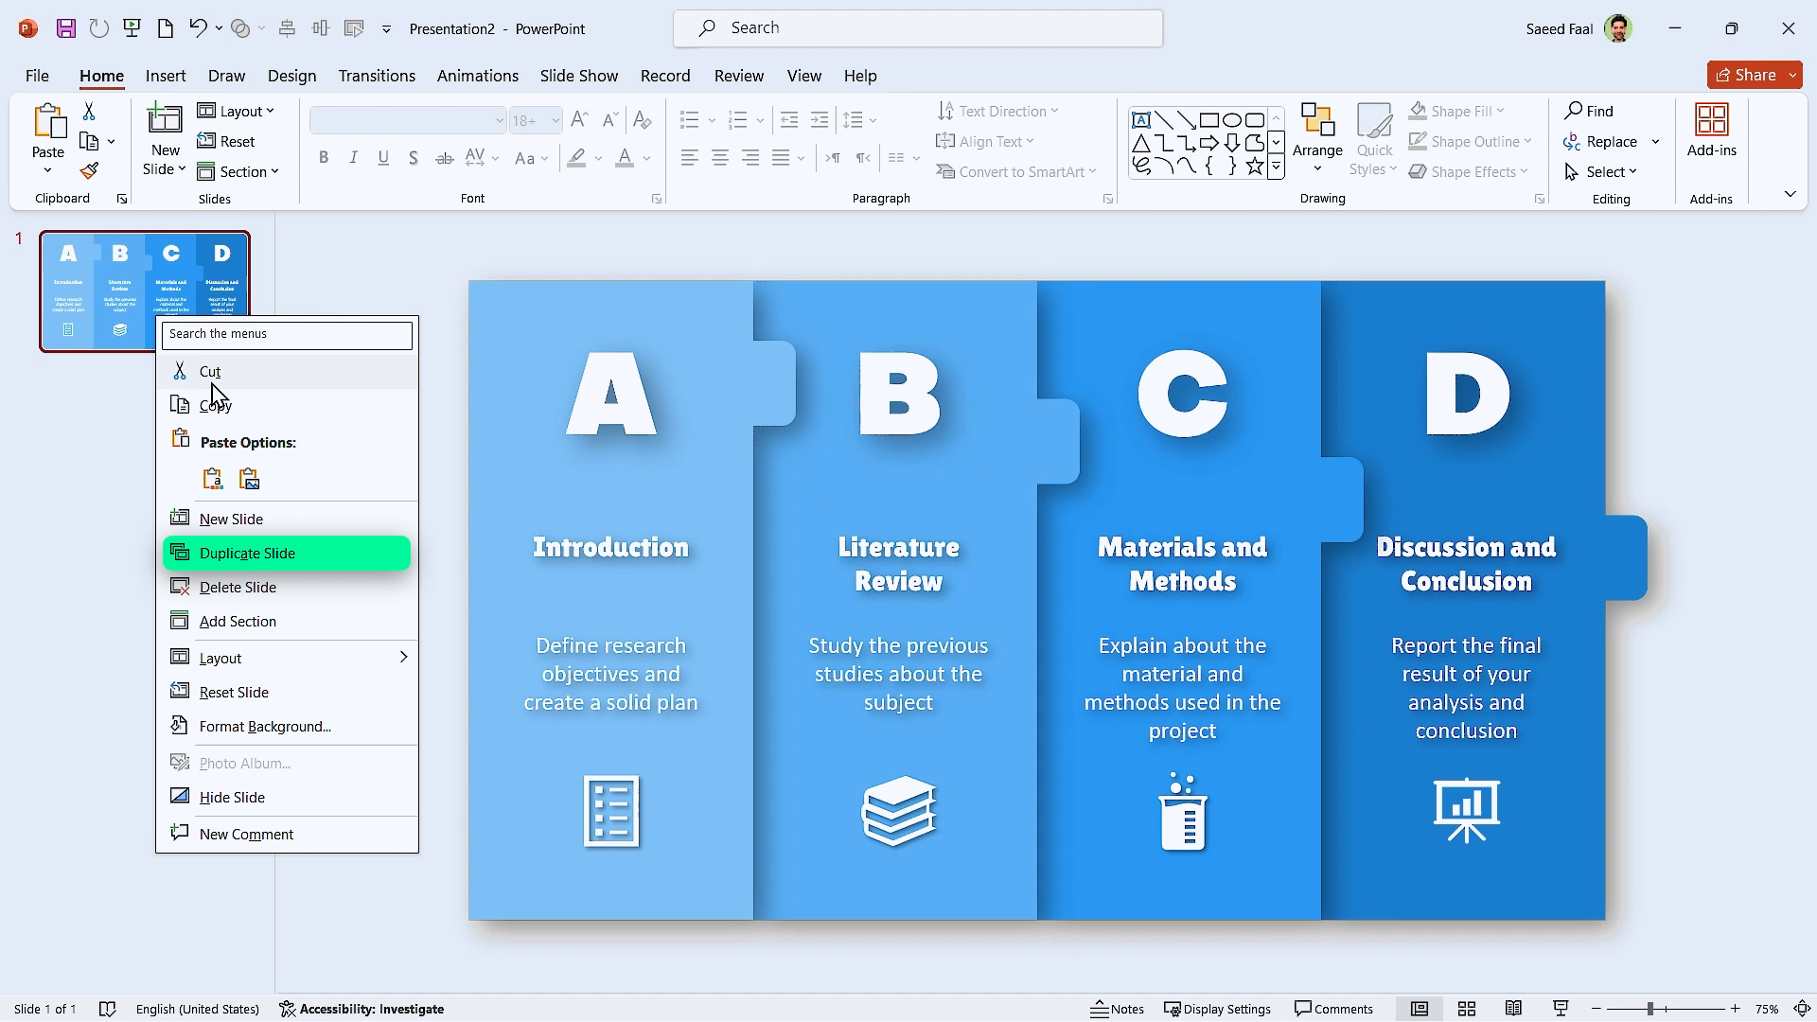
Step: Stack slide 1's B, C and D panels behind panel A and distribute them horizontally
left_click(243, 552)
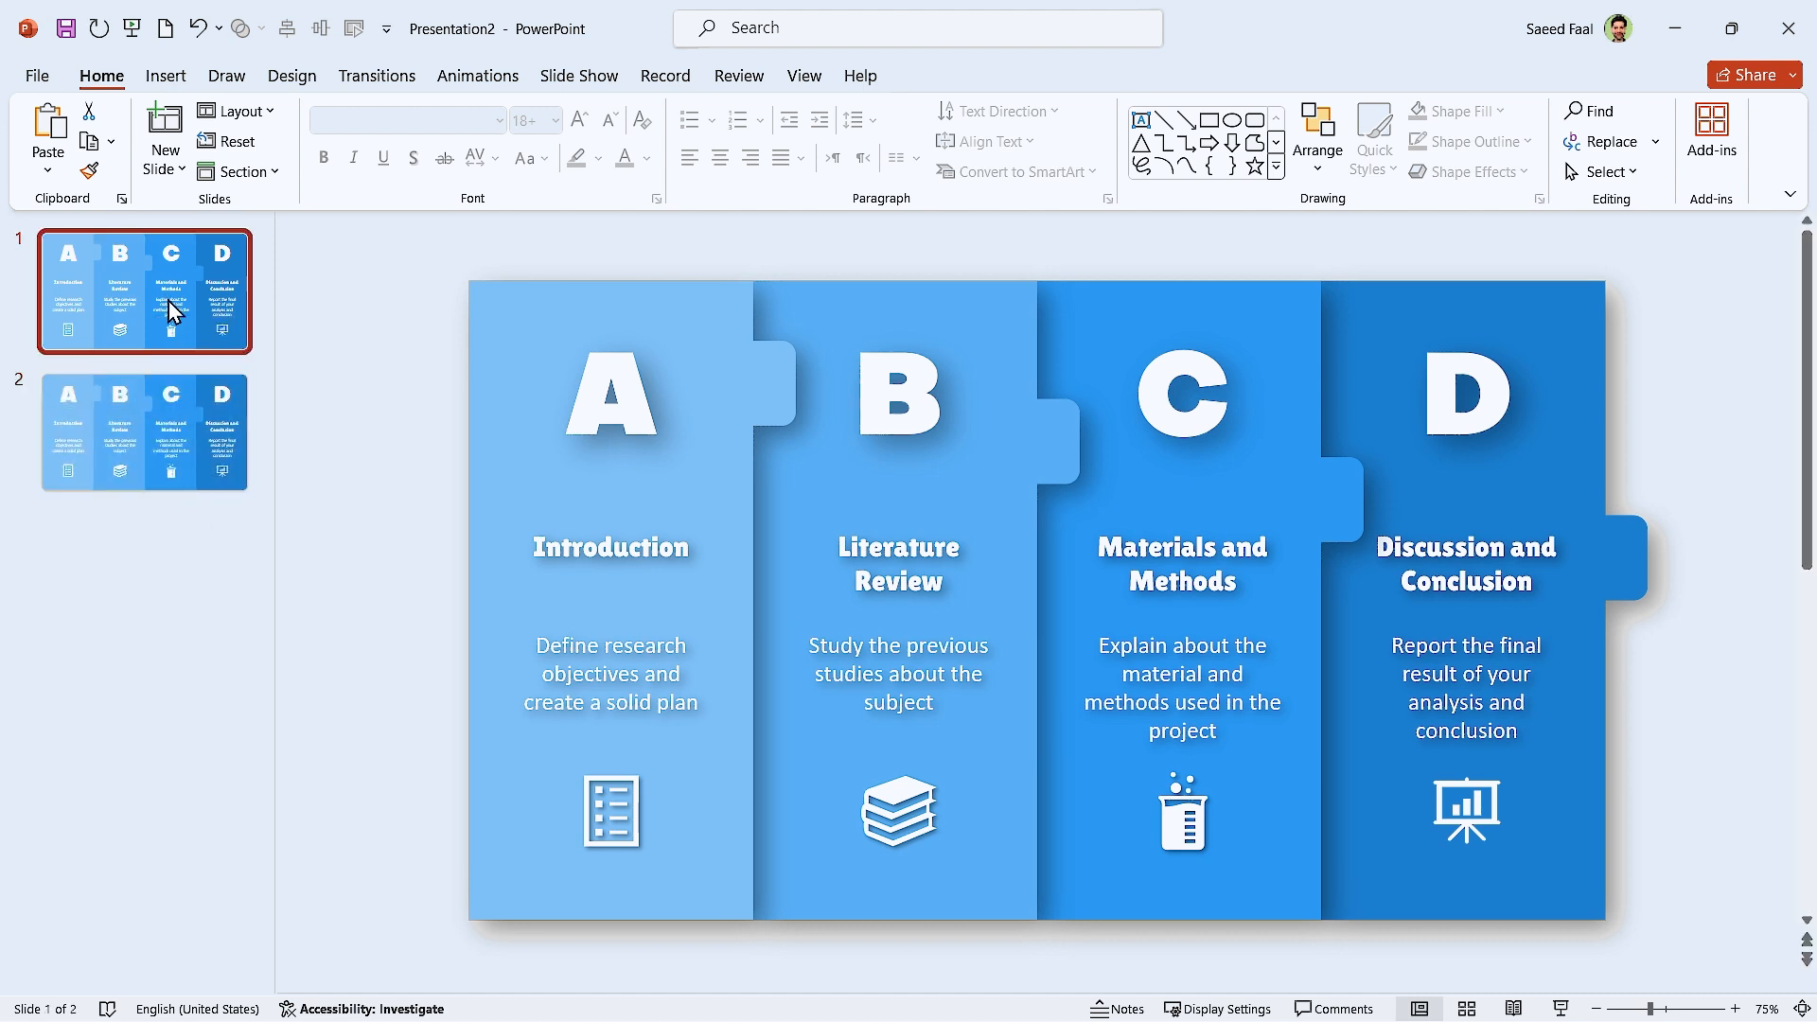
key("shift")
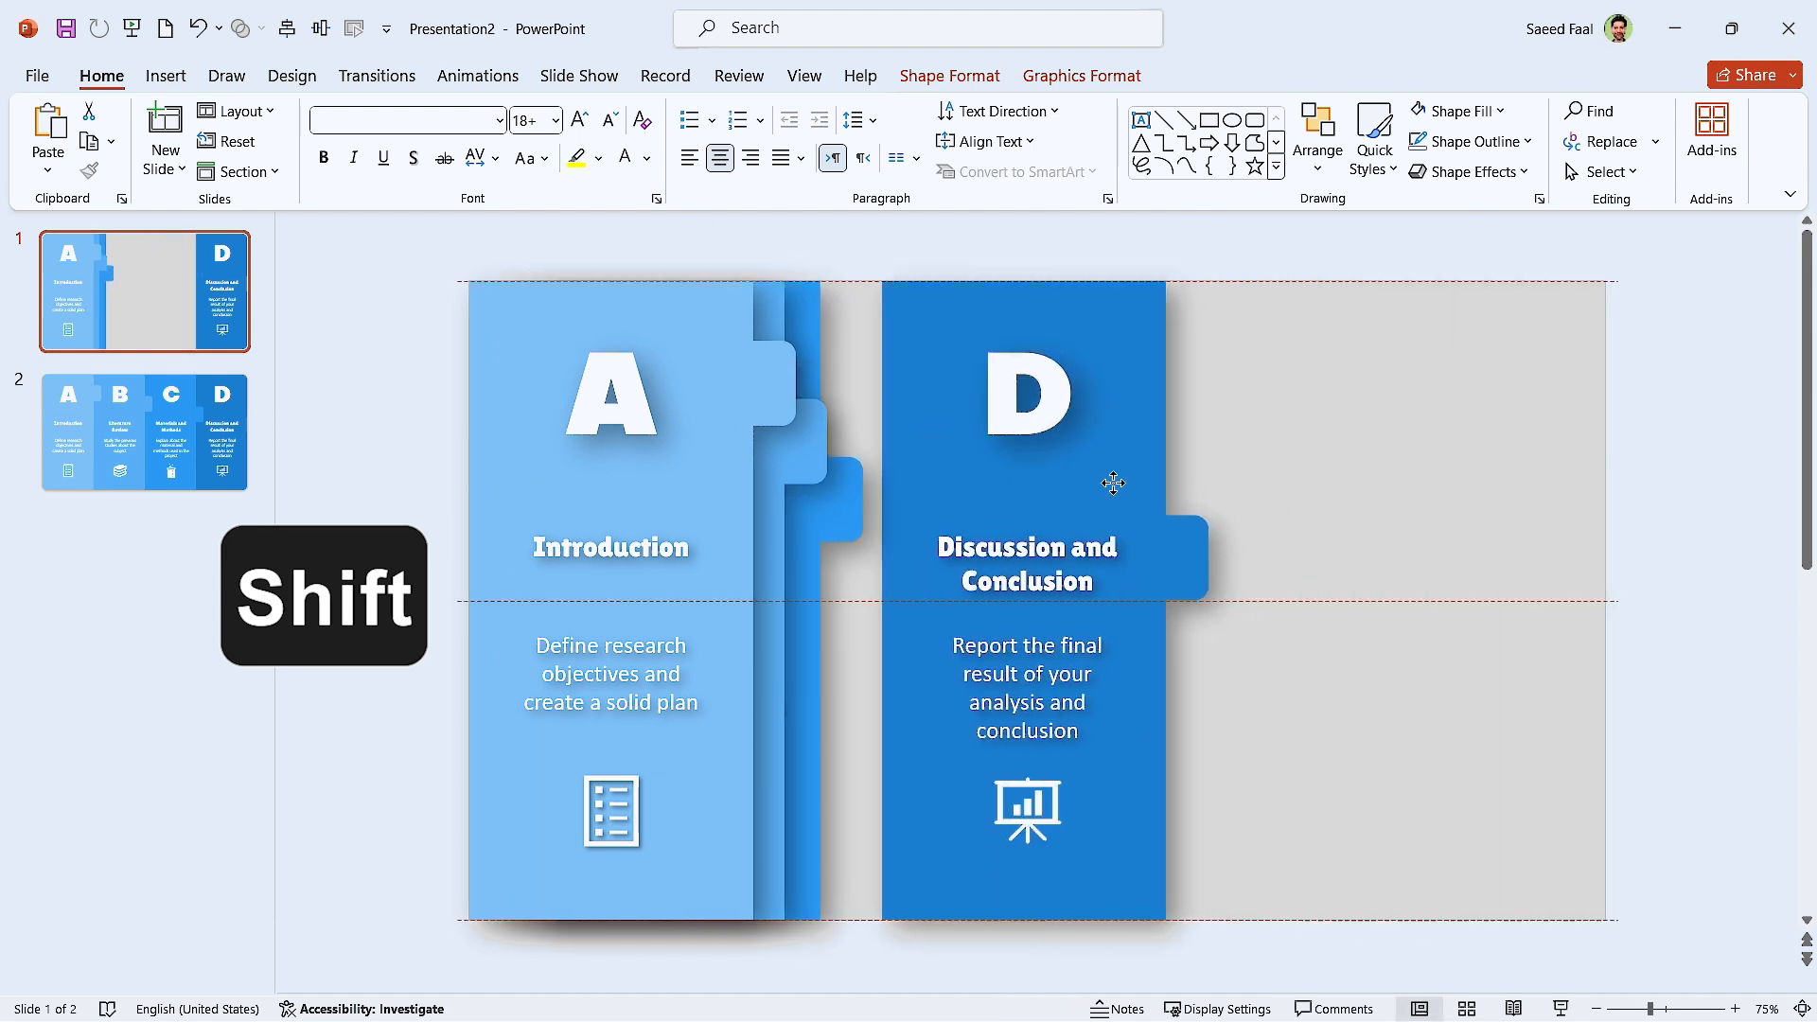
key("ctrl+a")
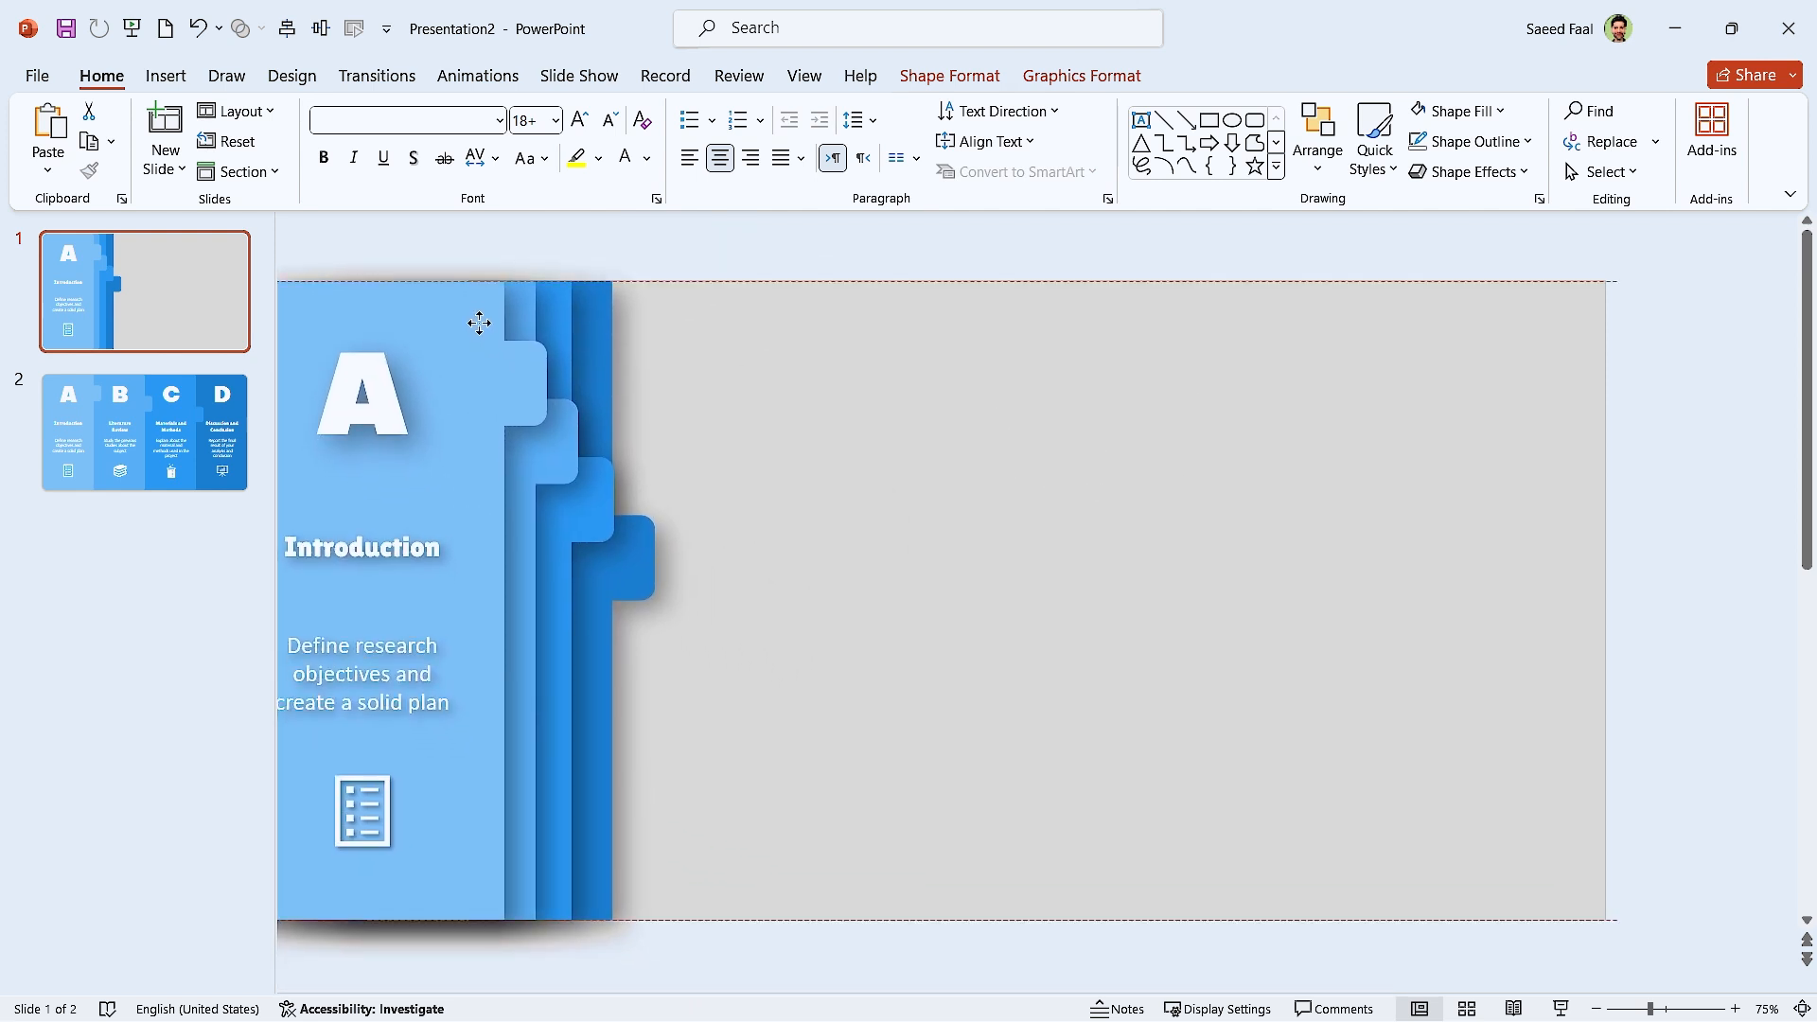
left_click(1368, 112)
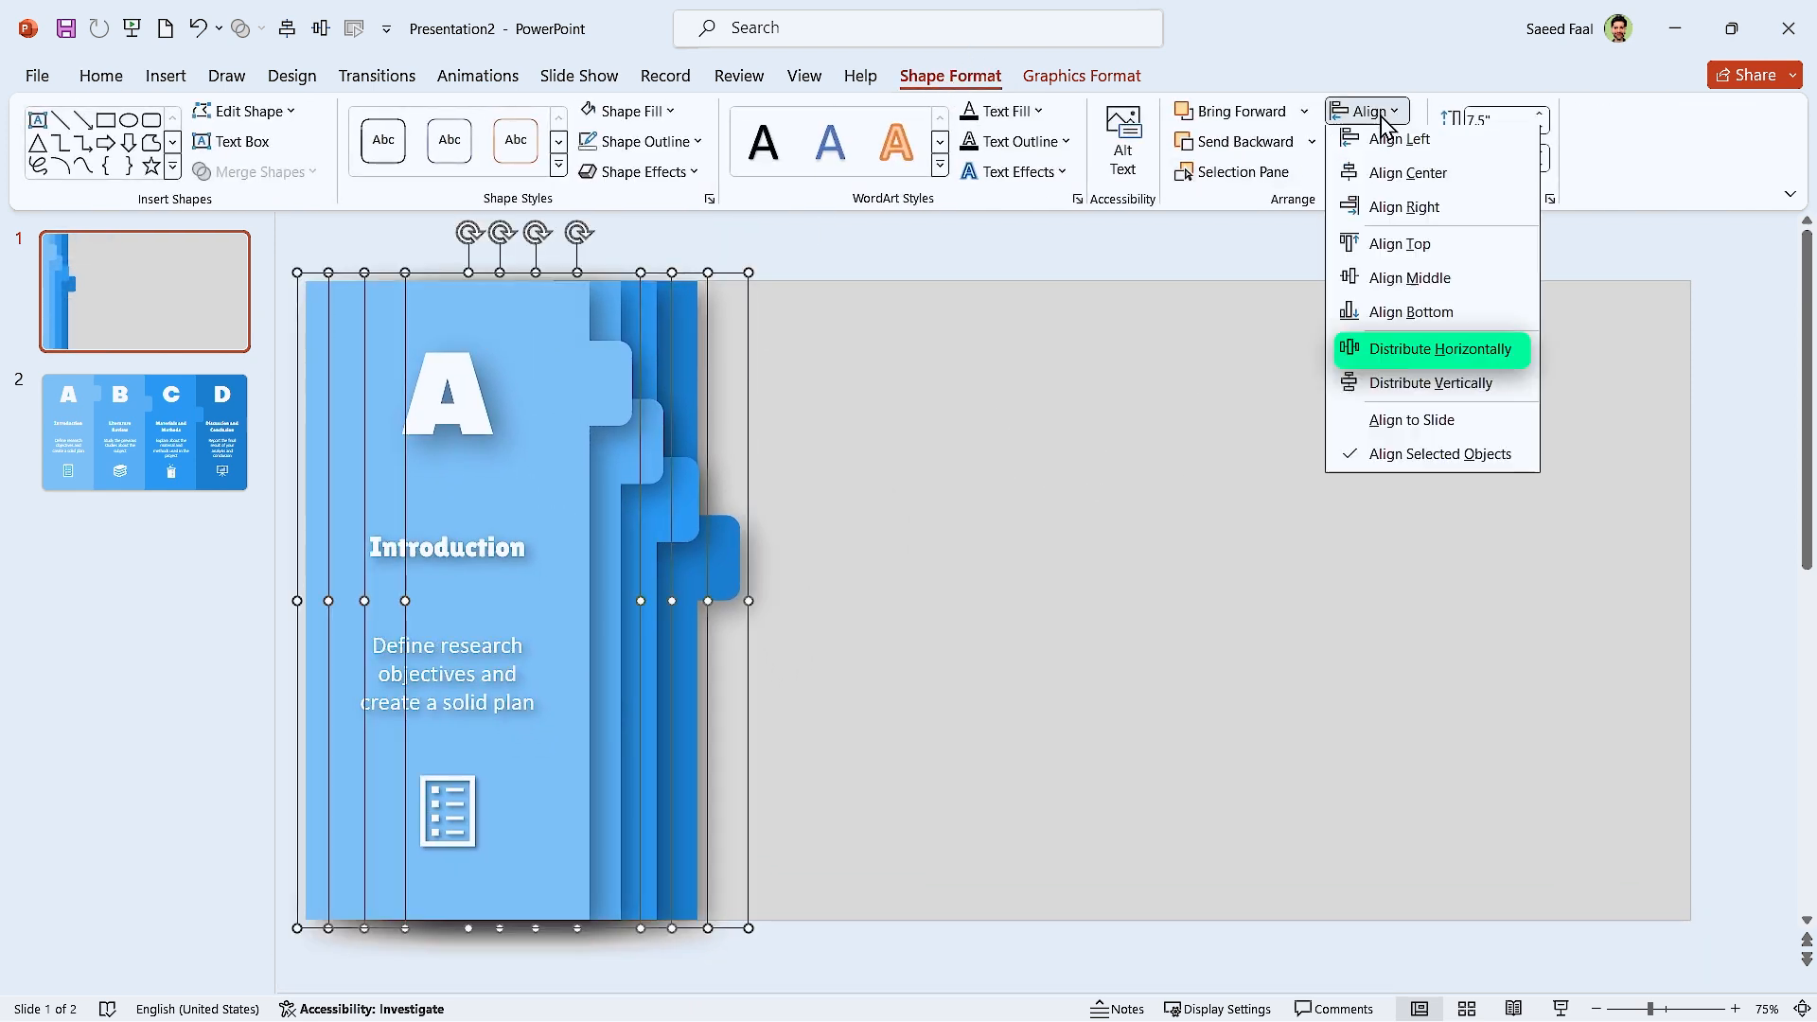
left_click(1439, 349)
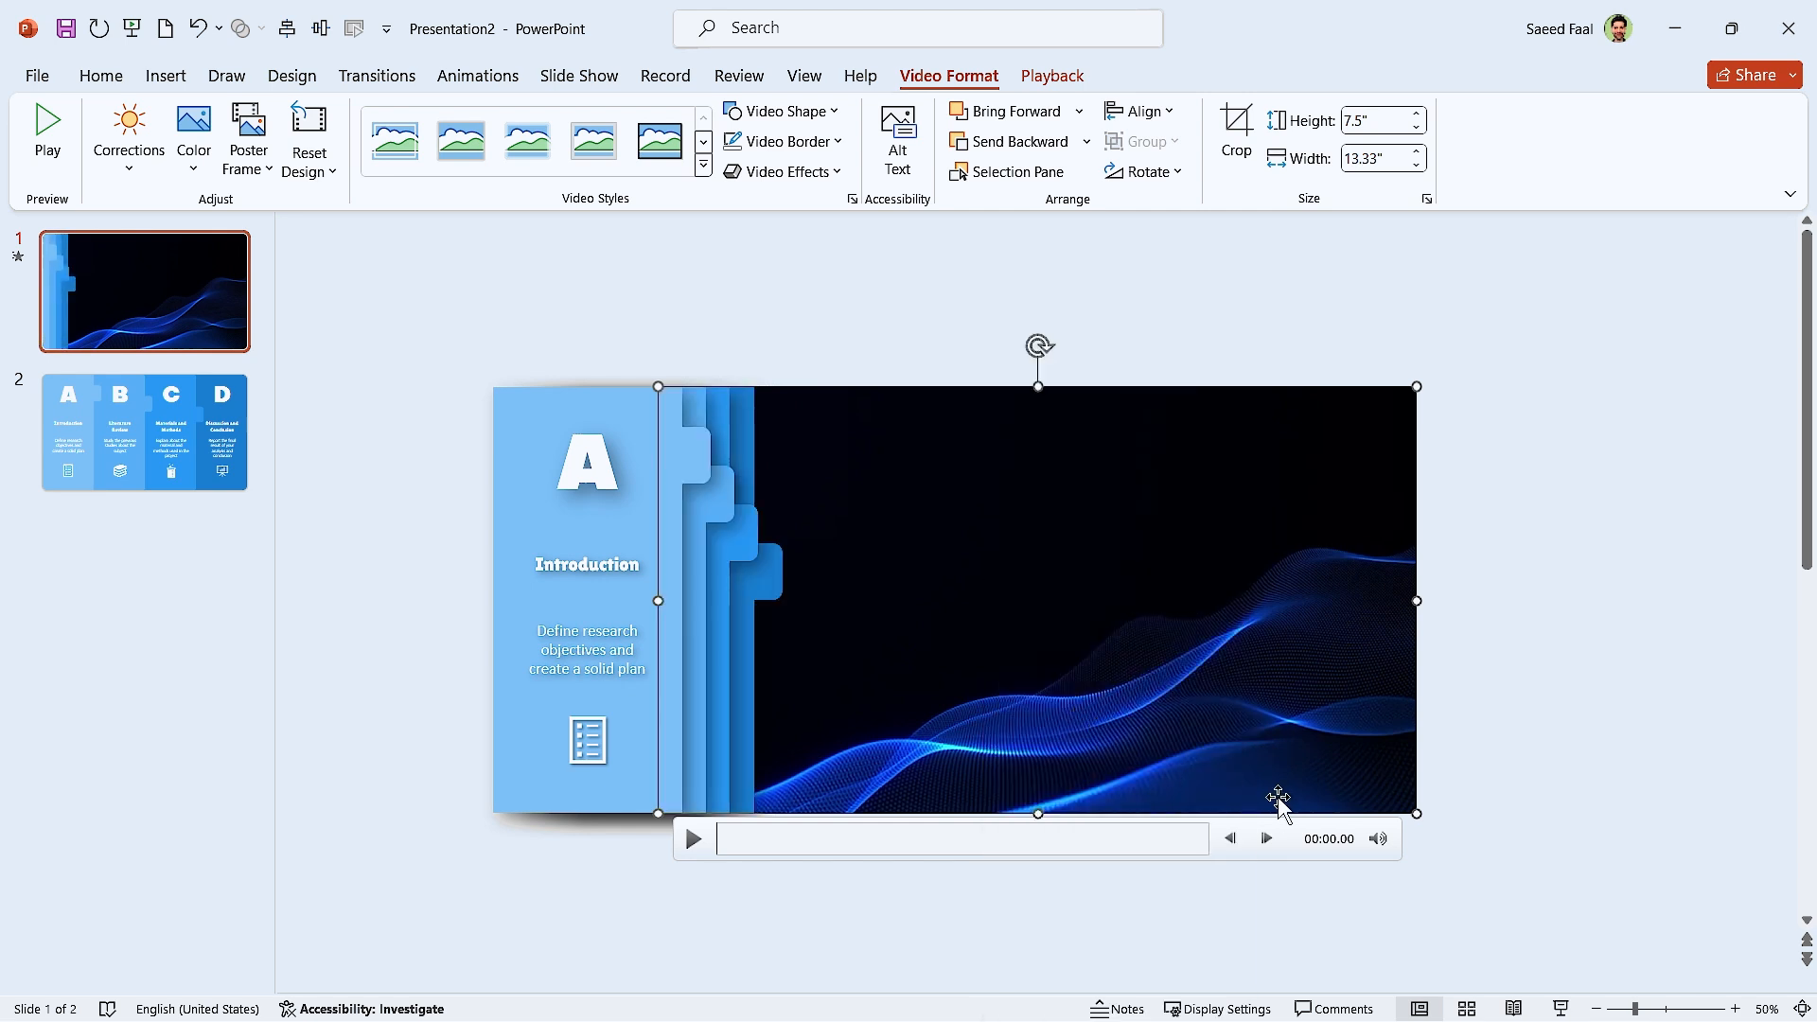
mouse_move(1284, 794)
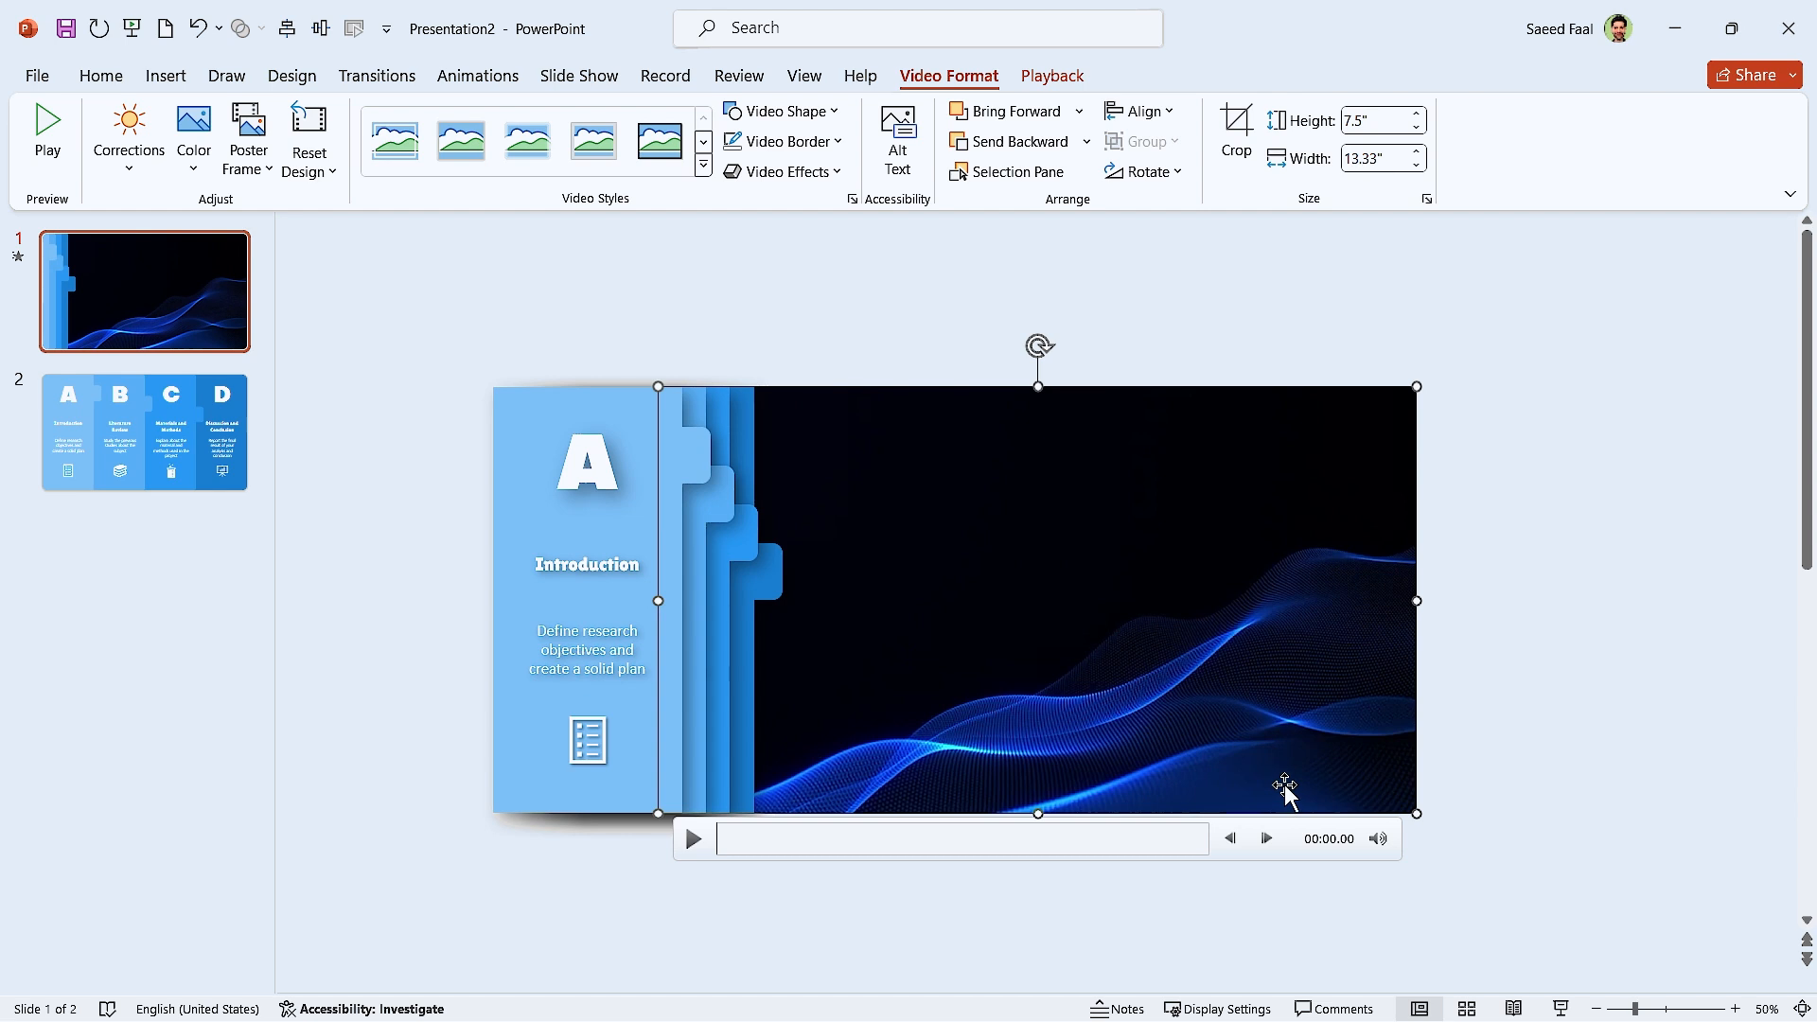
mouse_move(1269, 776)
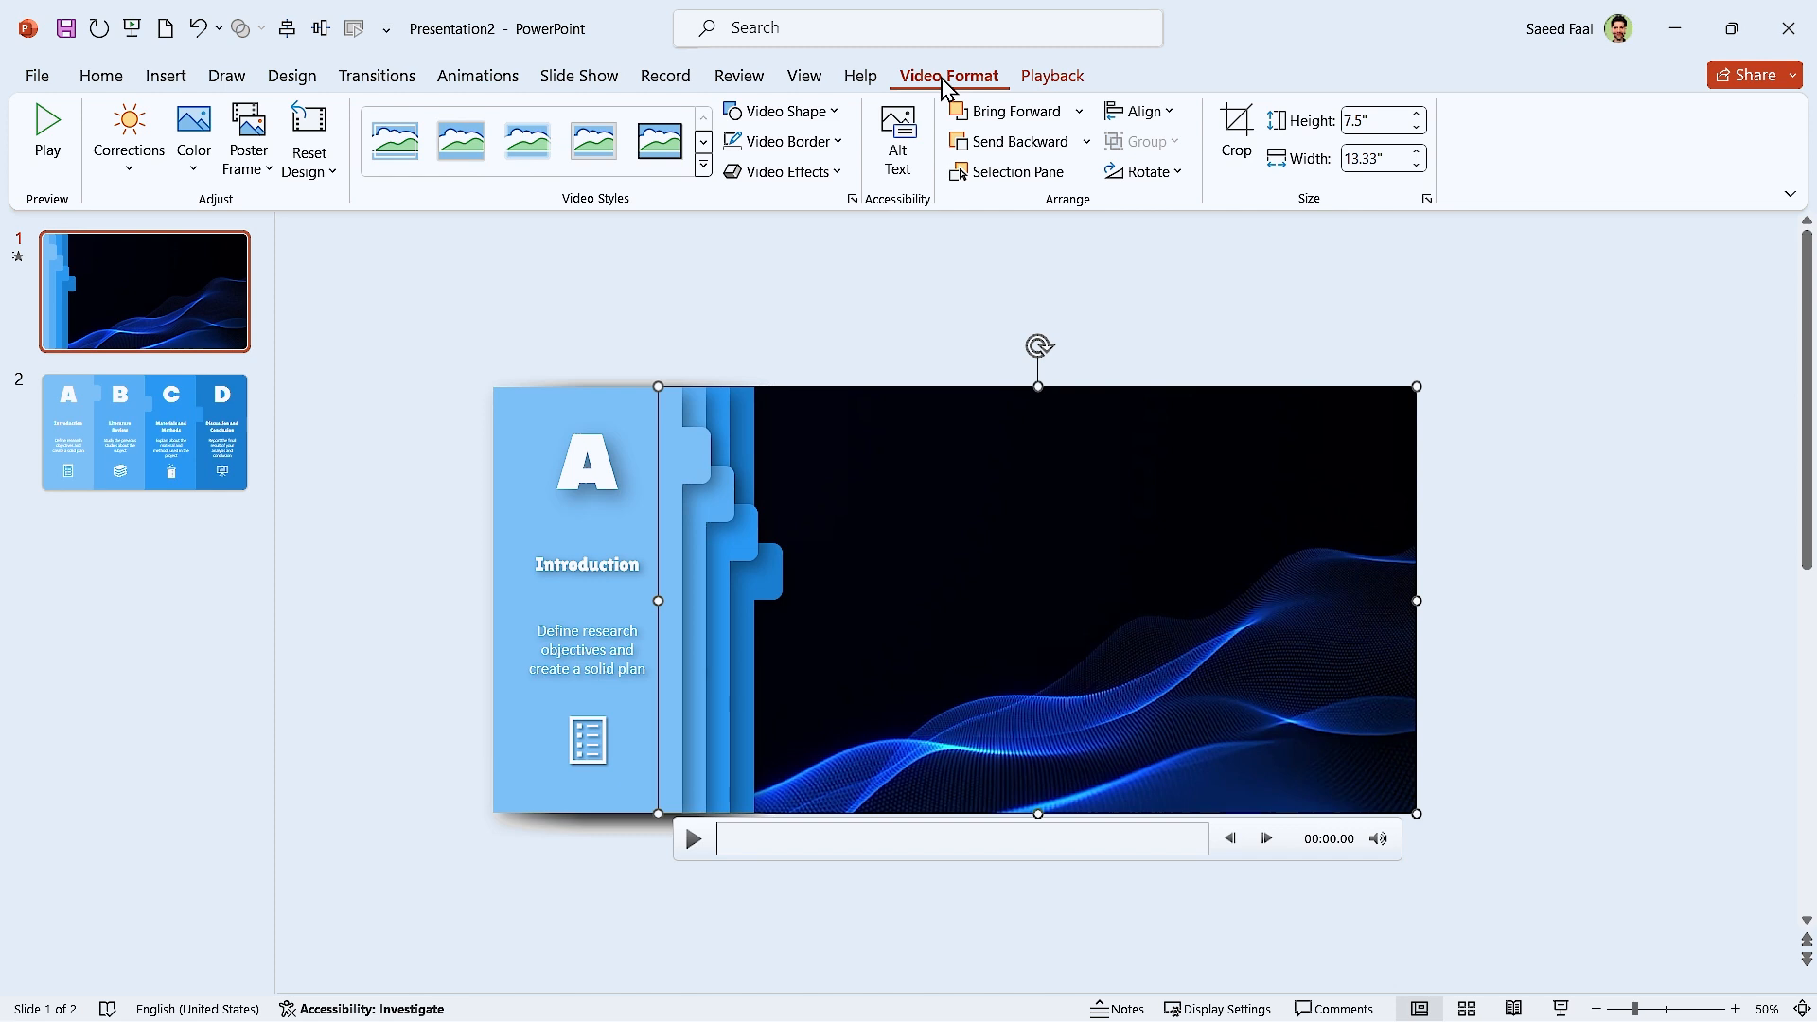
mouse_move(545, 274)
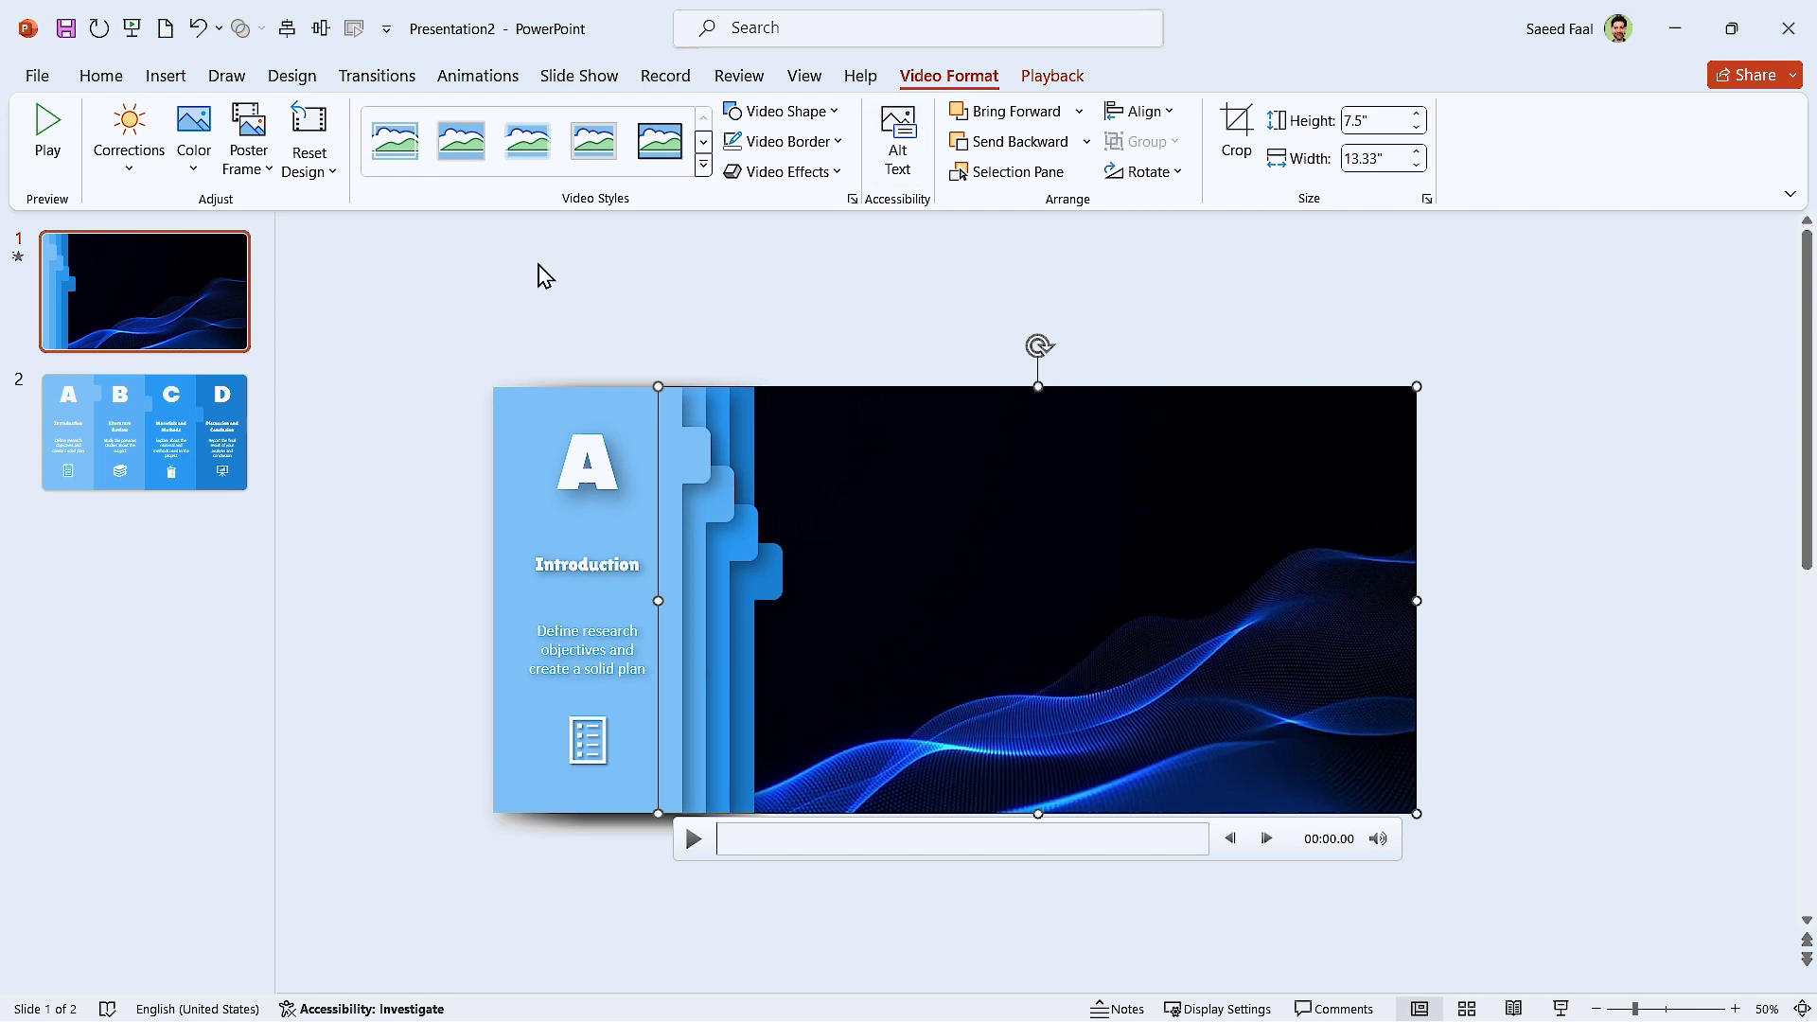
Step: Recolour the slide 1 wave background video to a muted grey and reselect it
left_click(192, 134)
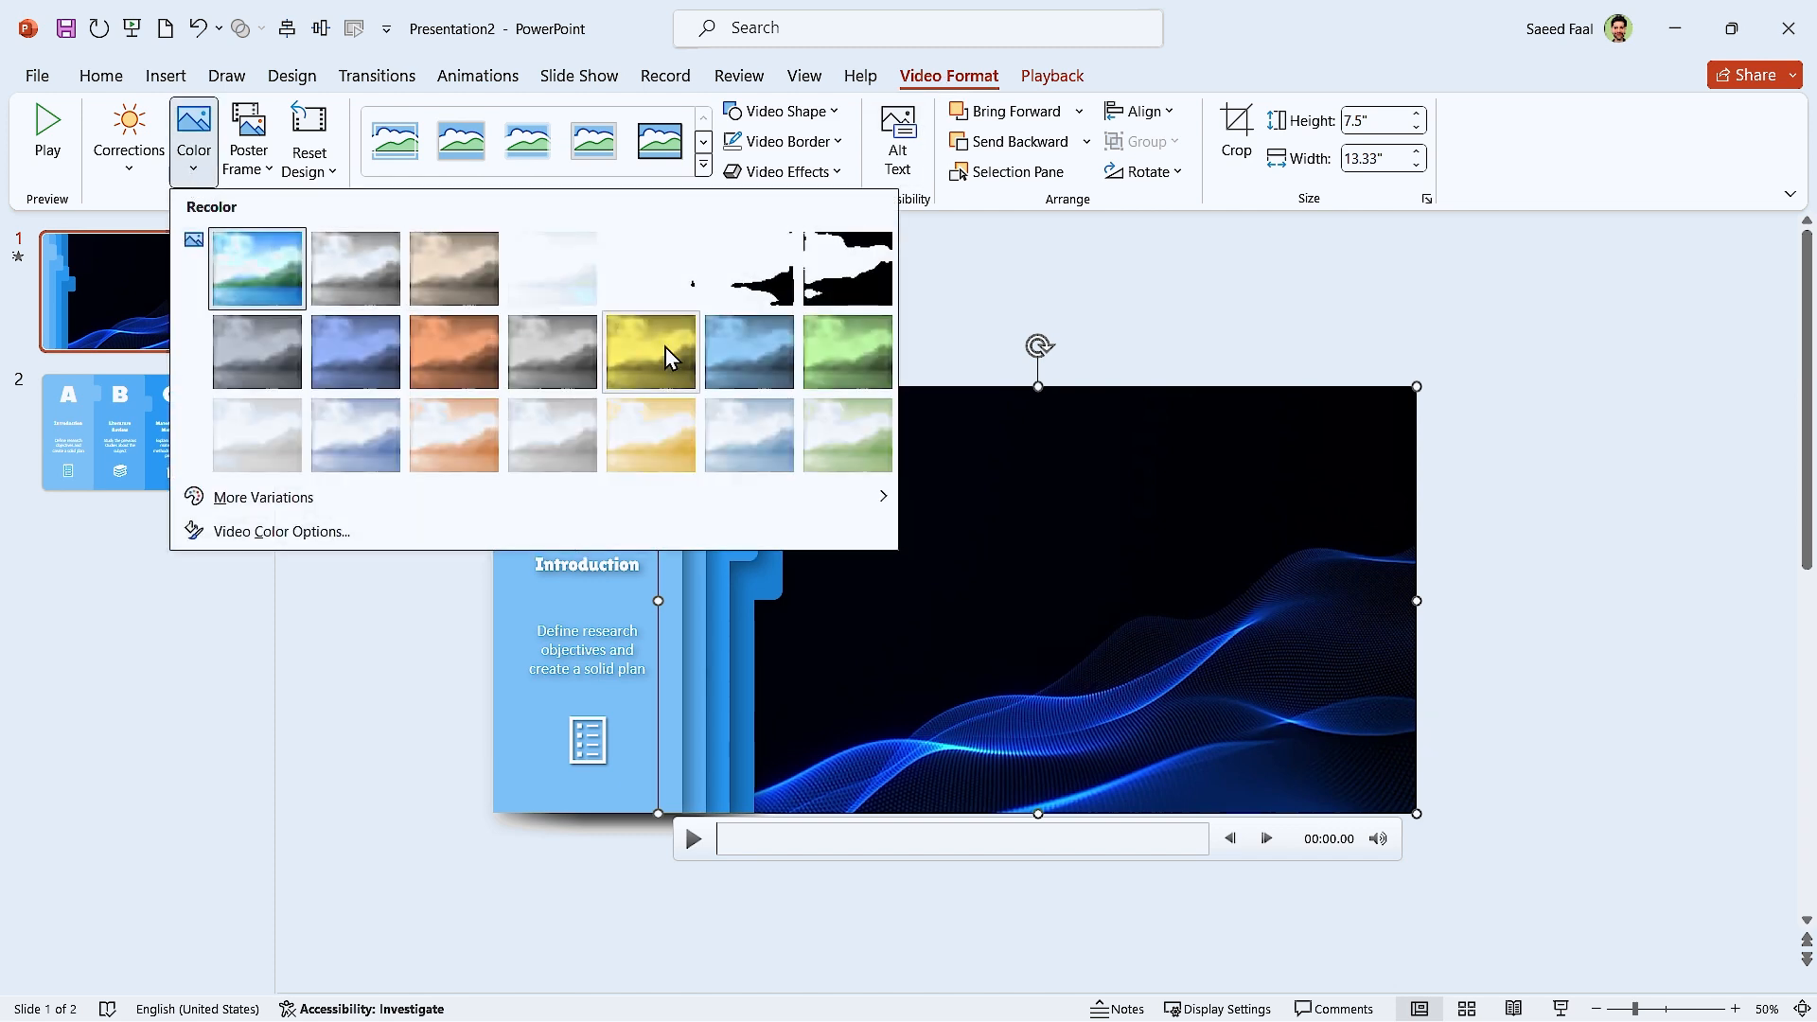
left_click(776, 340)
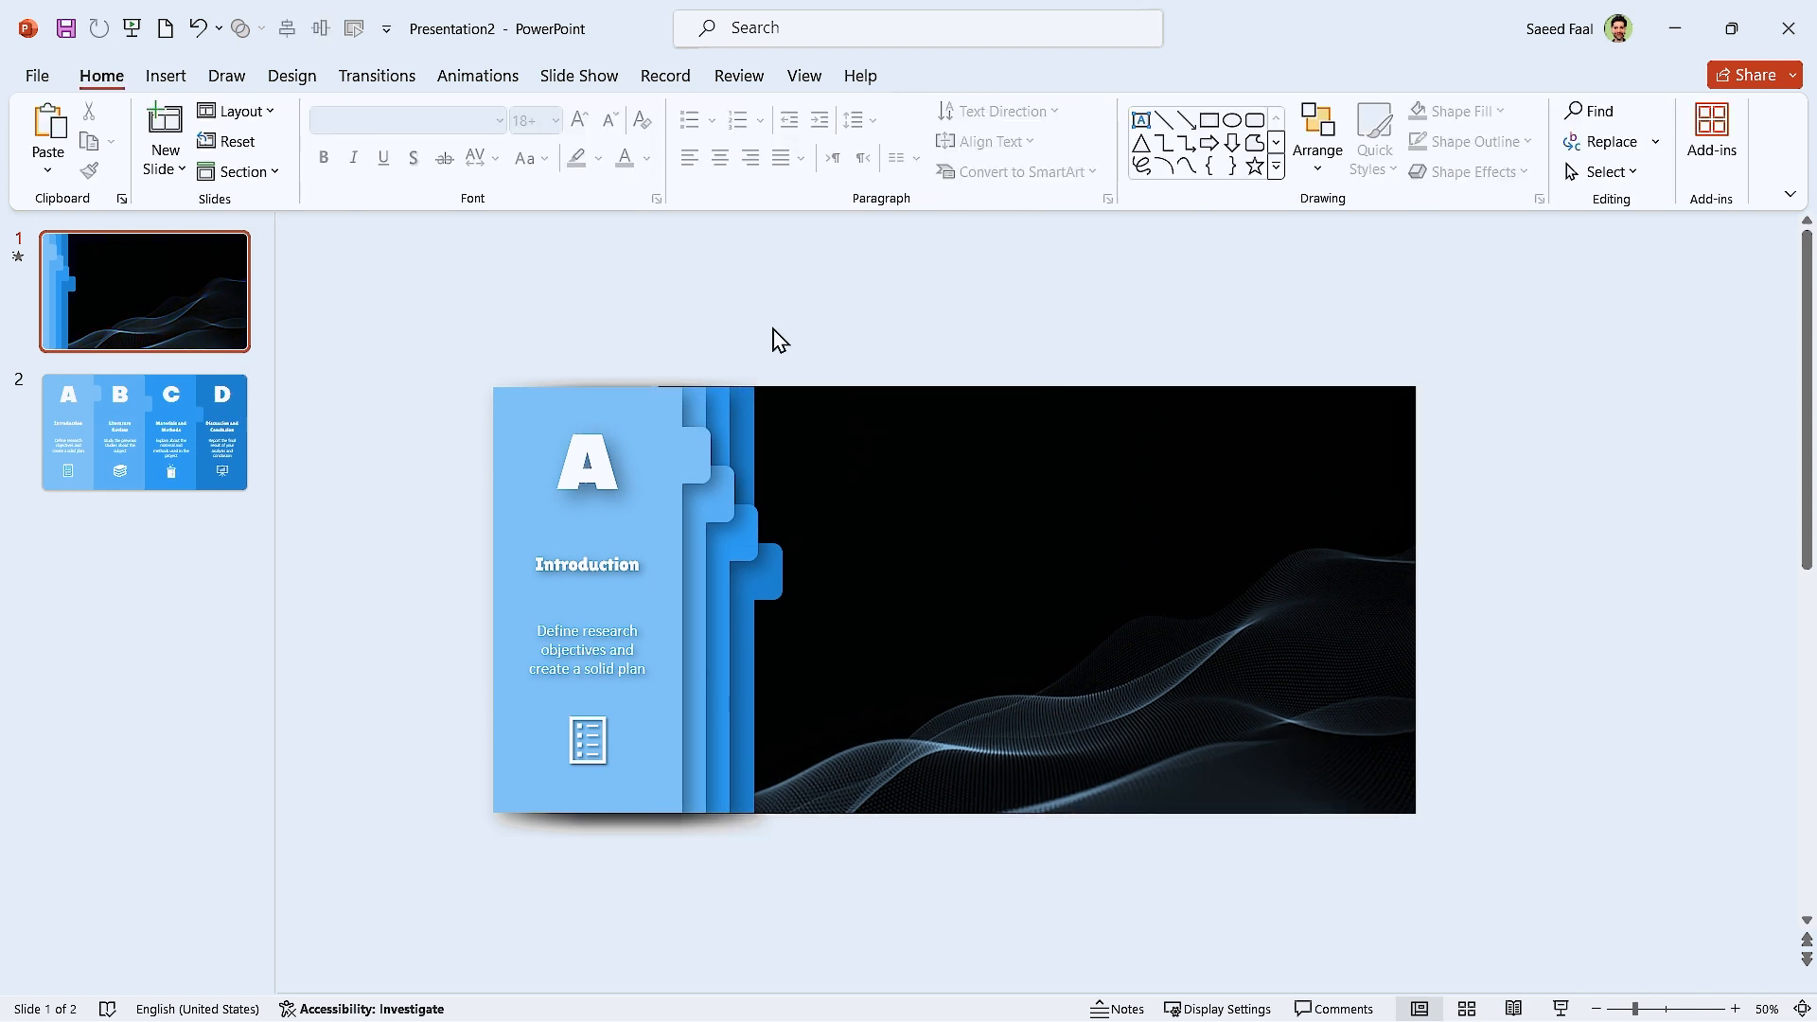
left_click(1043, 521)
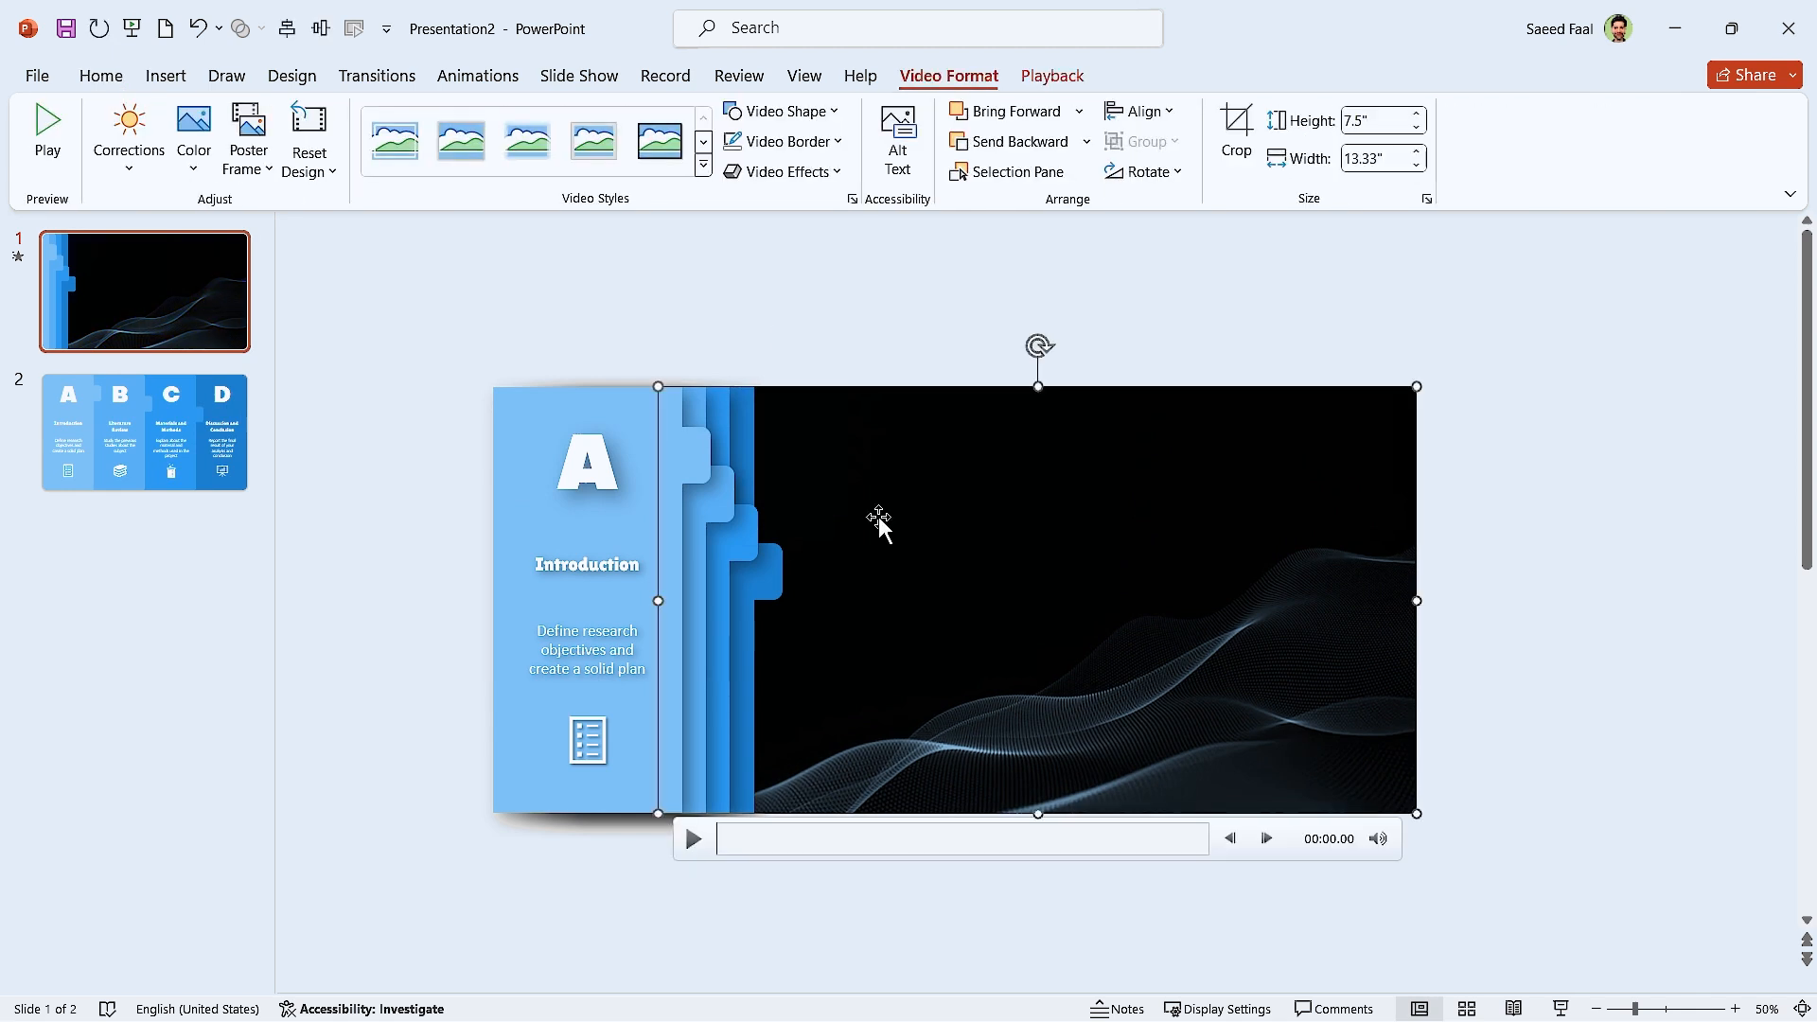
Step: Set the slide 1 background video's Start option to Automatically
left_click(1049, 76)
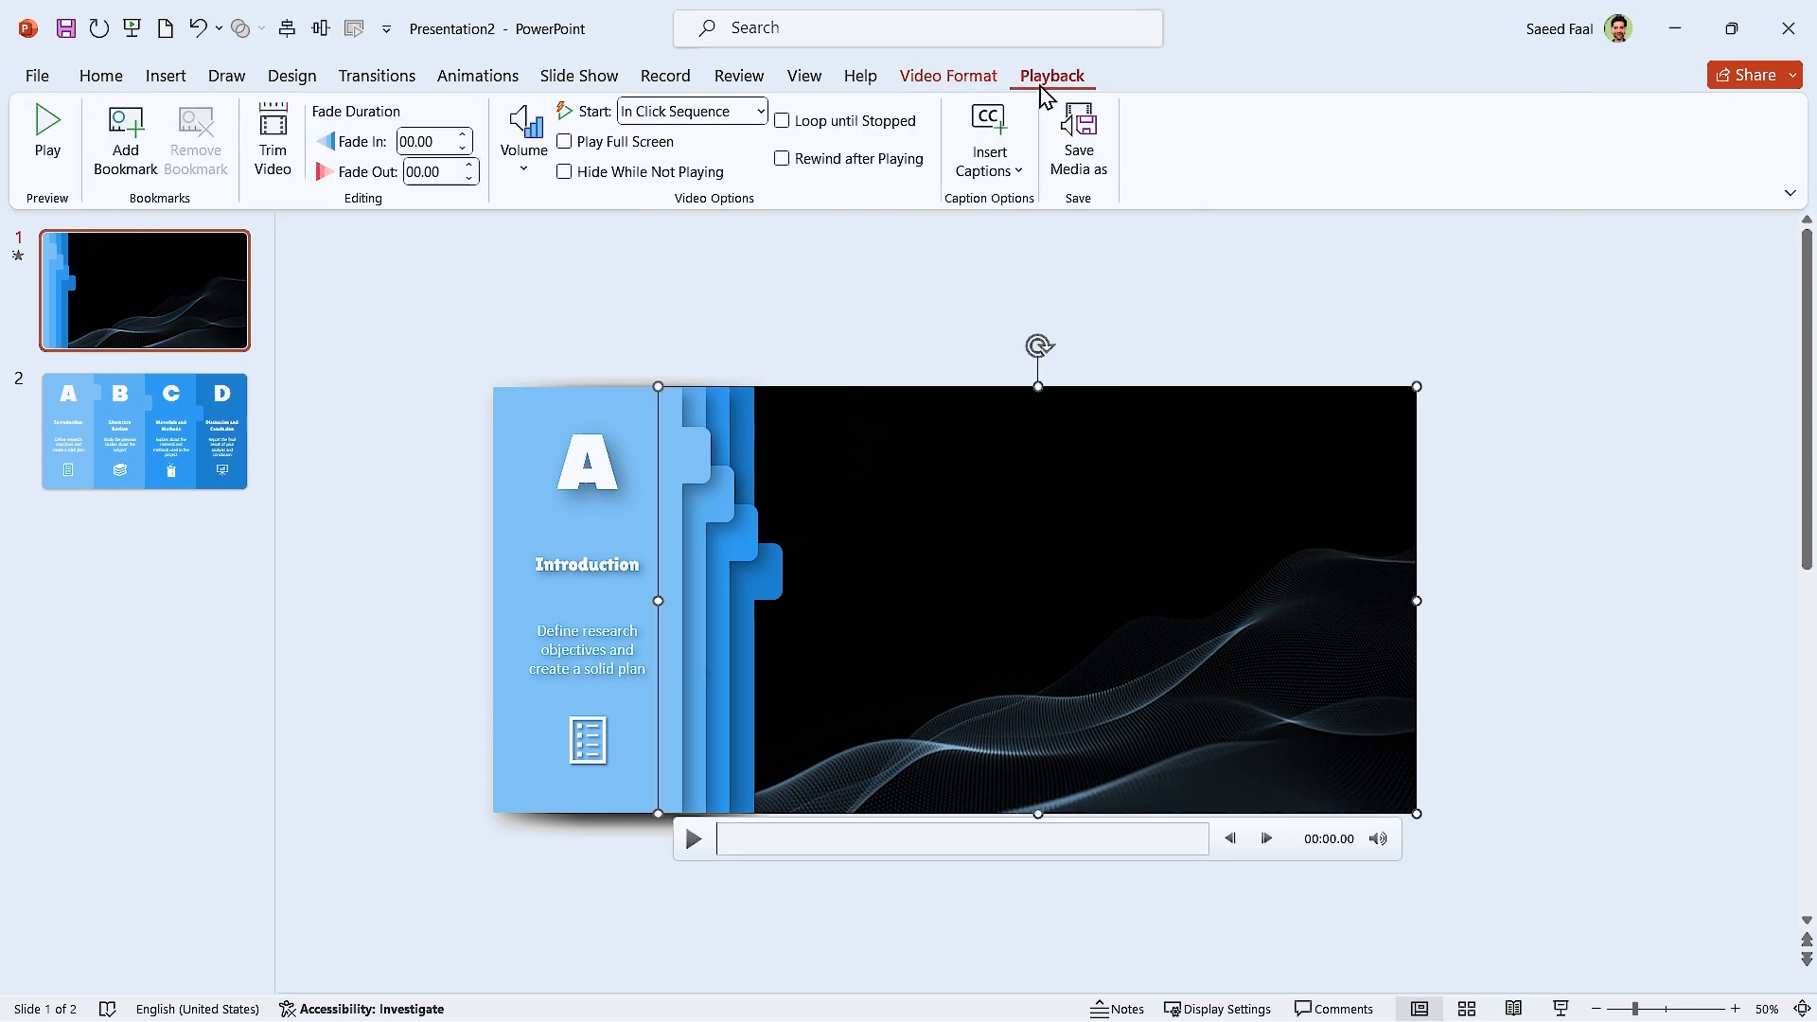
left_click(691, 112)
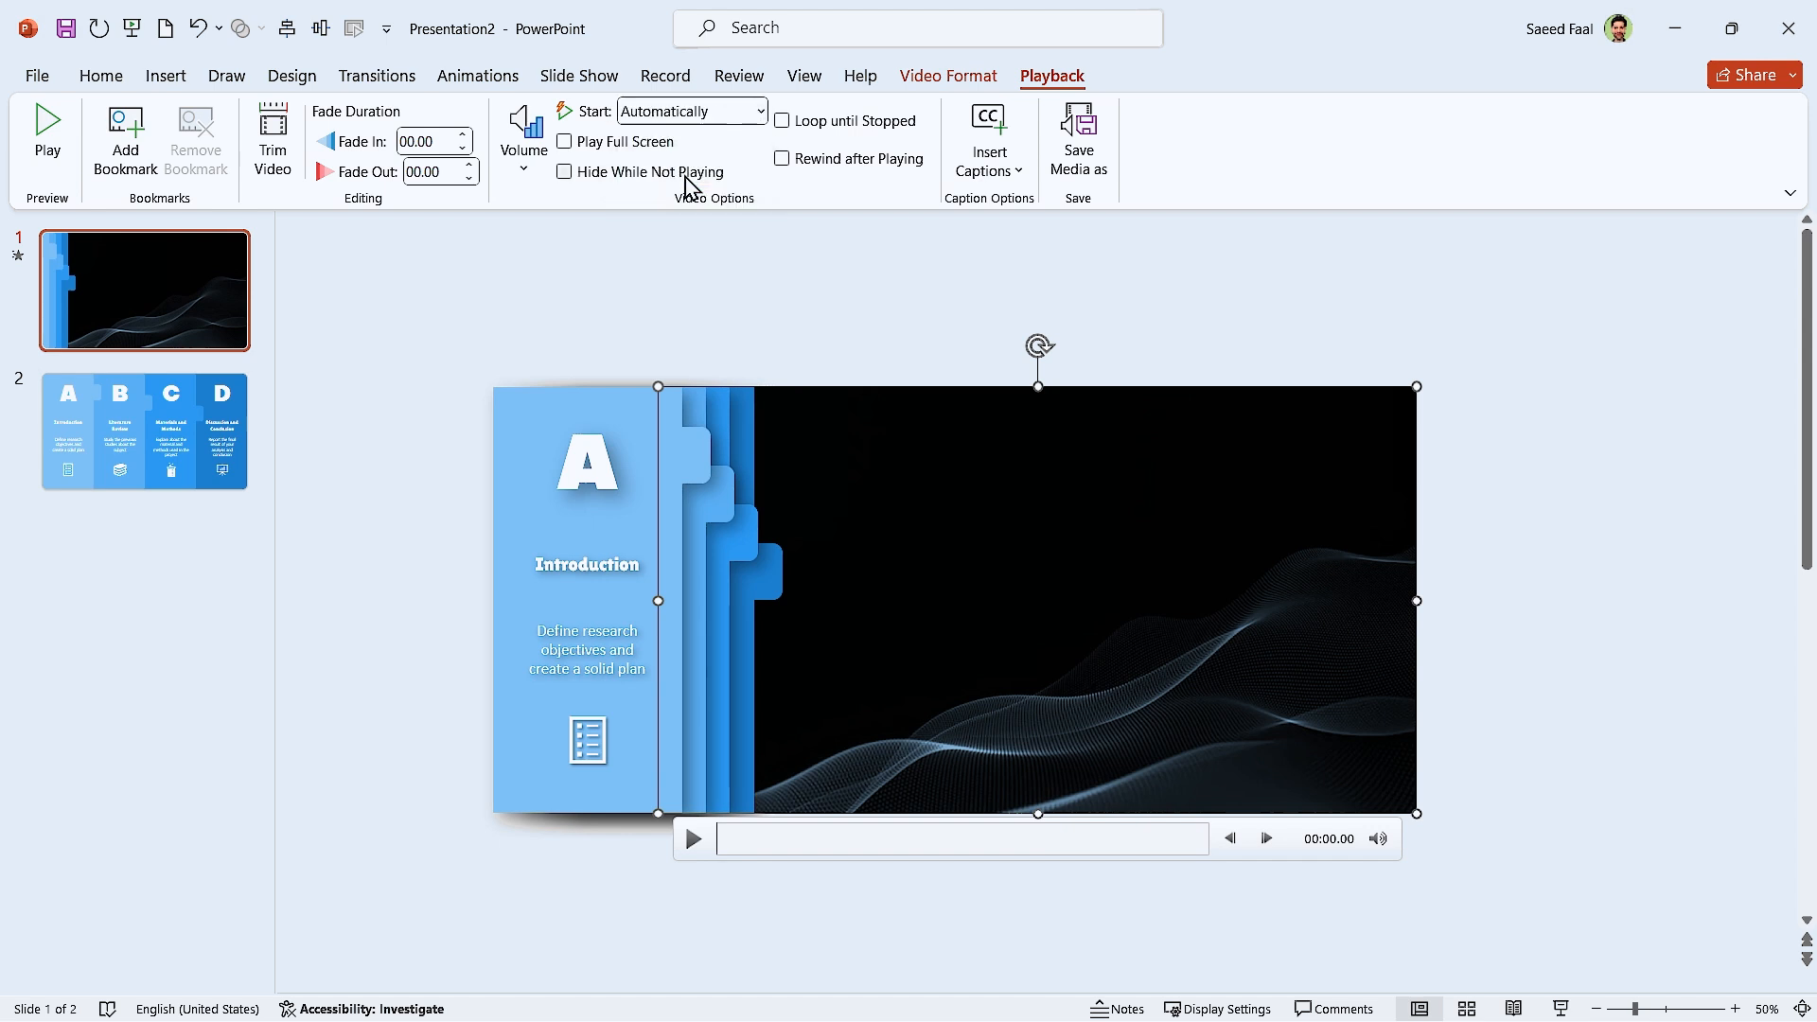
mouse_move(640, 171)
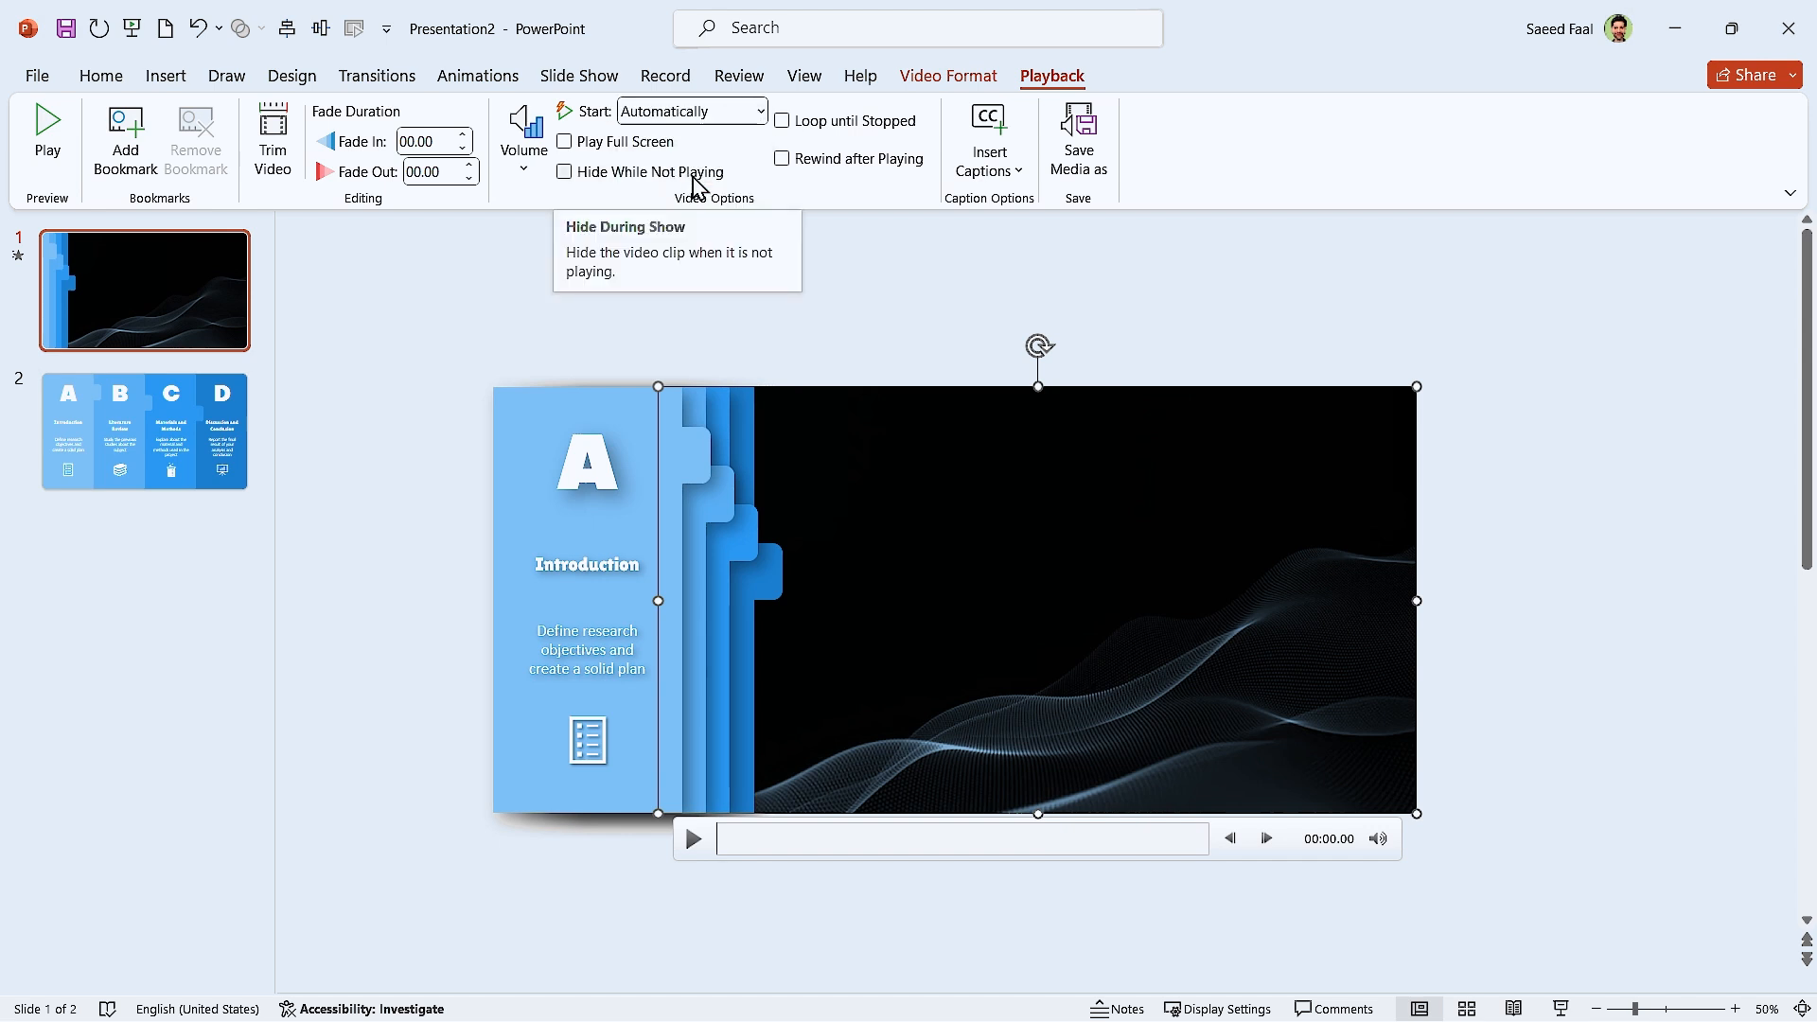
left_click(784, 120)
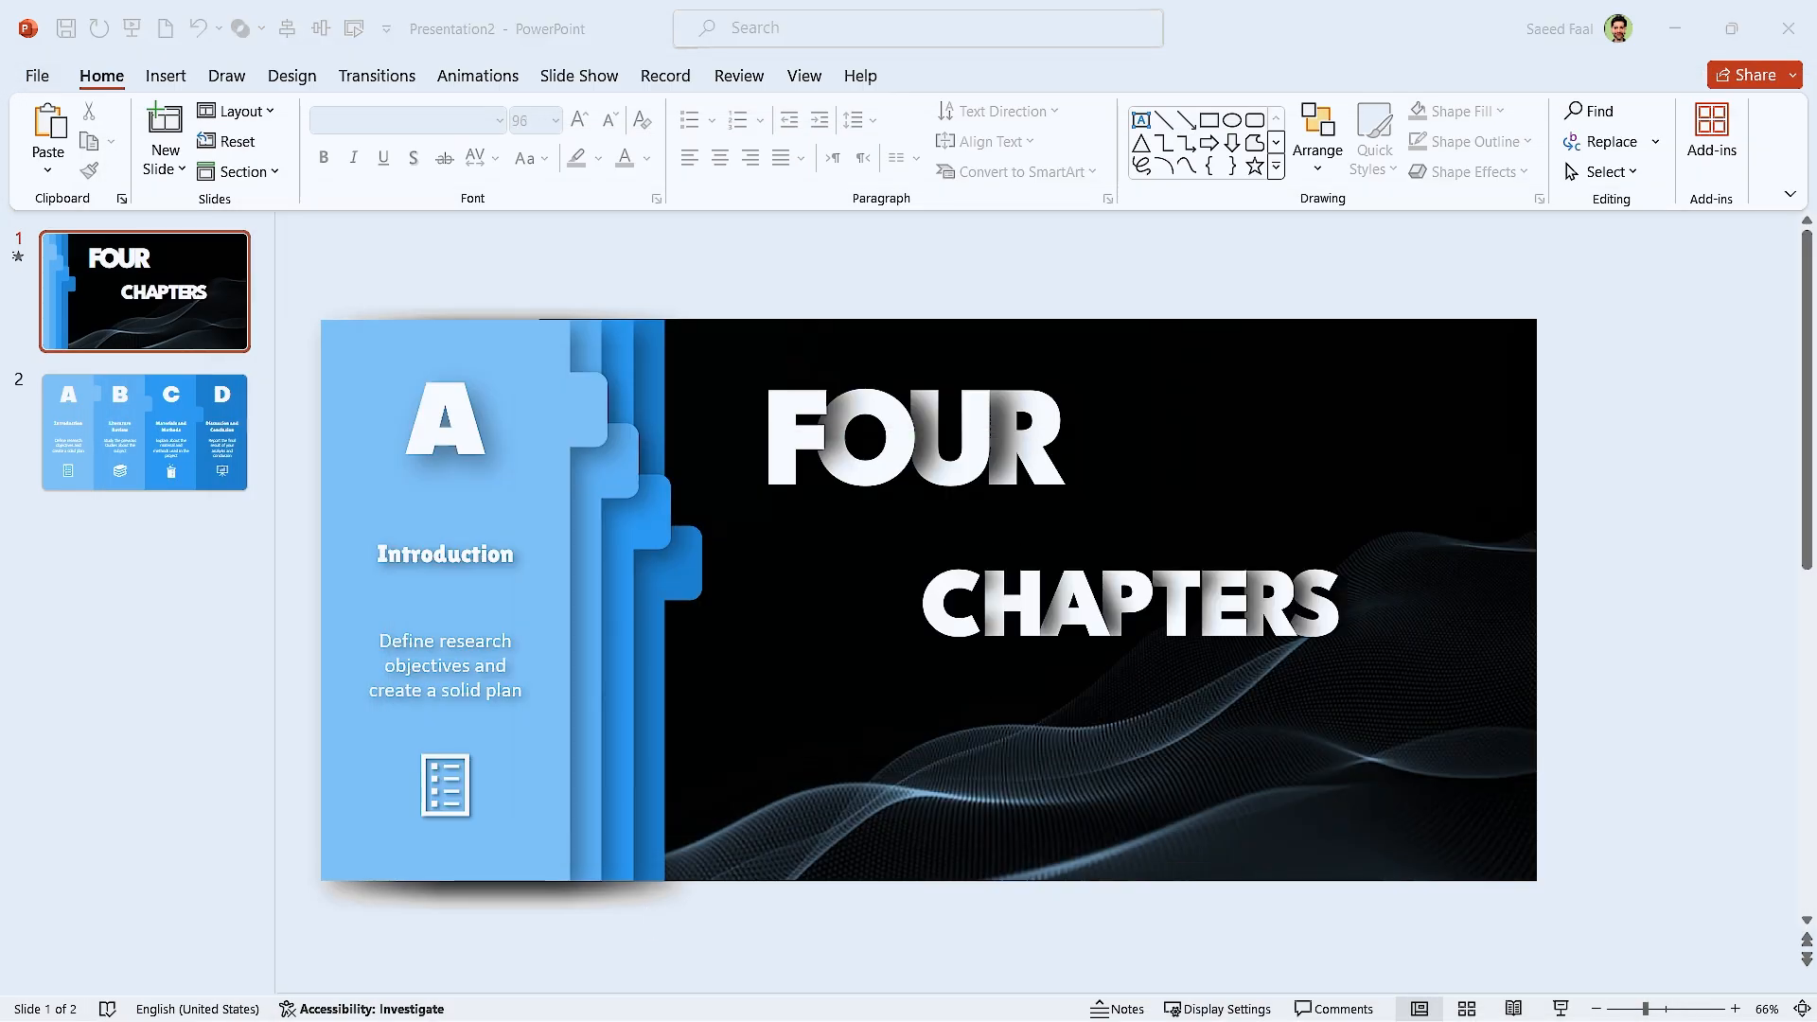
Step: Add the words IN and PROJECT and drag them into a tight stacked title
type("IN PROJECT")
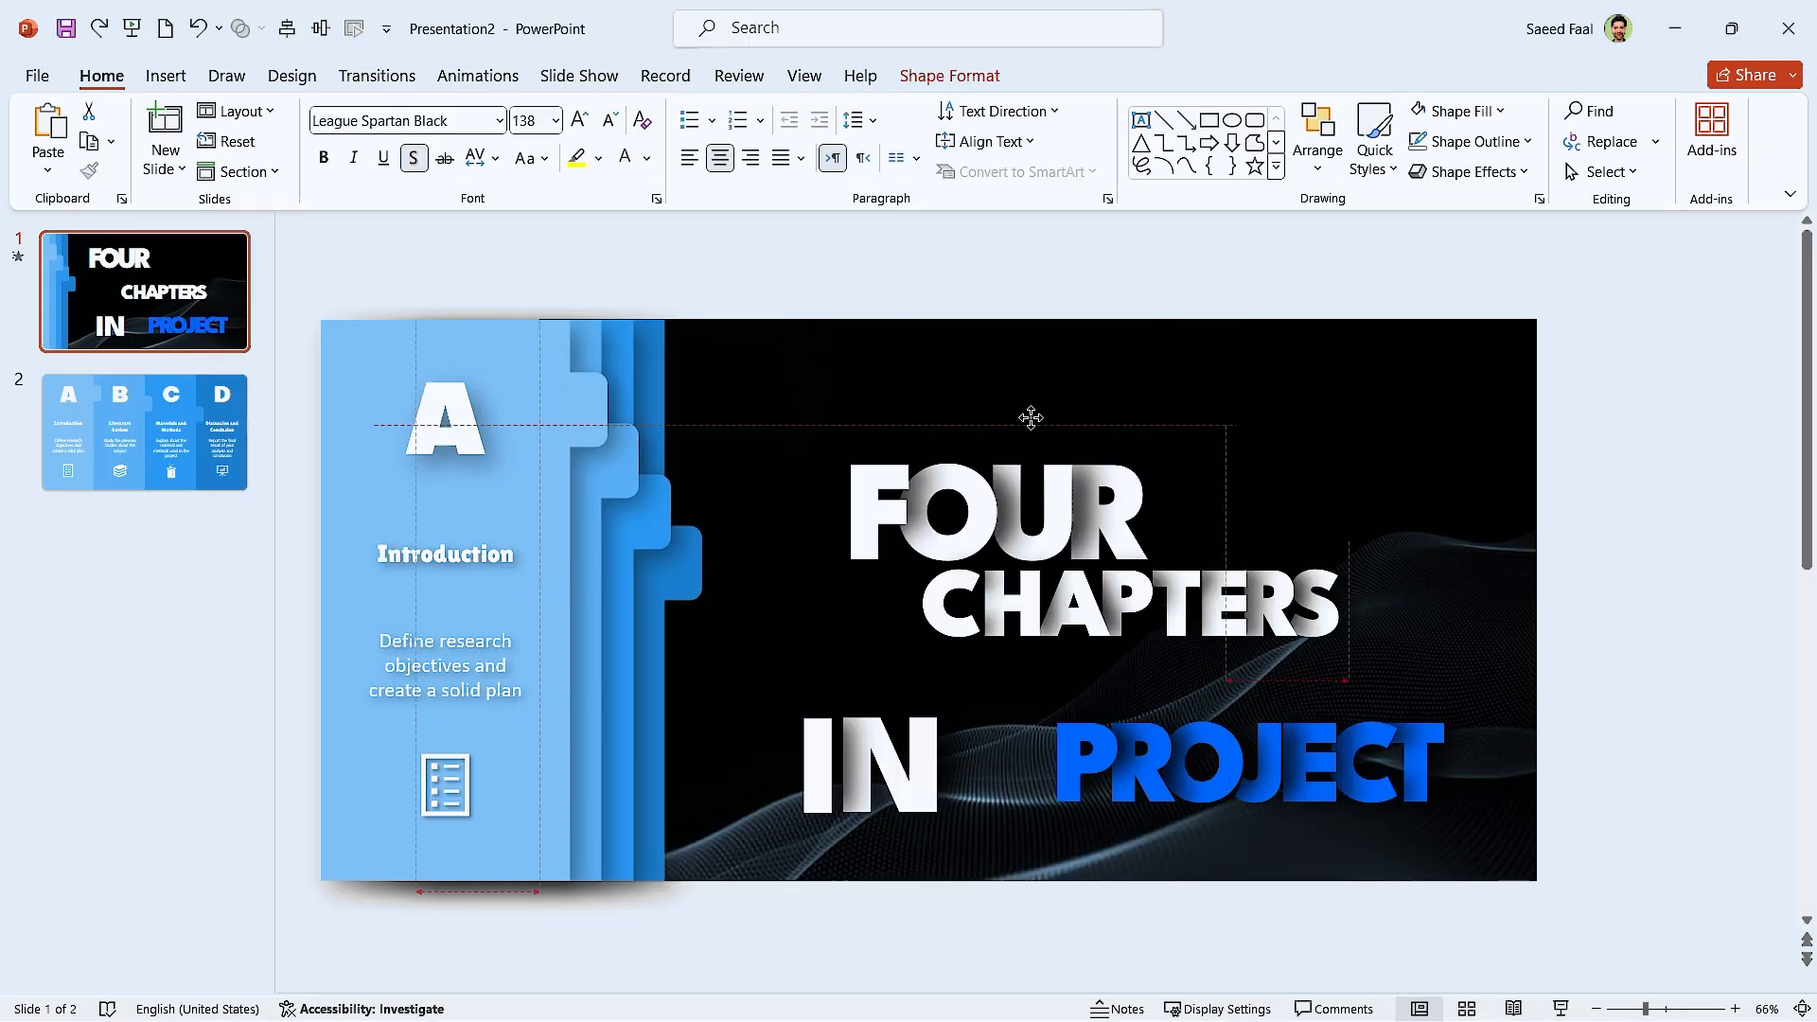
left_click_drag(881, 765, 939, 672)
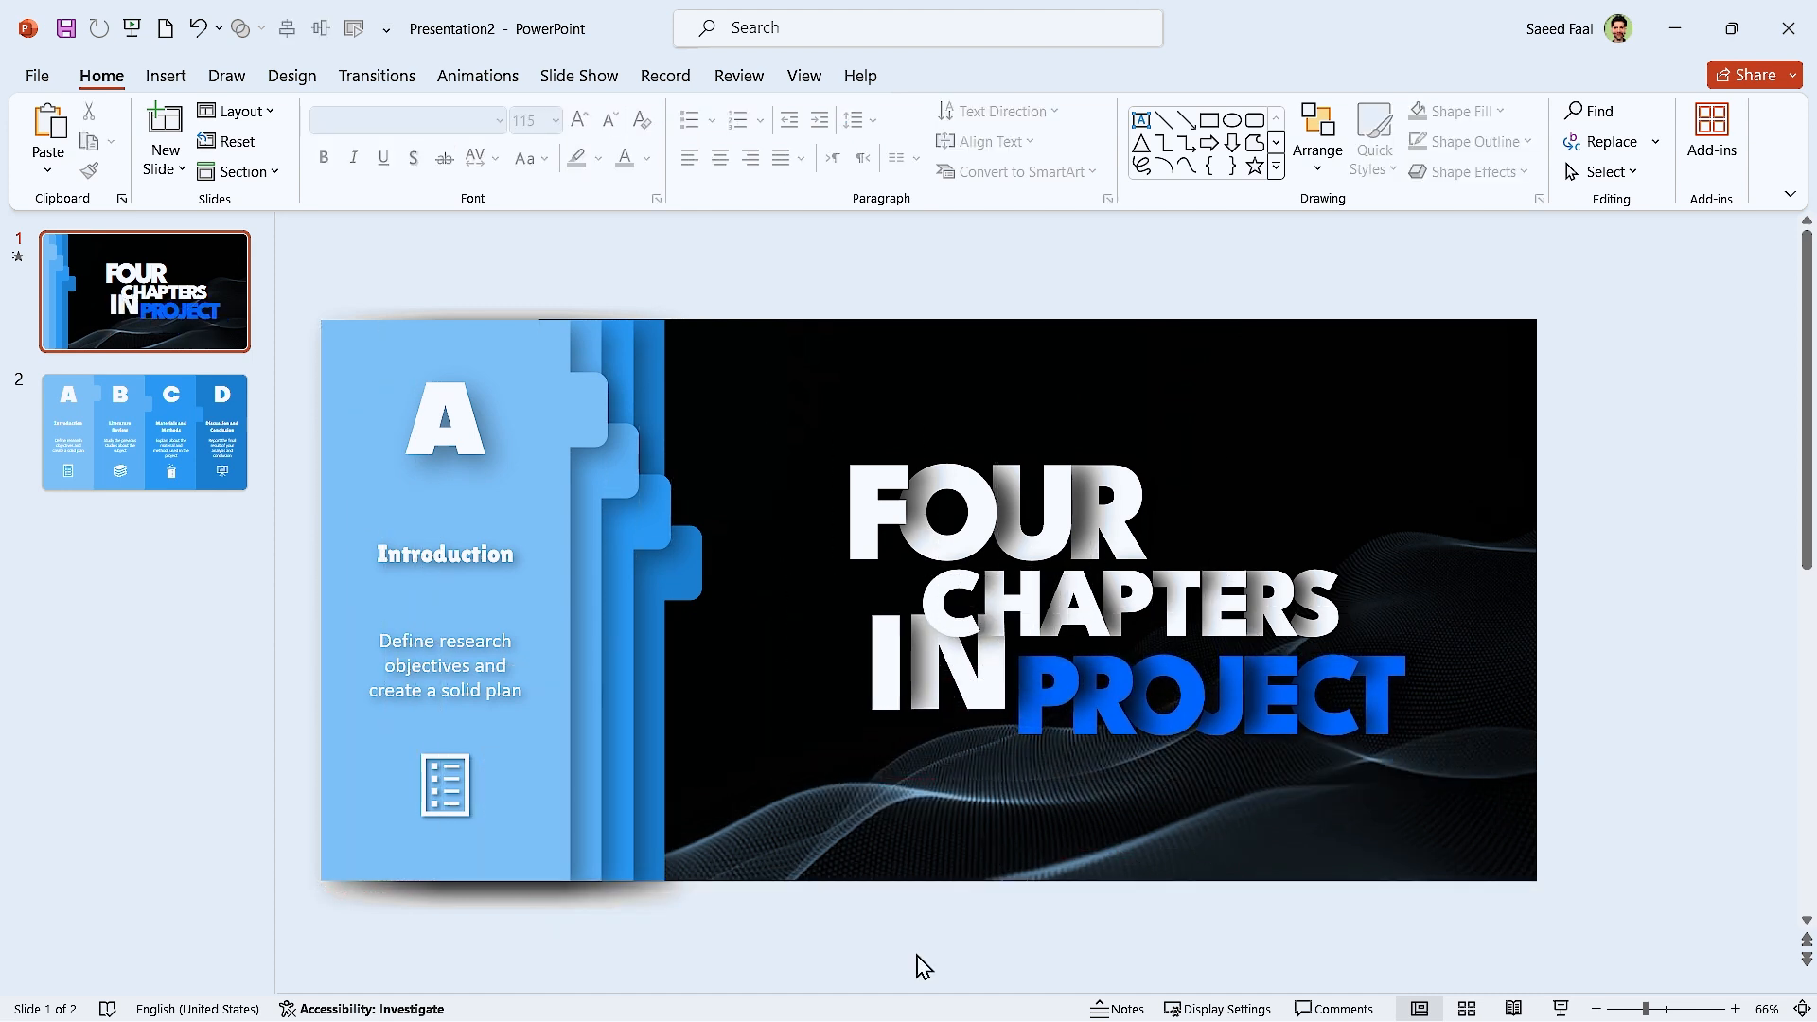
mouse_move(871, 951)
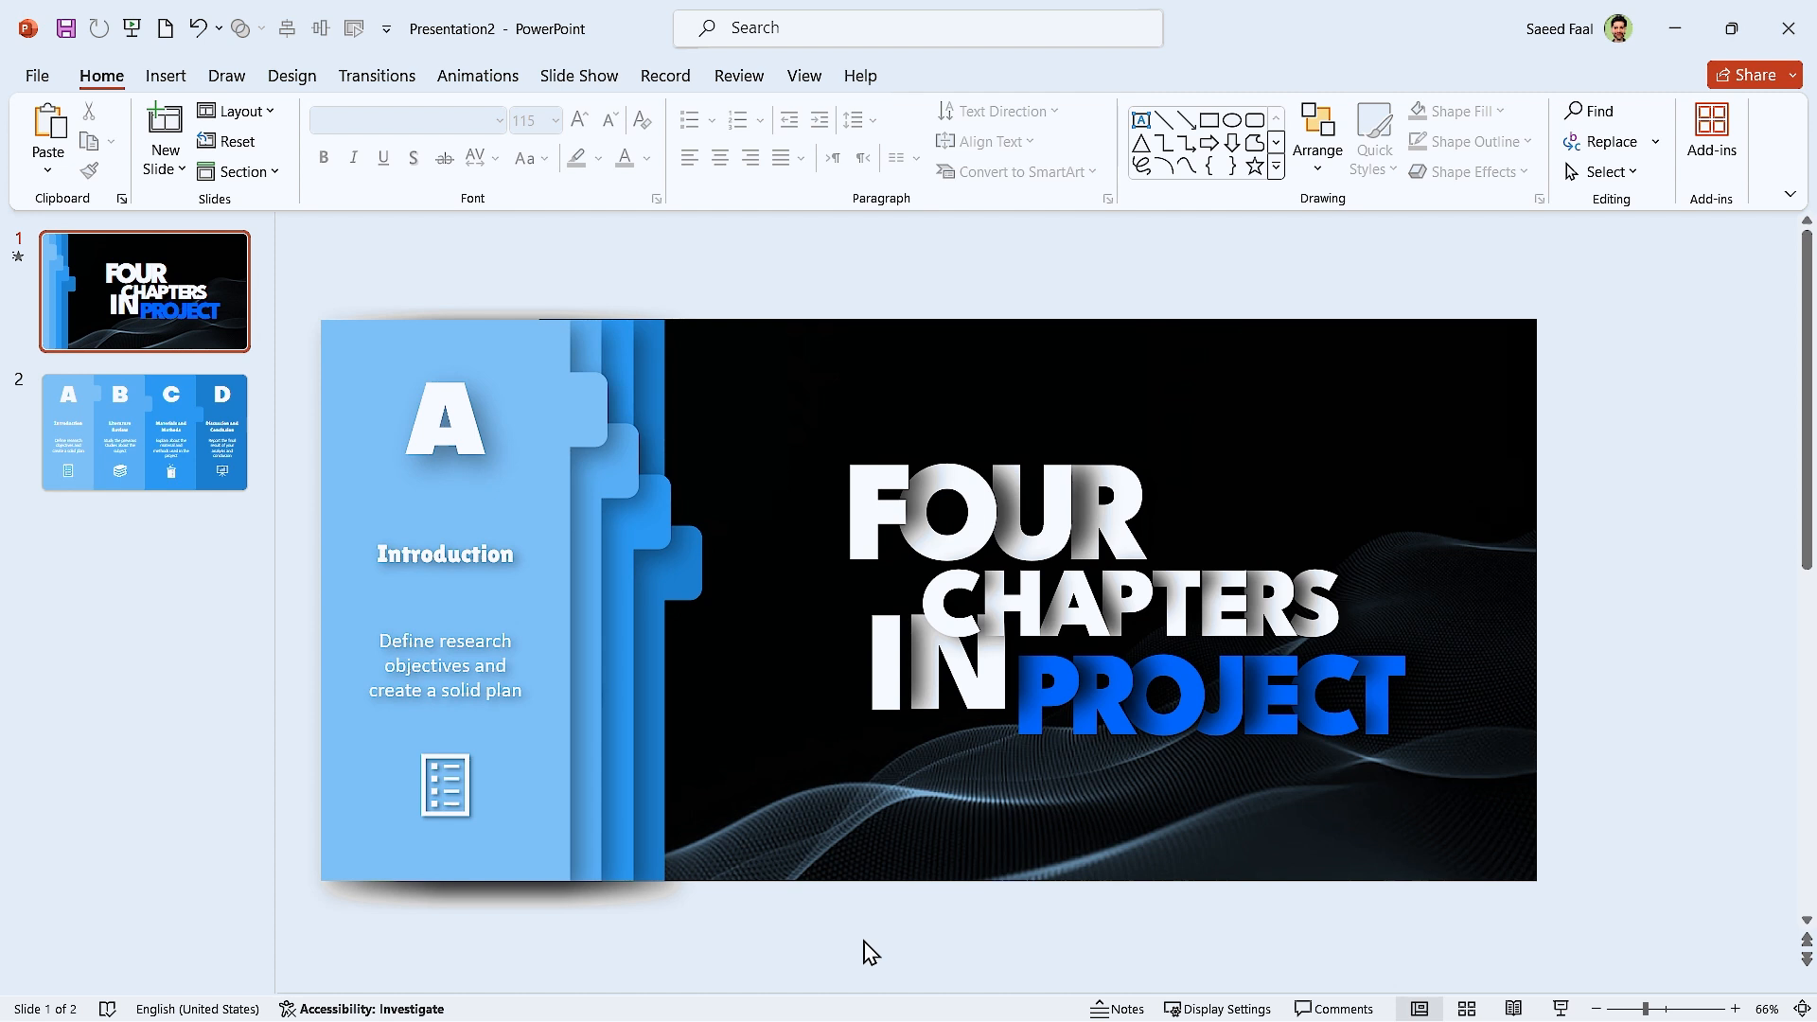
mouse_move(858, 949)
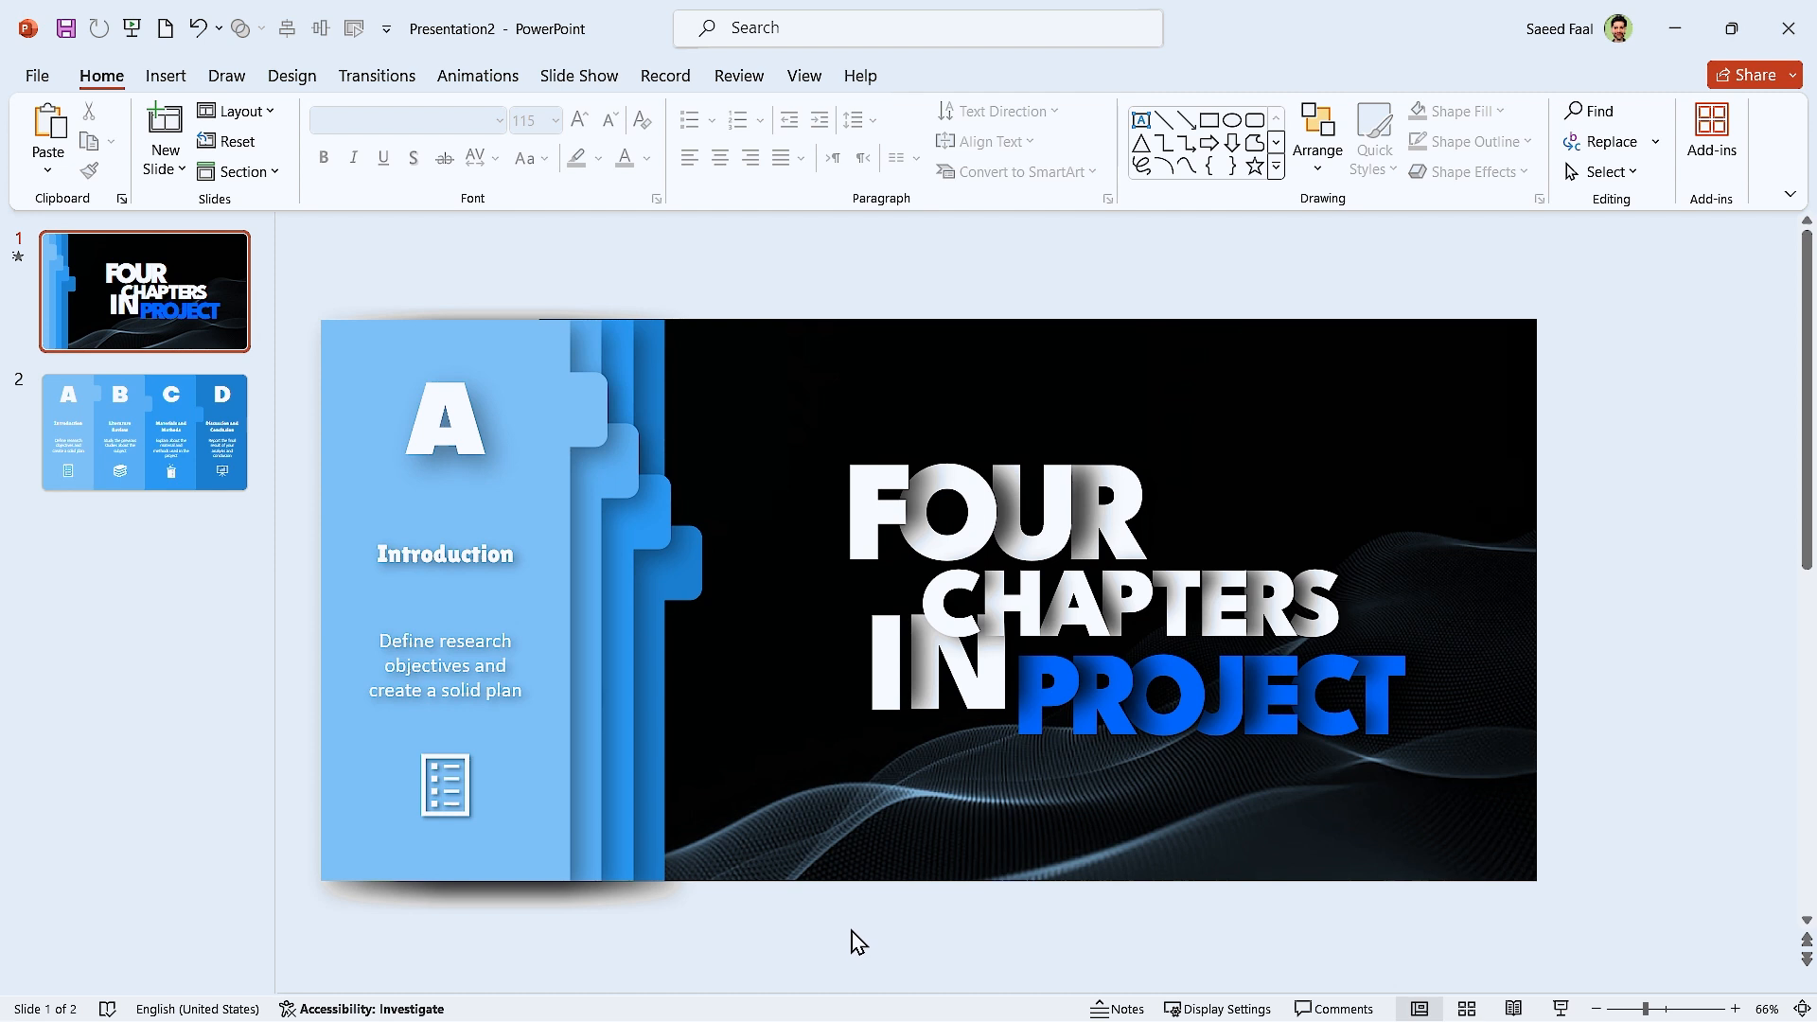
Step: Rename Group 58 to 'Four' in the Selection Pane
left_click(1316, 139)
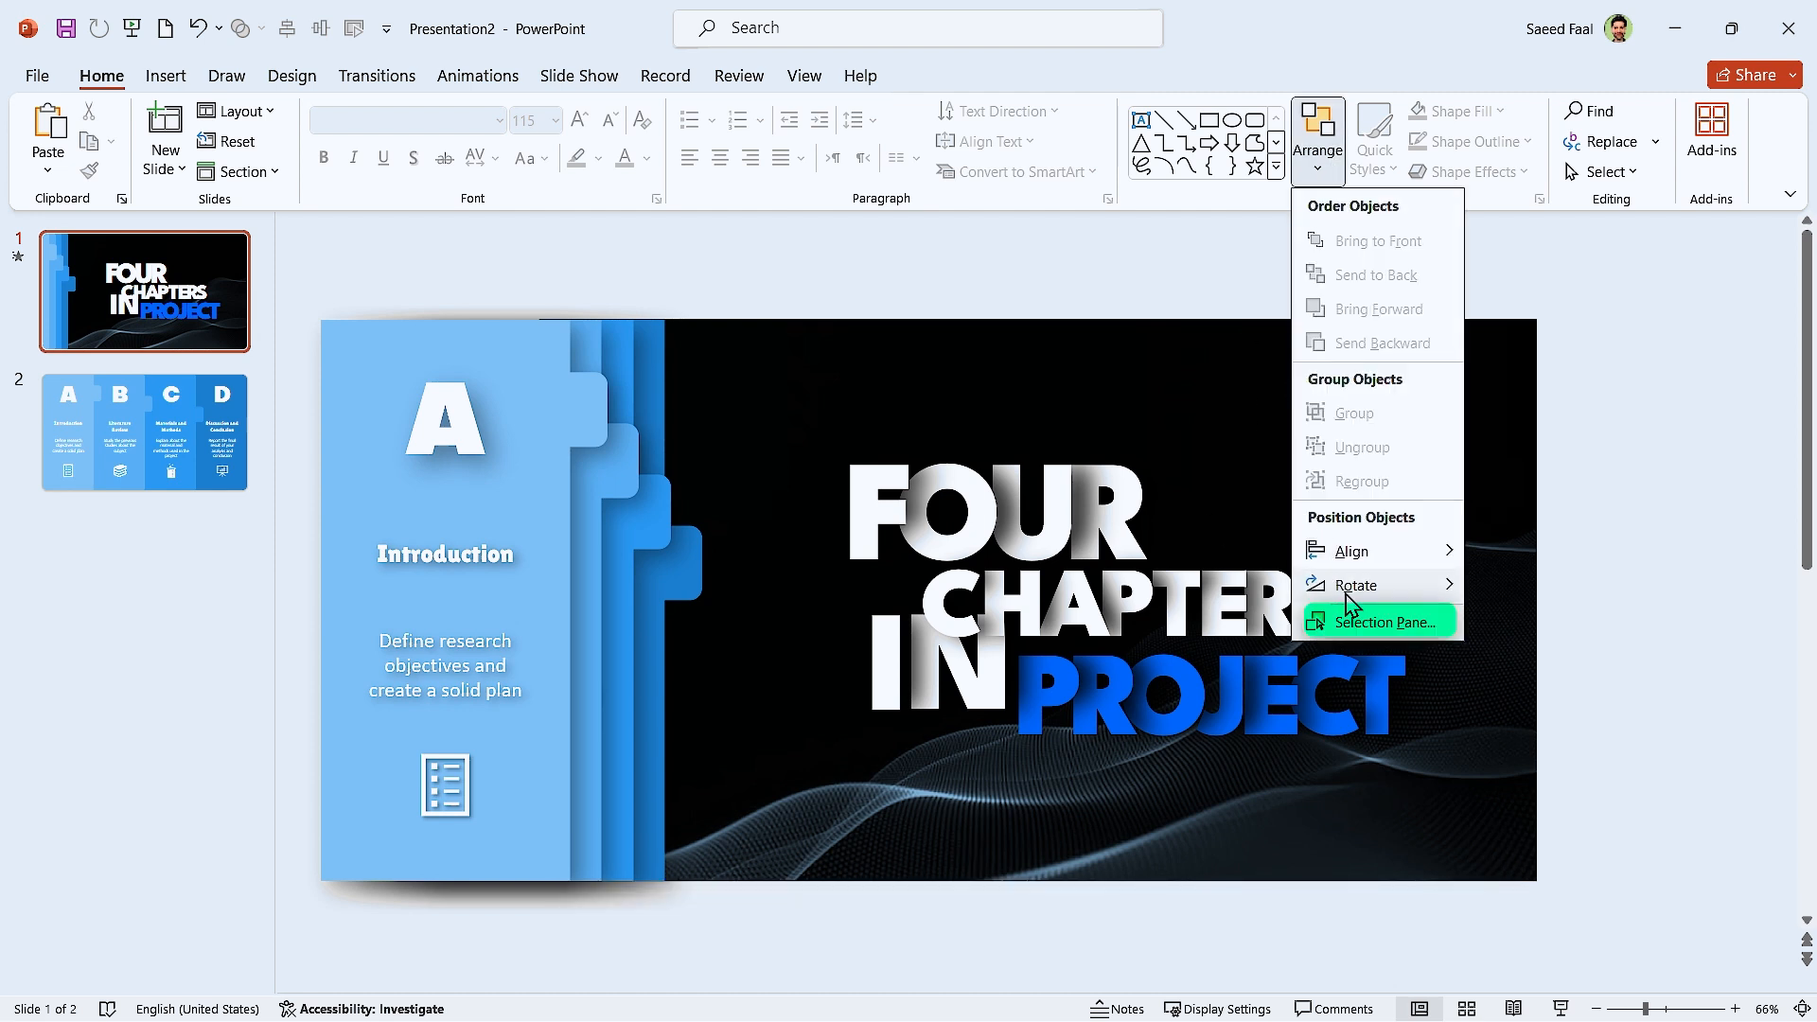
left_click(1379, 623)
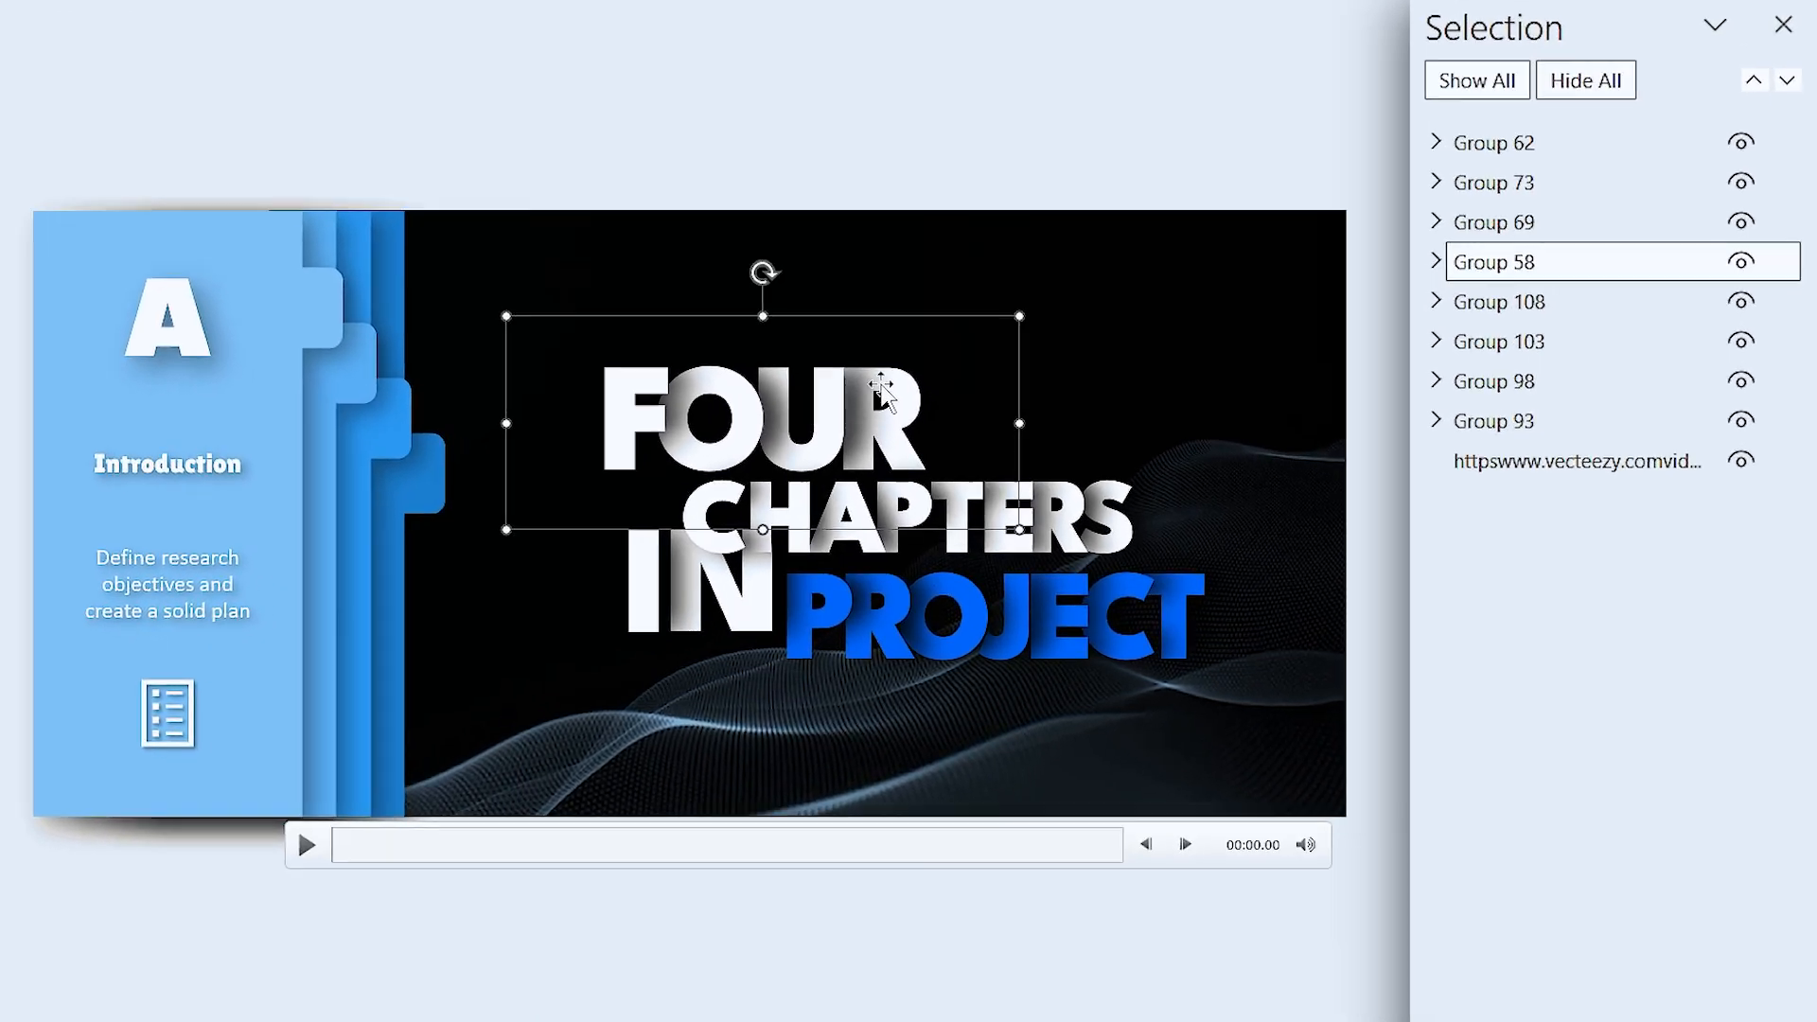
mouse_move(910, 406)
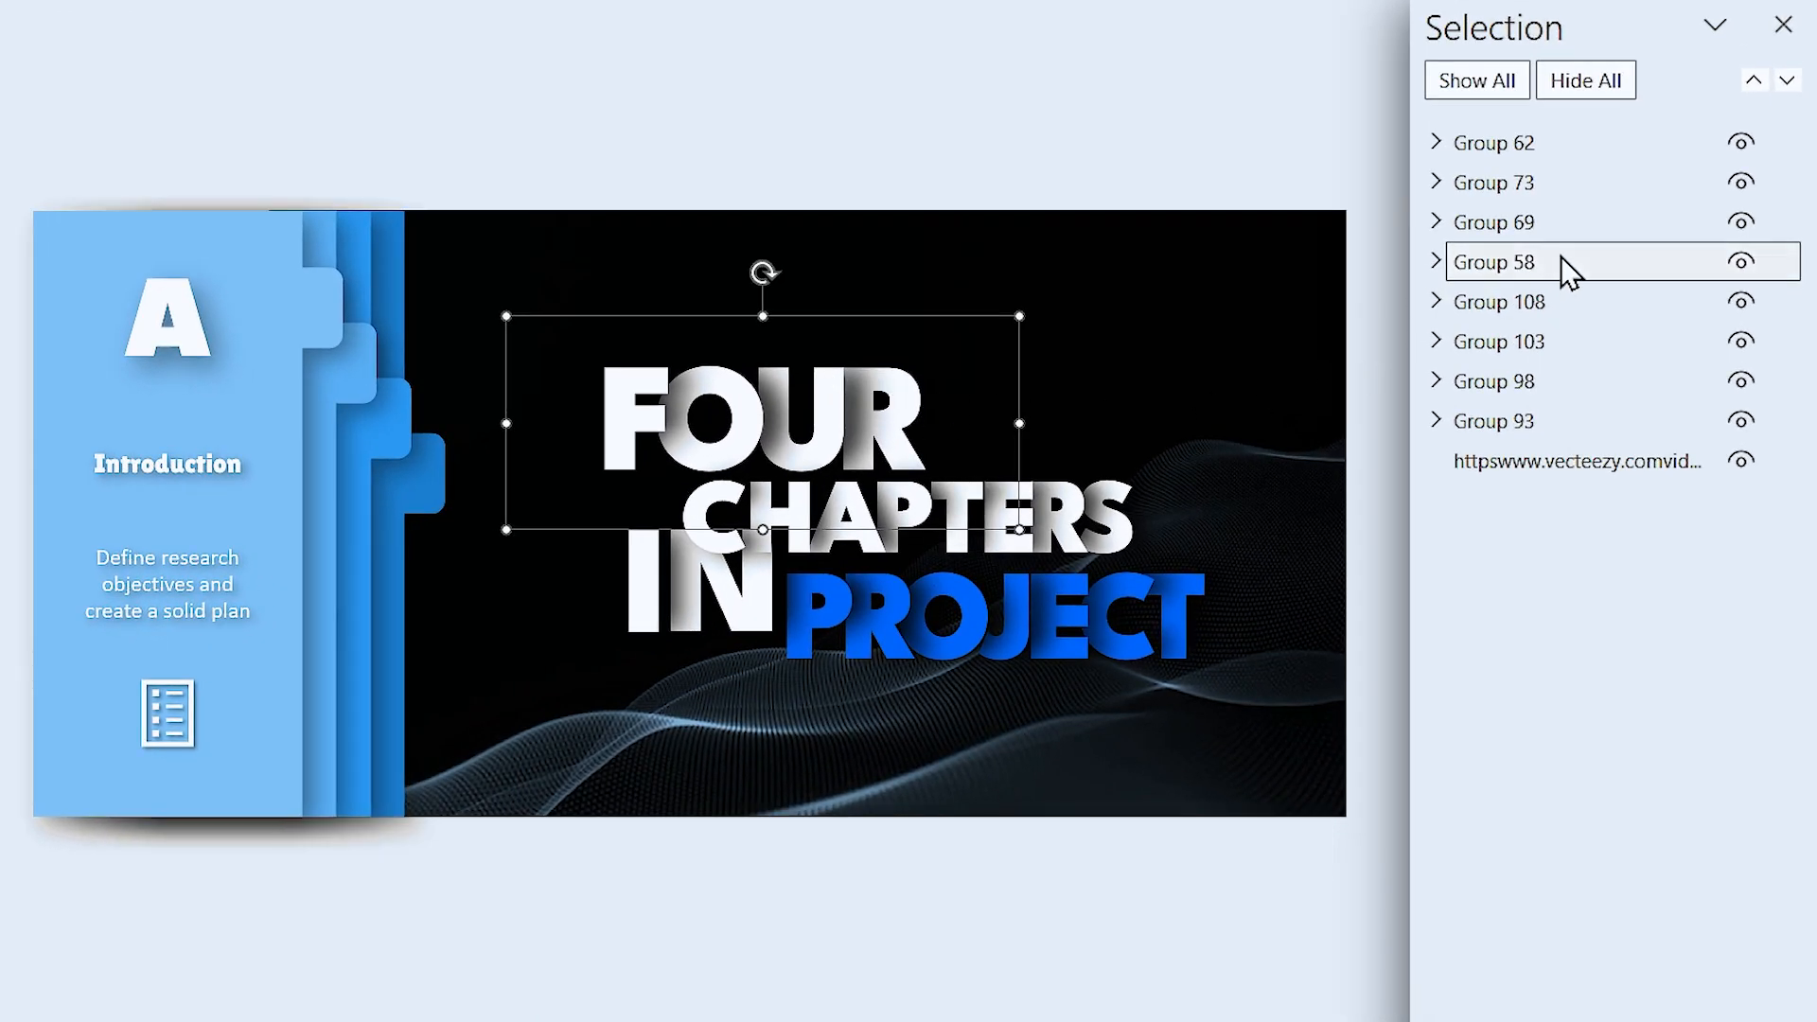
double_click(1496, 262)
type("Four")
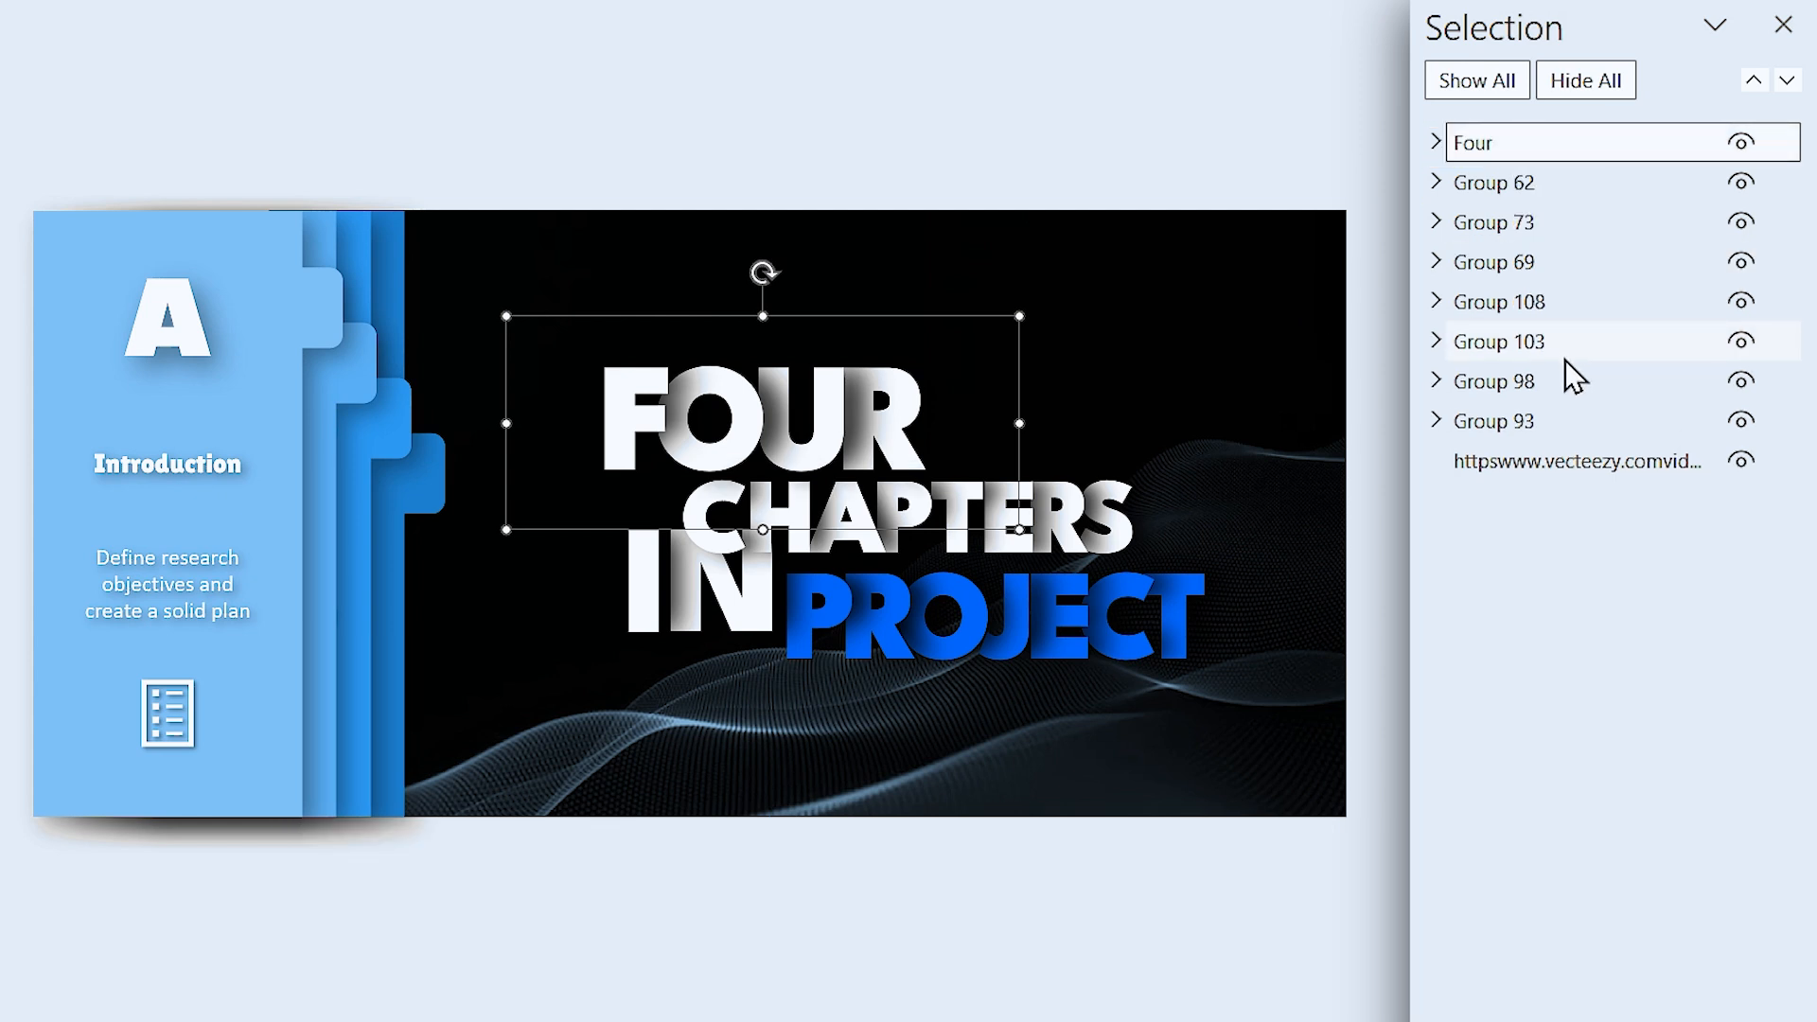
left_click(1495, 181)
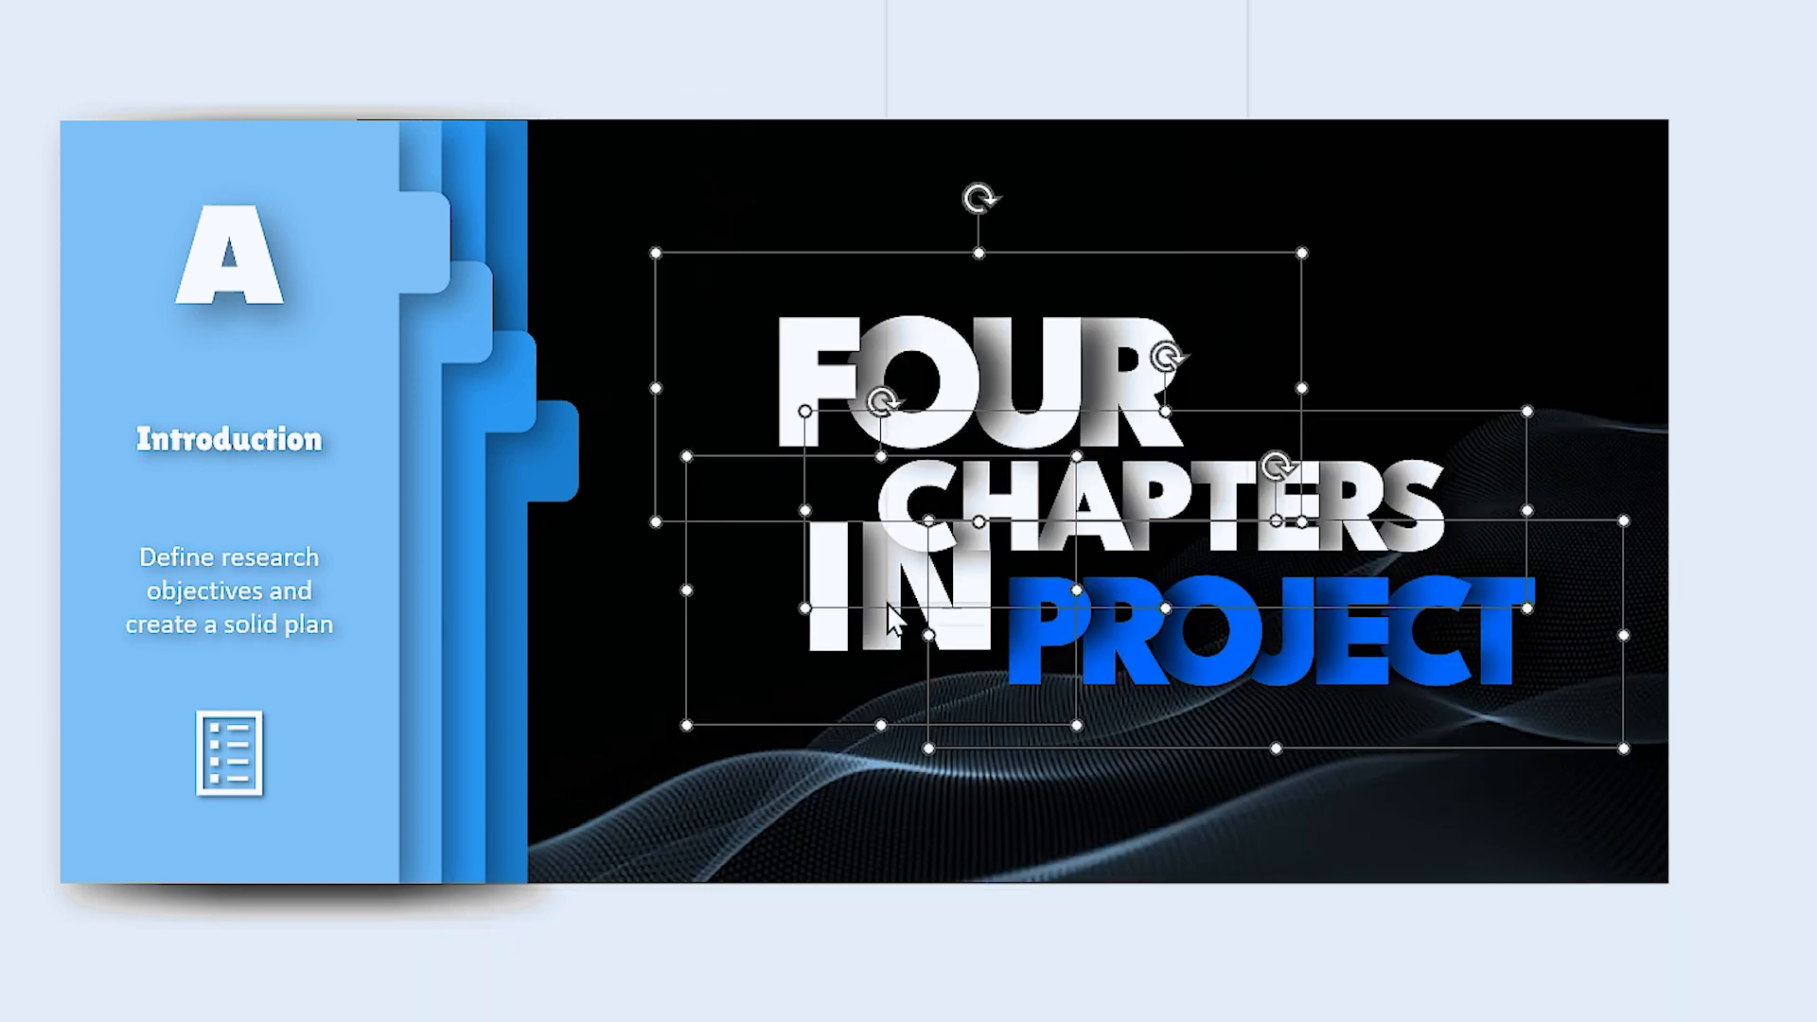
Step: Give the stacked title an outer shadow: 20% transparency, blur 55, distance 40
right_click(893, 620)
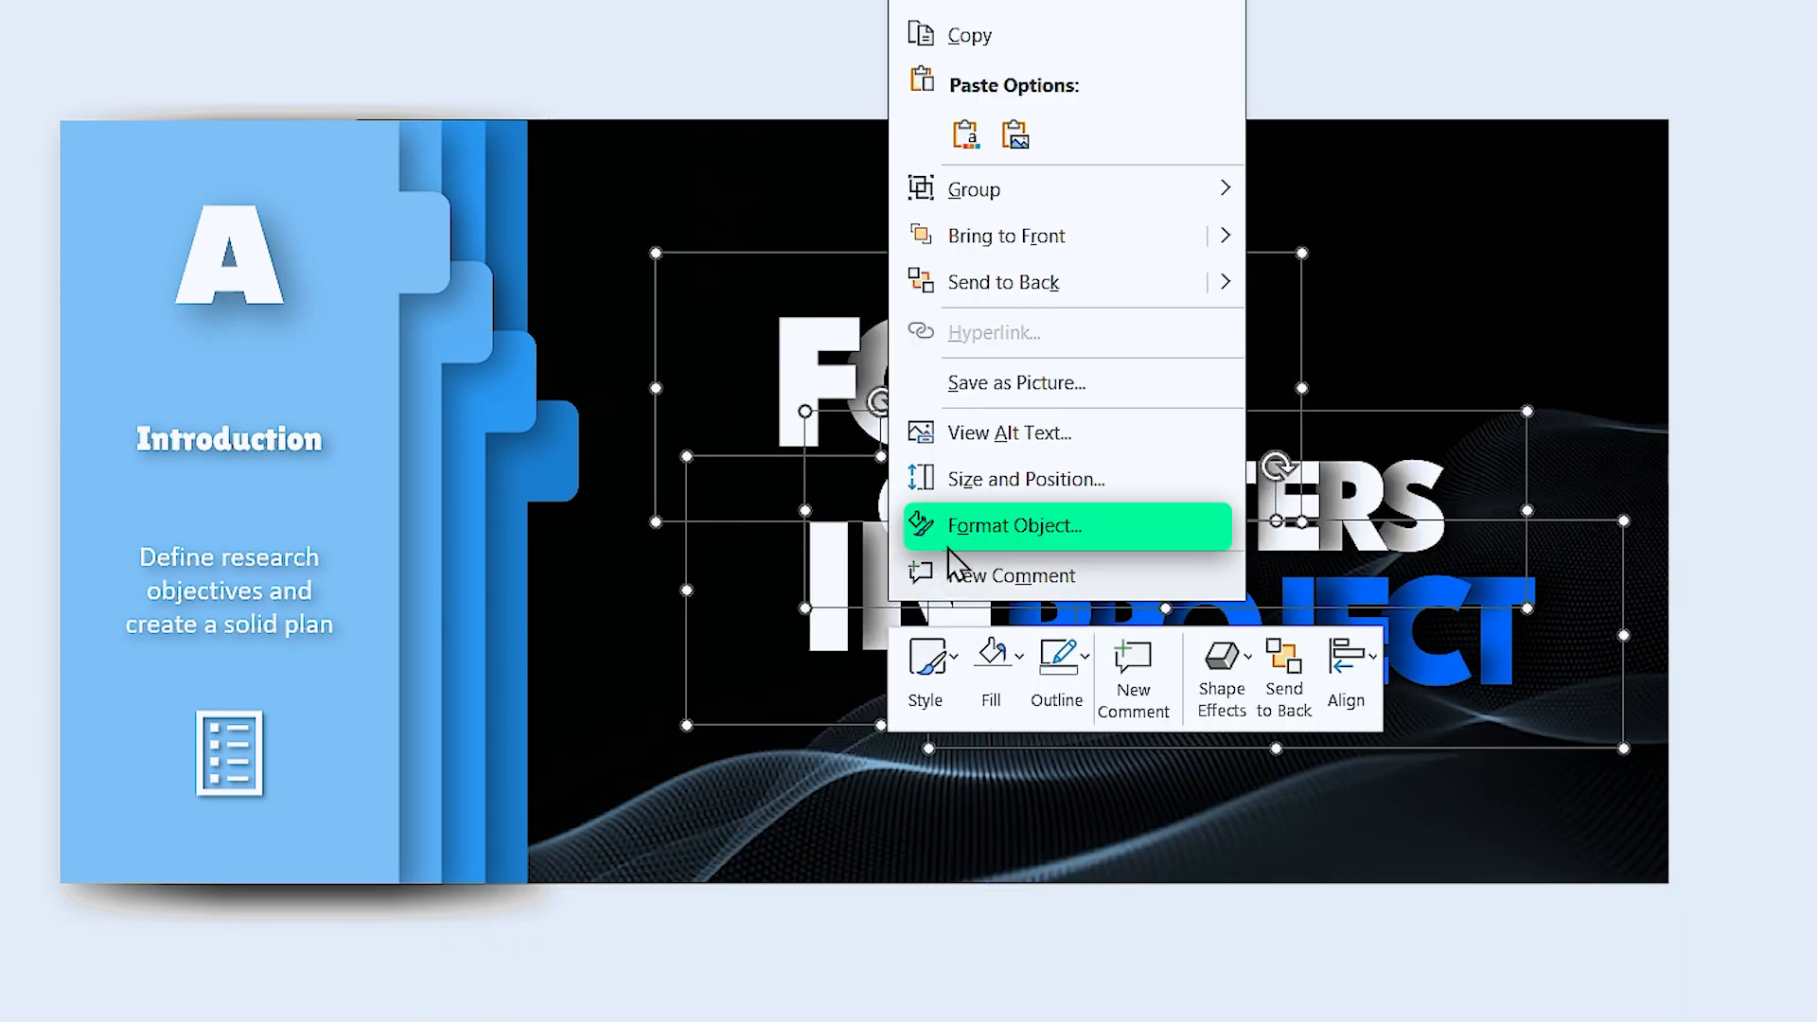
left_click(1016, 525)
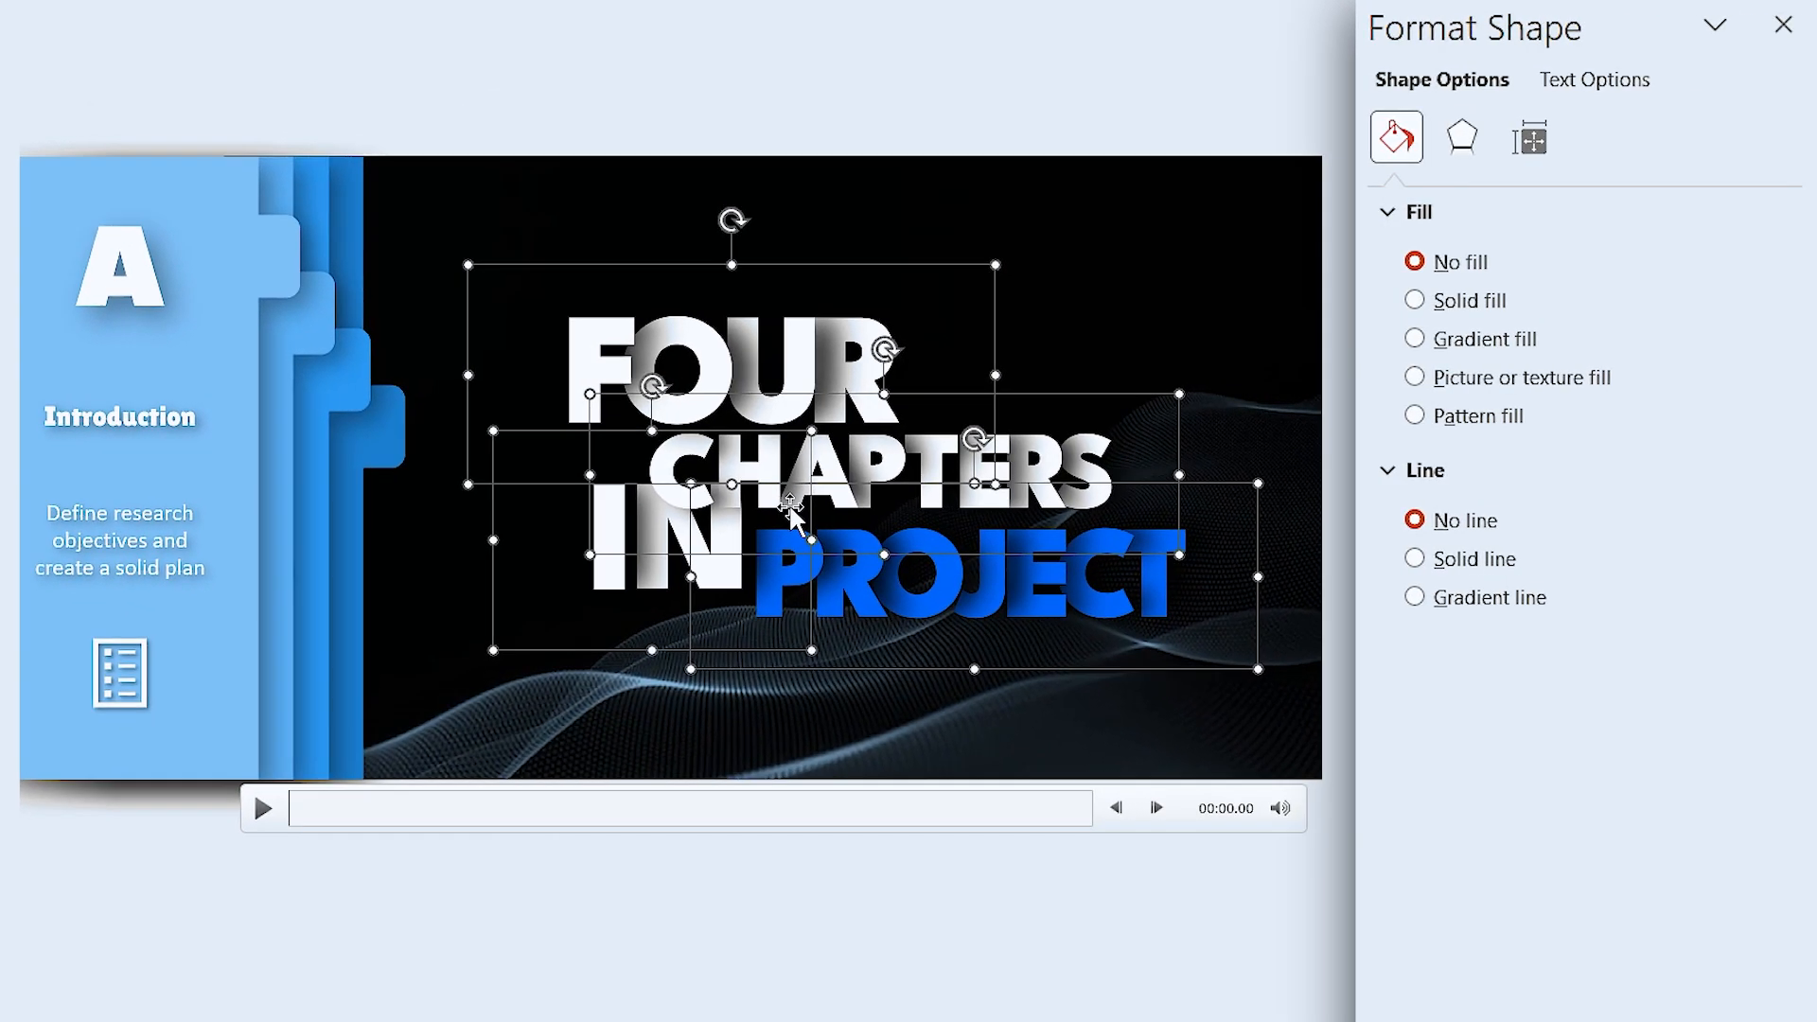
left_click(1461, 136)
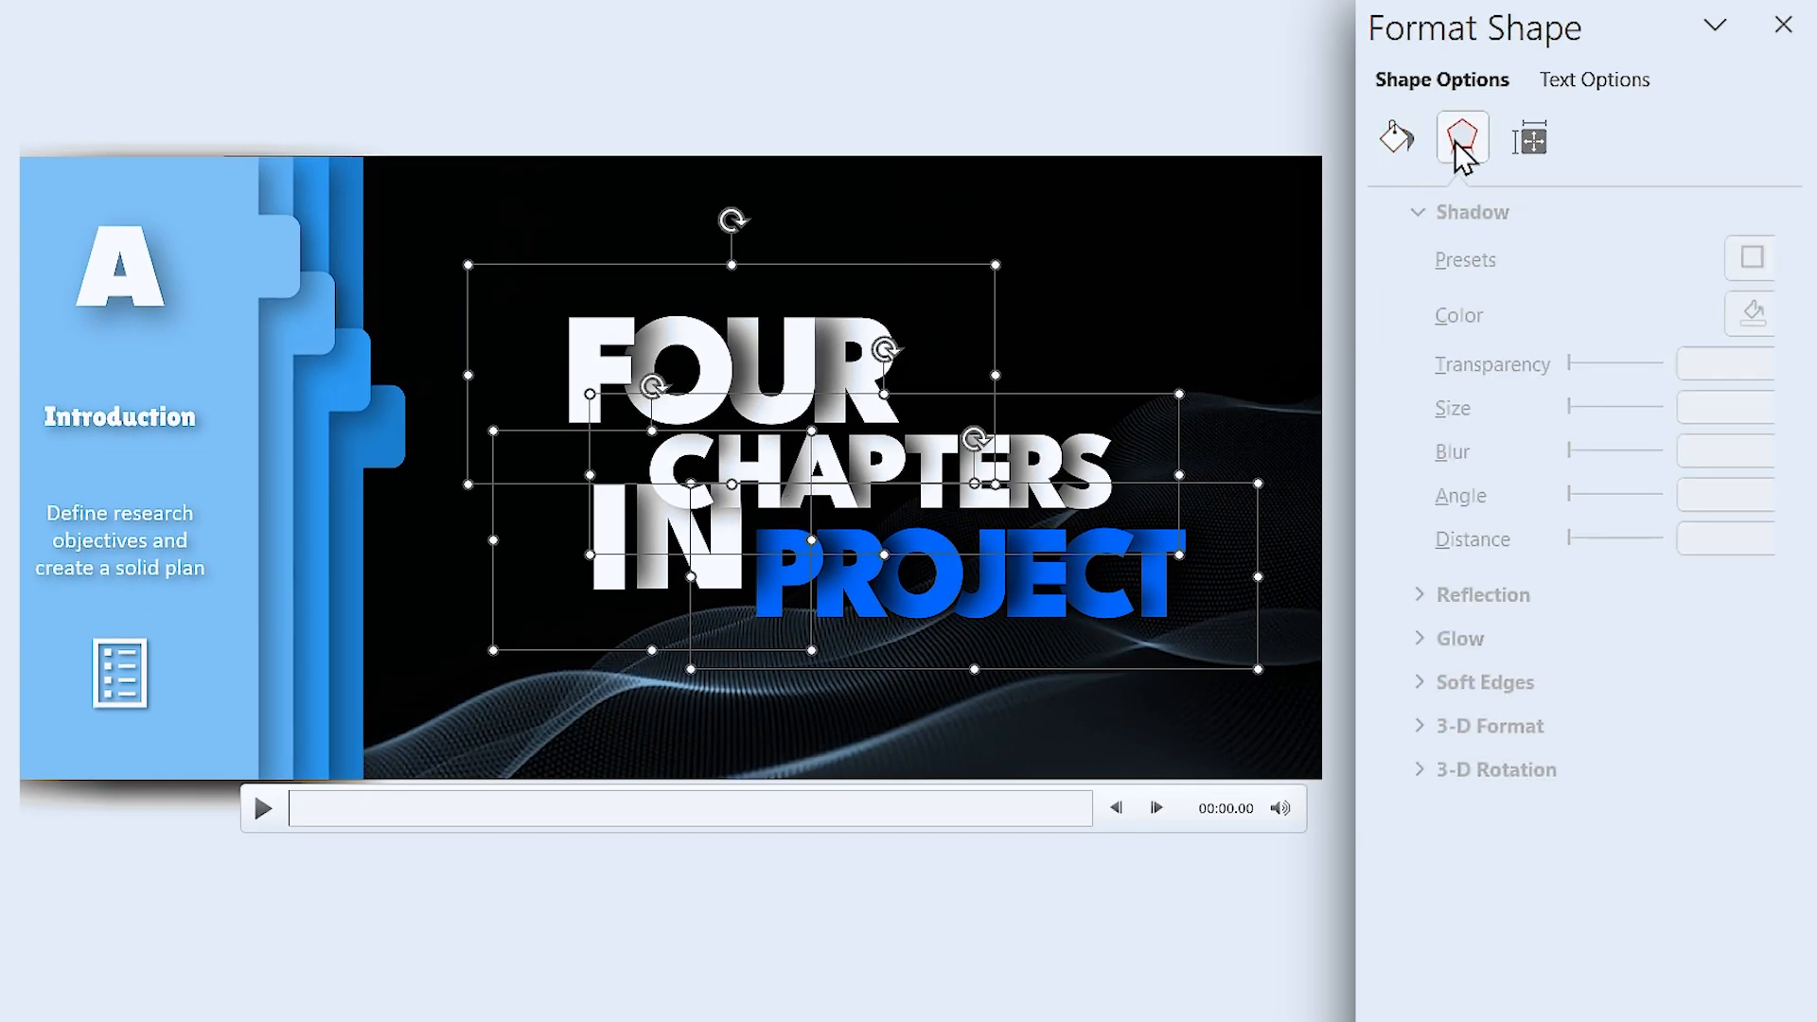
left_click(1748, 258)
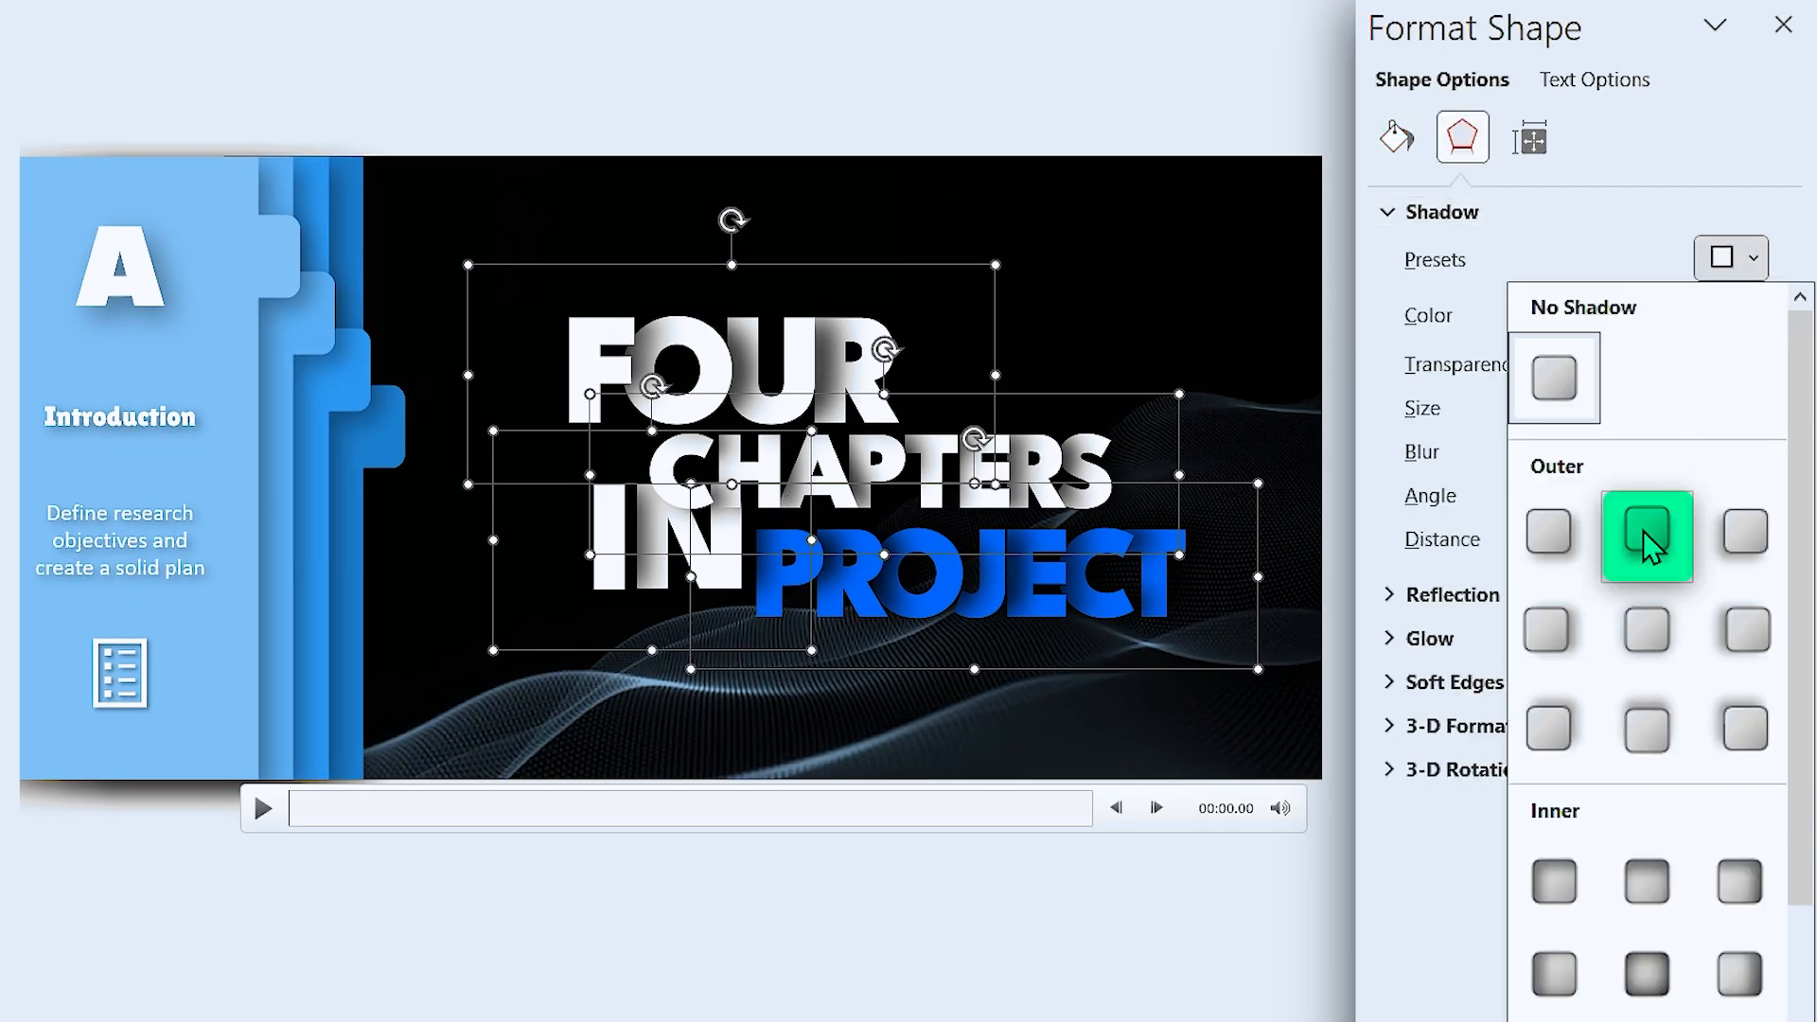
left_click(1647, 534)
type("55")
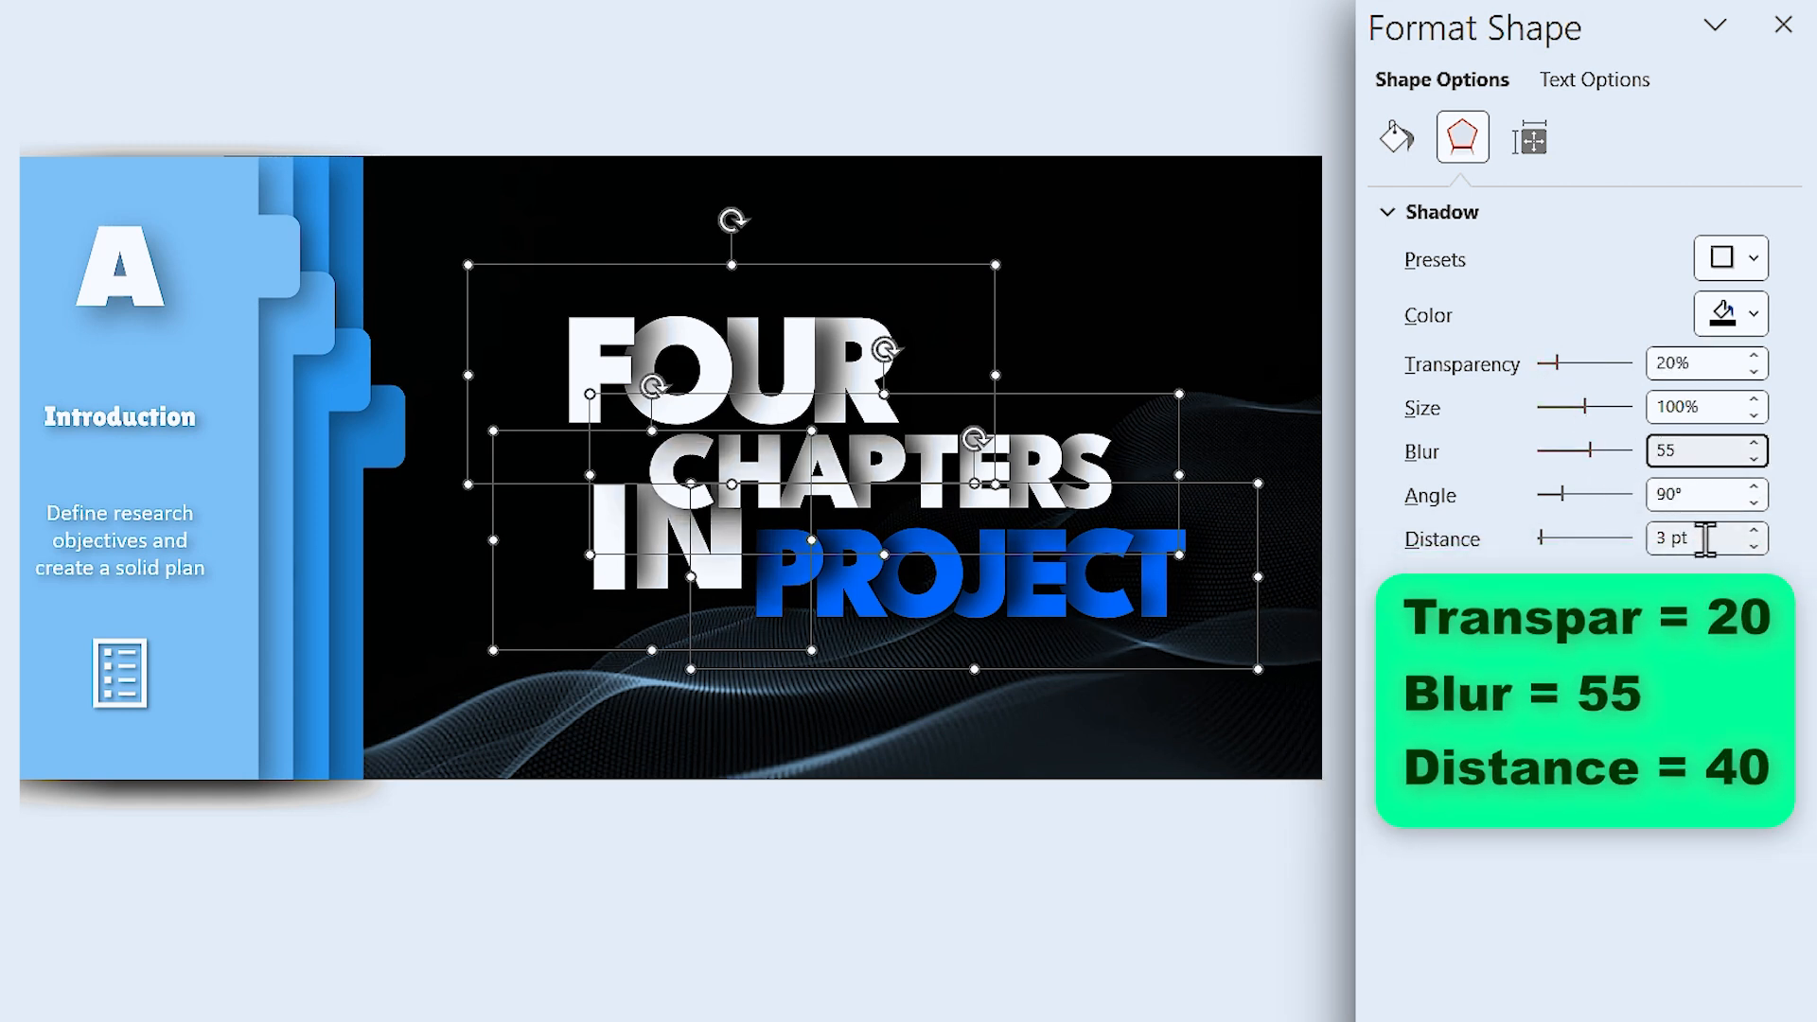
type("40")
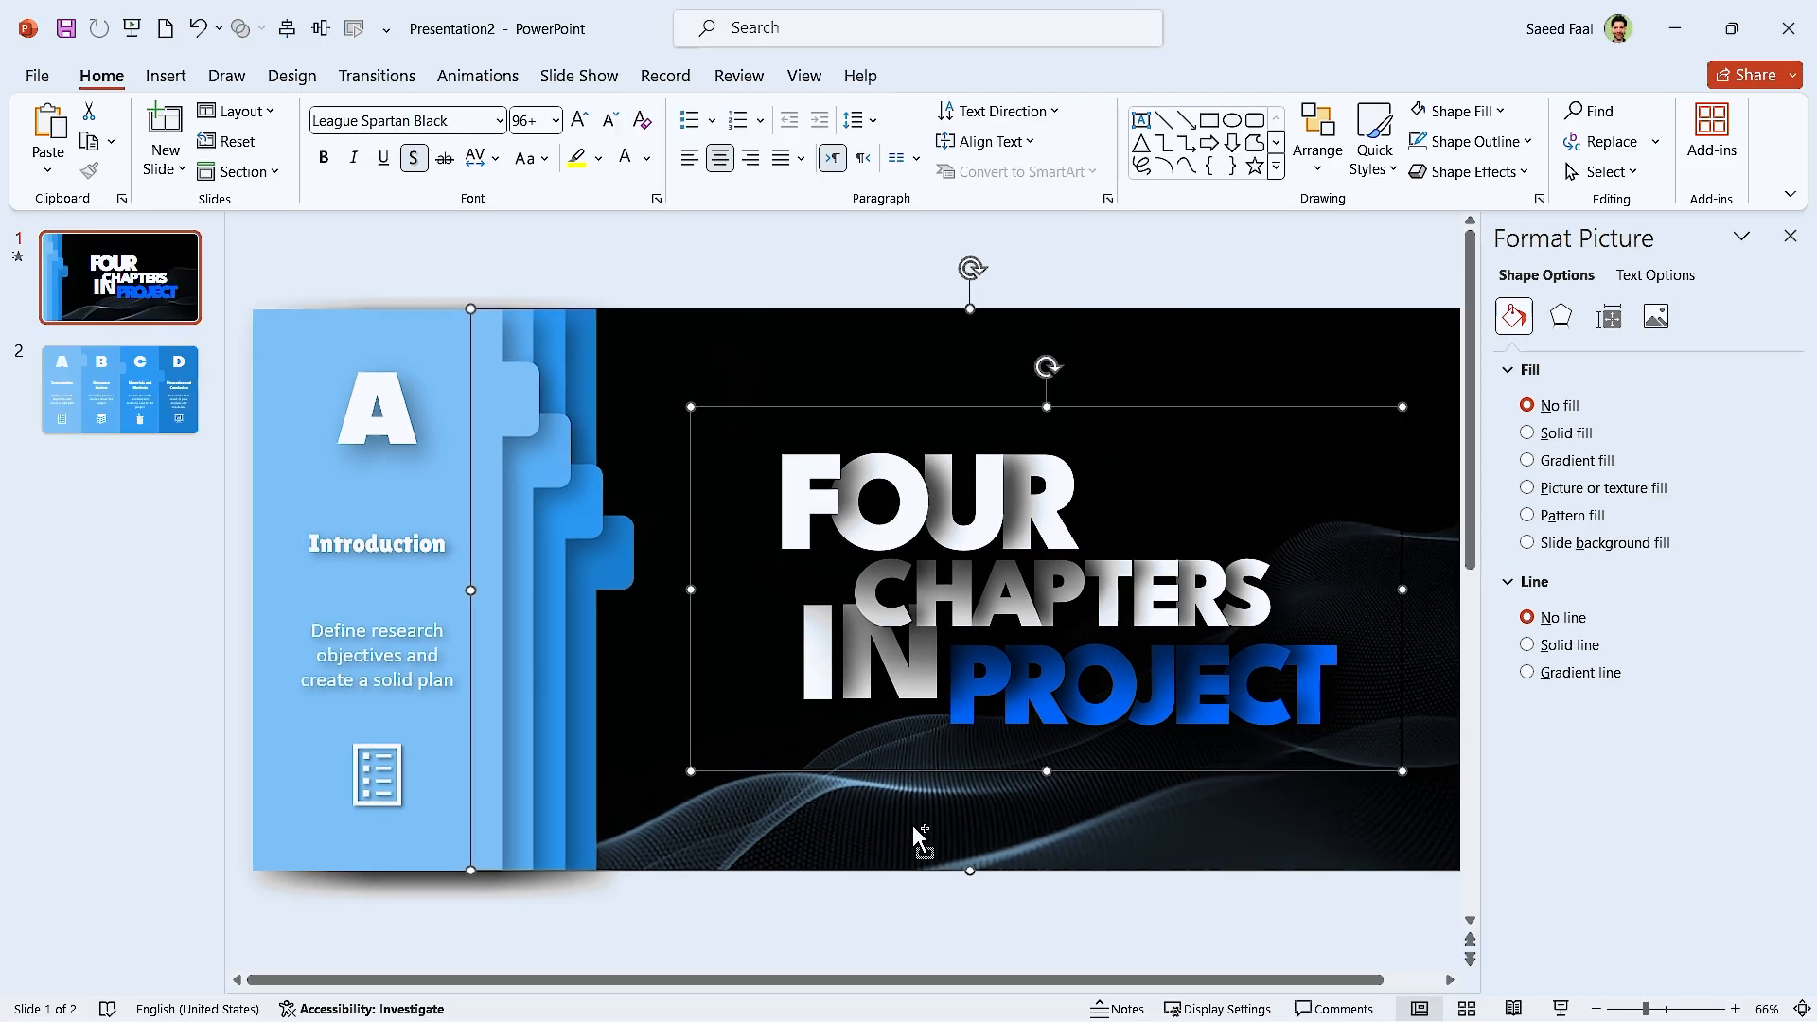
Step: On slide 2, enlarge the A–D tab graphic and move the title group off-slide right
left_click(119, 391)
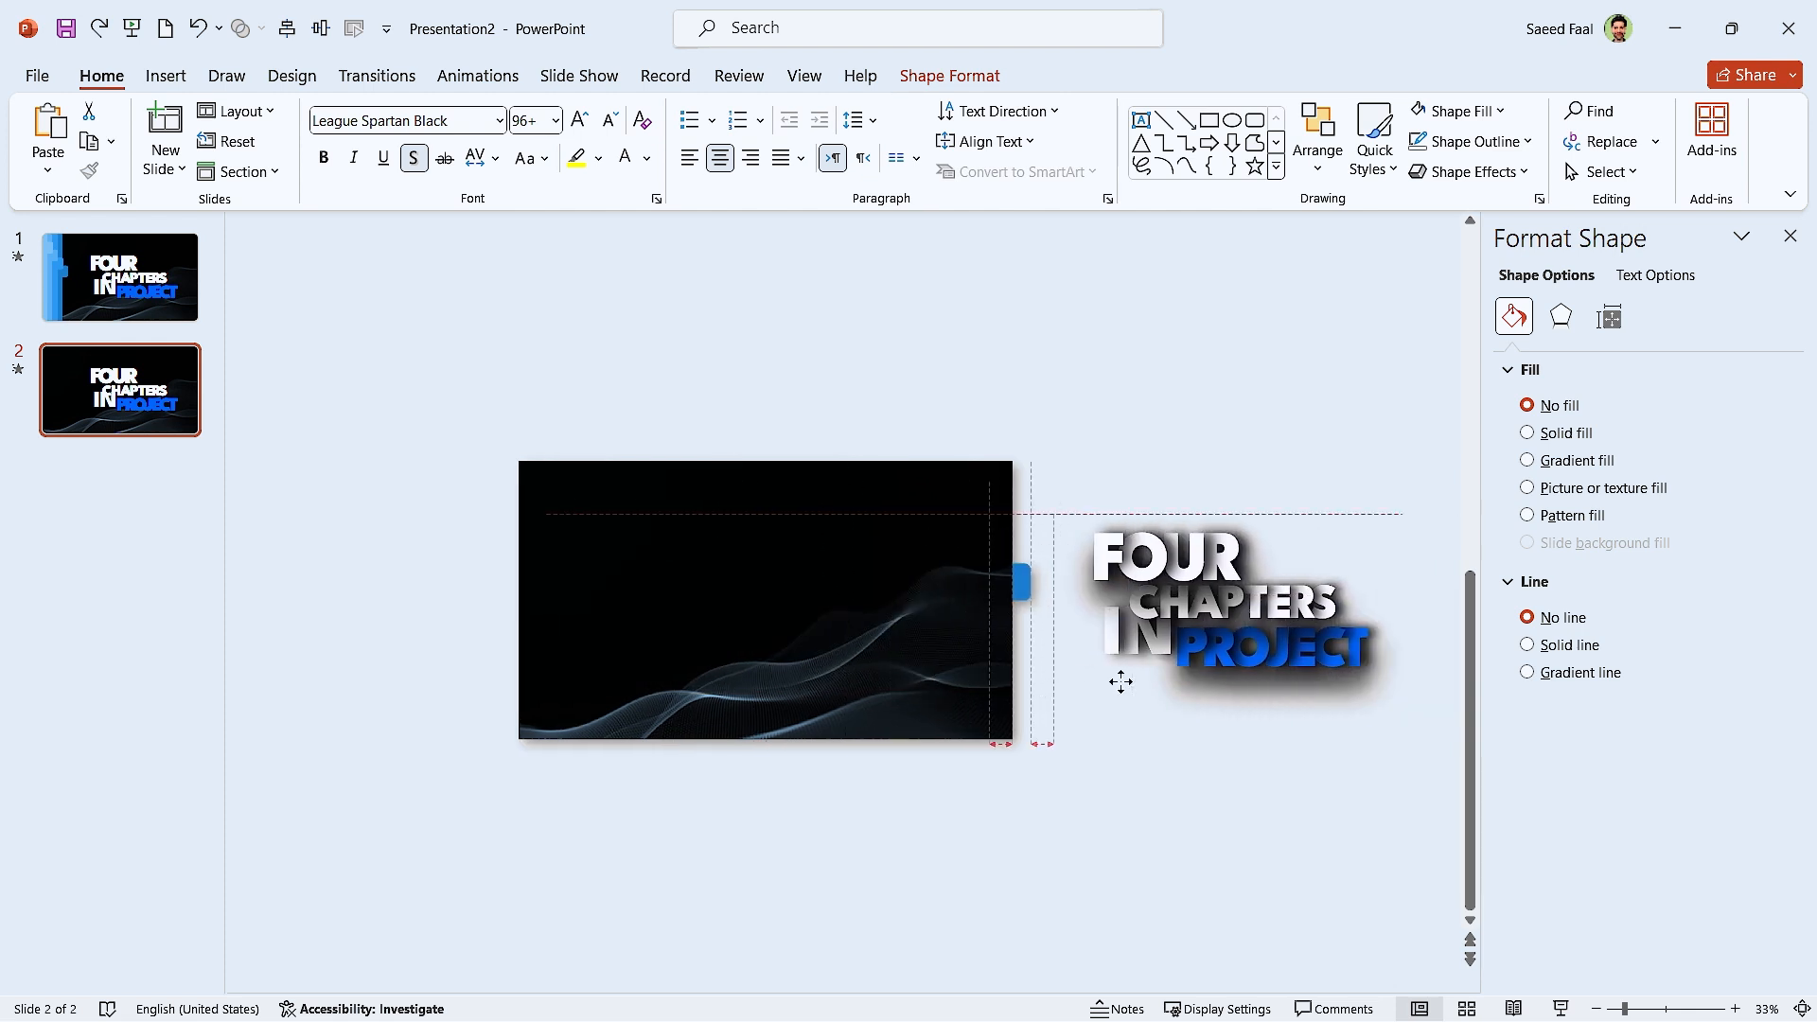
right_click(765, 600)
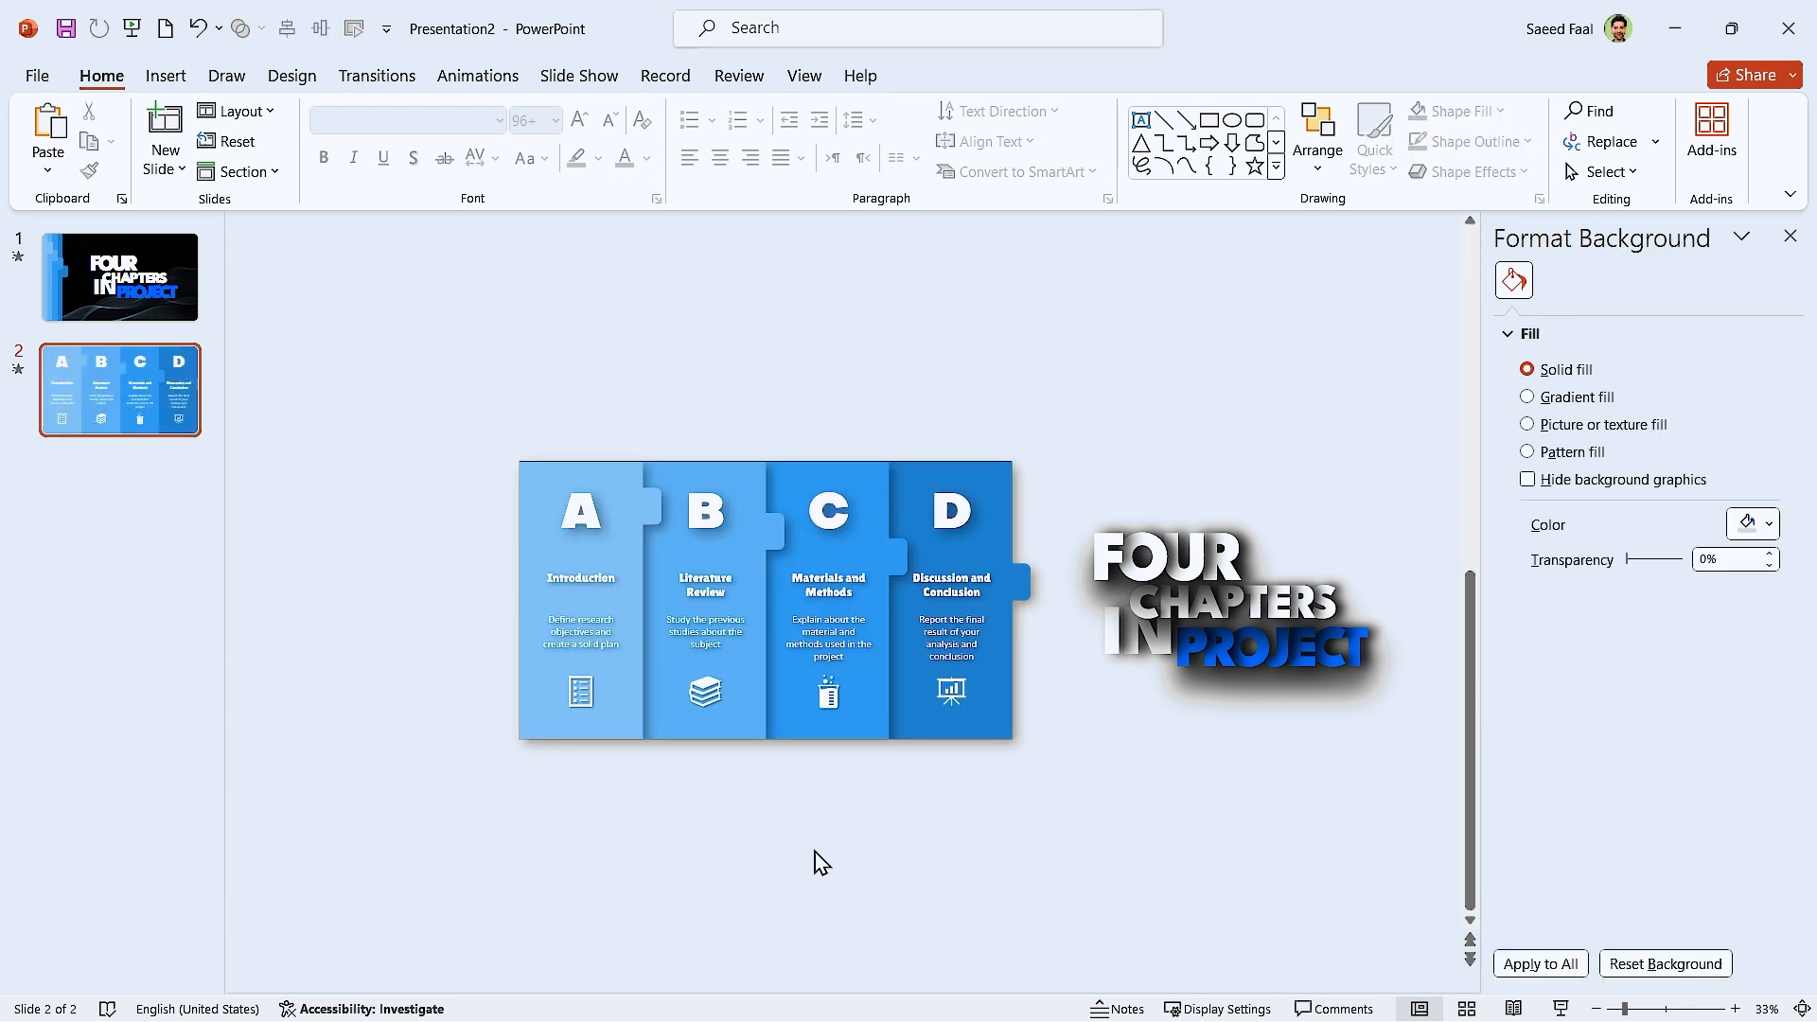
left_click(1734, 1008)
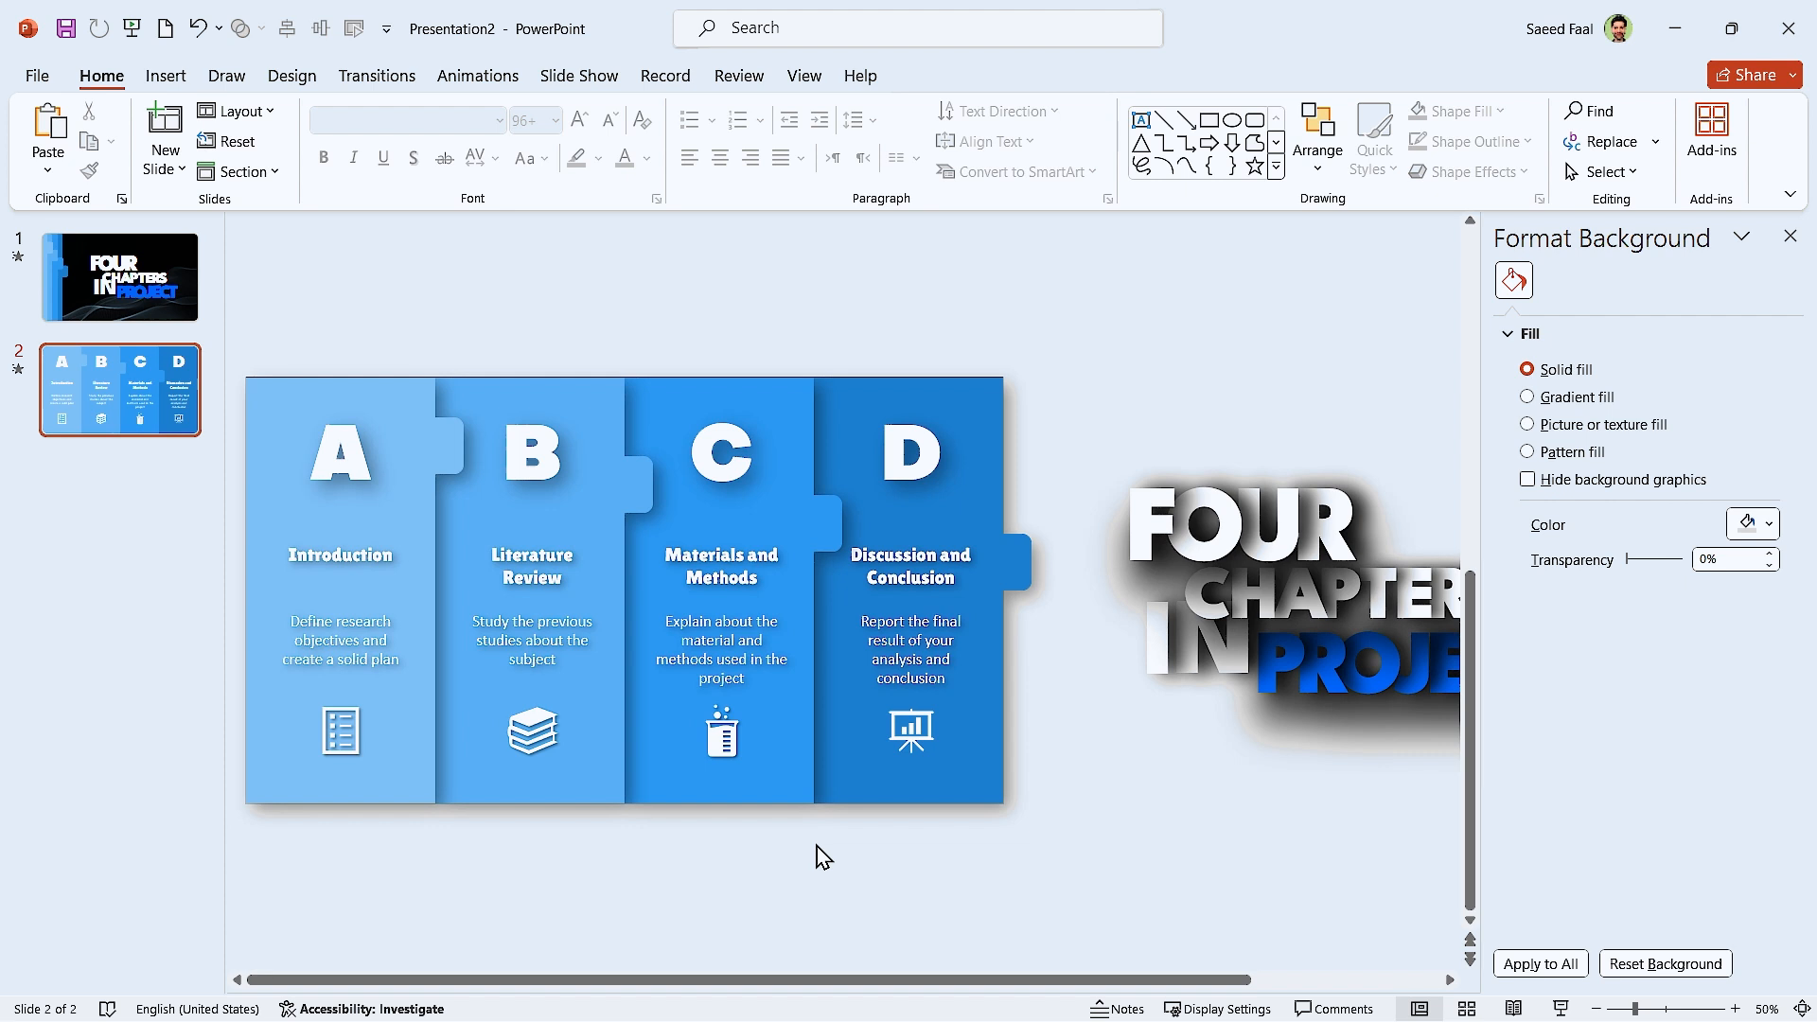
mouse_move(120, 276)
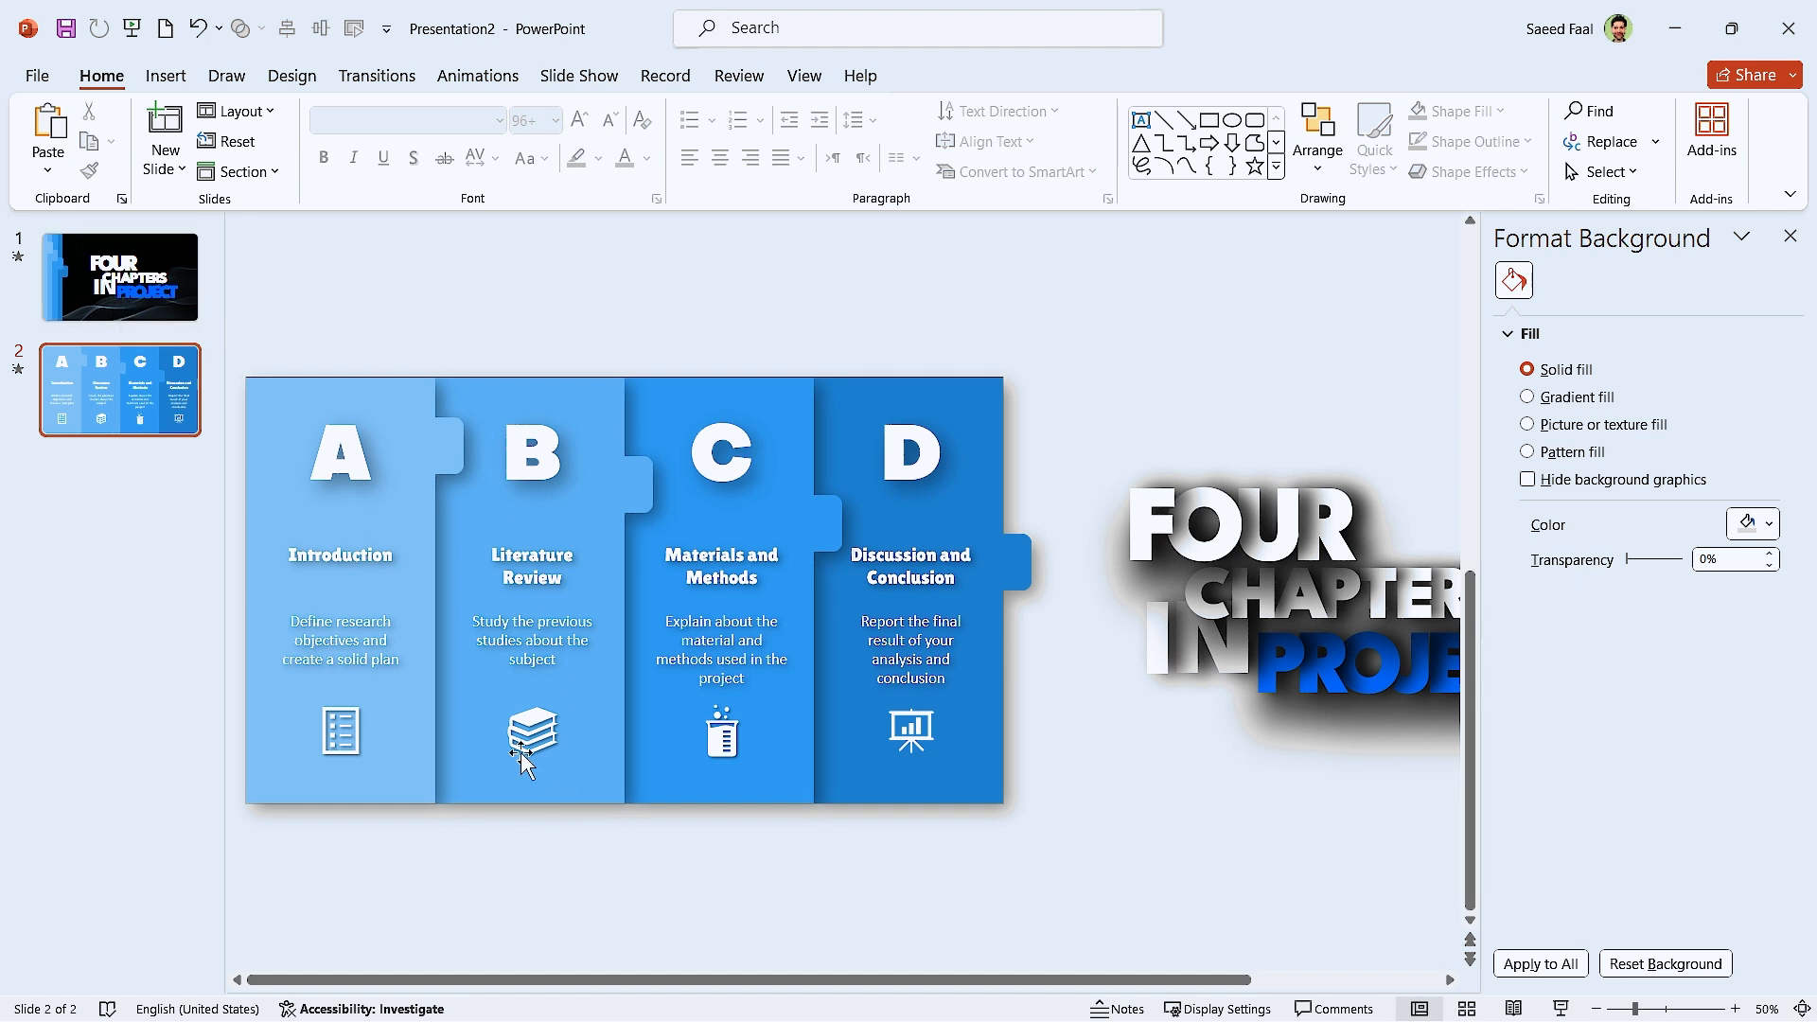
Step: Duplicate slide 1 and enlarge the letter A at the new slide's top centre
right_click(119, 275)
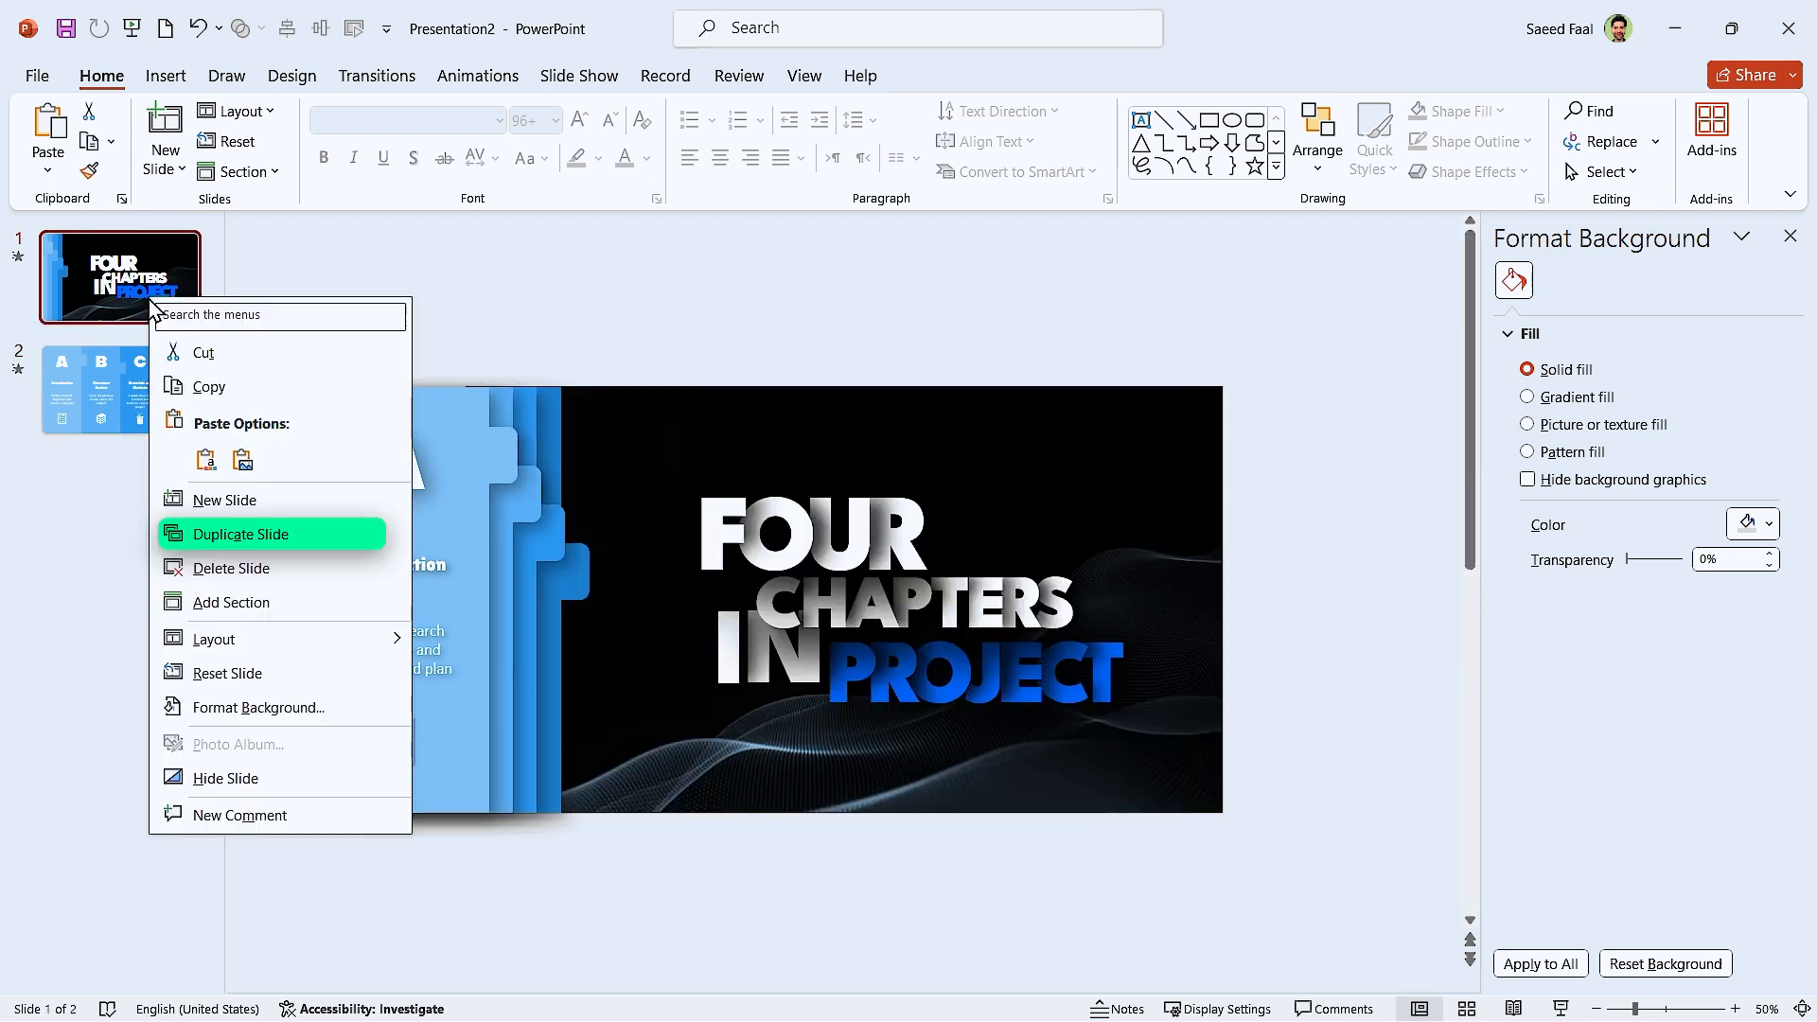
left_click(243, 533)
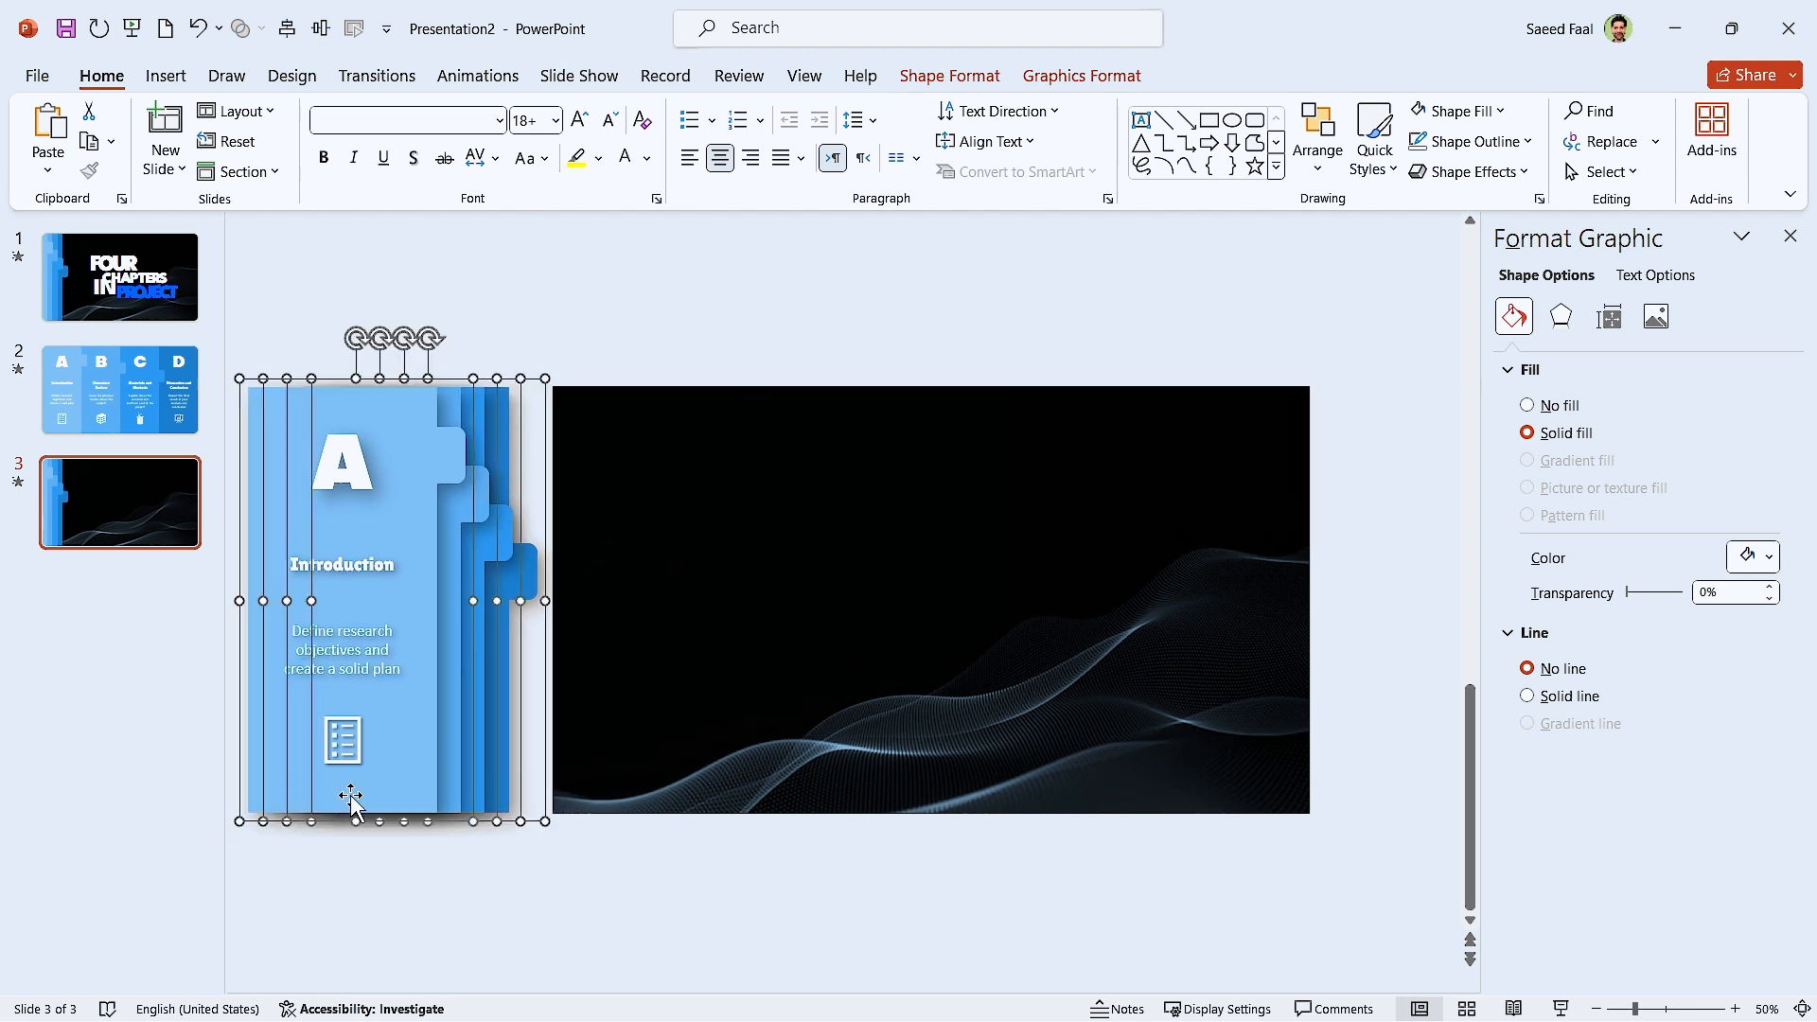
left_click(342, 464)
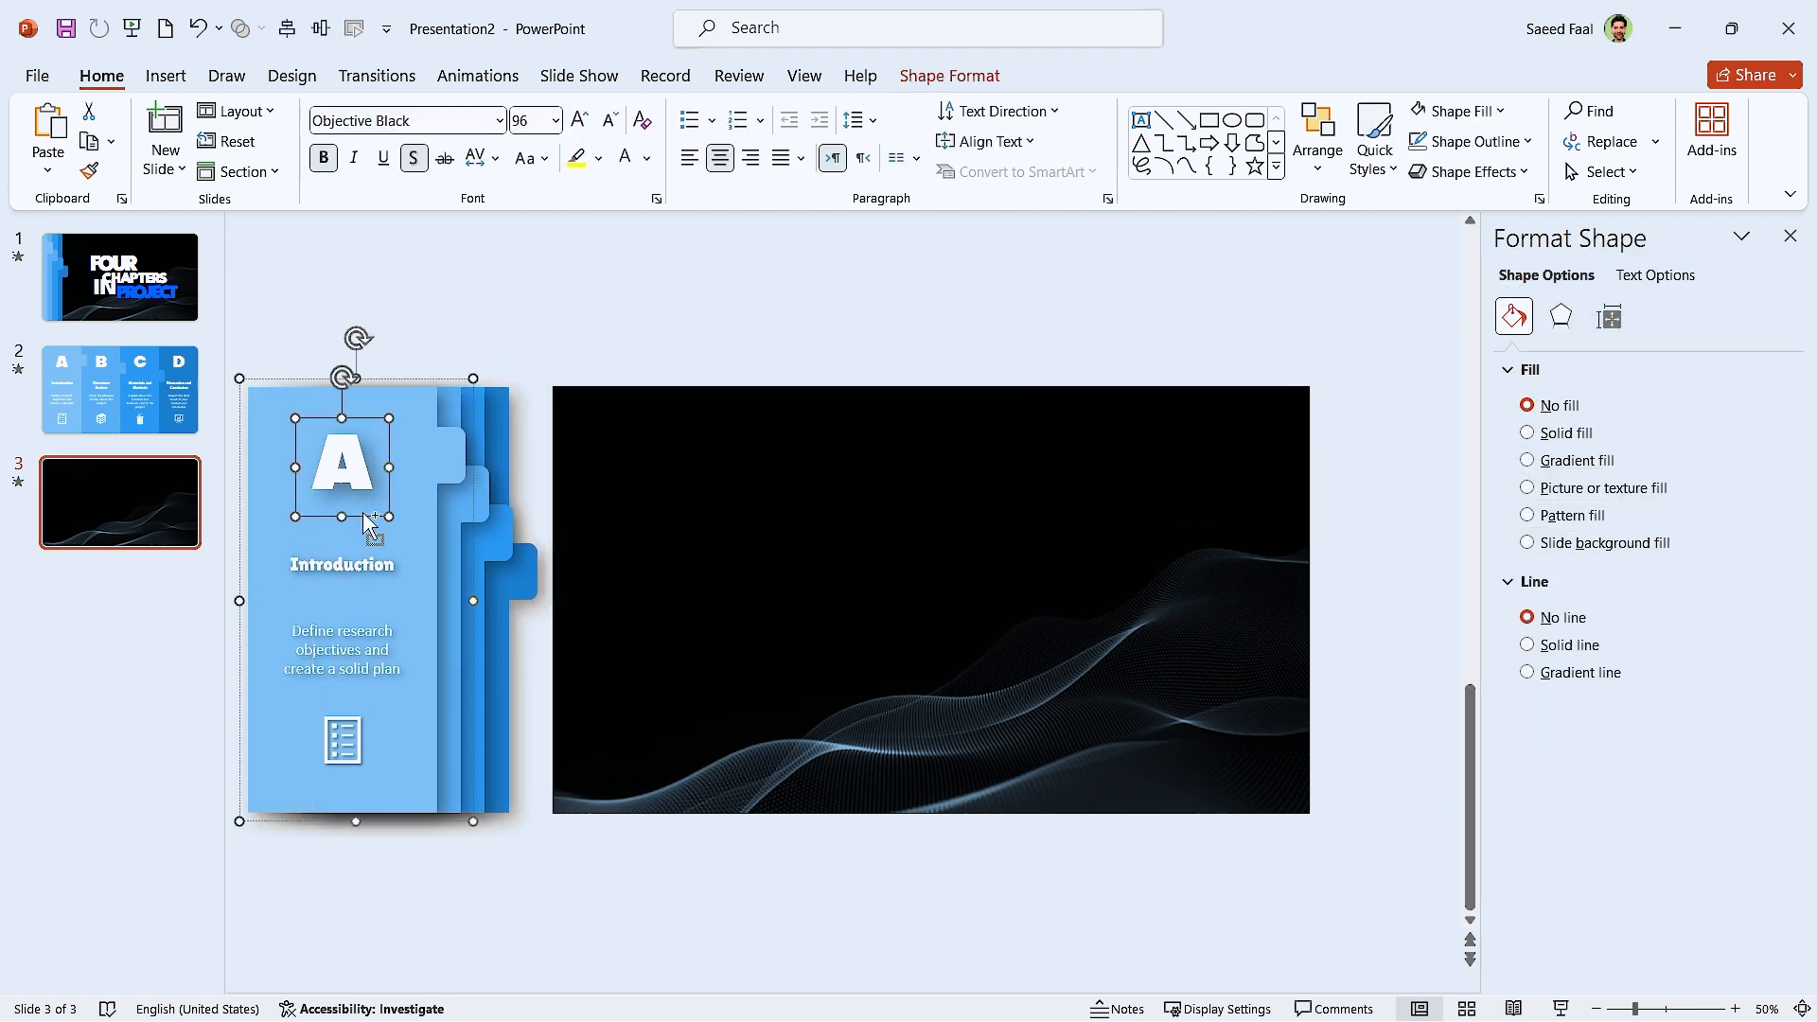
left_click_drag(344, 461, 898, 481)
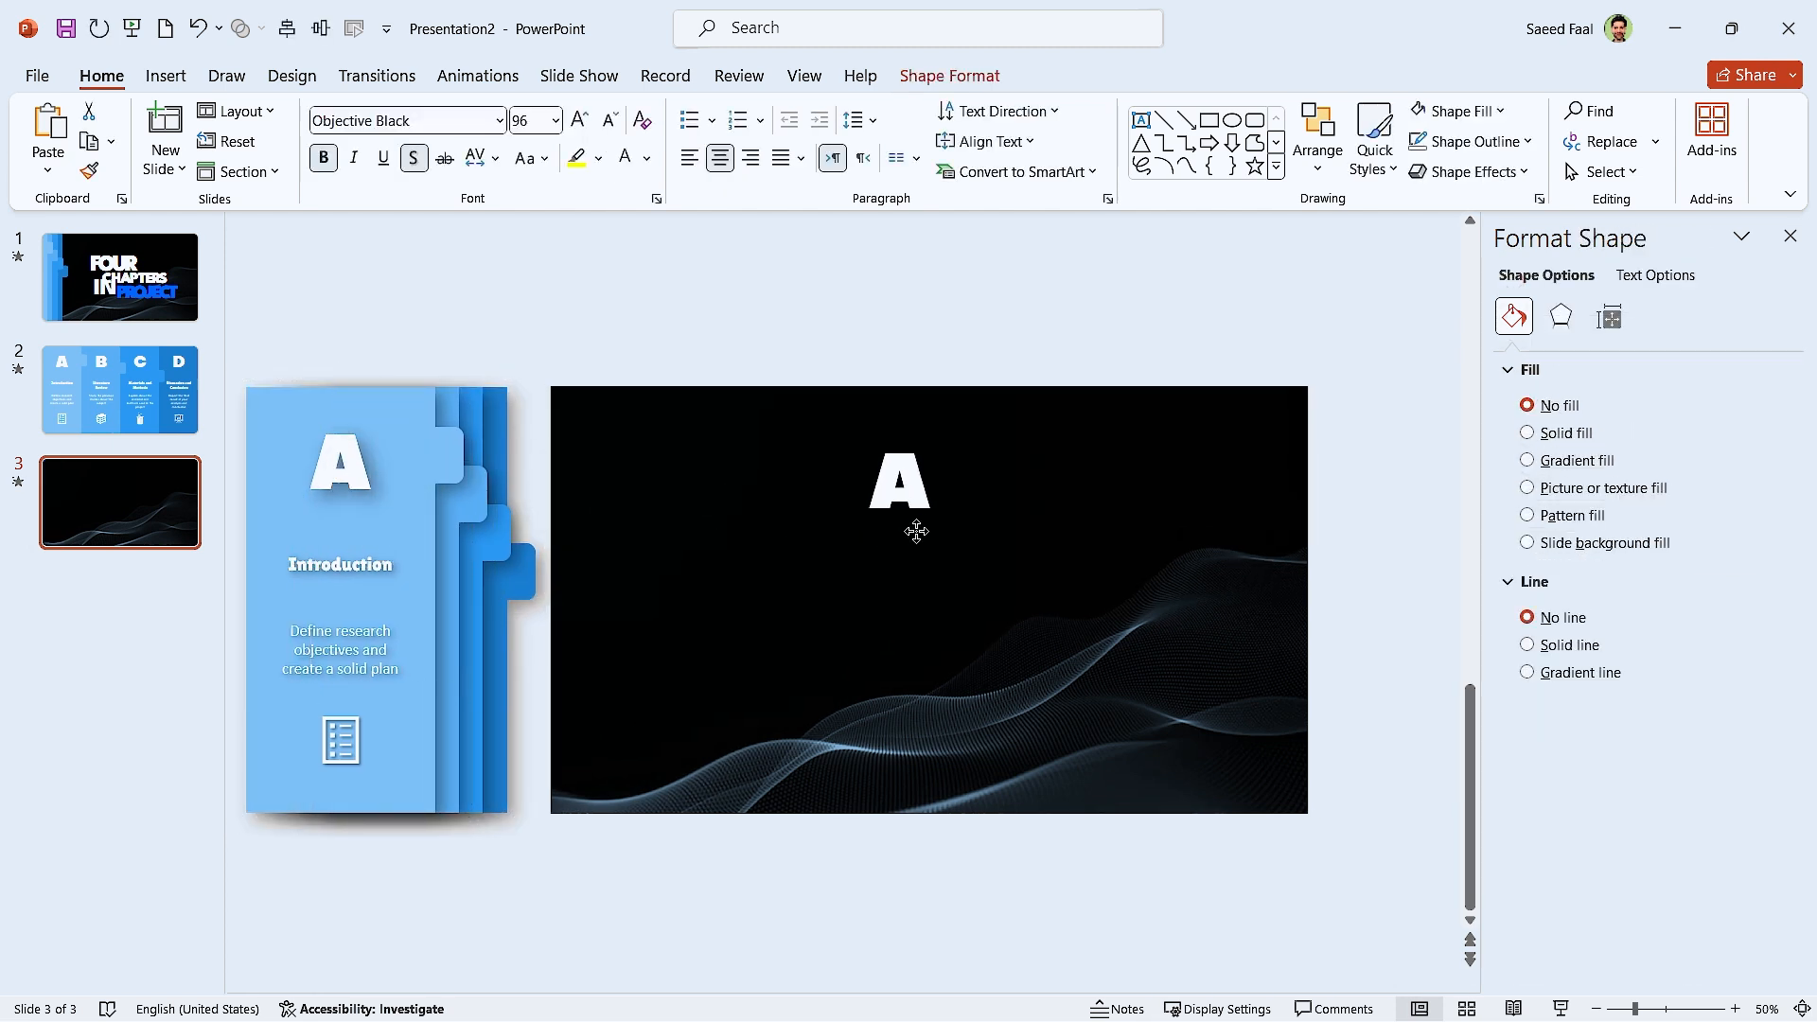
left_click(577, 120)
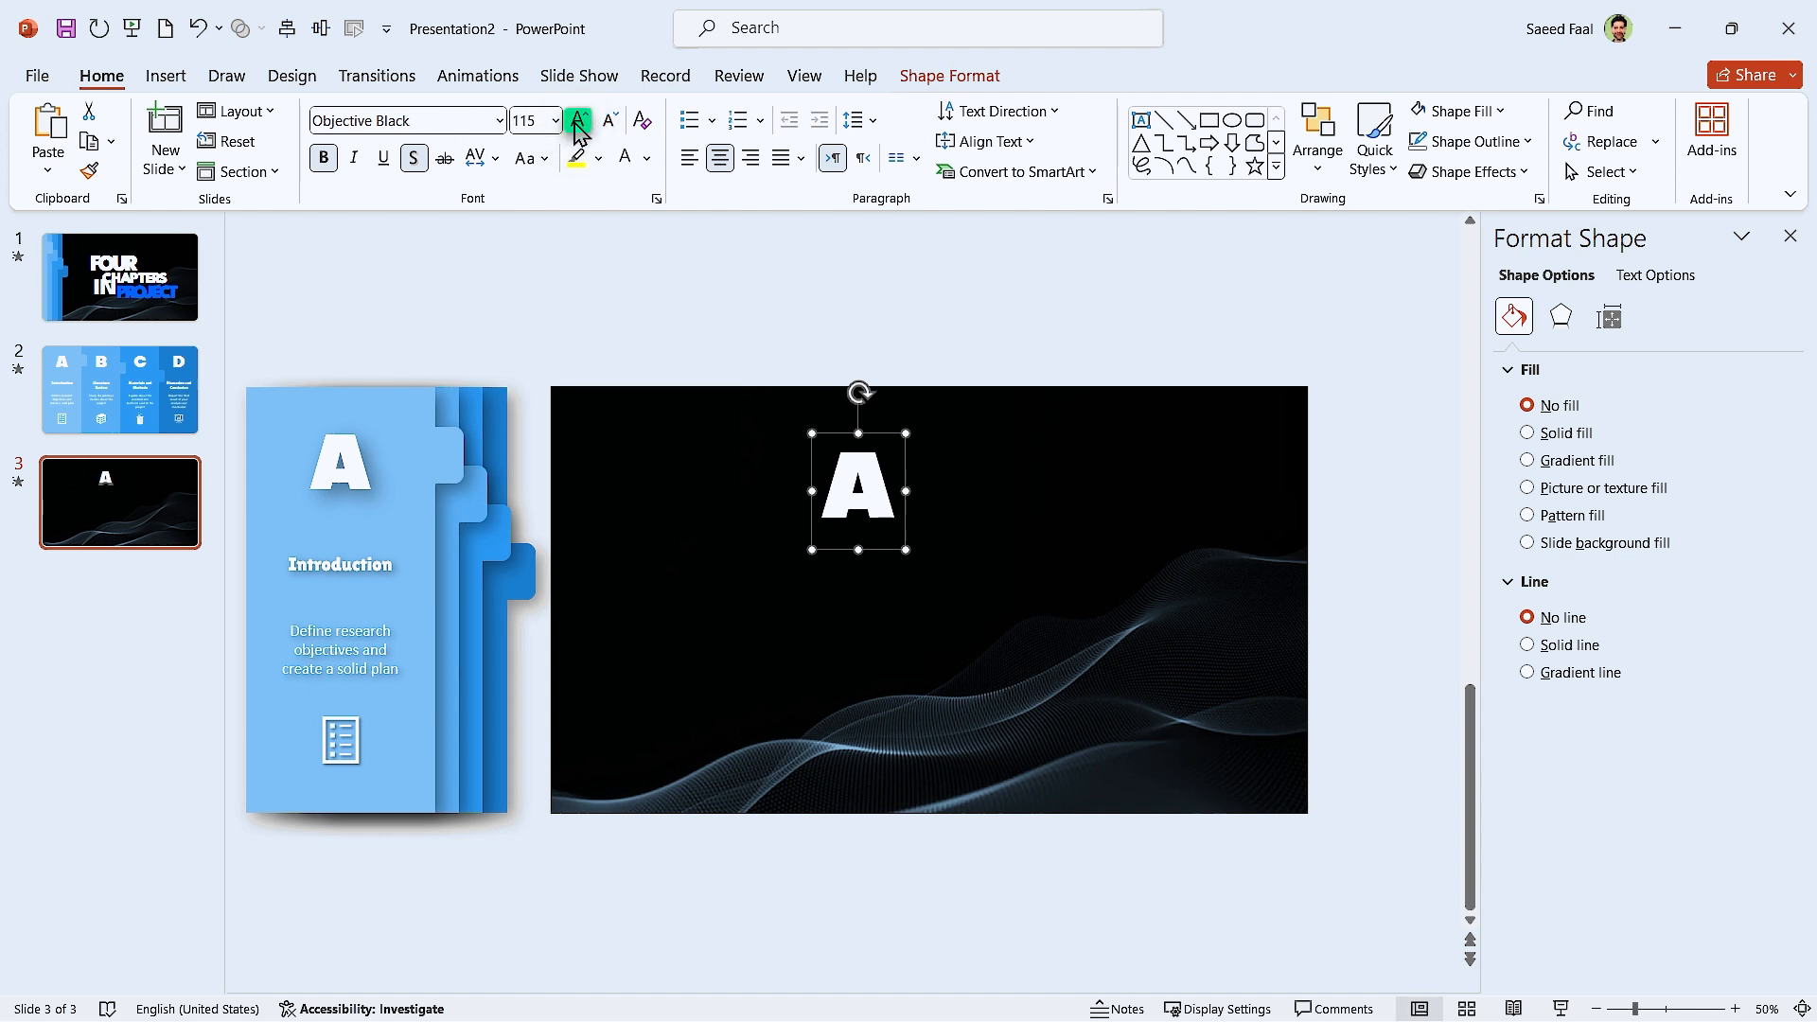
left_click(577, 120)
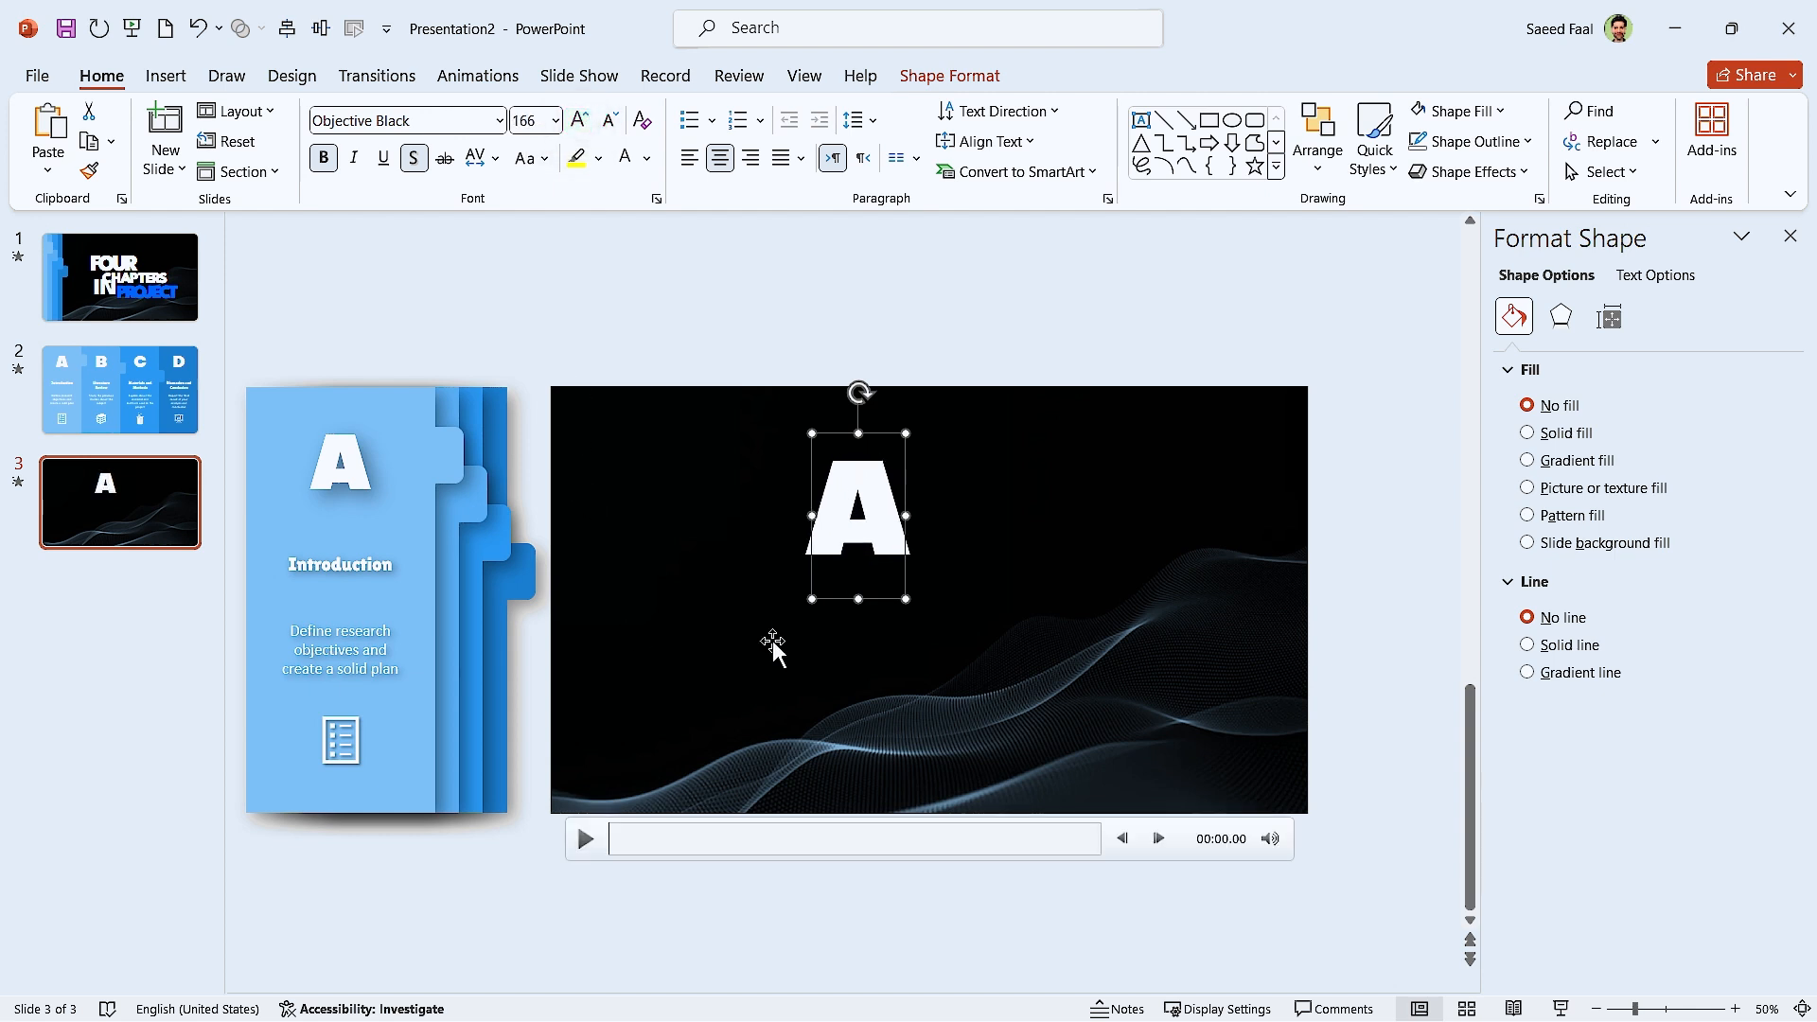
left_click(1365, 110)
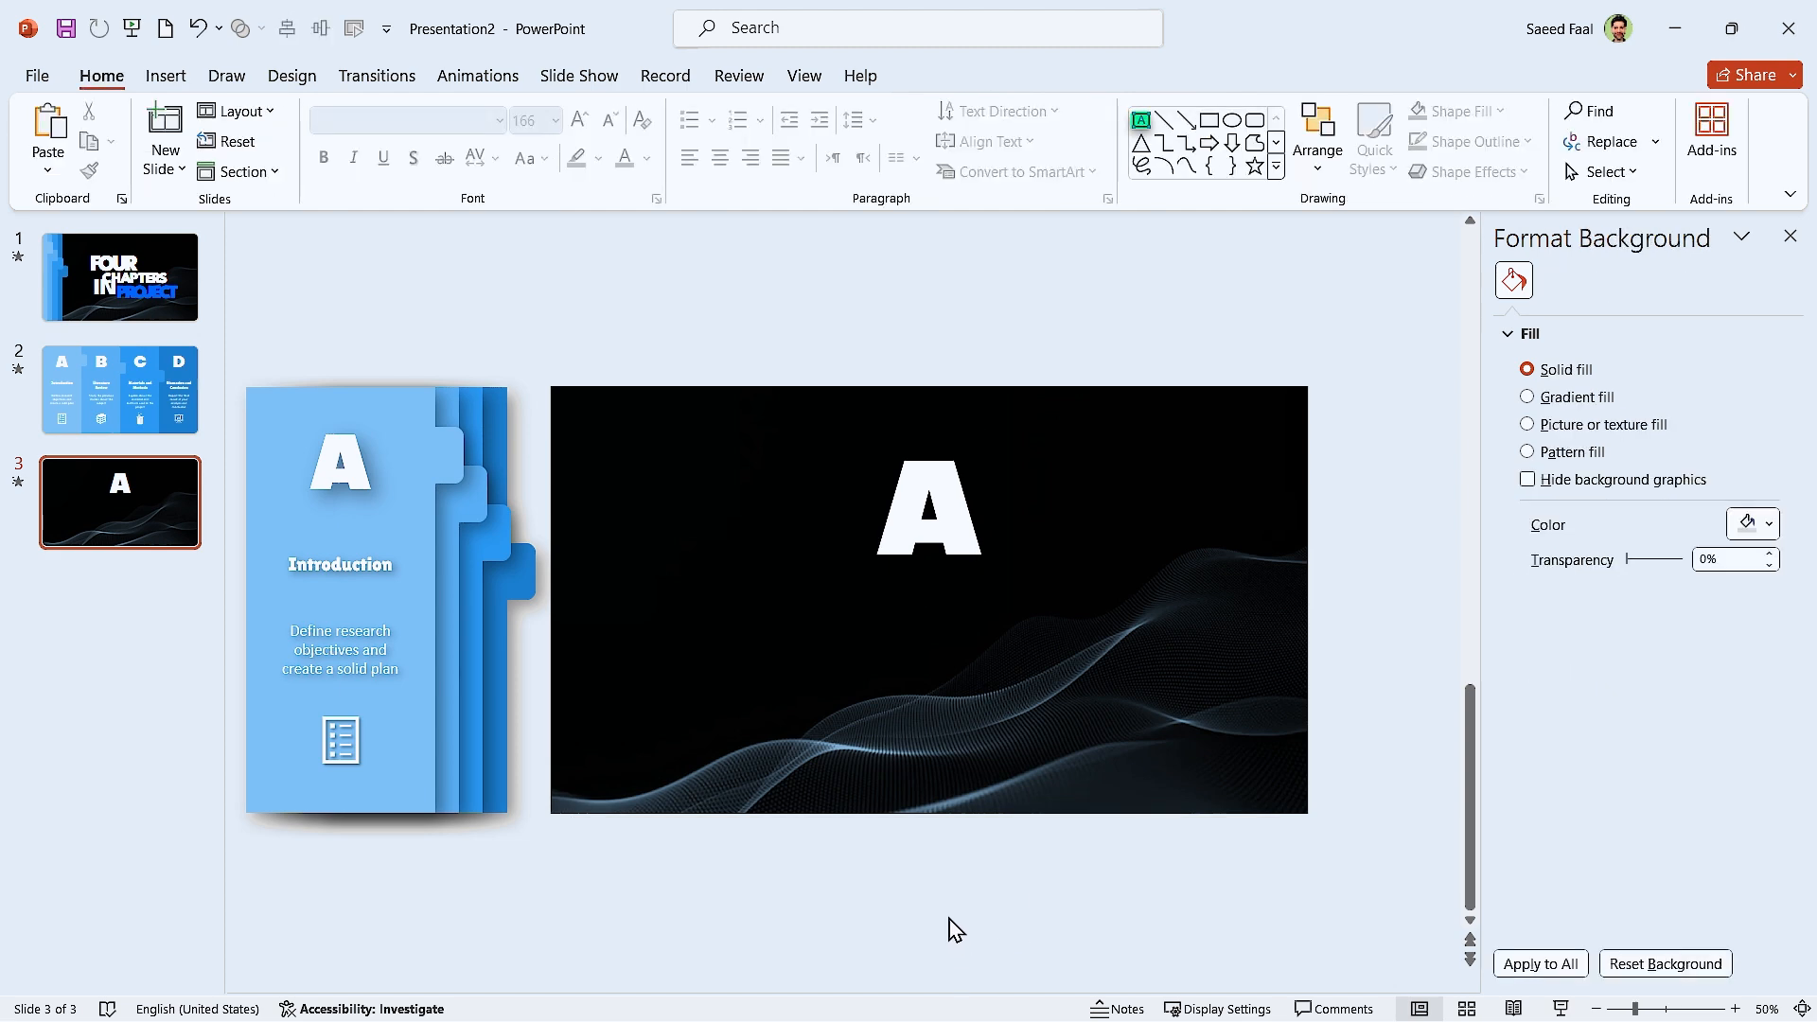
Step: Add an INTRODUCTION text box and give the letter A a light-blue gradient with shadow
left_click(1139, 120)
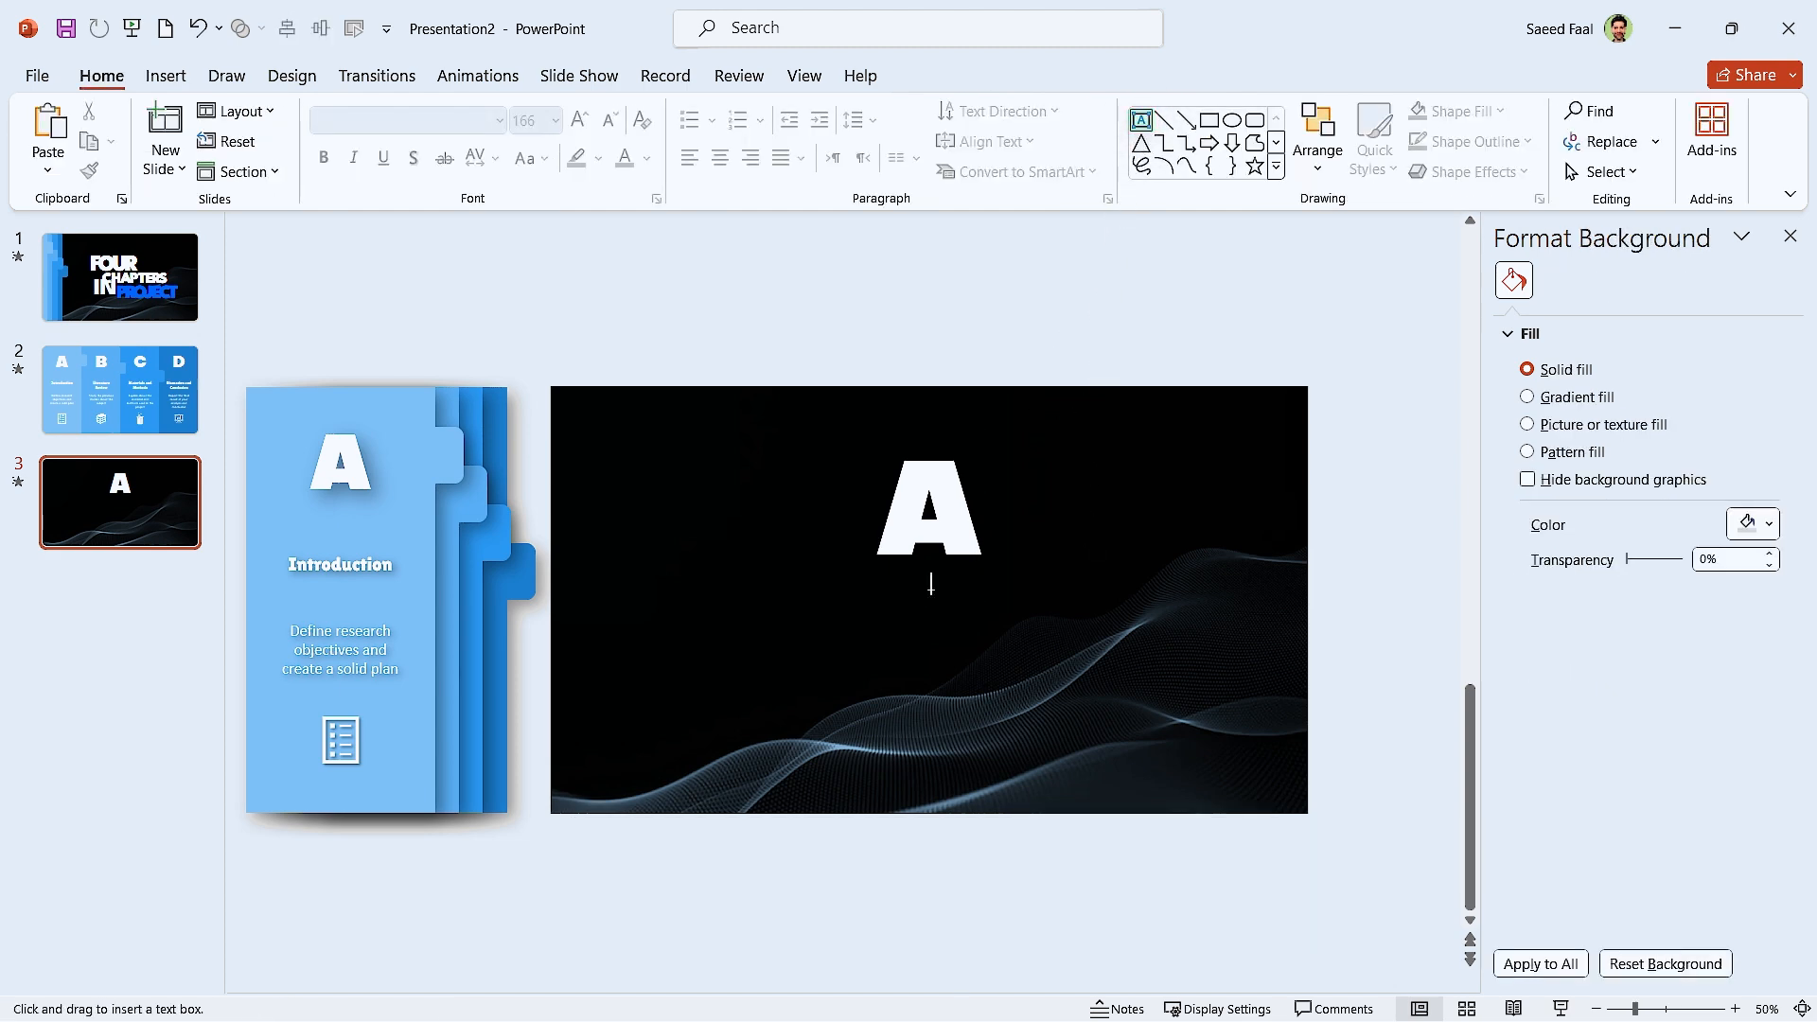
type("INTRODUCTION")
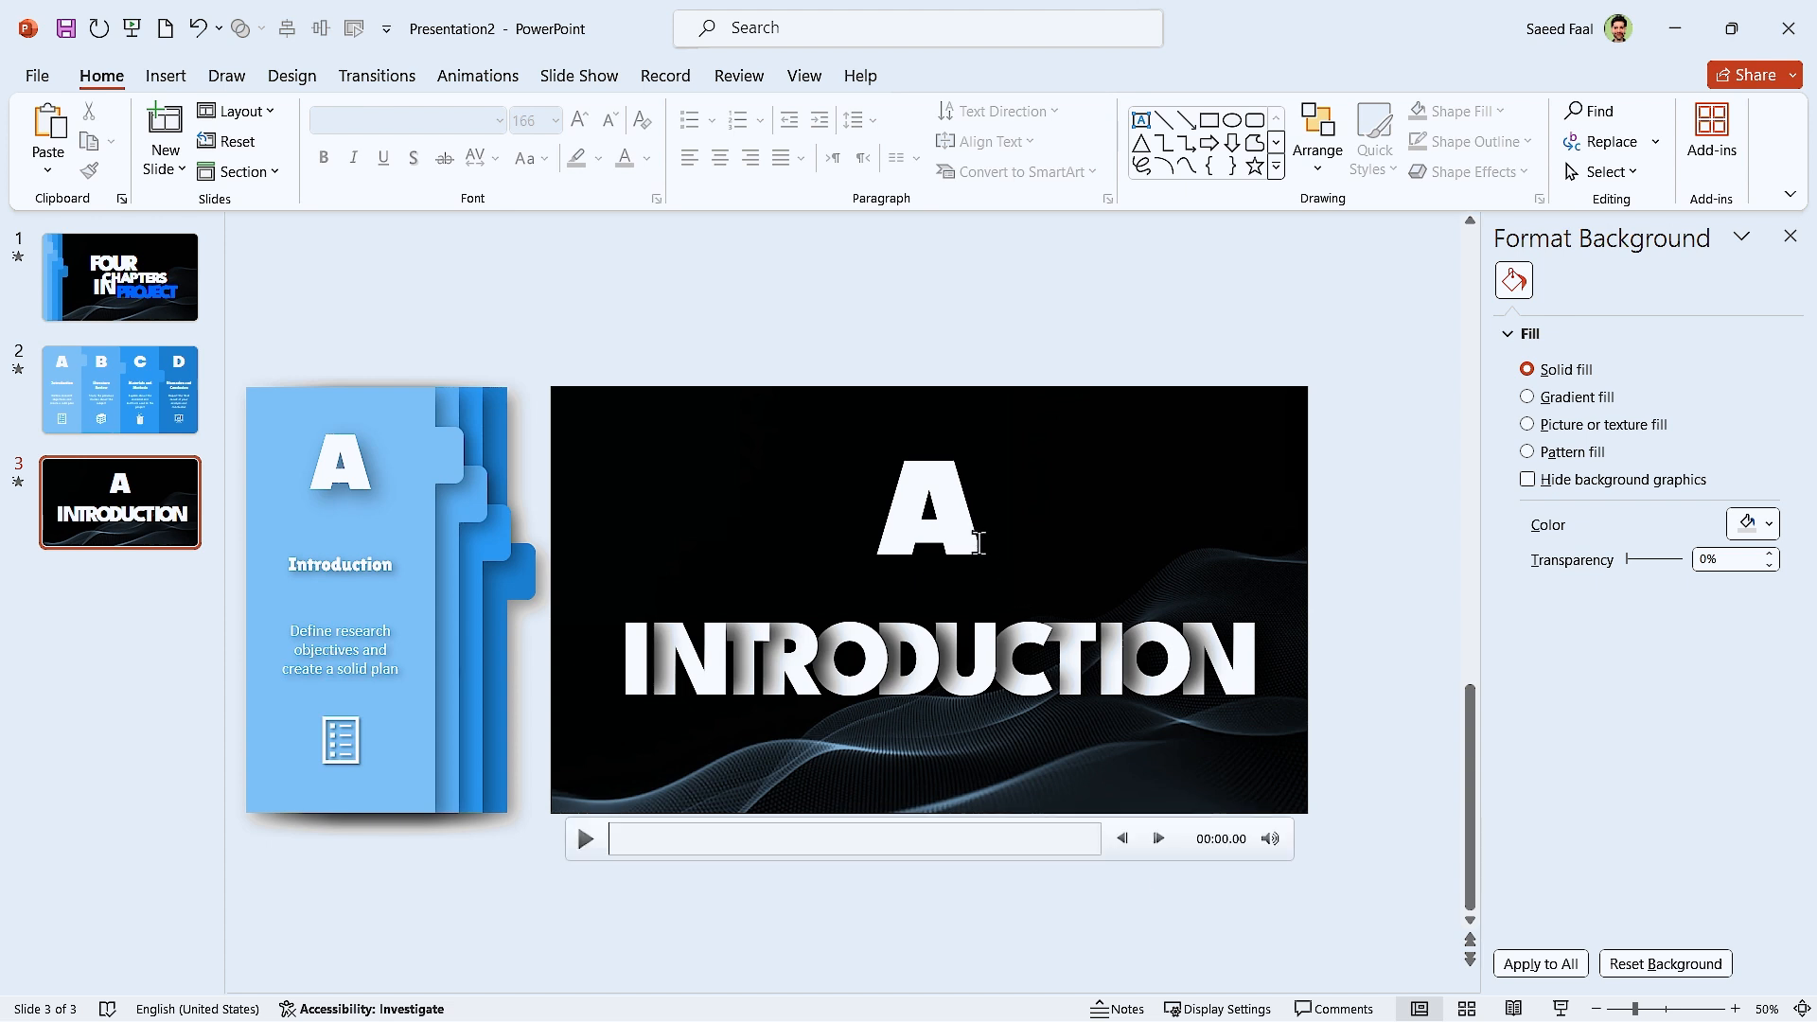
left_click(927, 510)
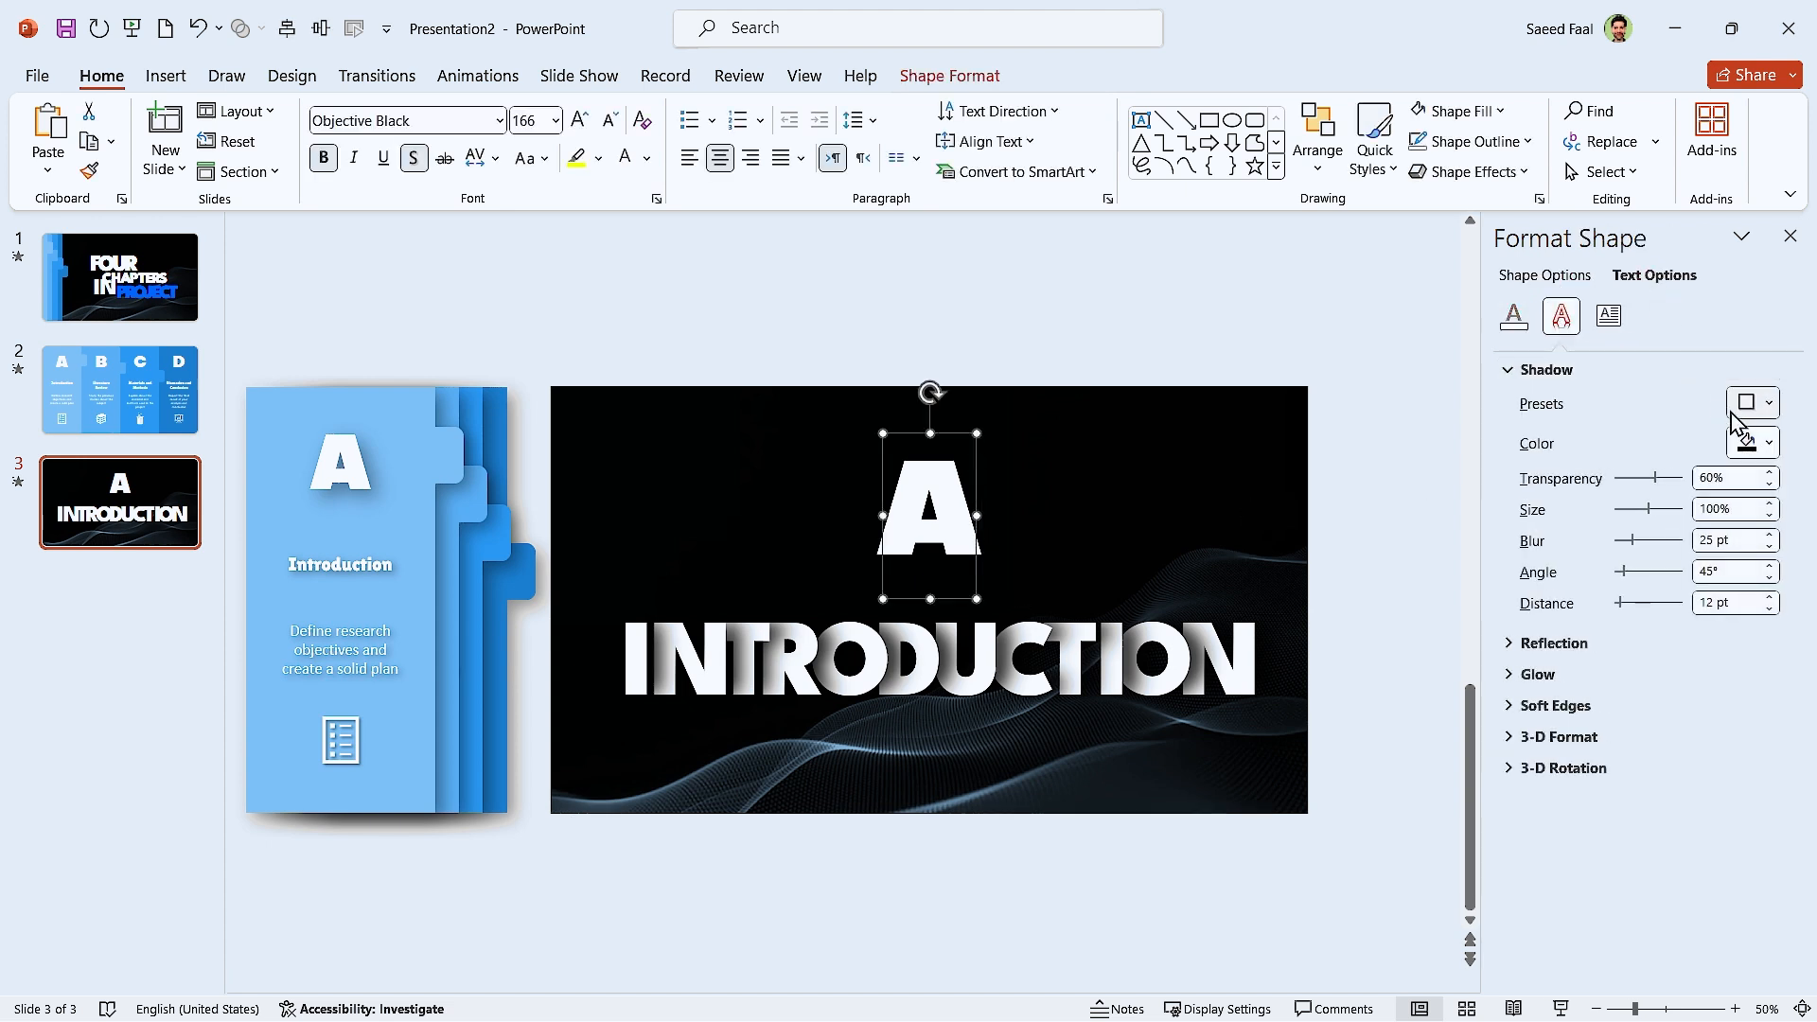
left_click(1766, 403)
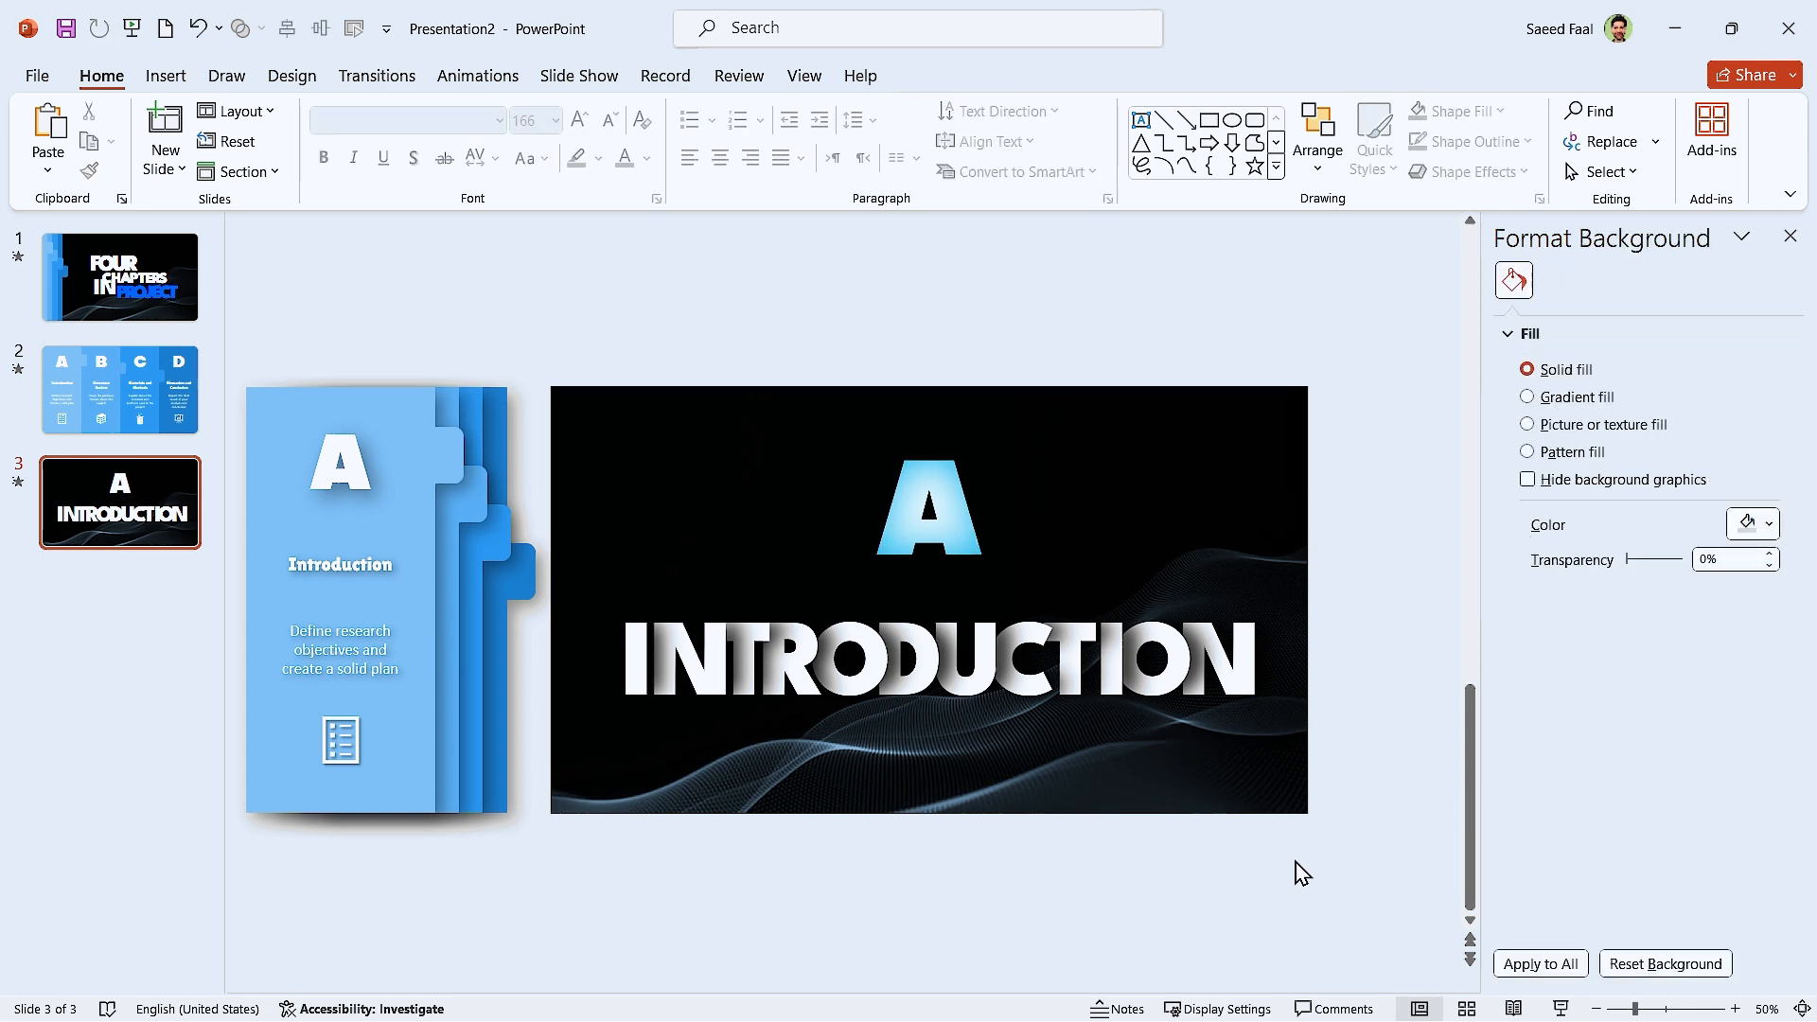
Step: Copy the A and INTRODUCTION text onto slide 2, just past its right edge
left_click(928, 516)
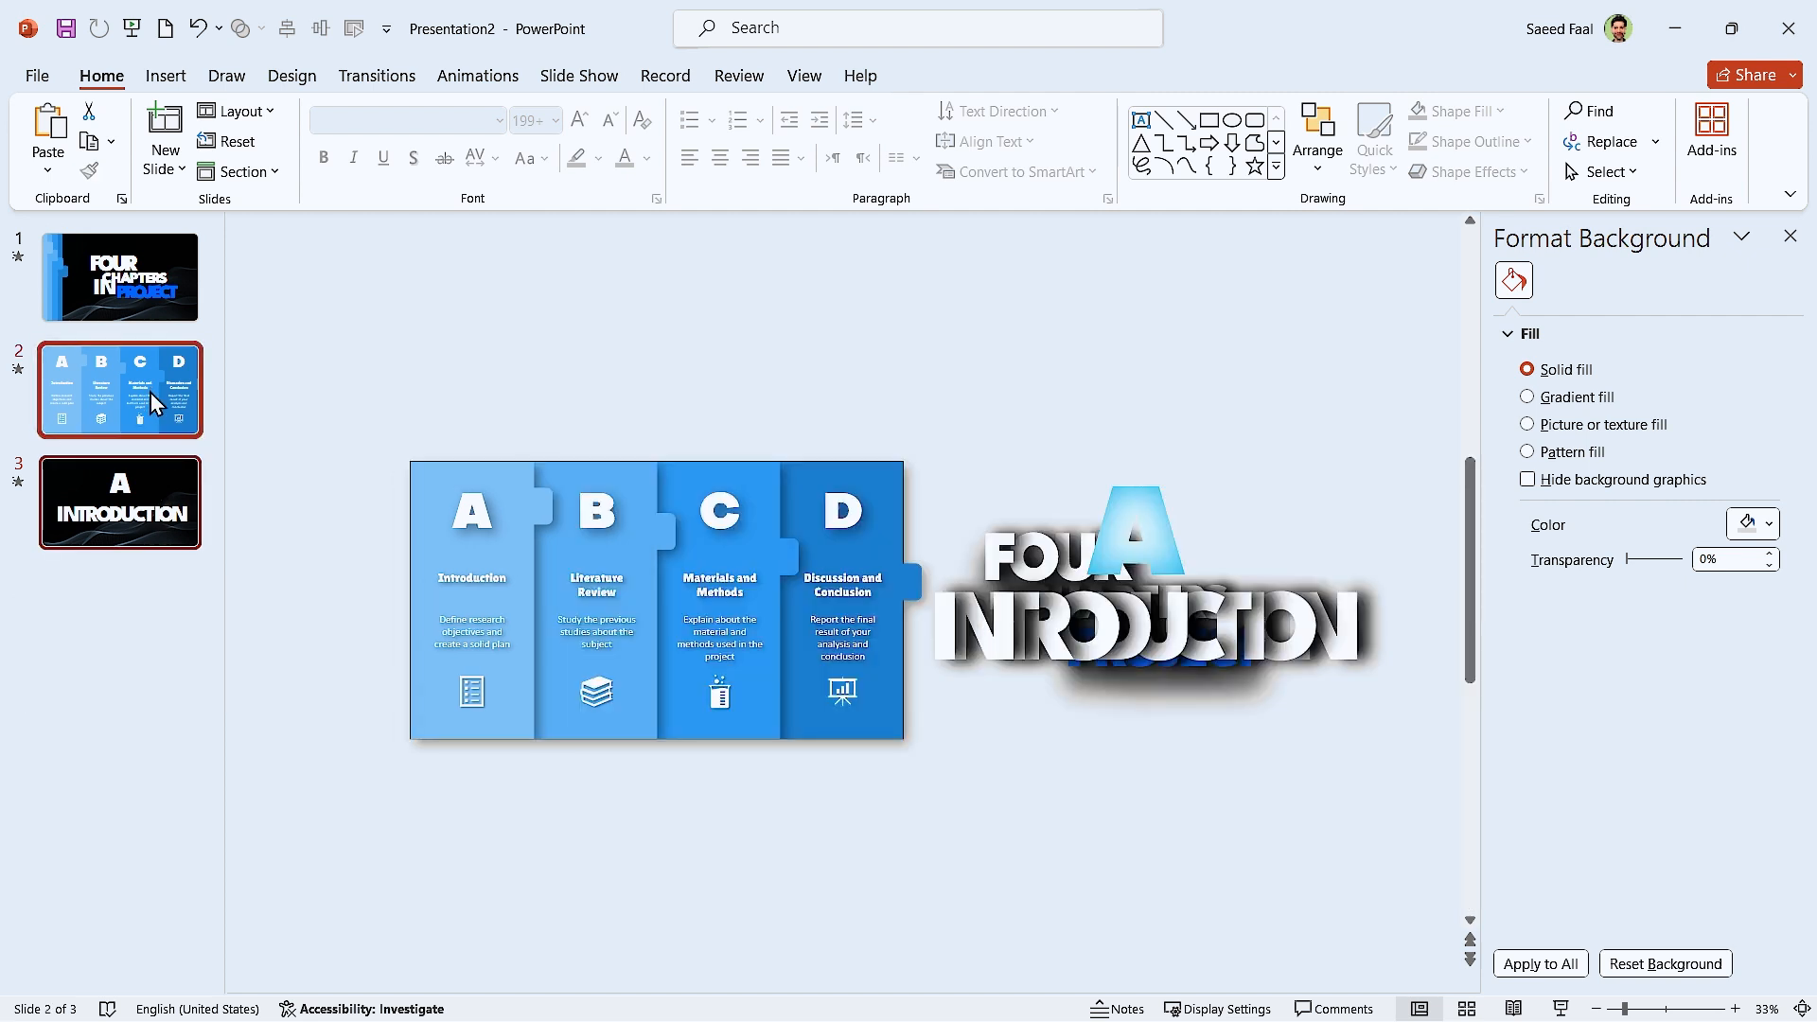
mouse_move(352, 89)
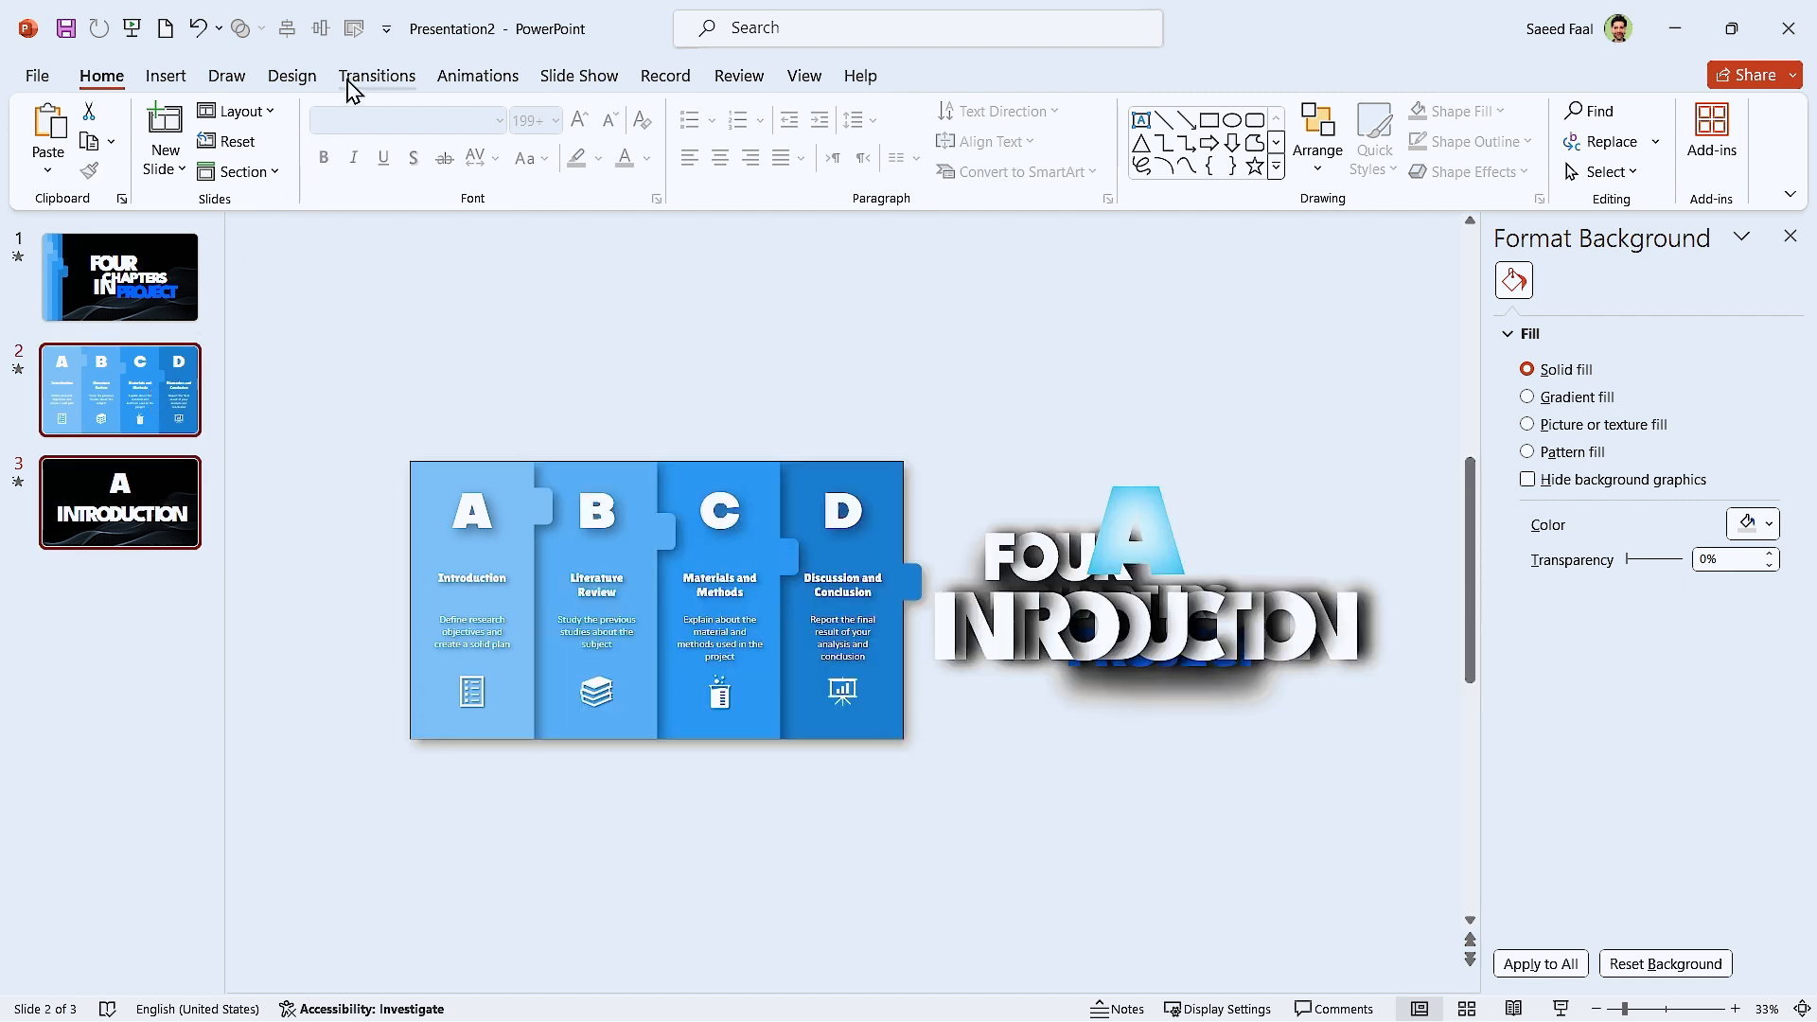
Step: Show slide 2's Morph transition settings and select slide 1 alongside it
left_click(376, 76)
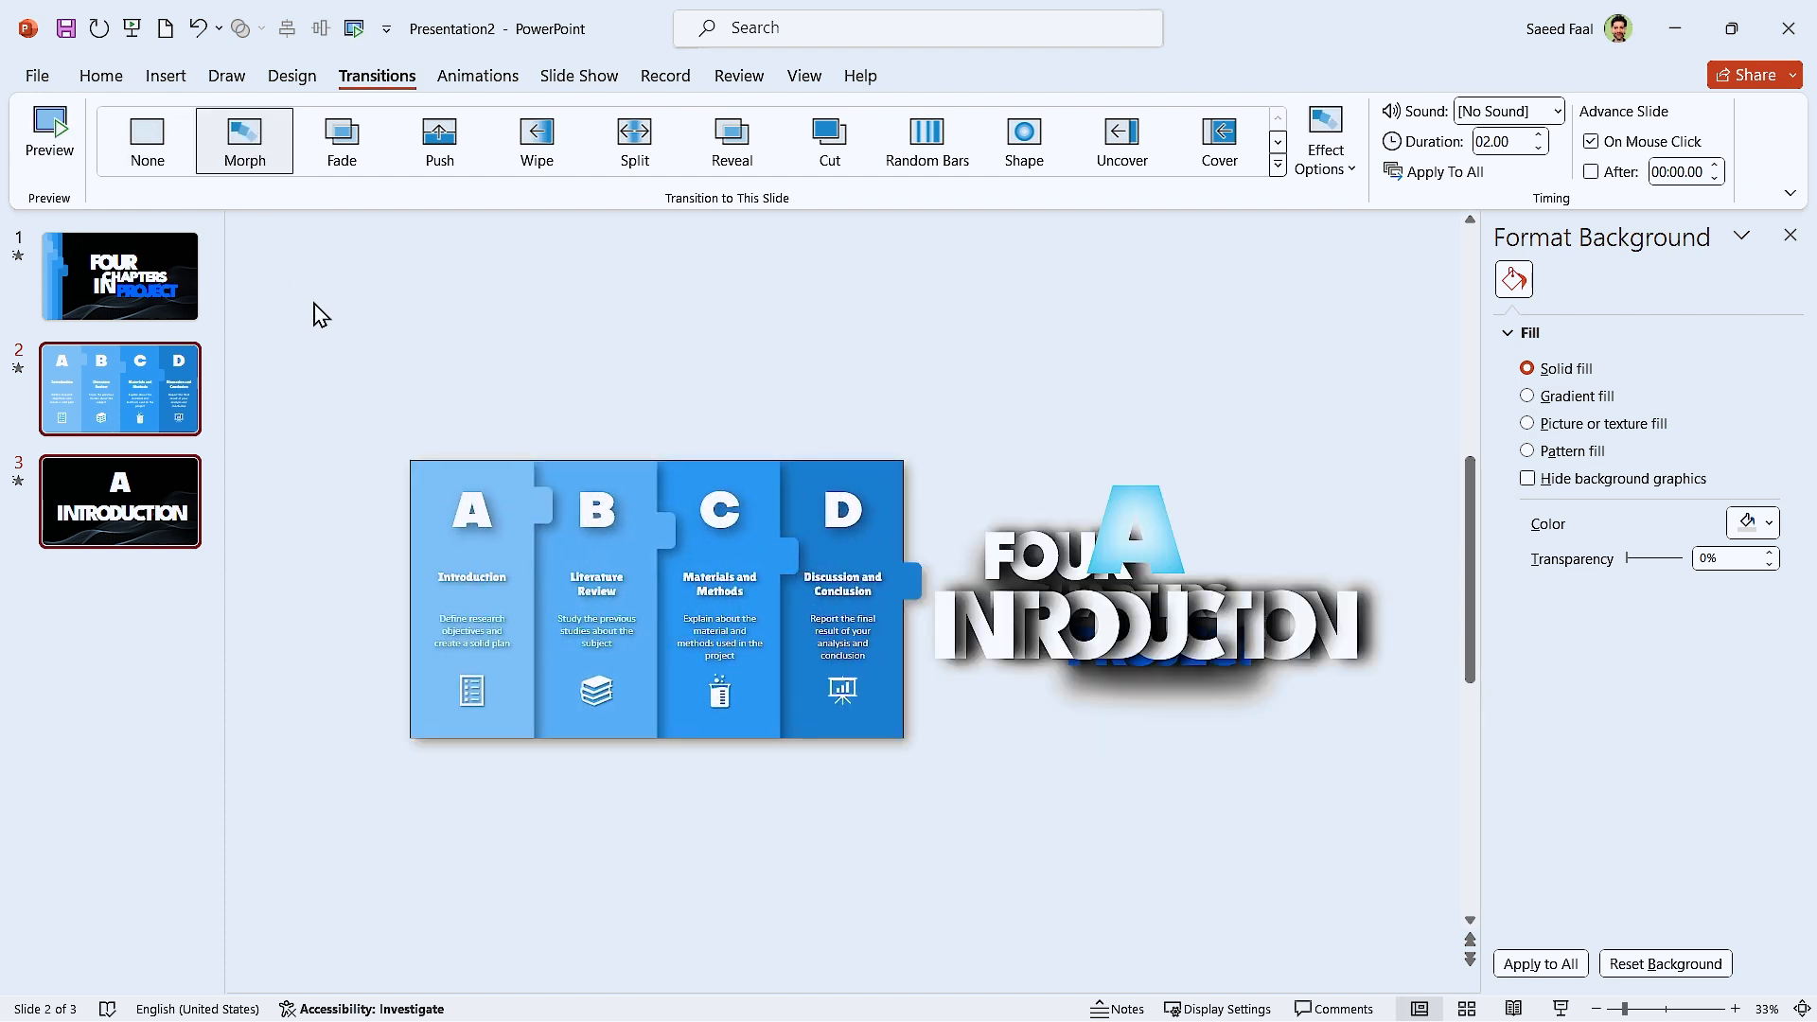
left_click(120, 275)
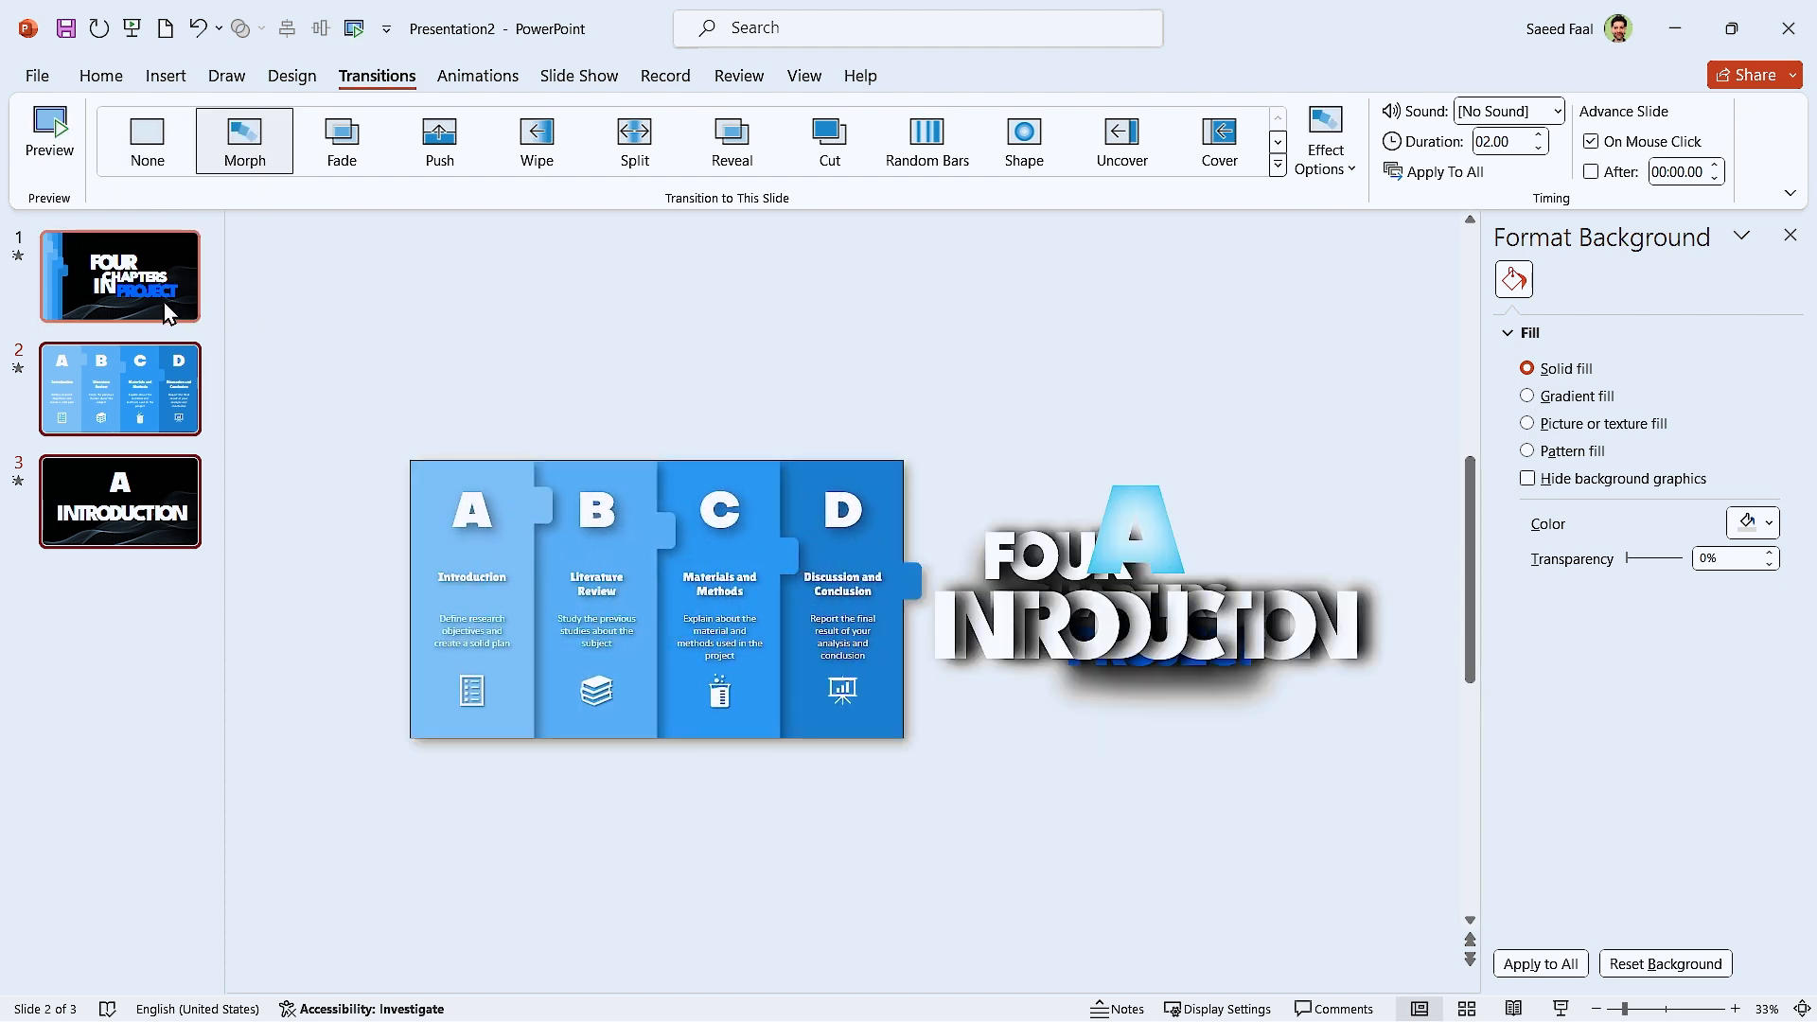